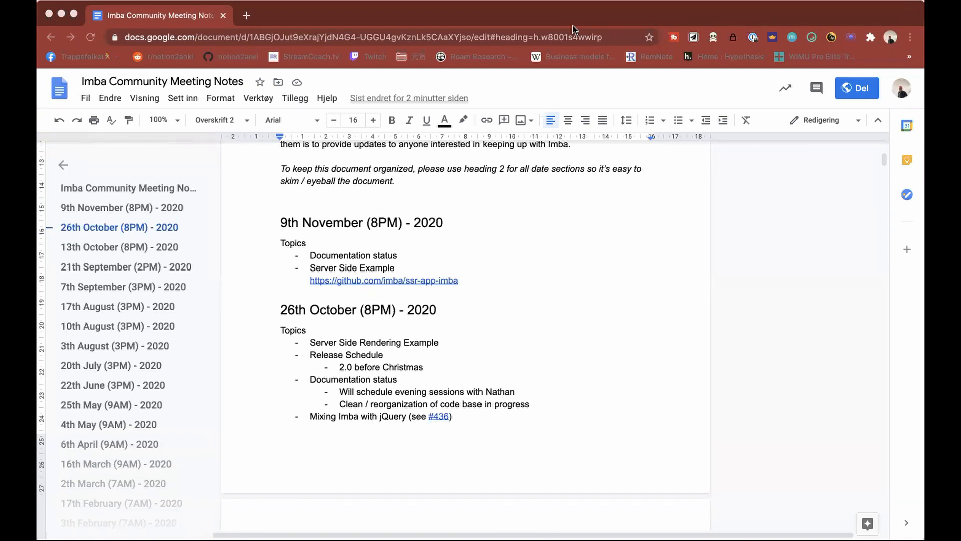
pyautogui.moveTo(474, 249)
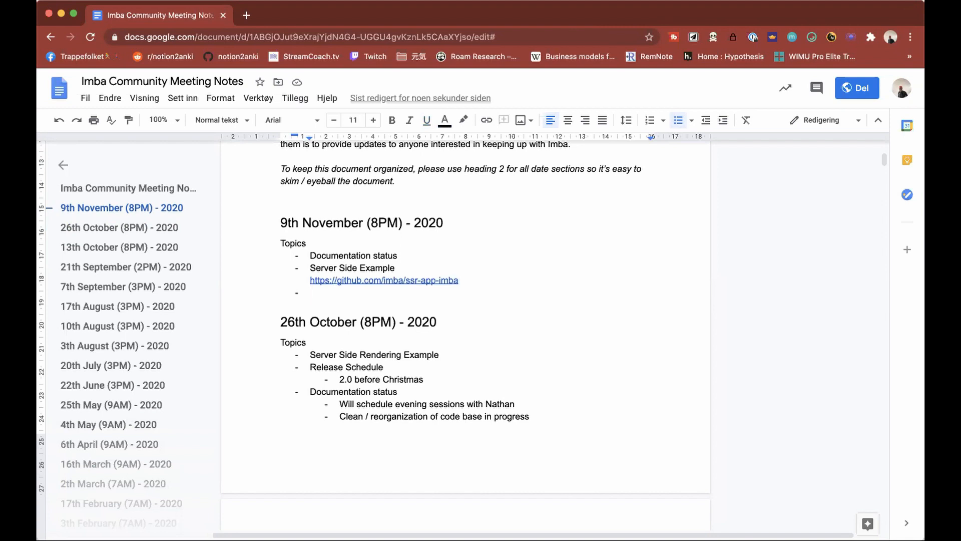
# Place the cursor in the new empty bullet under the 9th November topics
pyautogui.click(311, 292)
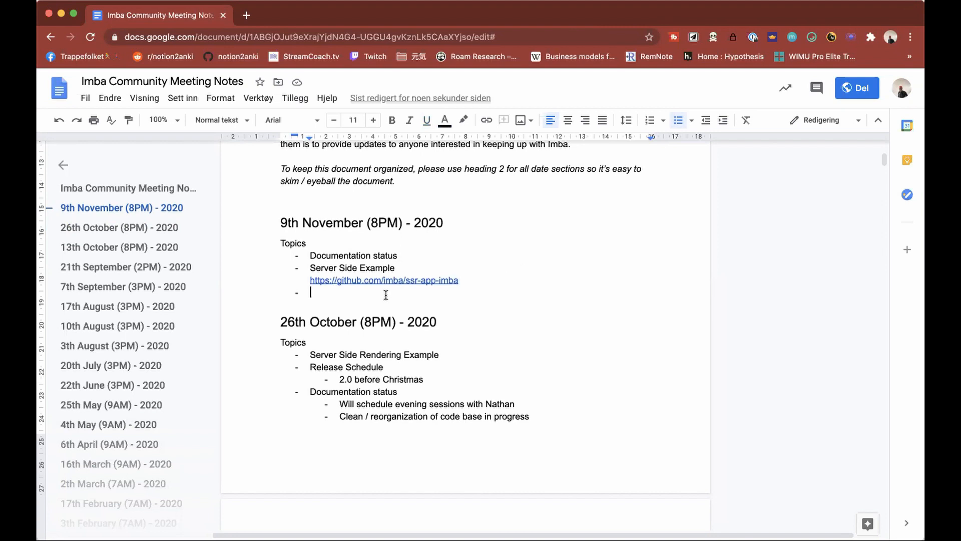
pyautogui.moveTo(695, 192)
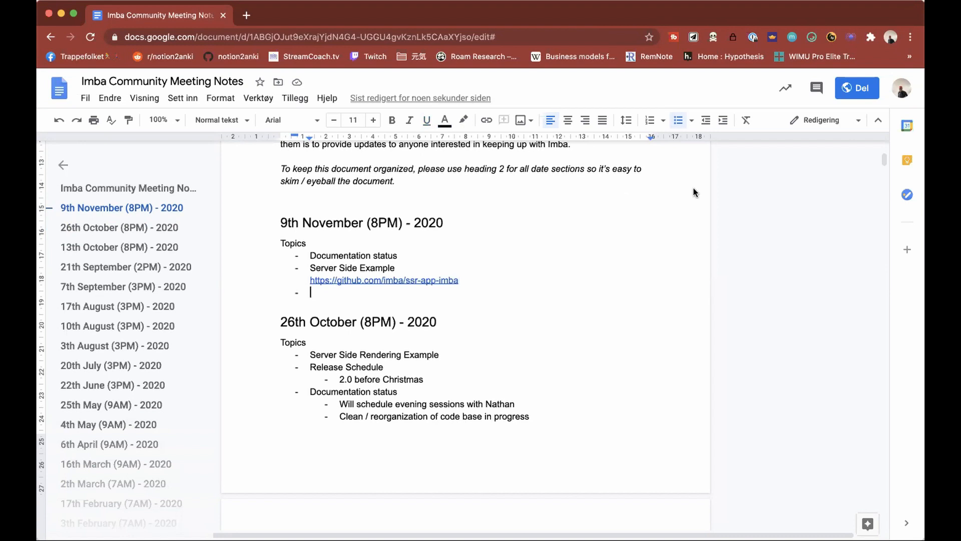
pyautogui.moveTo(432, 243)
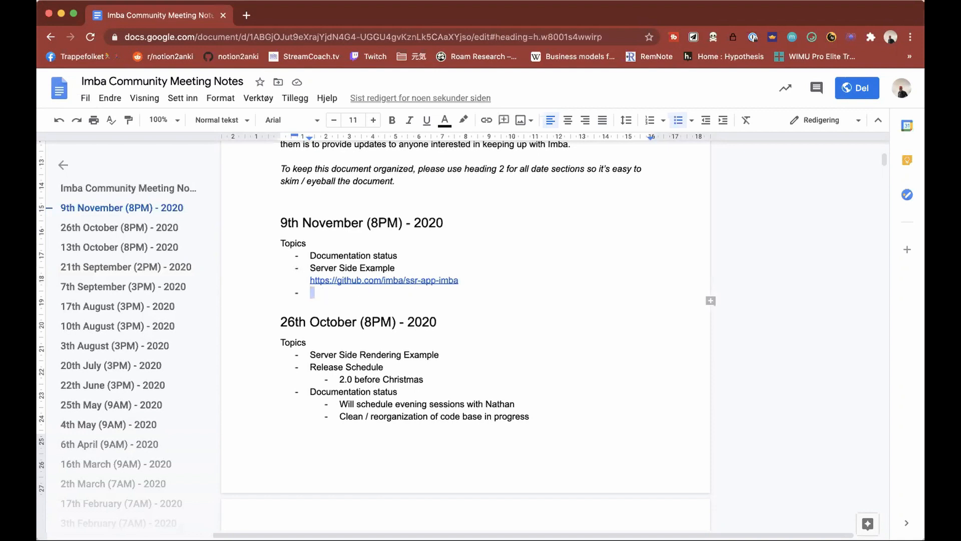
# Fill the new 9th November bullet with 'What is needed for v2 launch (beta)'
pyautogui.write('What is n')
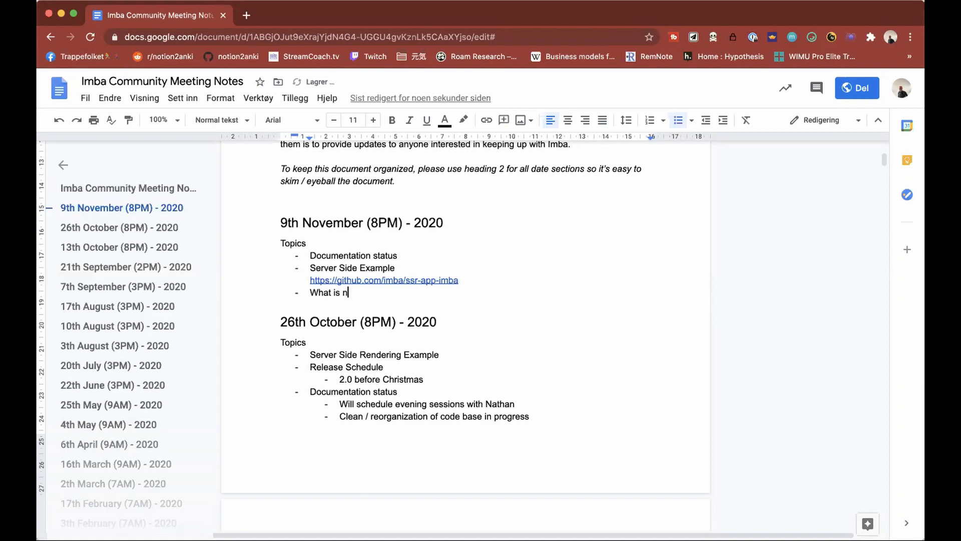
pyautogui.write('eeded')
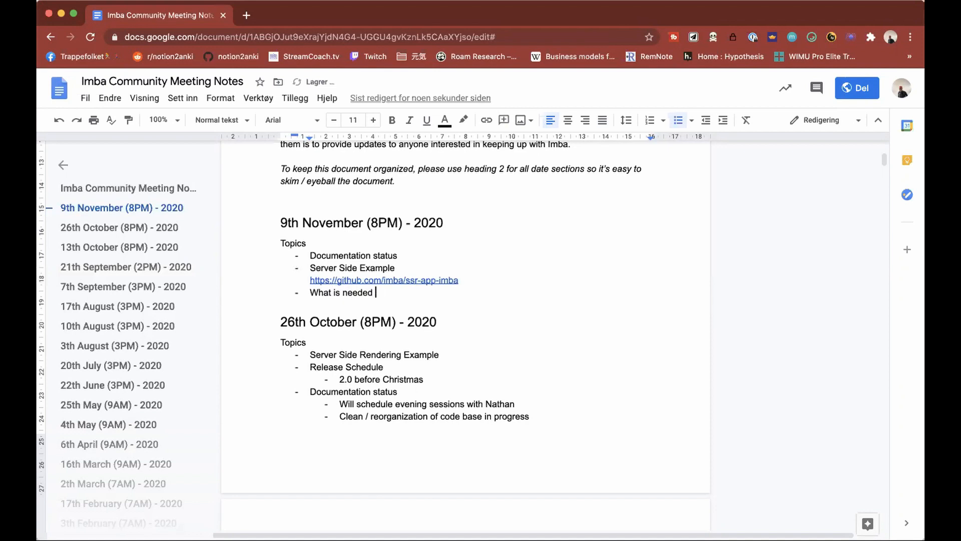
pyautogui.write('for v2 lau')
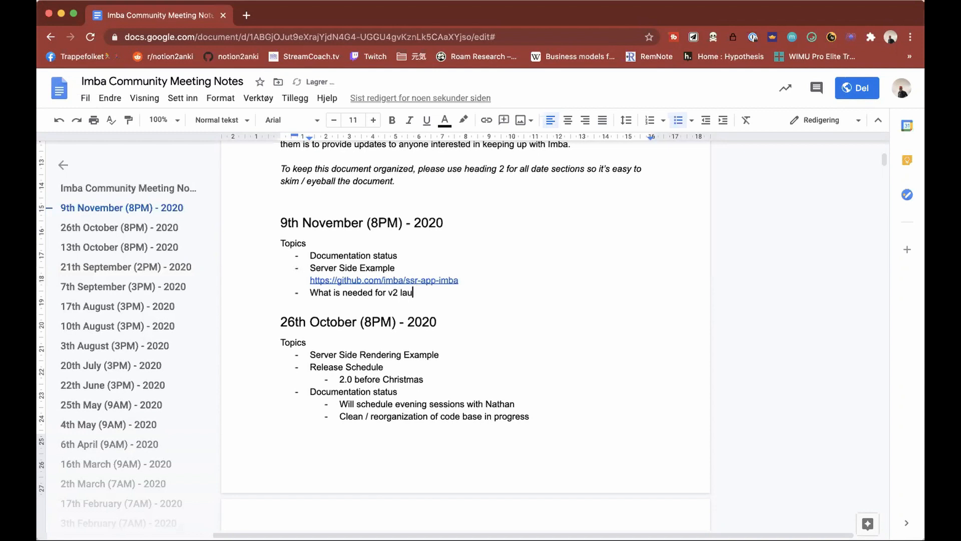
pyautogui.write('nch')
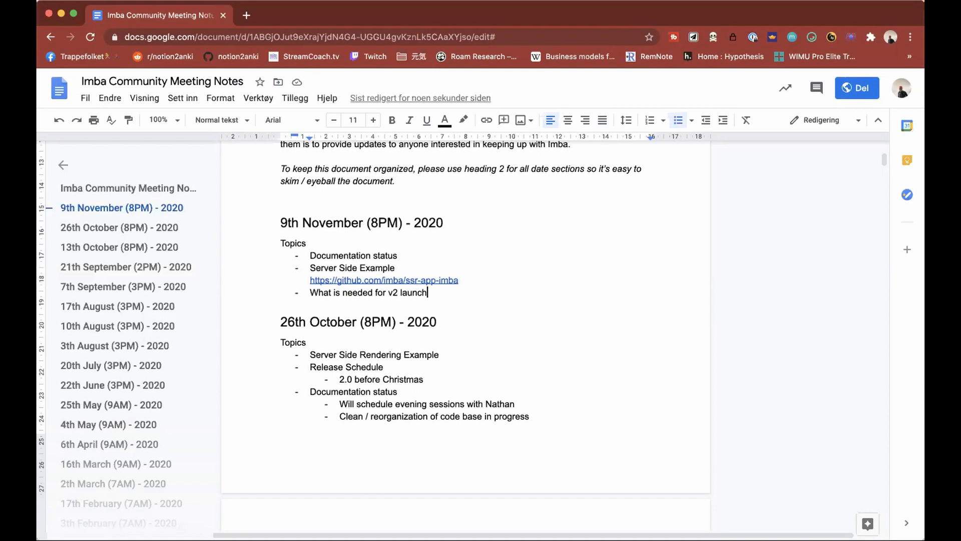
pyautogui.write('(be')
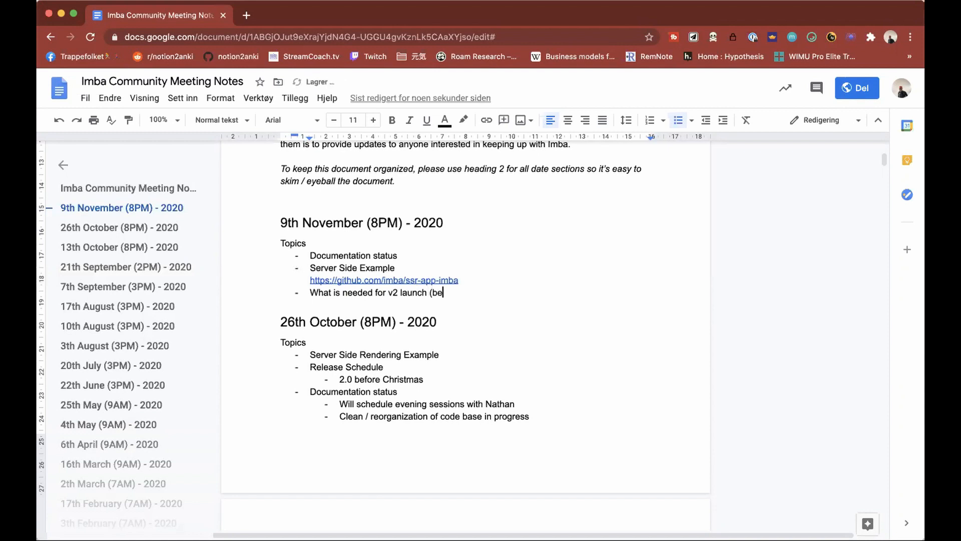
pyautogui.write('ta)')
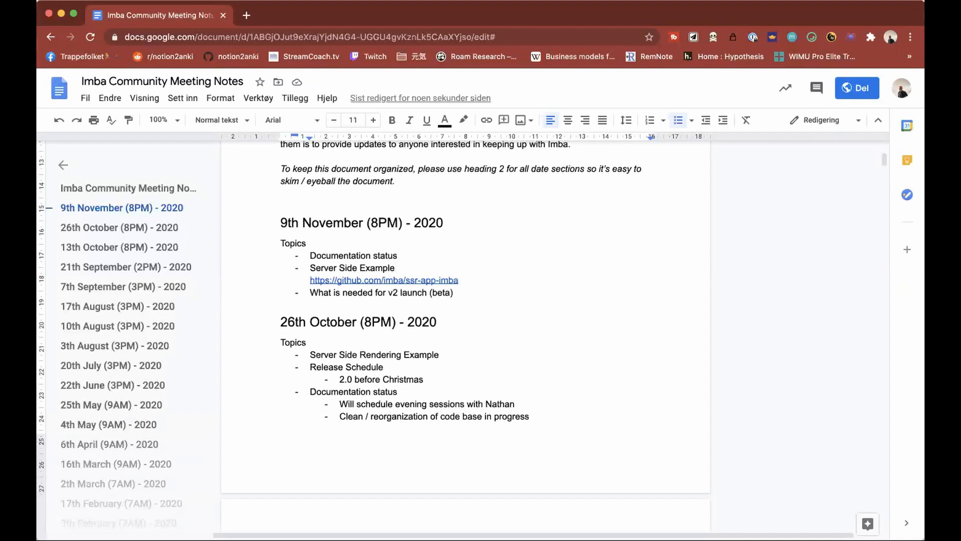
pyautogui.click(395, 268)
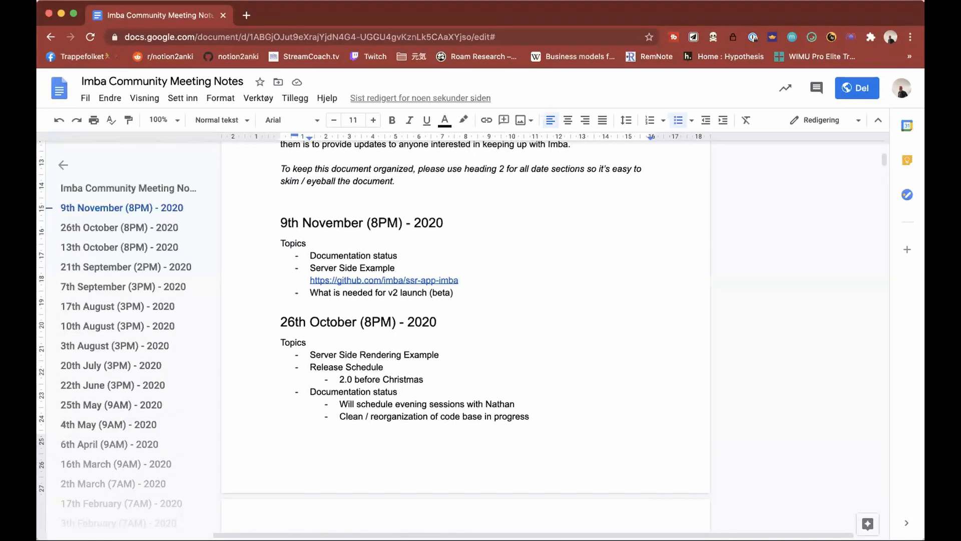
pyautogui.click(395, 268)
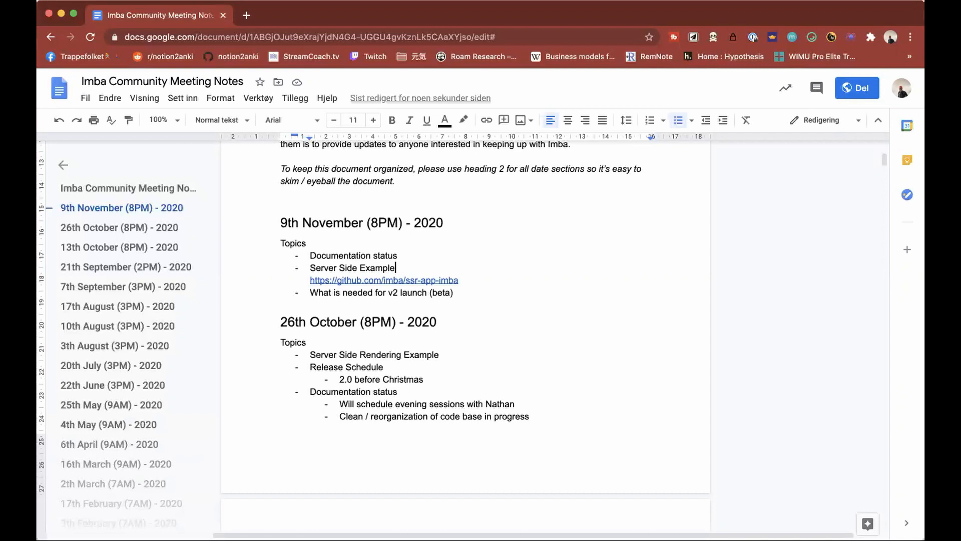
# Insert a 'Swag status' bullet with a 'Coupon code' sub-bullet above 'Documentation status'
pyautogui.write('Swag s')
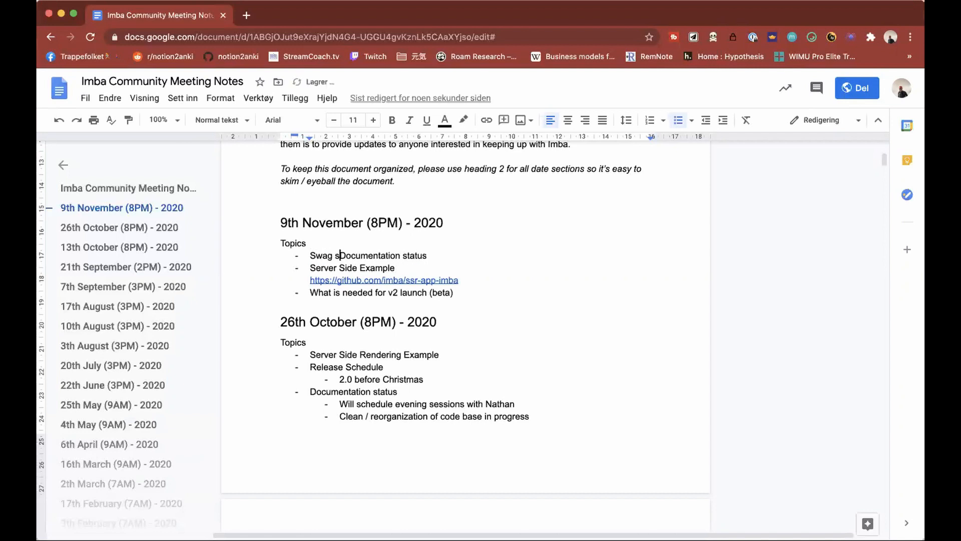
pyautogui.press('enter')
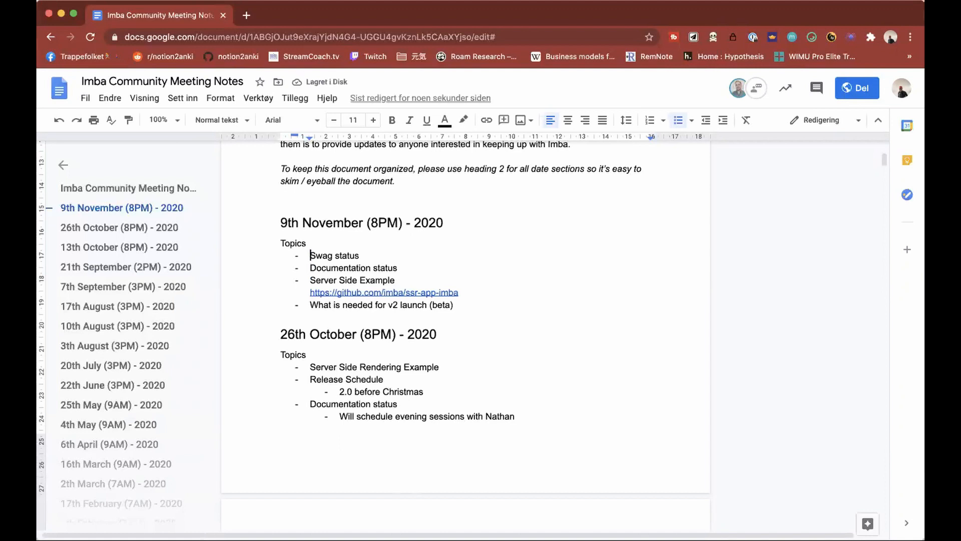
pyautogui.write('c')
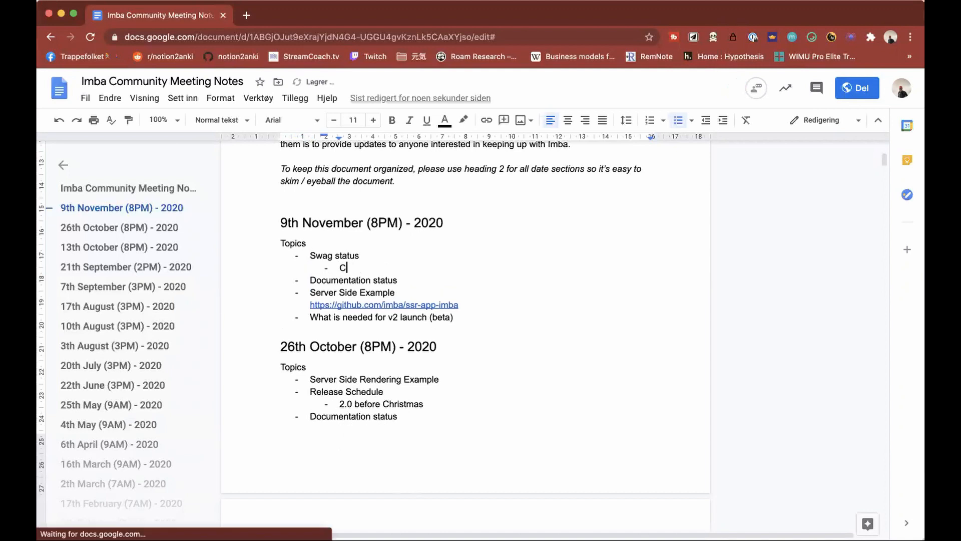
pyautogui.write('oupon code')
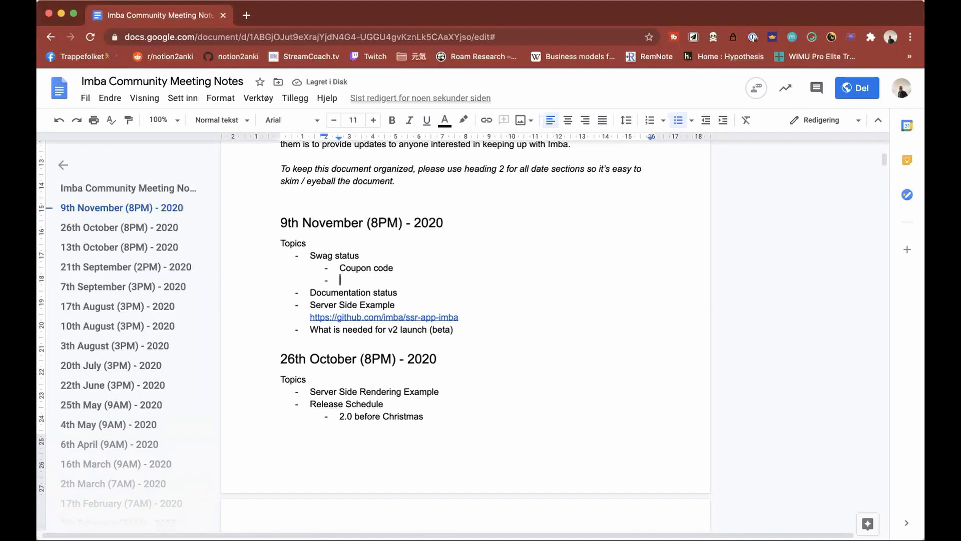
pyautogui.write('Documentation status')
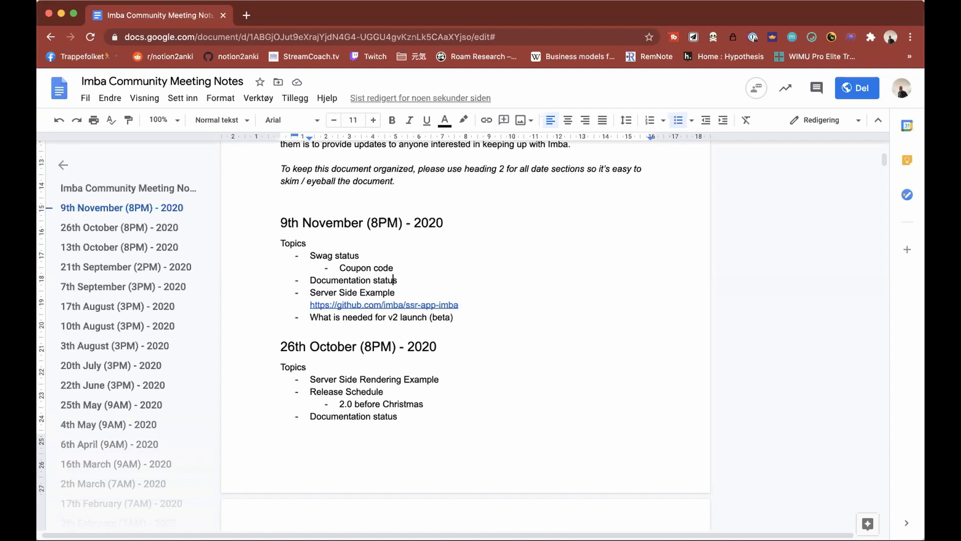
pyautogui.moveTo(151, 176)
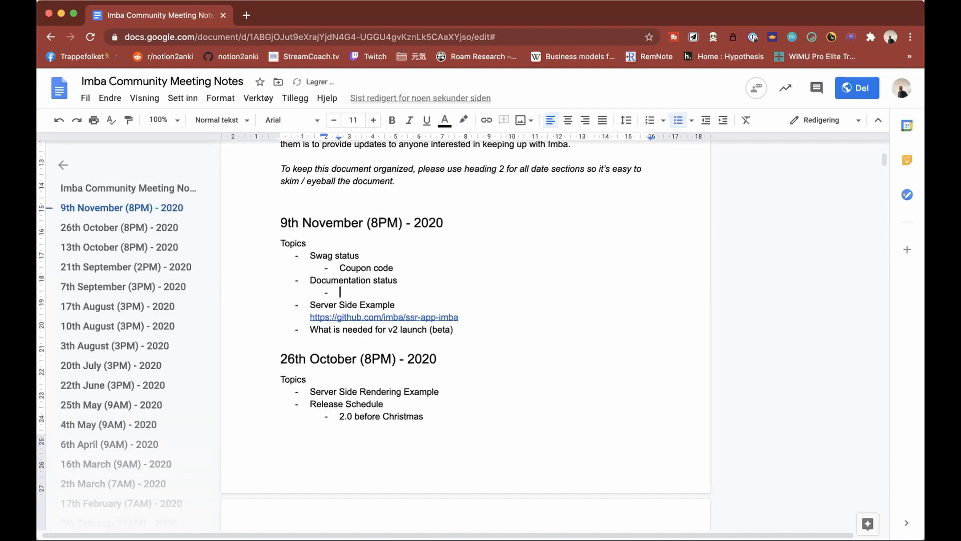
# Note under Documentation status that 'Nathan made some great contributions'
pyautogui.write('Nathan')
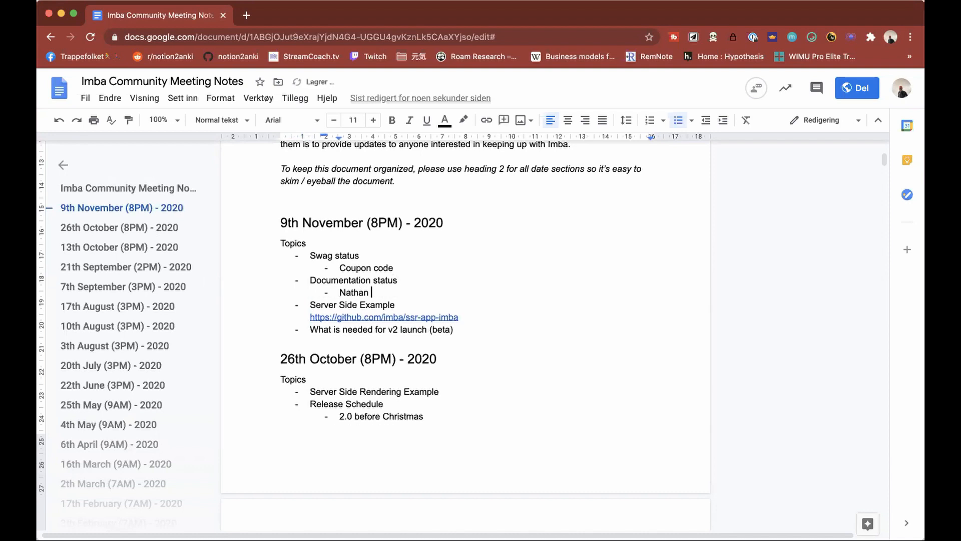
pyautogui.write('made some')
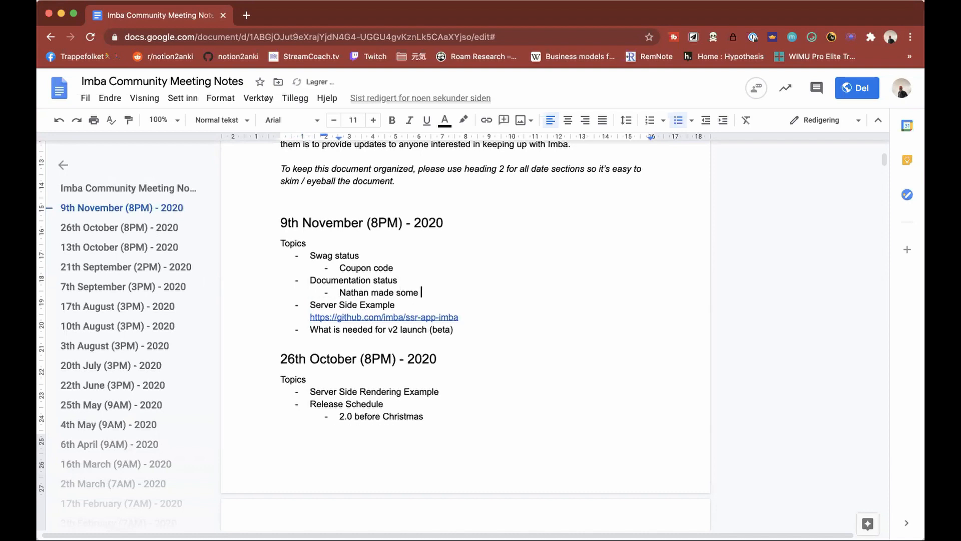
pyautogui.write('great contributions')
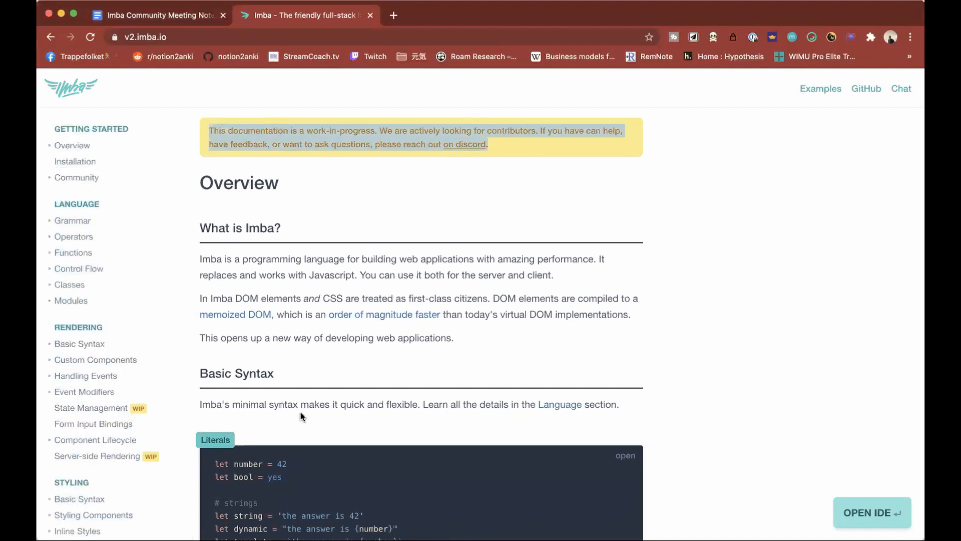
# Navigate the docs sidebar via Form Input Bindings to the Server-side Rendering page
pyautogui.scroll(-3)
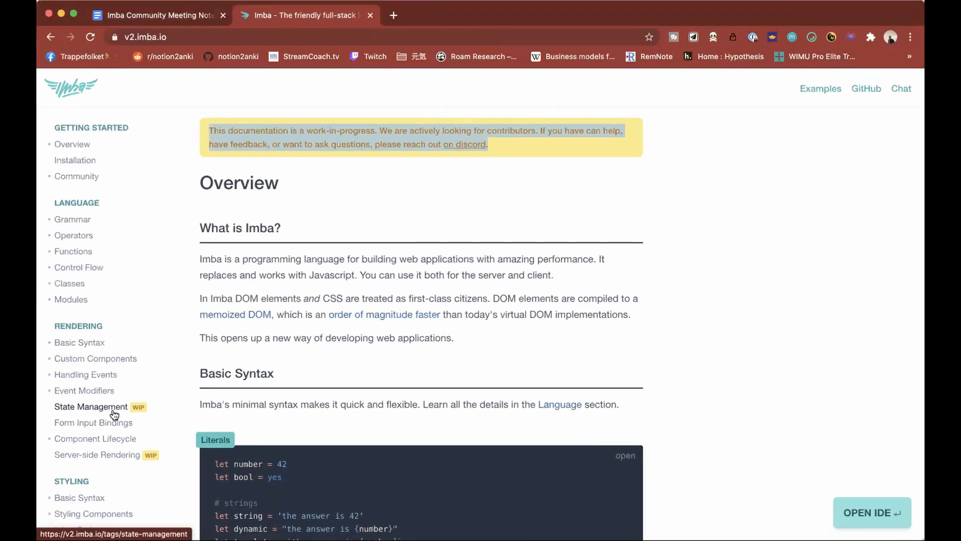
pyautogui.click(94, 422)
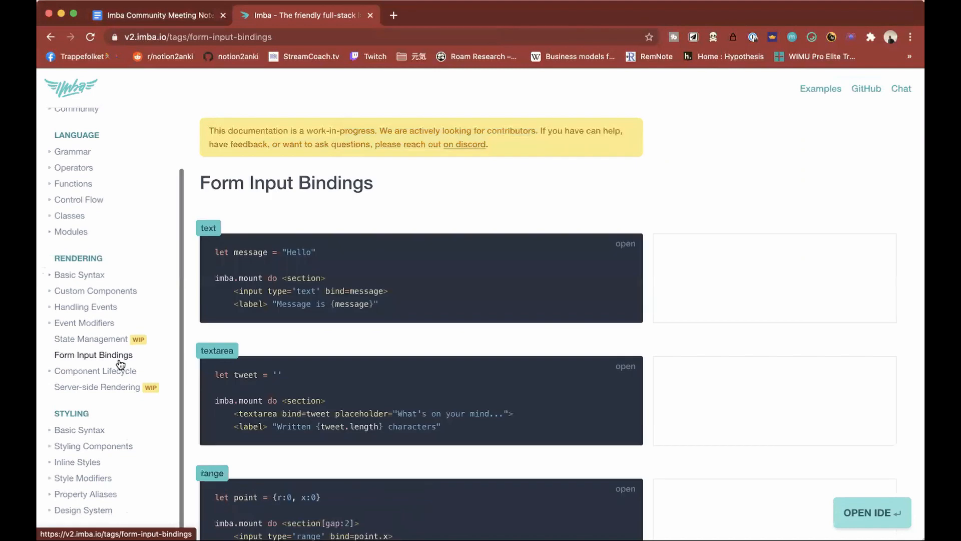
pyautogui.click(97, 386)
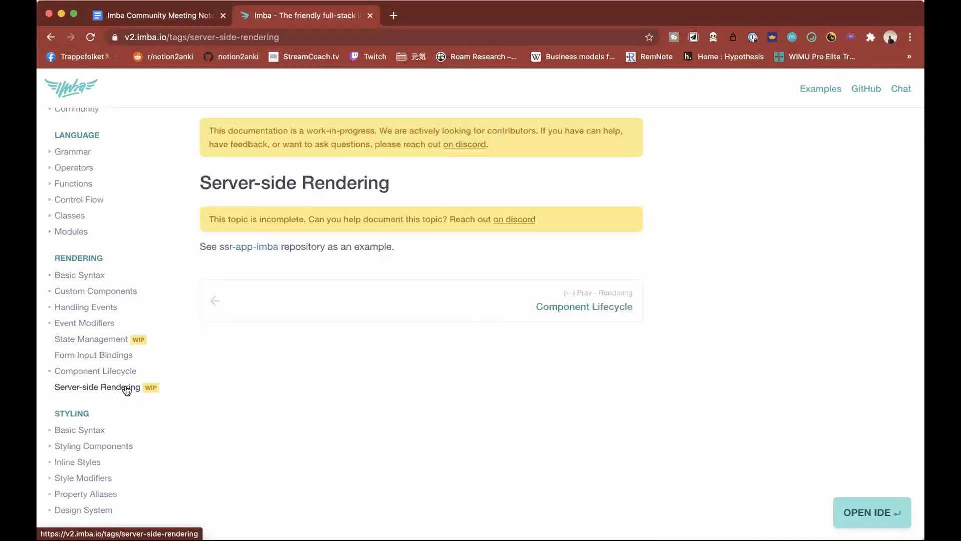
pyautogui.moveTo(160, 345)
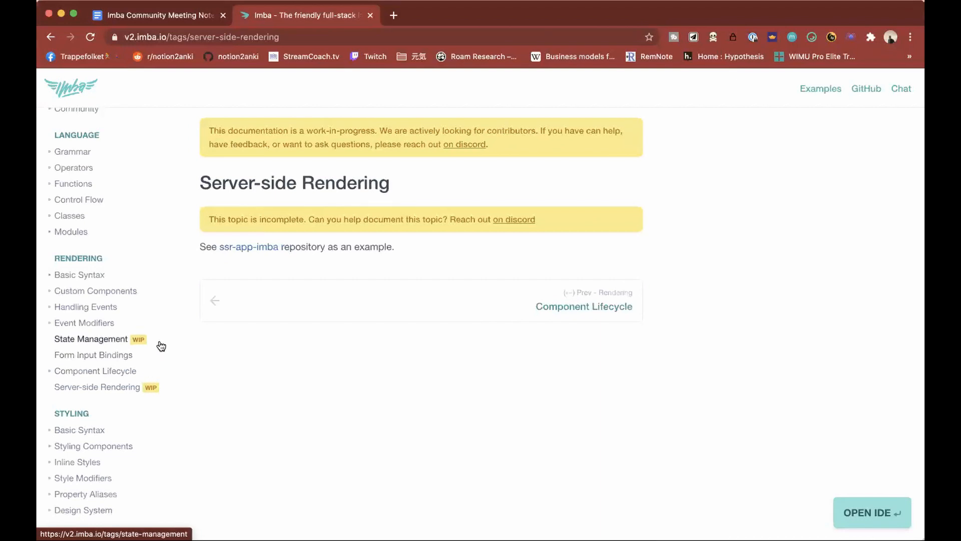
pyautogui.moveTo(521, 136)
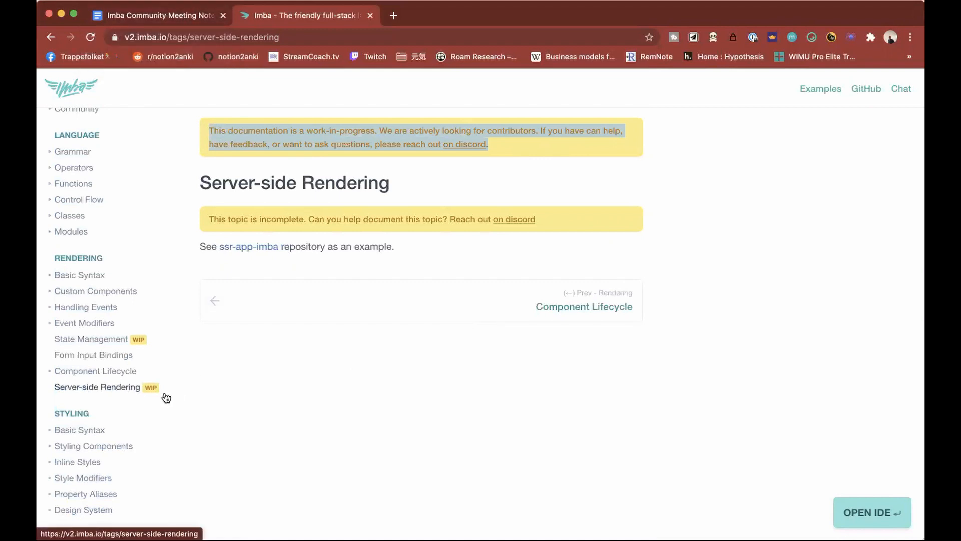
pyautogui.moveTo(282, 387)
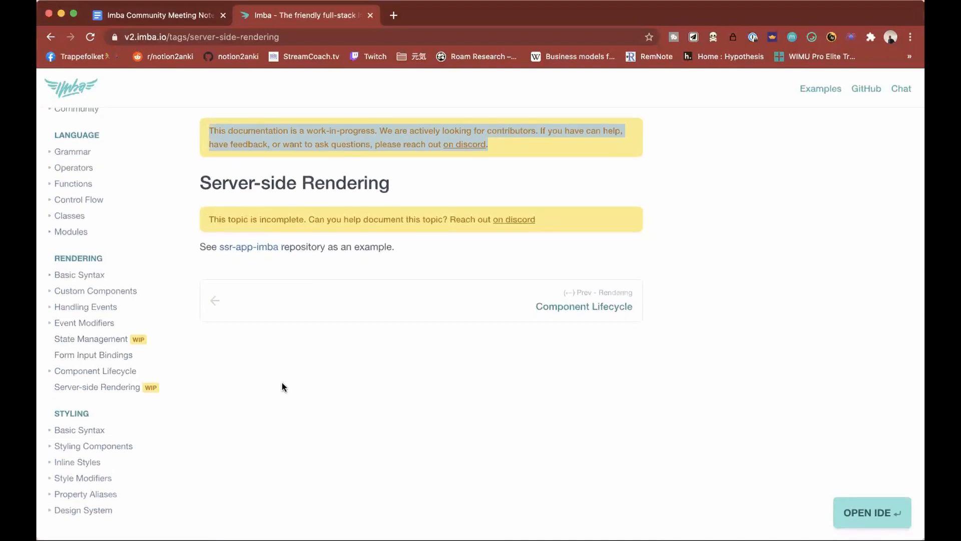
pyautogui.moveTo(280, 351)
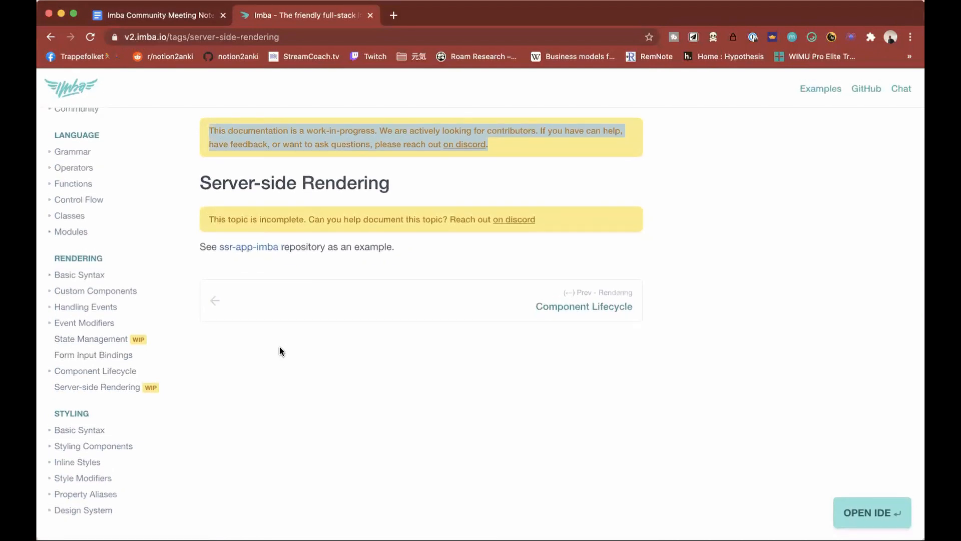
pyautogui.moveTo(157, 15)
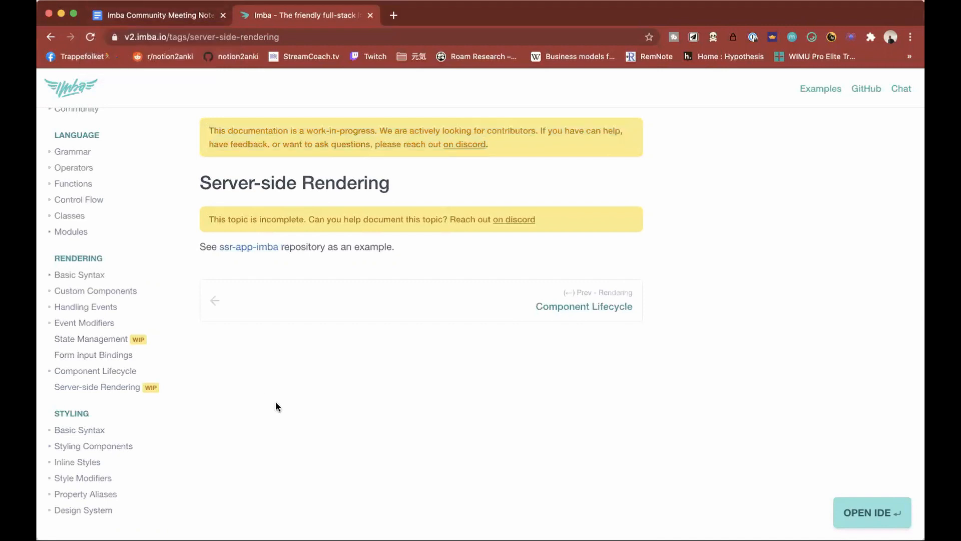
pyautogui.moveTo(334, 170)
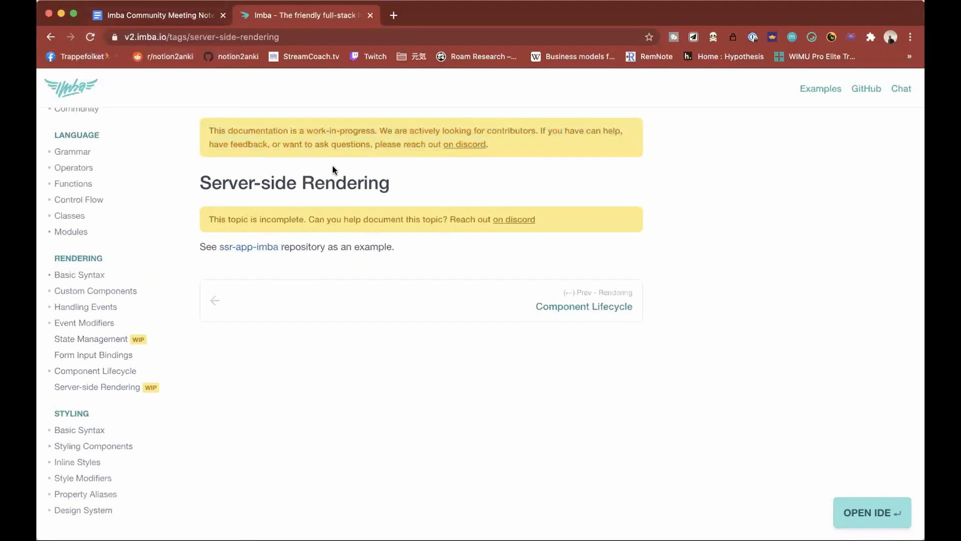
pyautogui.moveTo(645, 487)
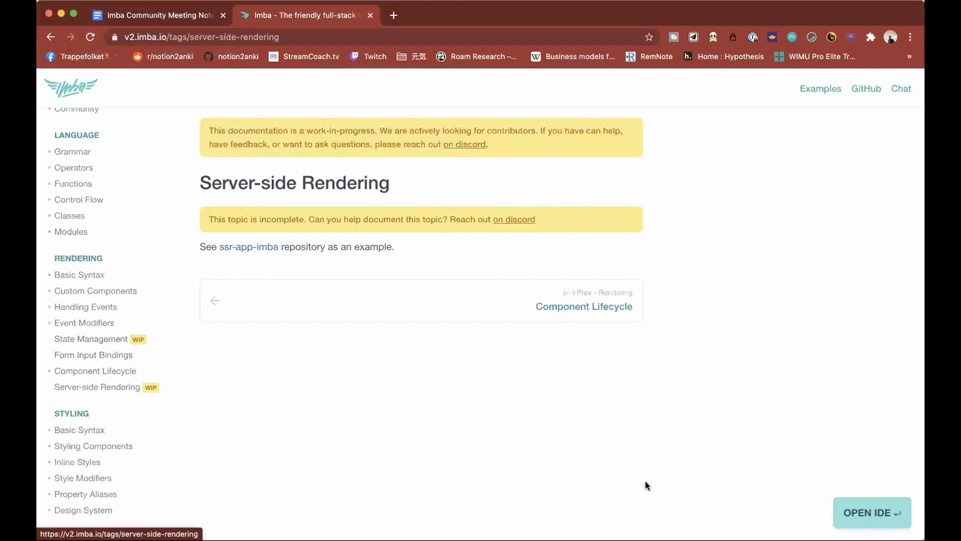
pyautogui.moveTo(334, 253)
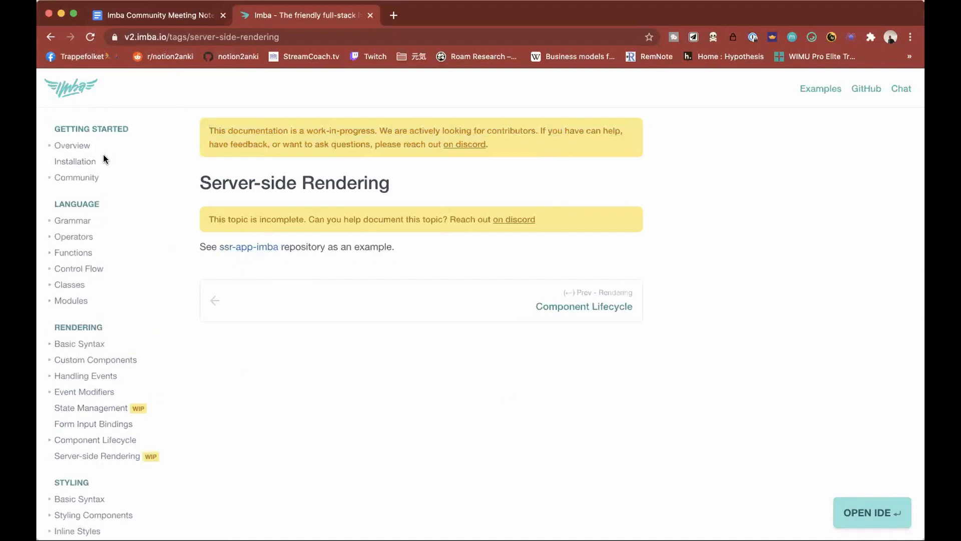
pyautogui.scroll(-3)
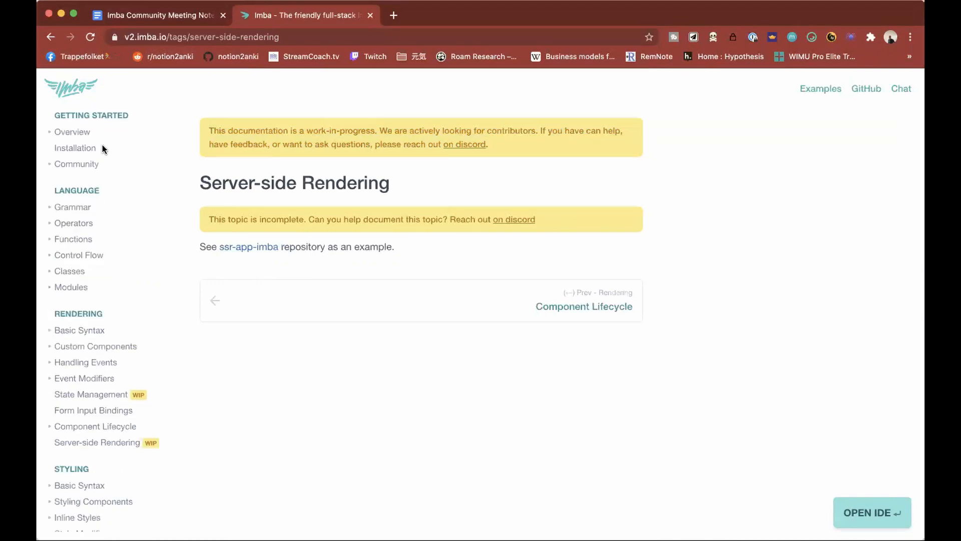
# Read the Overview page, continue through Installation, and land on the Community page
pyautogui.click(72, 132)
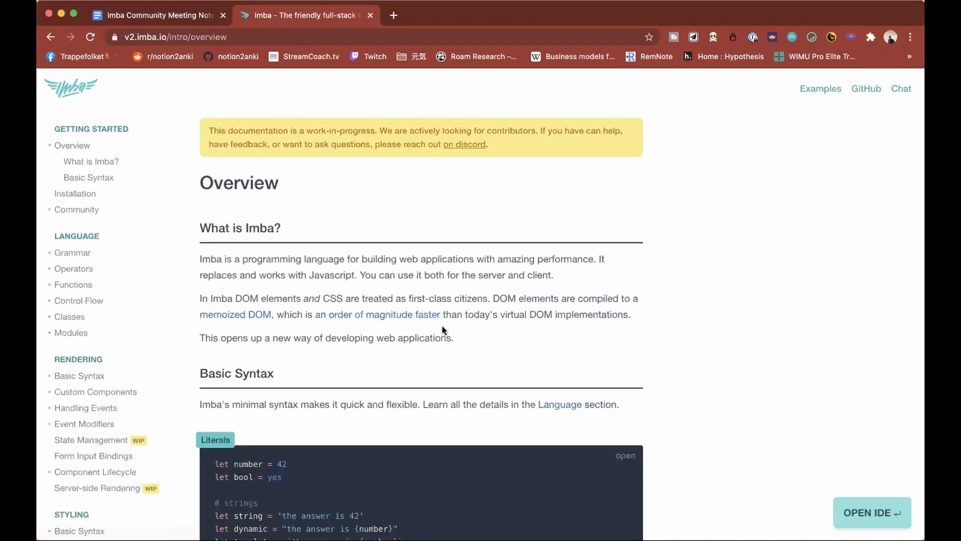
pyautogui.scroll(-3)
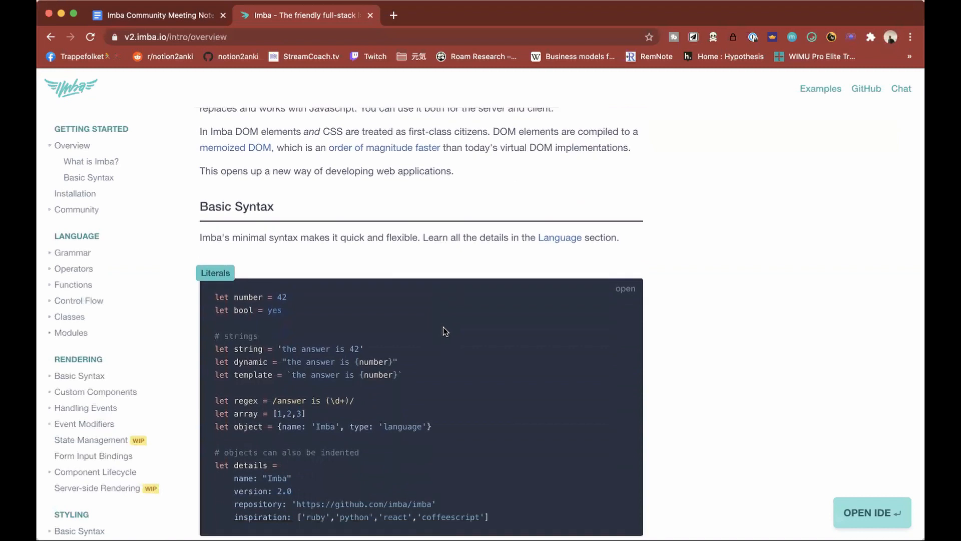
pyautogui.scroll(-3)
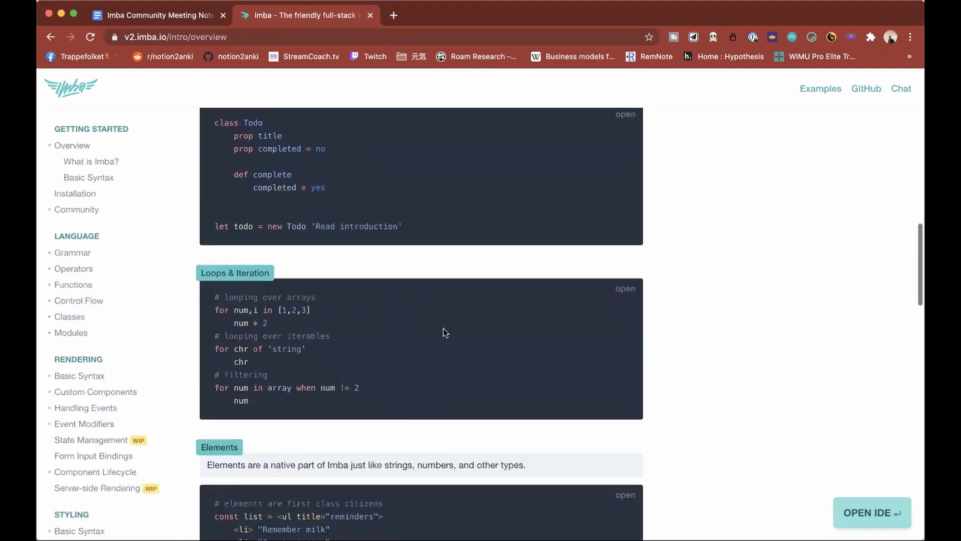
pyautogui.scroll(-3)
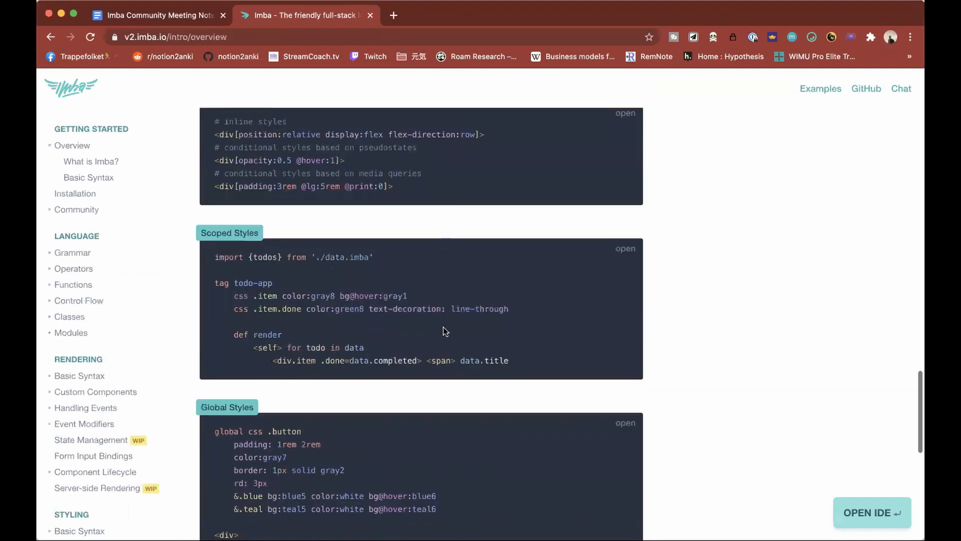
pyautogui.scroll(-3)
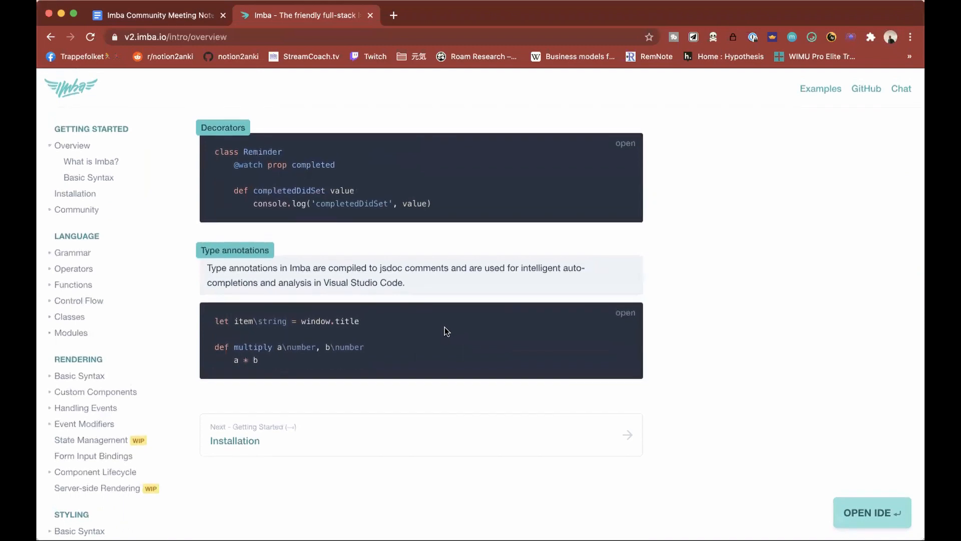
pyautogui.click(235, 440)
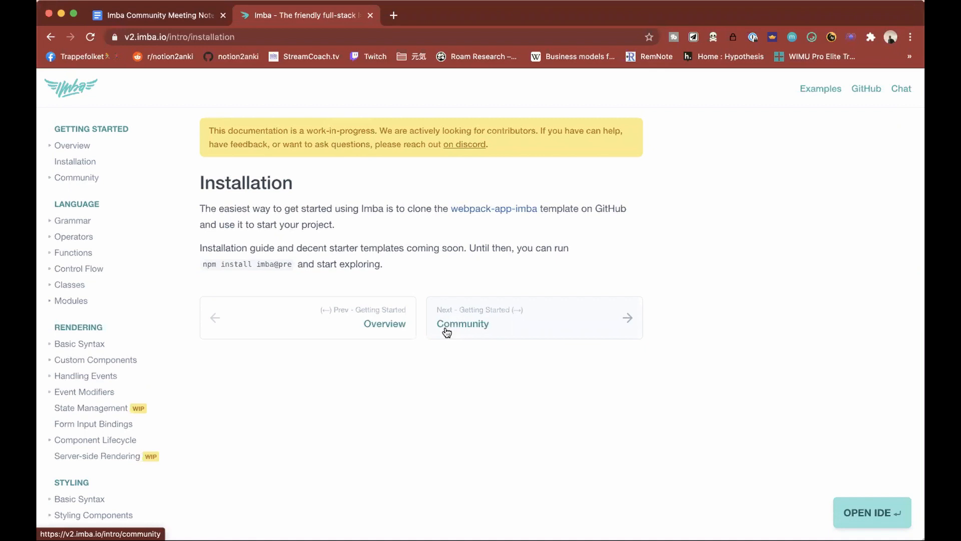
pyautogui.click(462, 323)
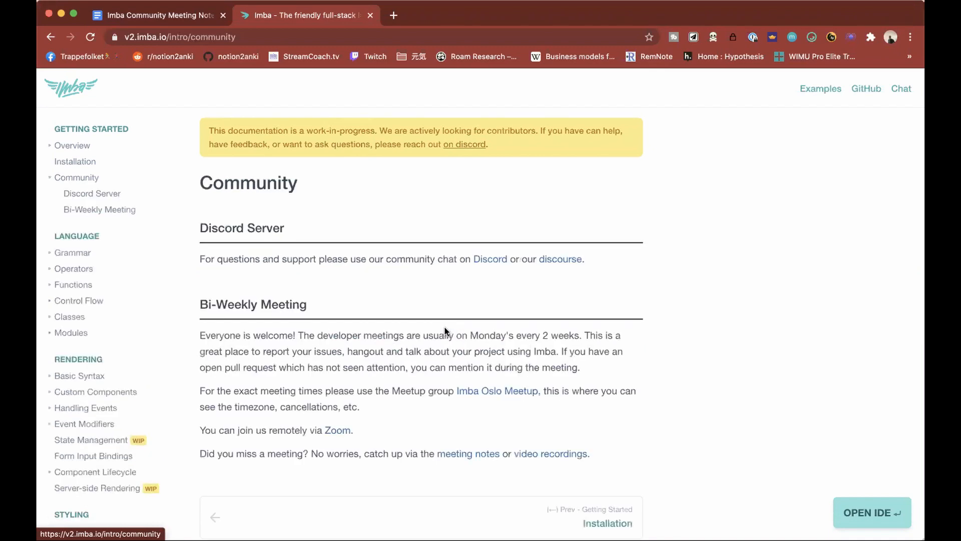
pyautogui.scroll(-3)
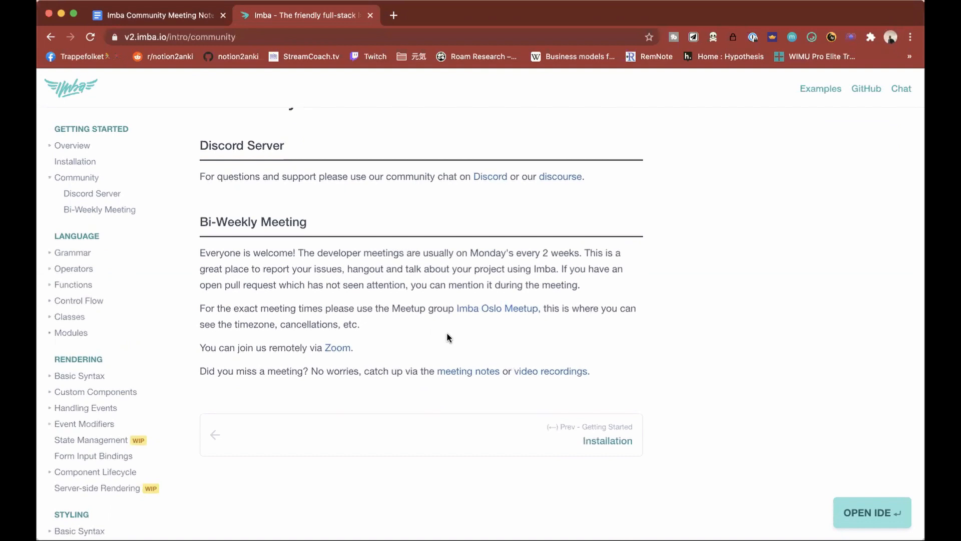
pyautogui.moveTo(395, 252)
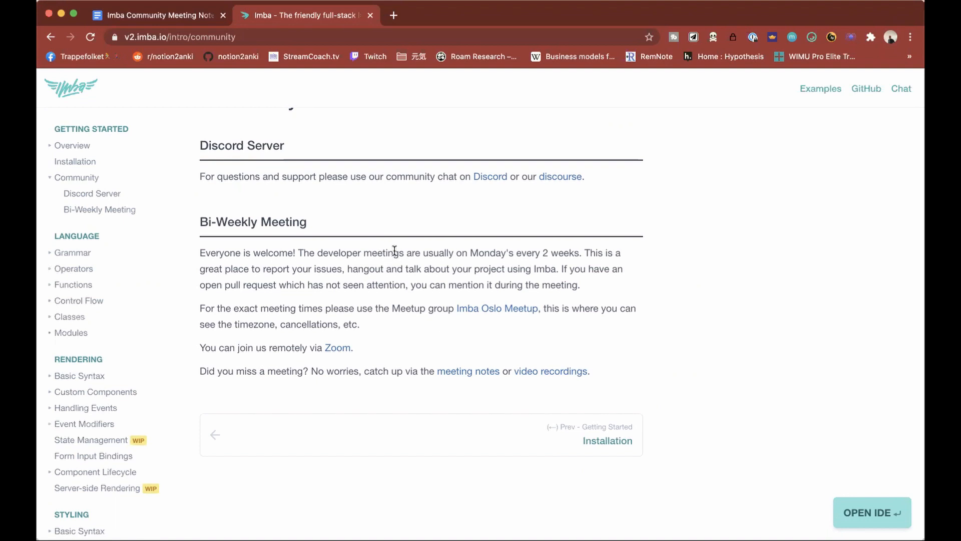
pyautogui.moveTo(78, 300)
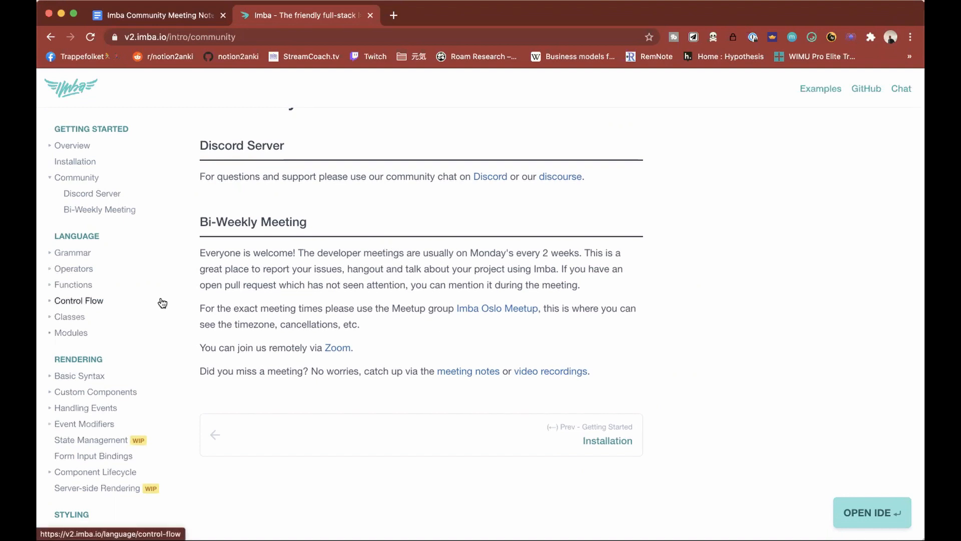
pyautogui.scroll(-3)
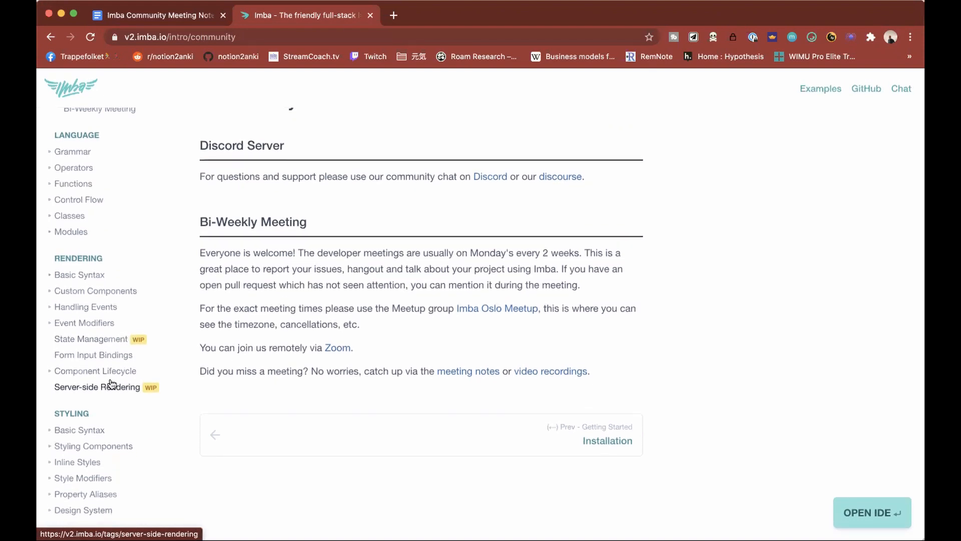
# Open the styling Basic Syntax page and scroll through its upper sections
pyautogui.click(91, 338)
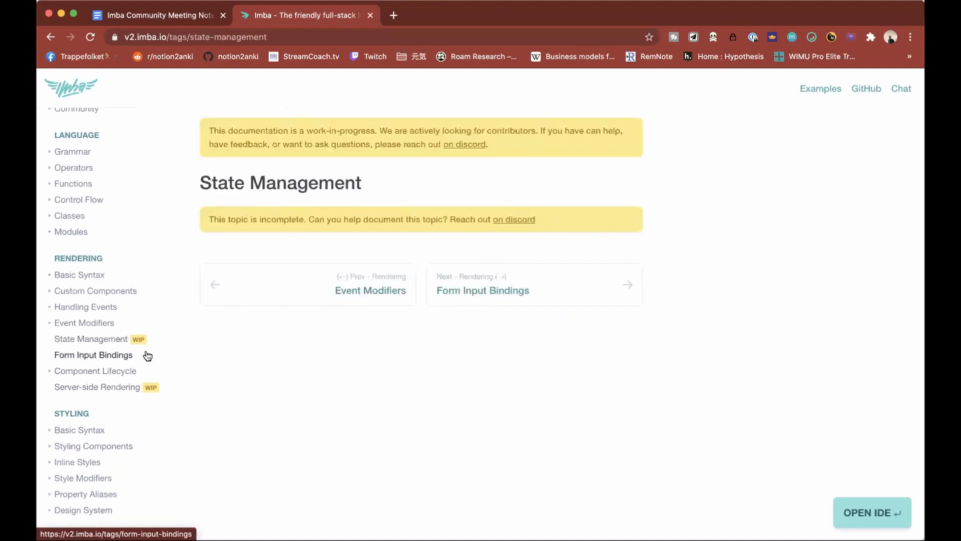
pyautogui.moveTo(97, 387)
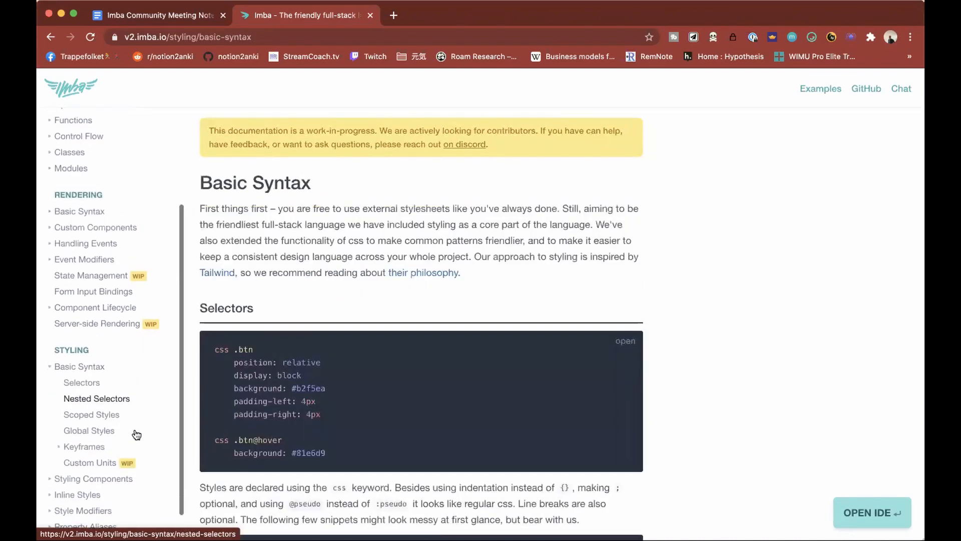
pyautogui.scroll(-3)
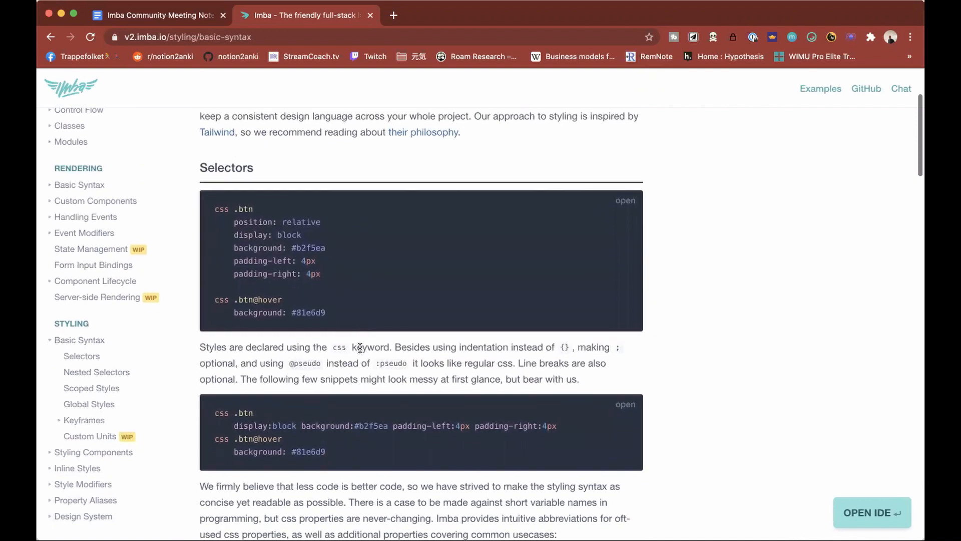
pyautogui.scroll(-3)
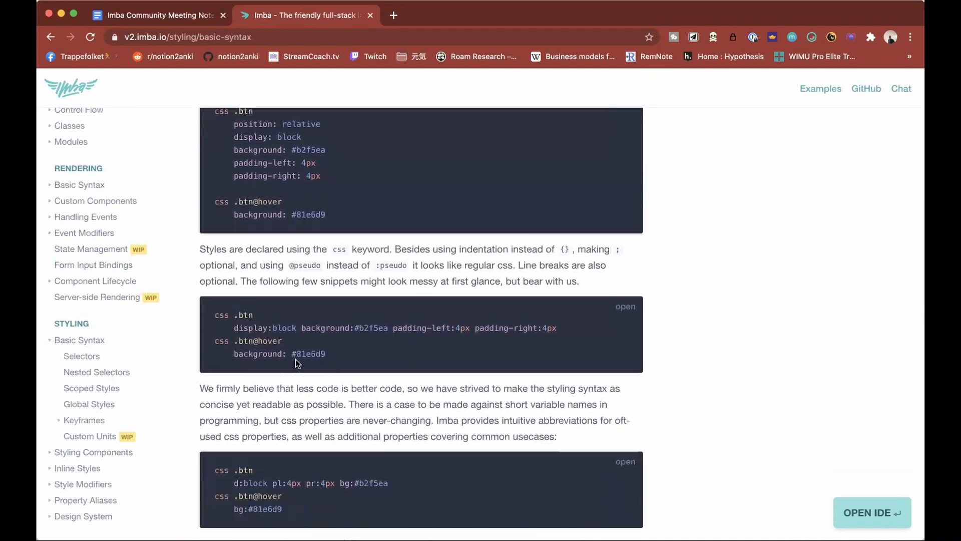
pyautogui.scroll(-3)
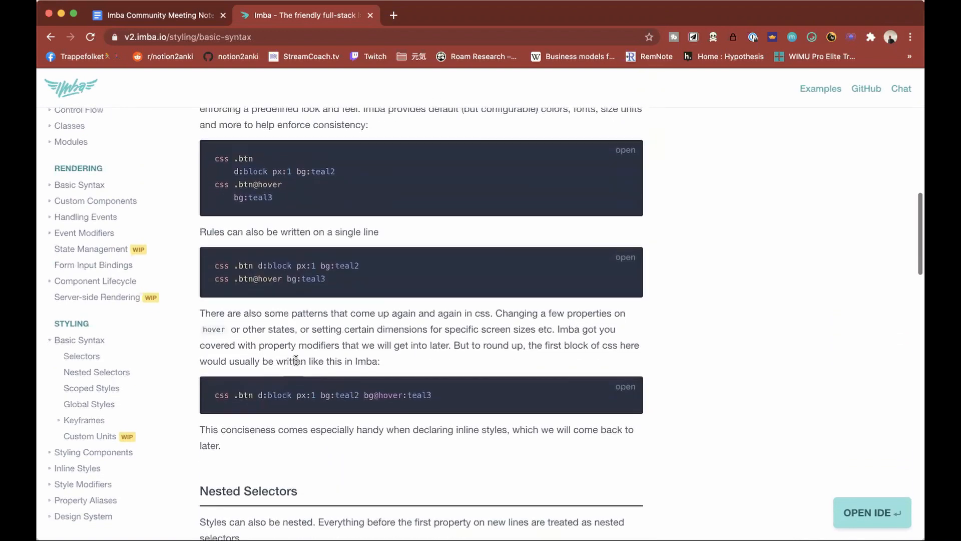
pyautogui.scroll(-3)
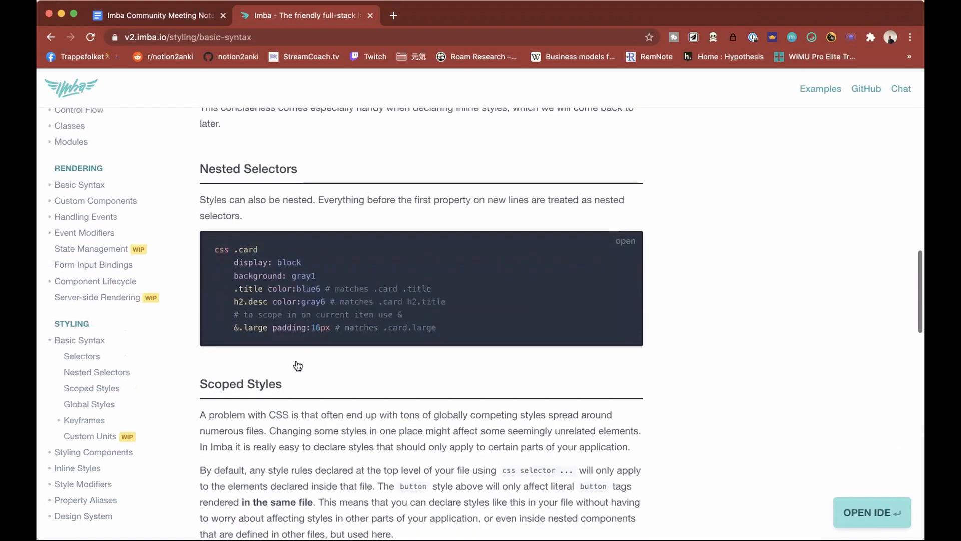
pyautogui.scroll(-3)
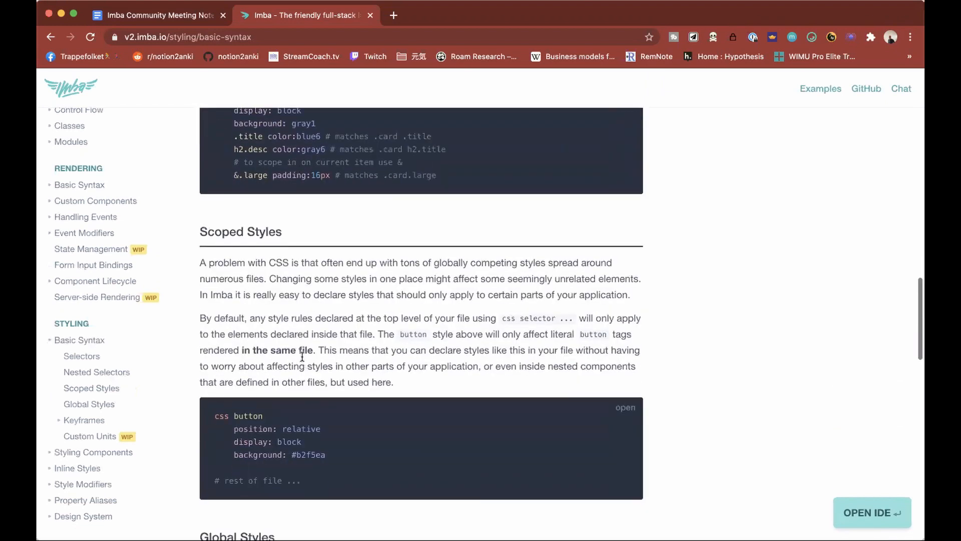
pyautogui.scroll(-3)
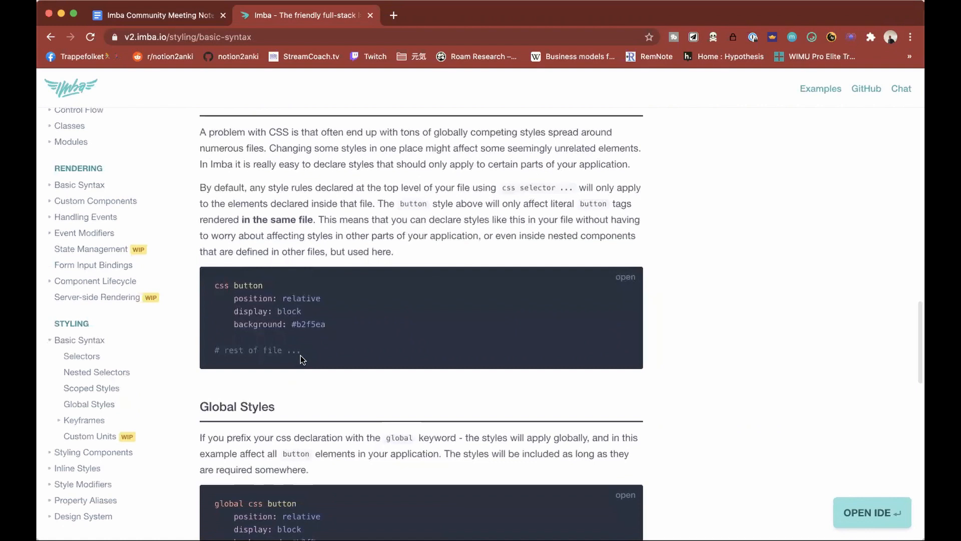
pyautogui.scroll(-3)
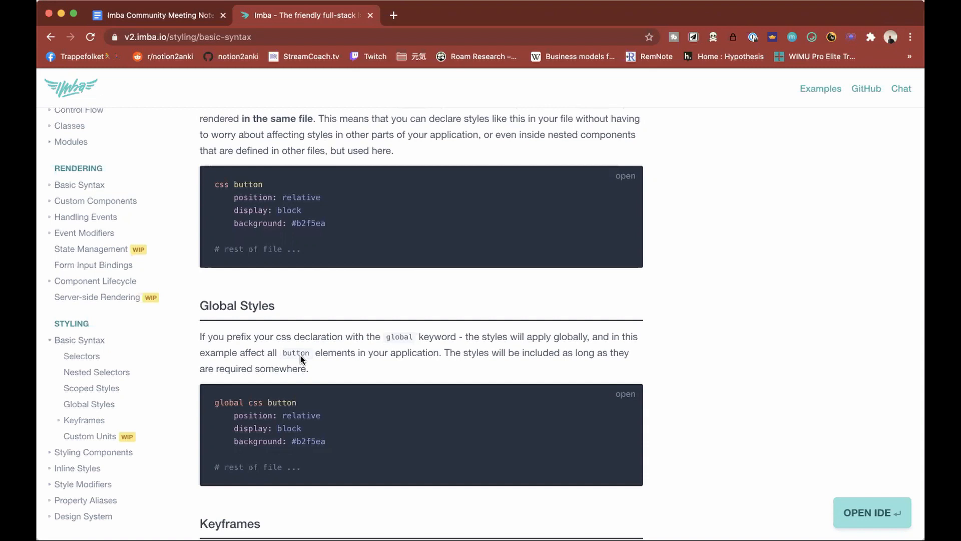
pyautogui.moveTo(316, 332)
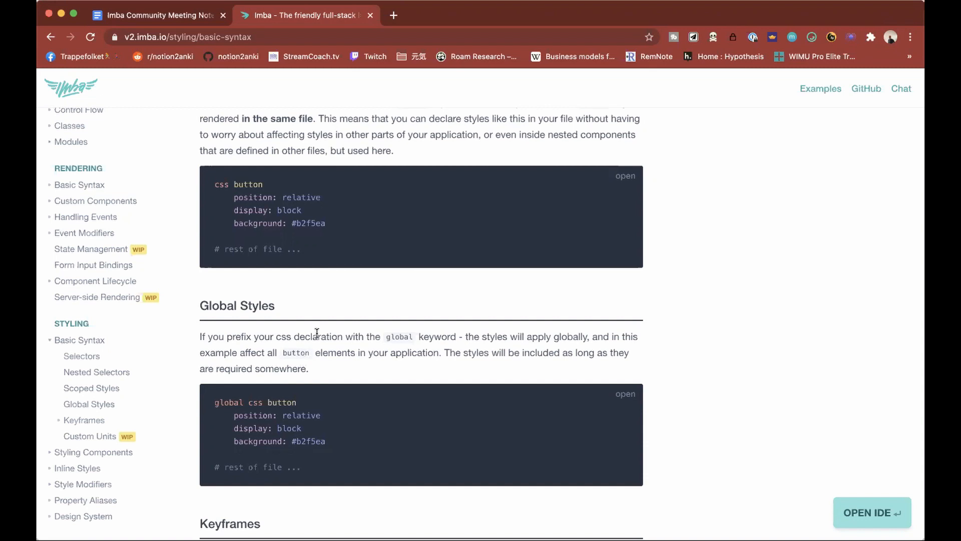
# Continue down to the incomplete Custom Units section, then return to the meeting notes tab
pyautogui.scroll(-3)
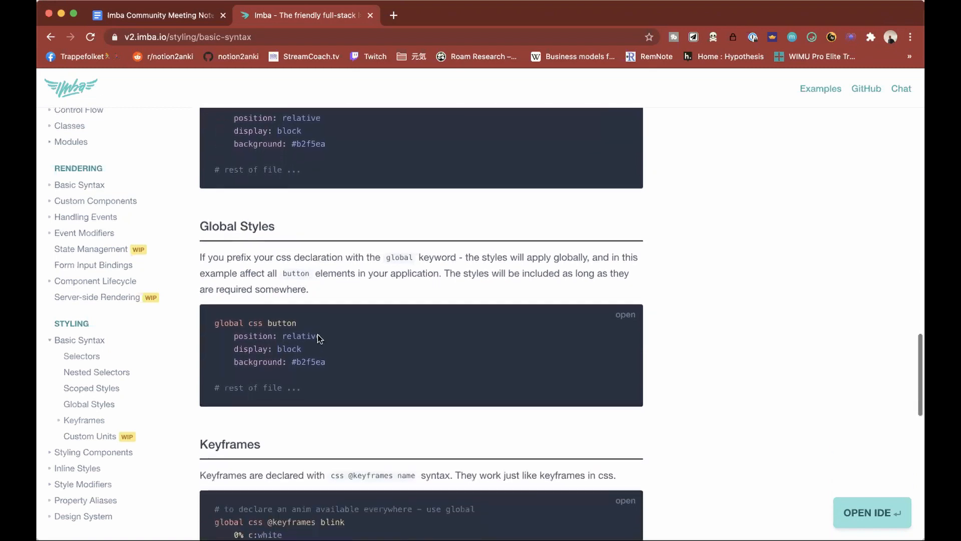
pyautogui.scroll(-3)
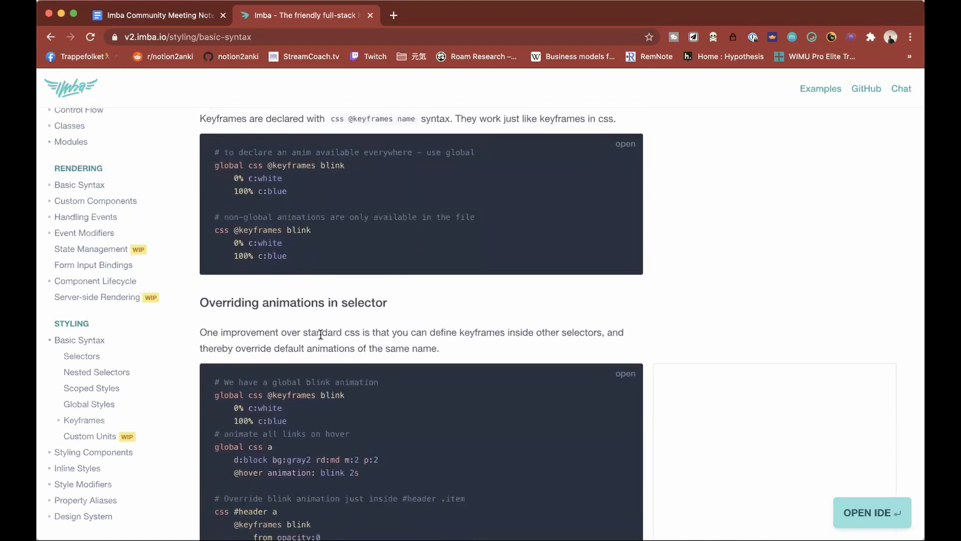
pyautogui.scroll(-3)
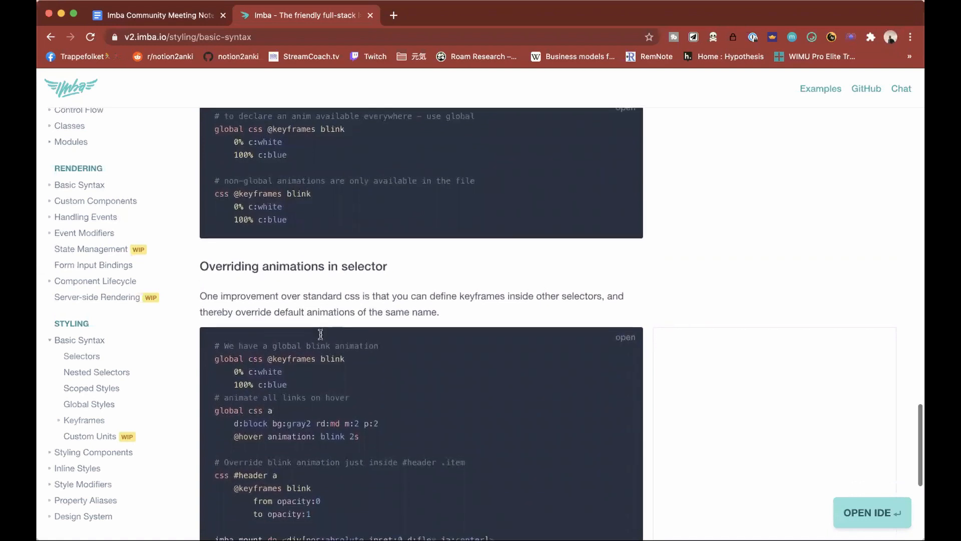
pyautogui.scroll(-3)
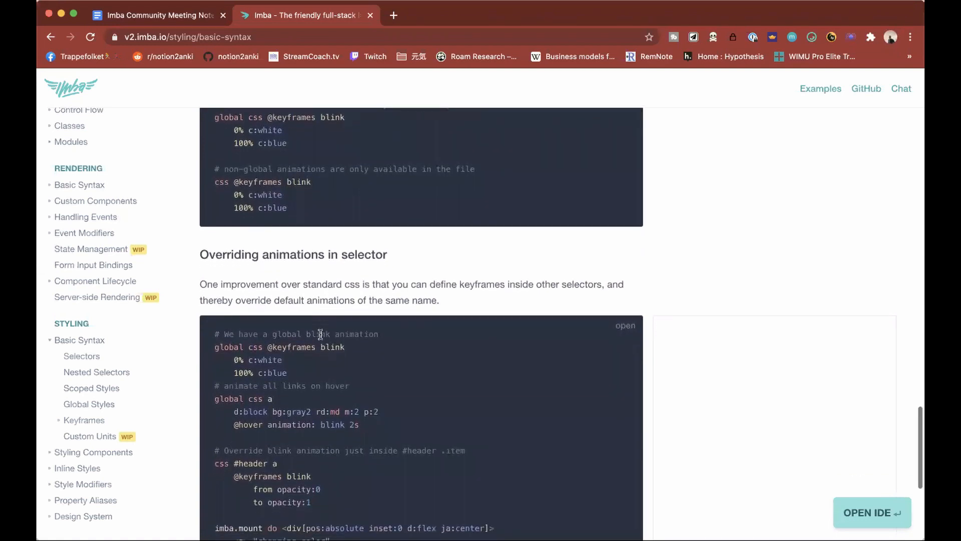
pyautogui.scroll(-3)
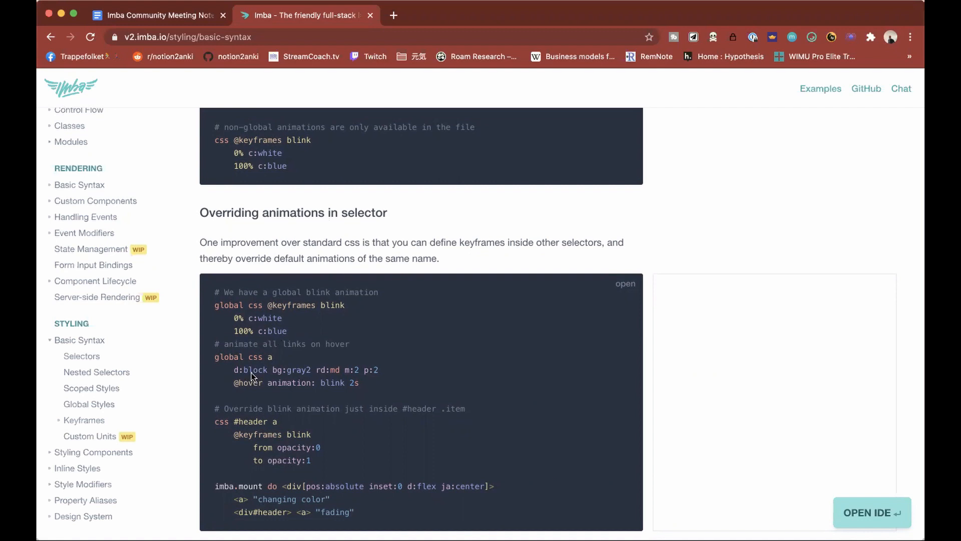
pyautogui.scroll(-3)
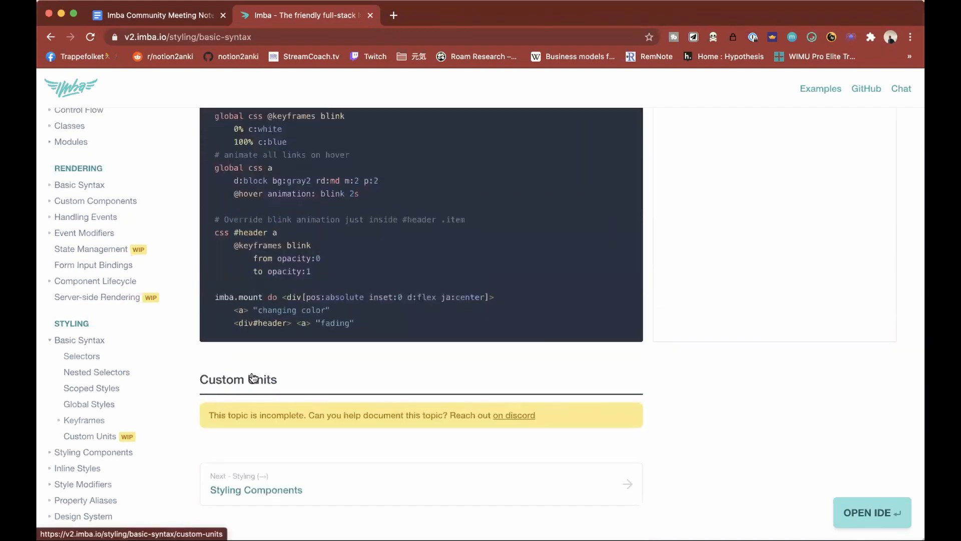
pyautogui.scroll(-3)
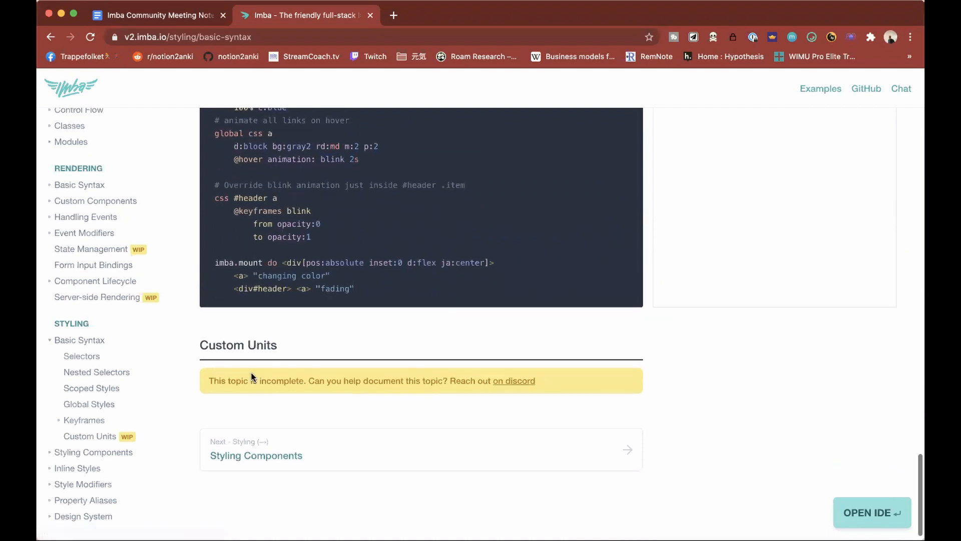
pyautogui.scroll(-3)
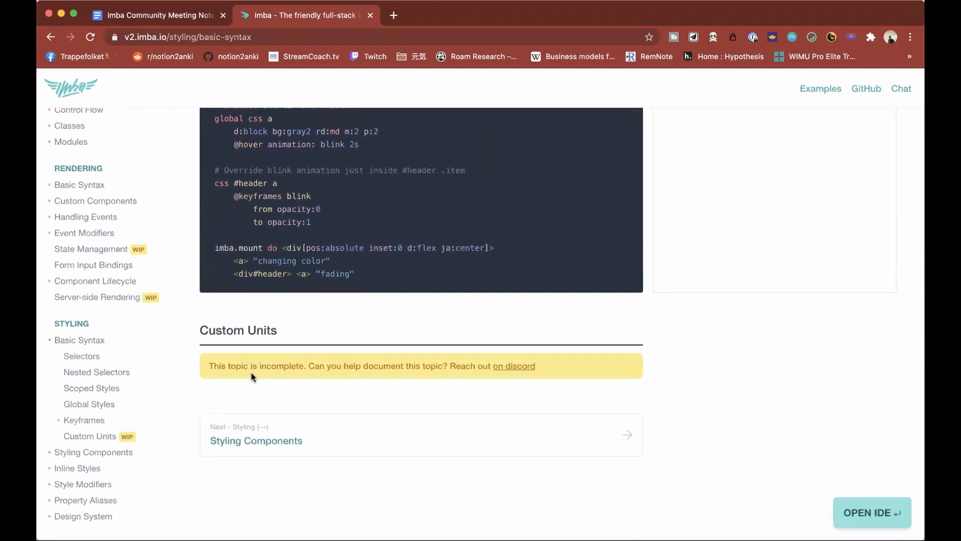
pyautogui.click(156, 15)
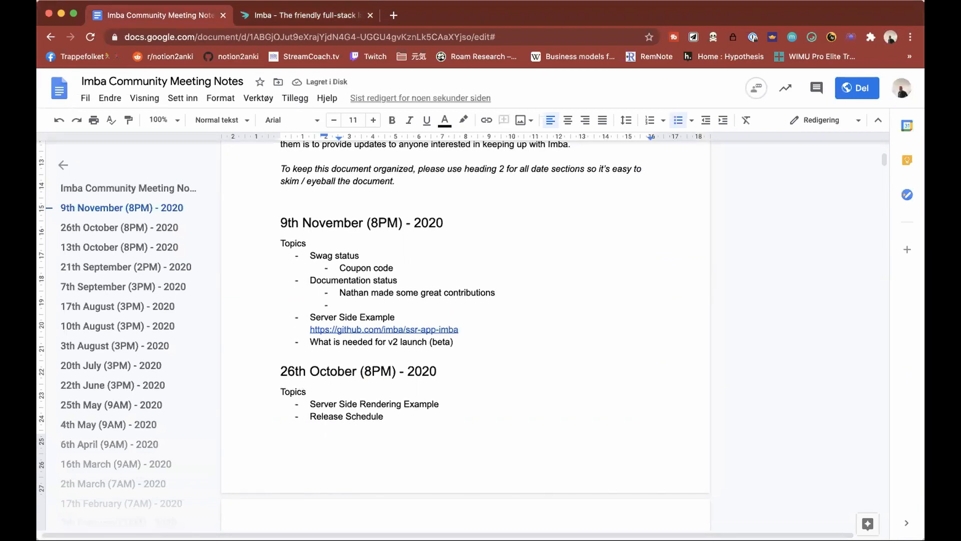
# Add 'Need improvements to organization' under Documentation status, then go back to the docs tab
pyautogui.write('Need')
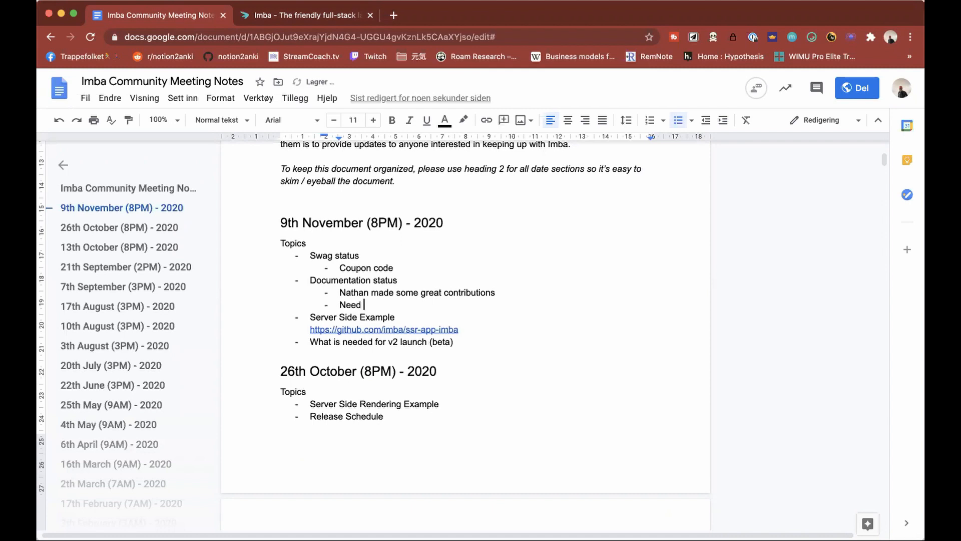
pyautogui.write('improvements to organ')
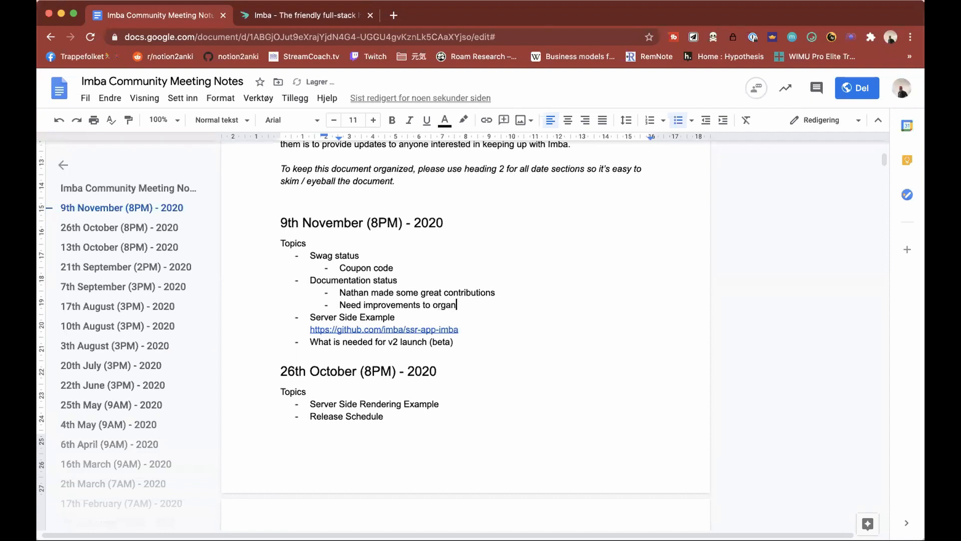
pyautogui.click(305, 15)
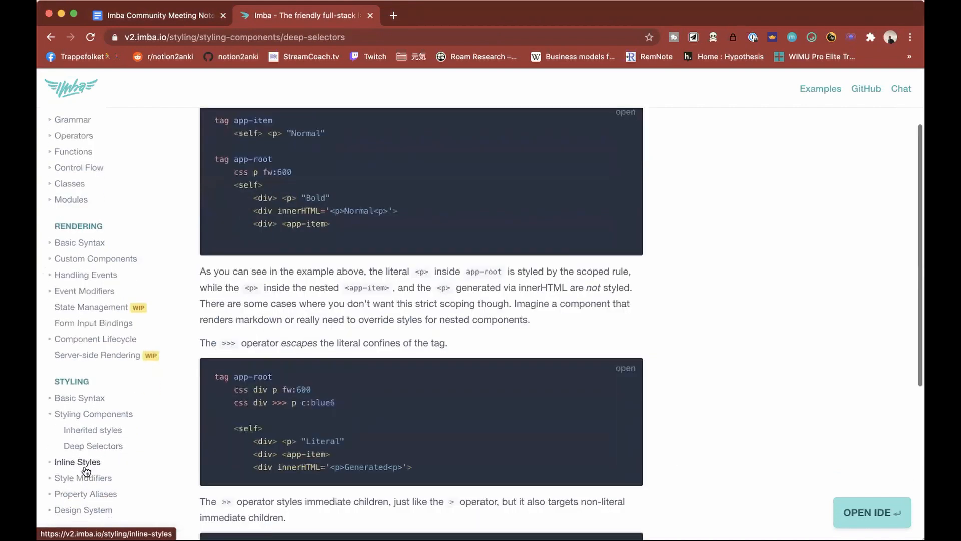
# Visit Inline Styles and Interpolation, then the Grammar section leading to Arithmetic Operators
pyautogui.click(77, 462)
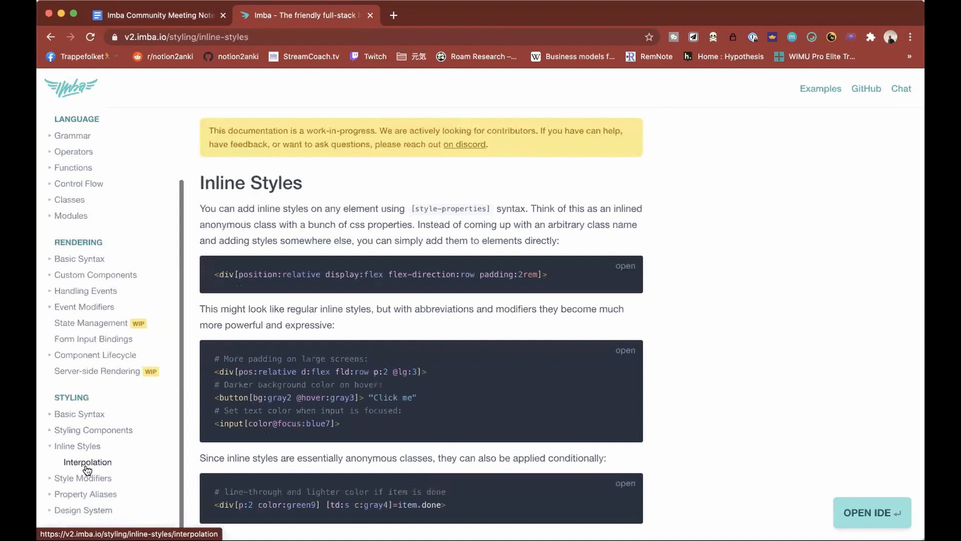
pyautogui.click(88, 461)
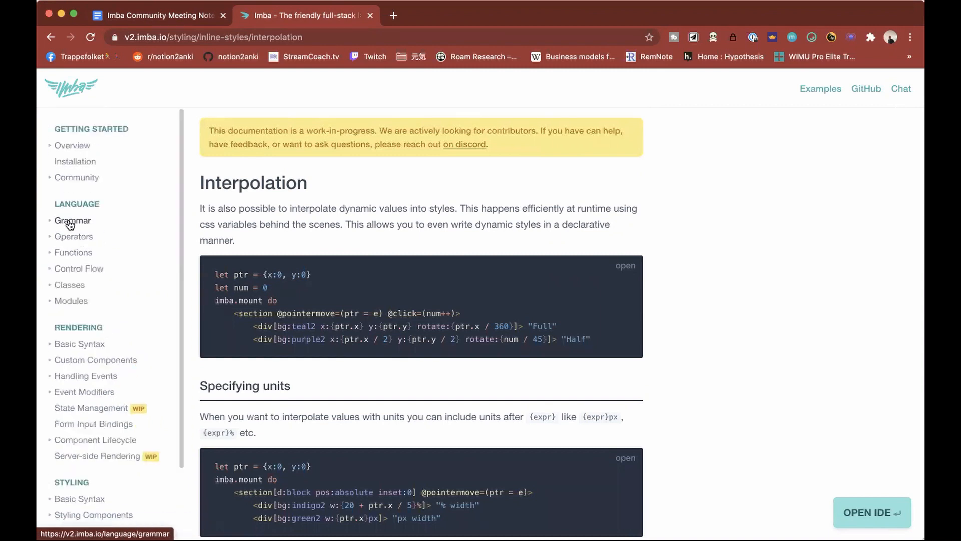
pyautogui.click(73, 236)
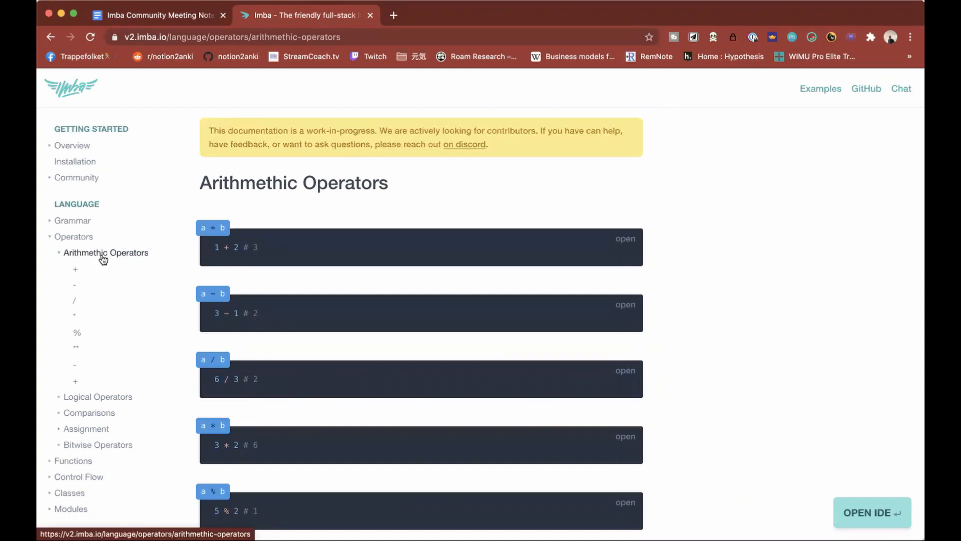
pyautogui.moveTo(102, 331)
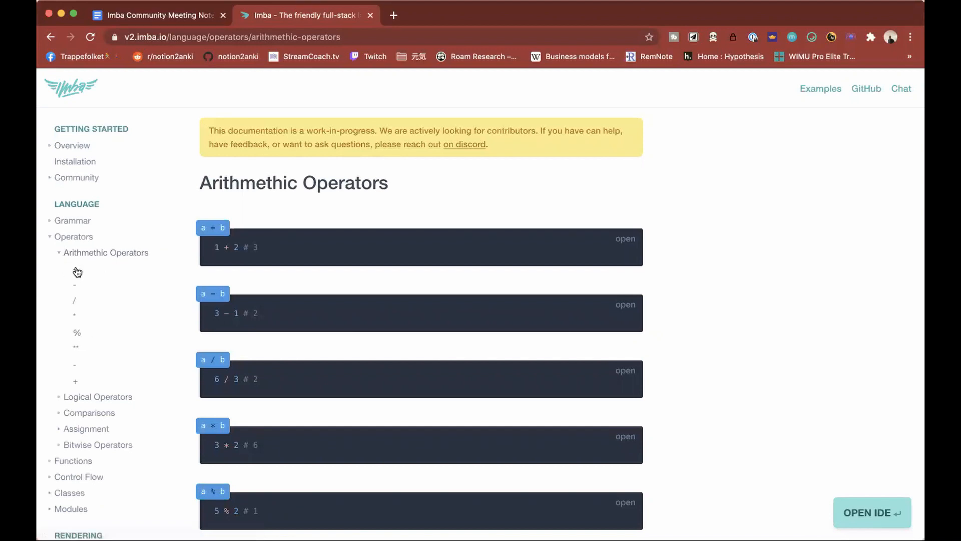
# View the '+' operator page, then detour through Operators, Grammar and Modules
pyautogui.click(75, 284)
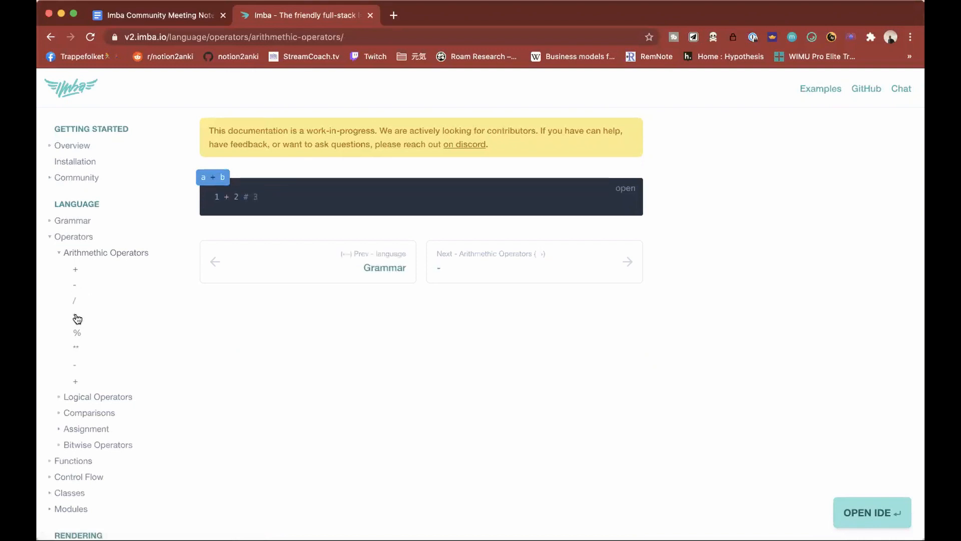
pyautogui.moveTo(76, 347)
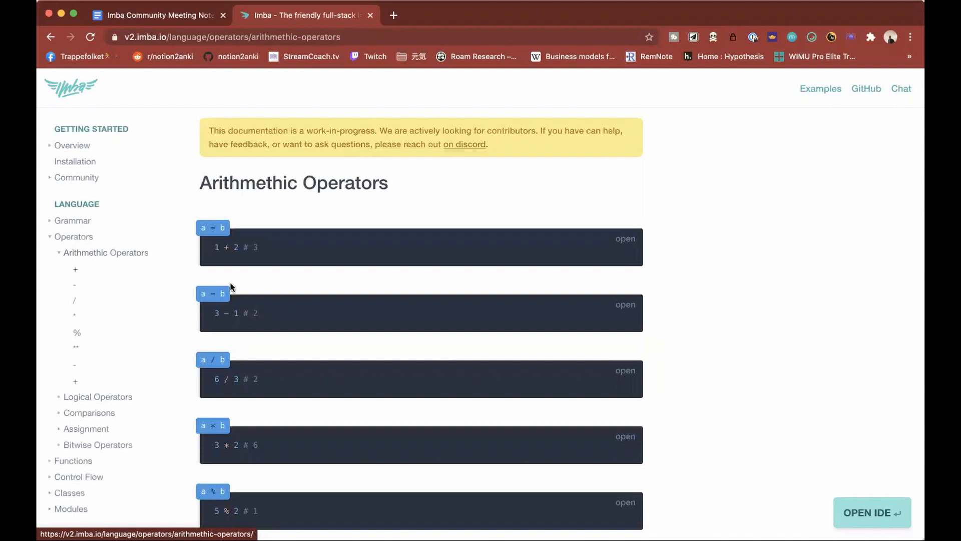
pyautogui.scroll(-3)
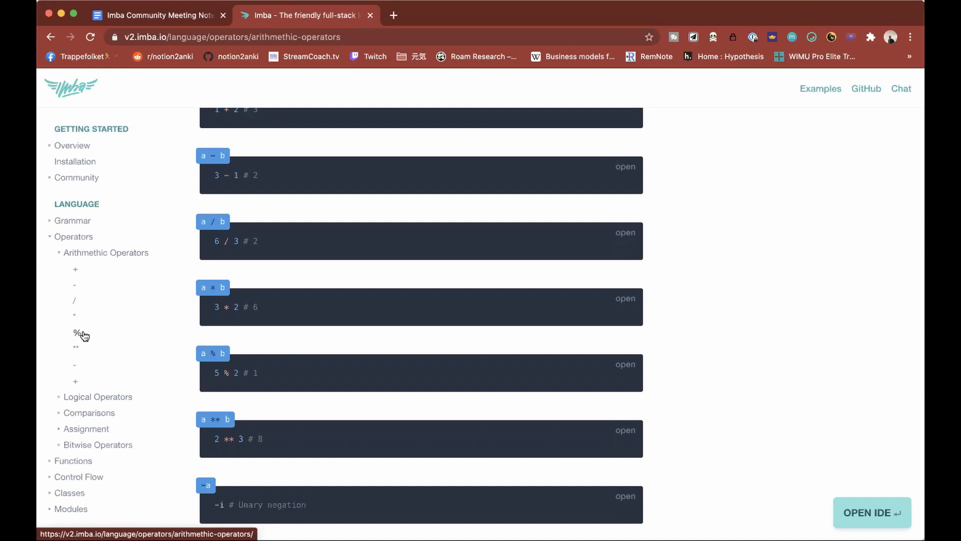
pyautogui.scroll(-3)
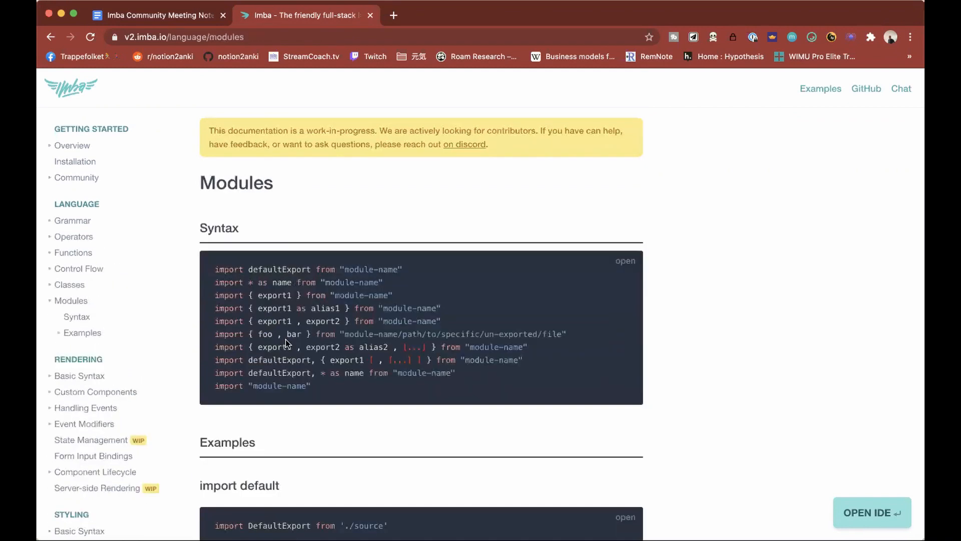
pyautogui.click(69, 284)
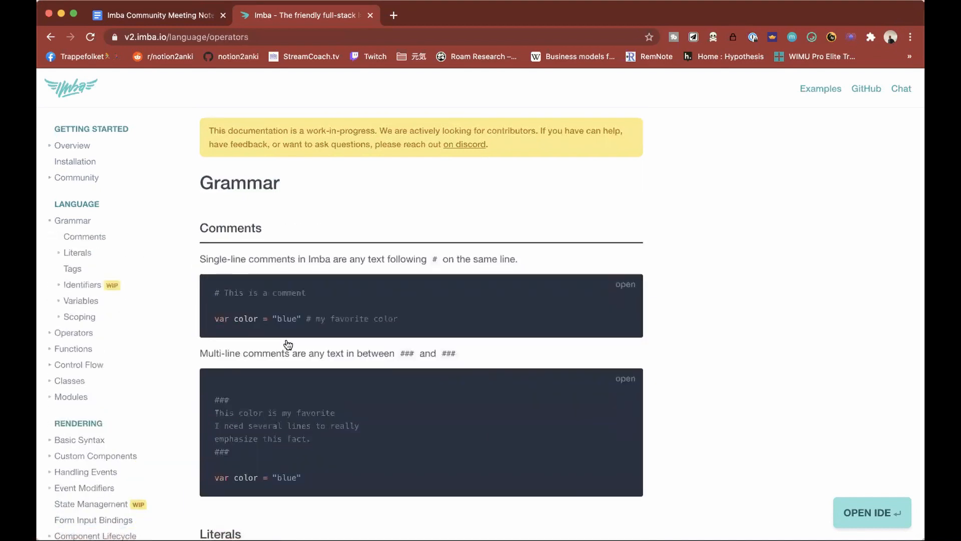
pyautogui.click(72, 220)
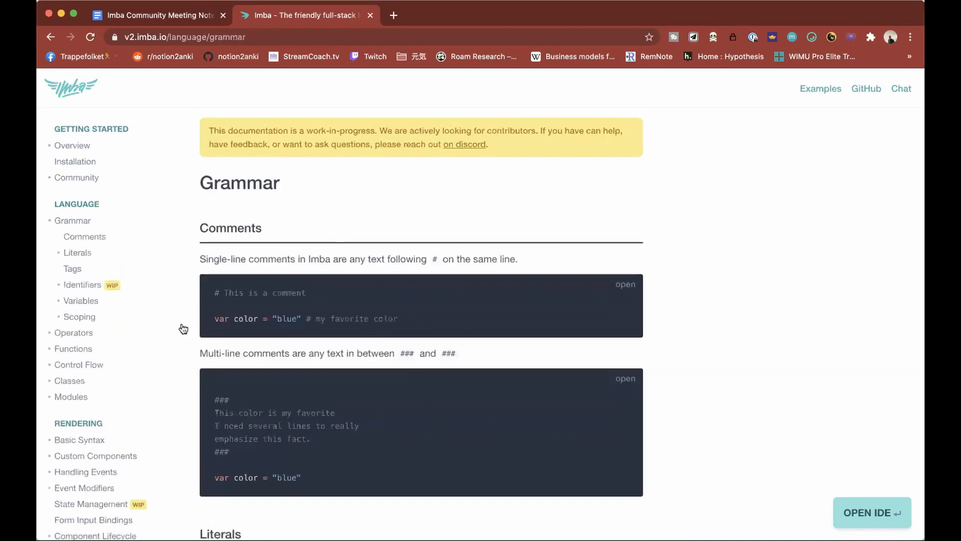
pyautogui.click(84, 236)
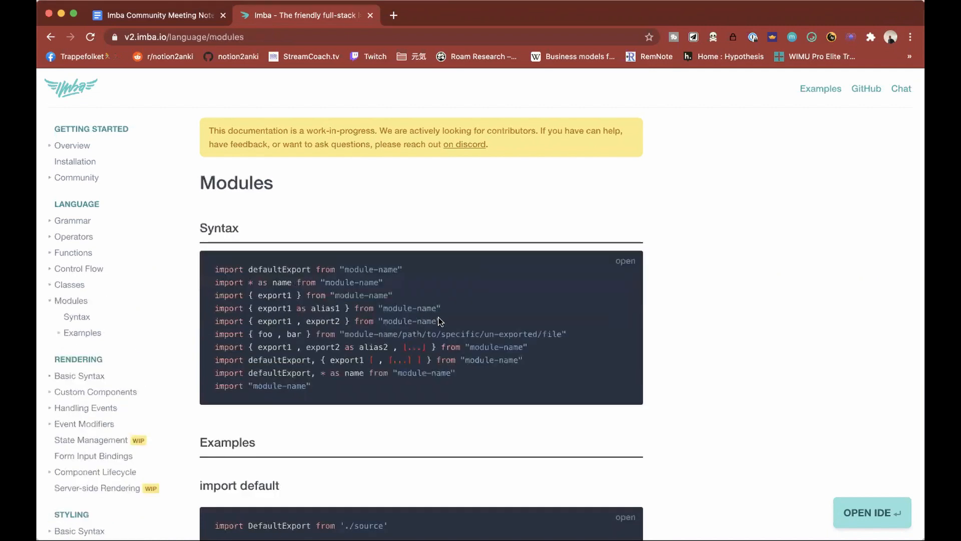
# Return via Classes to the combined Operators page and read down to Assignment
pyautogui.click(69, 285)
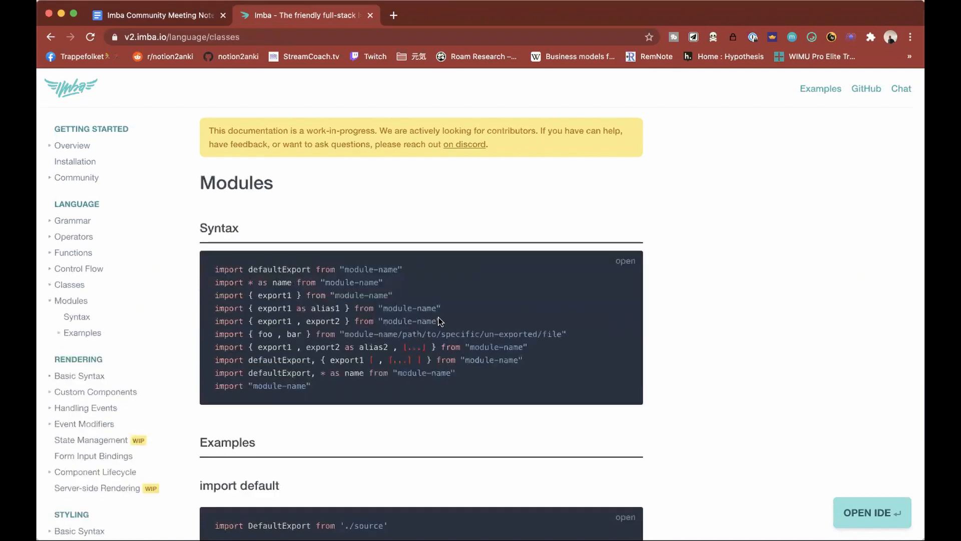
pyautogui.click(73, 236)
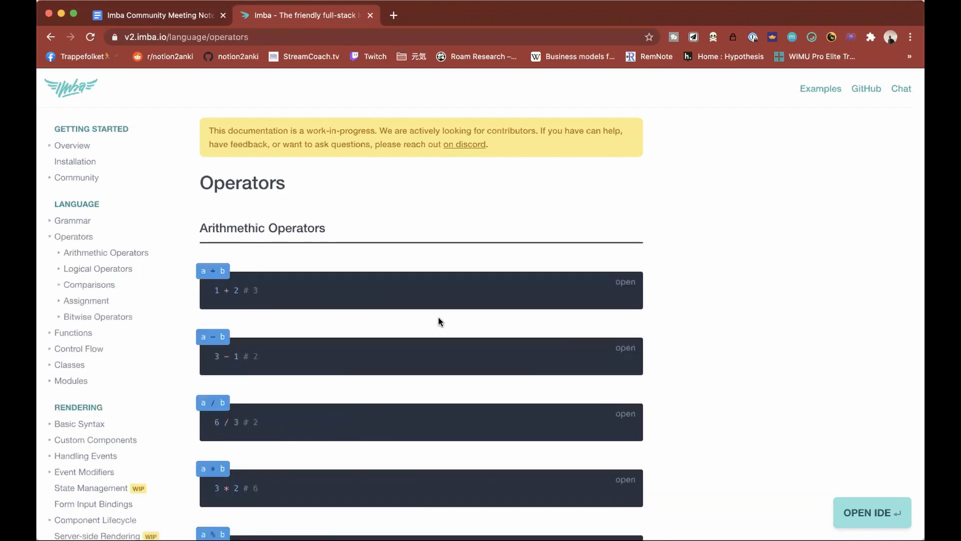
pyautogui.scroll(-3)
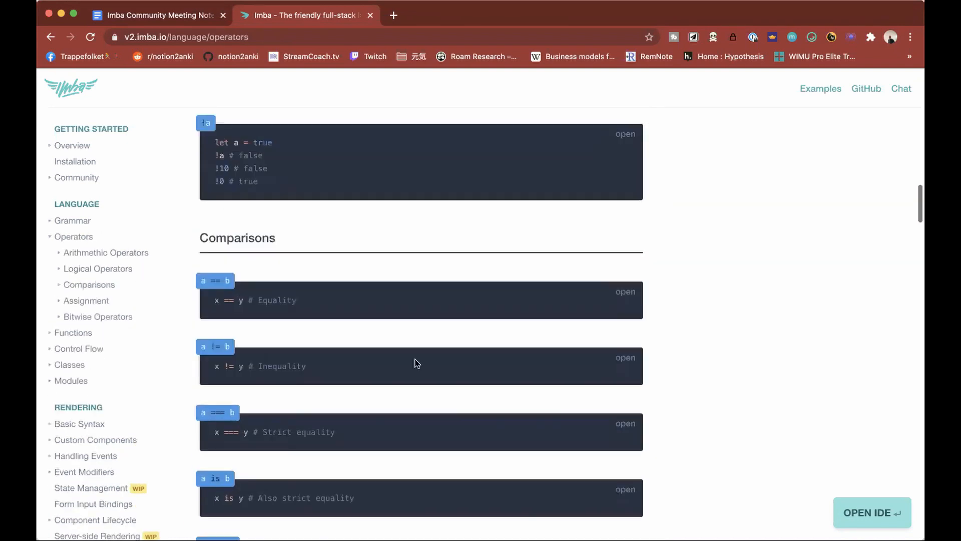
pyautogui.scroll(-3)
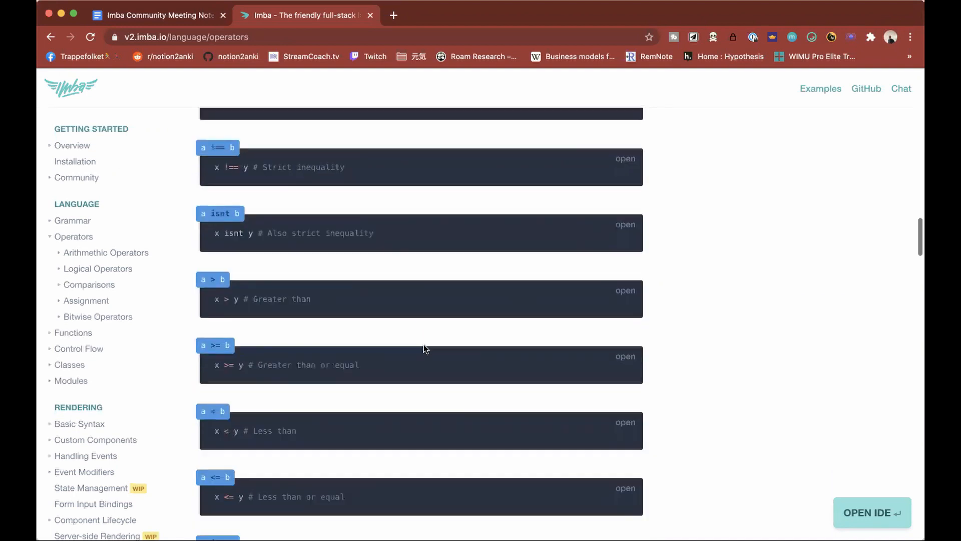
pyautogui.scroll(-3)
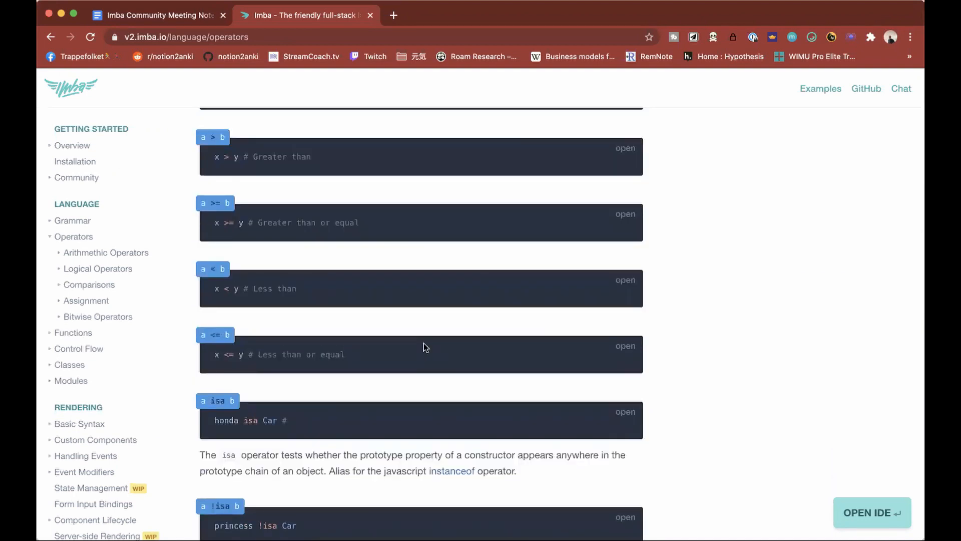
pyautogui.scroll(-3)
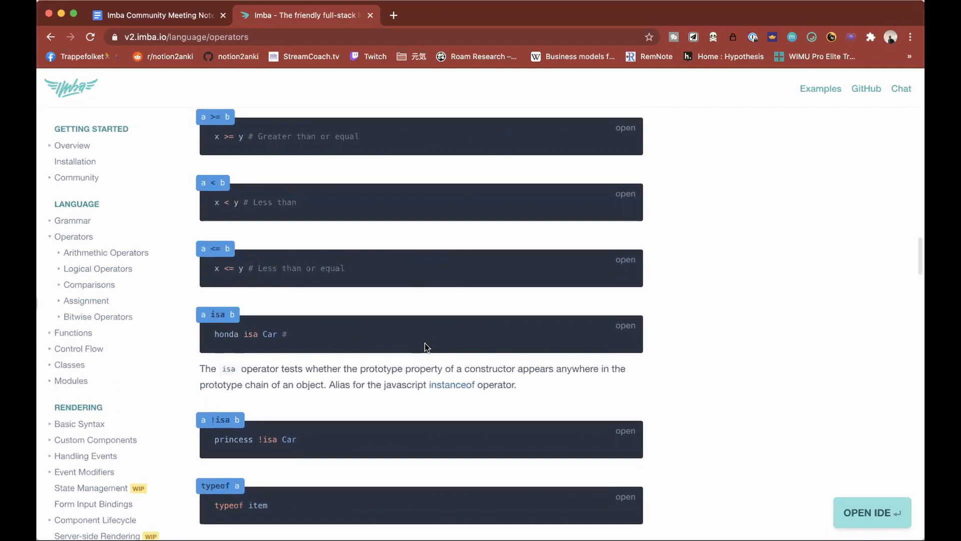
pyautogui.scroll(-3)
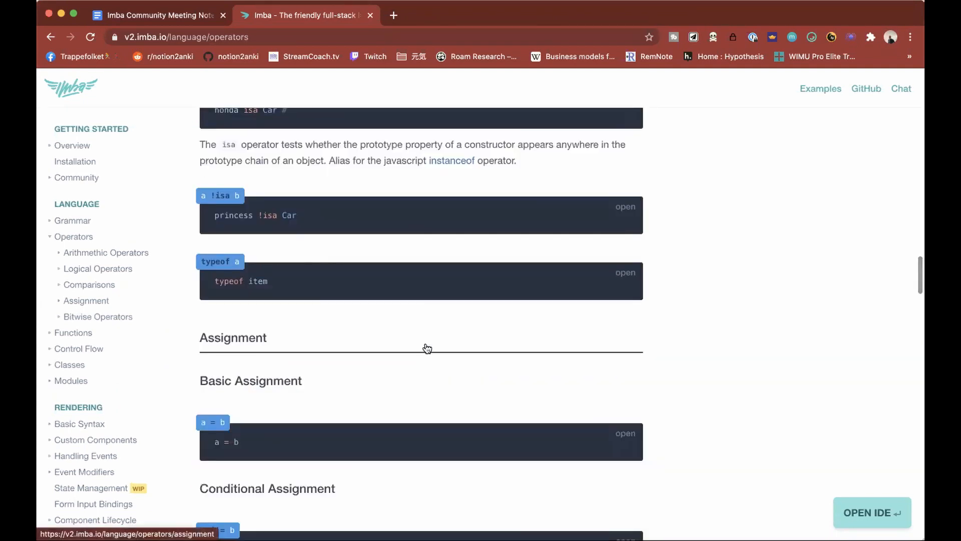
pyautogui.scroll(-3)
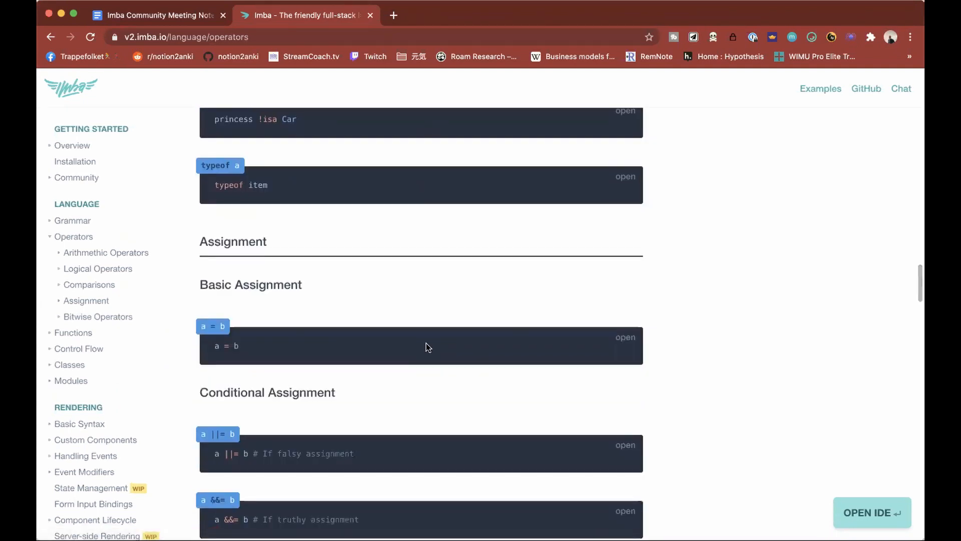
# Add the sub-bullet 'Nathan will fix menu and look for the empty sections' under Documentation status
pyautogui.click(157, 15)
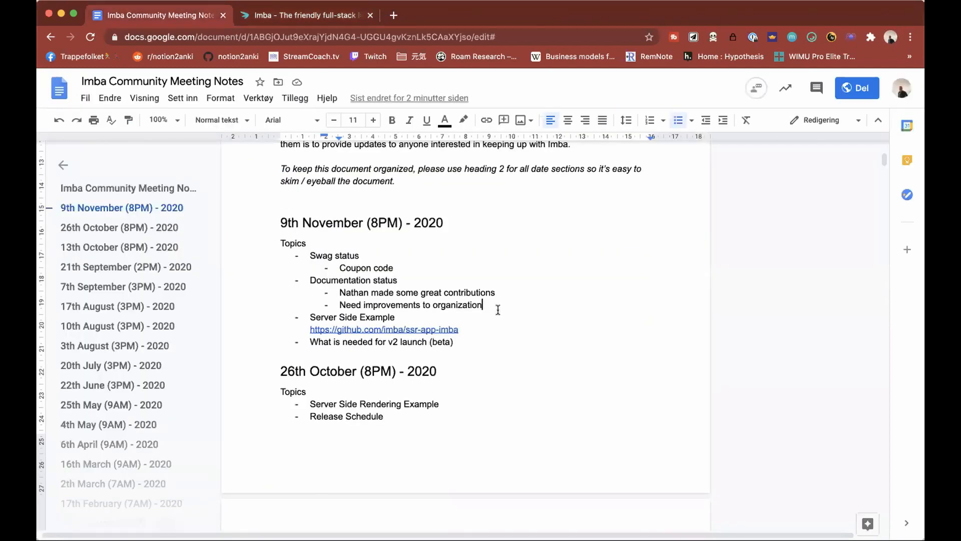
pyautogui.write('Nath f')
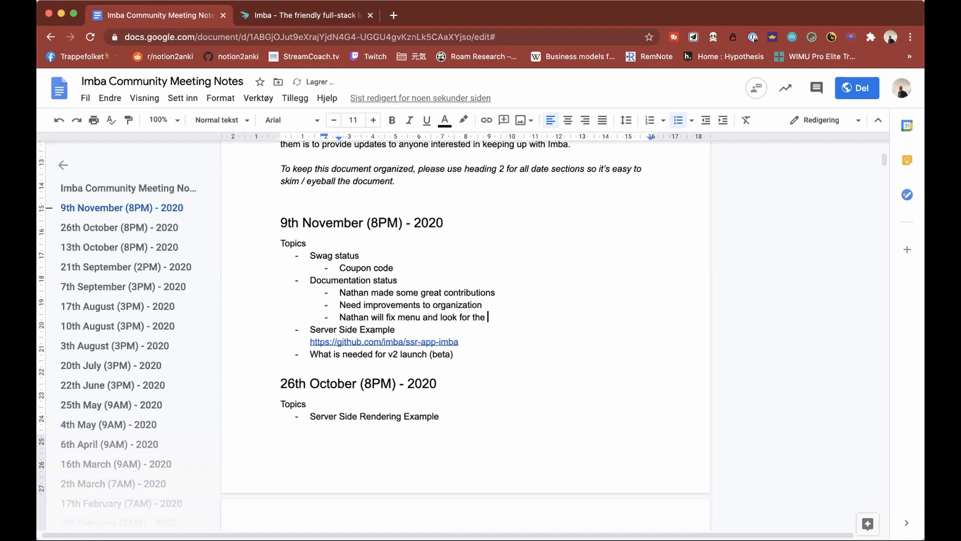
pyautogui.write('empty se')
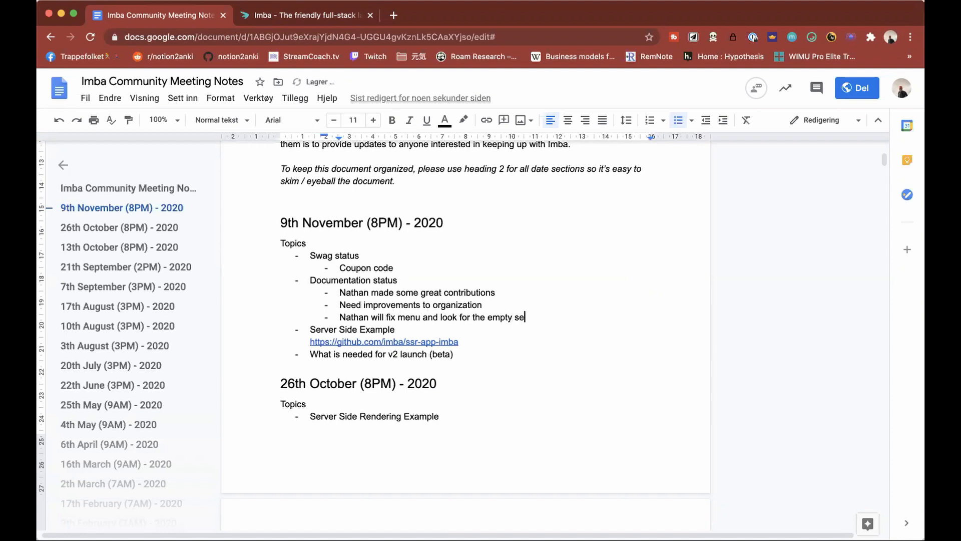
pyautogui.write('ctions')
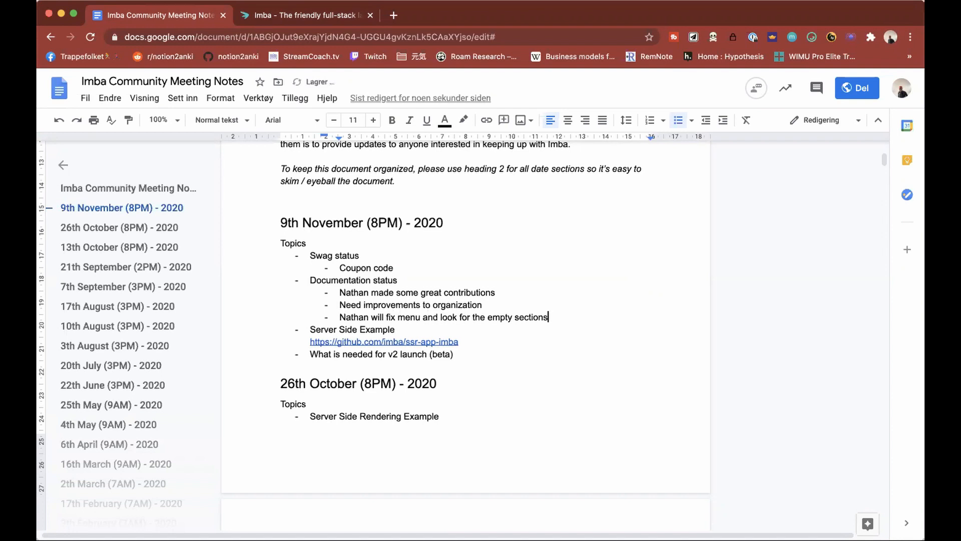
# Return to the Imba docs and open the Basic Syntax page under Rendering
pyautogui.click(303, 15)
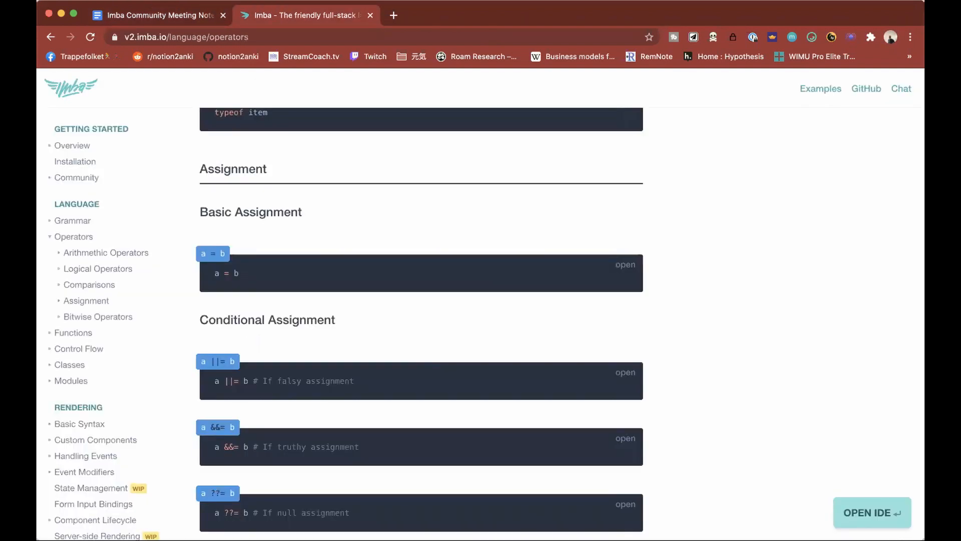
pyautogui.scroll(-3)
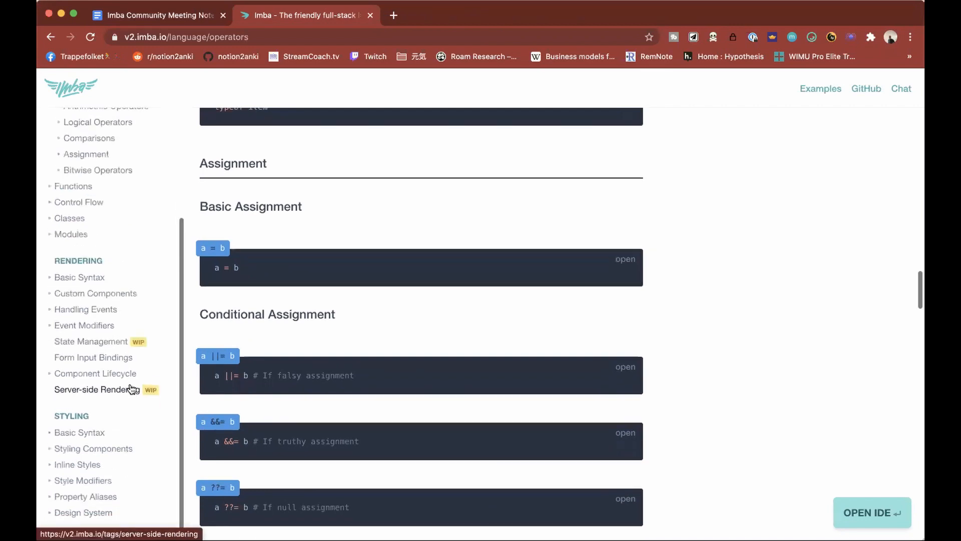
pyautogui.scroll(-3)
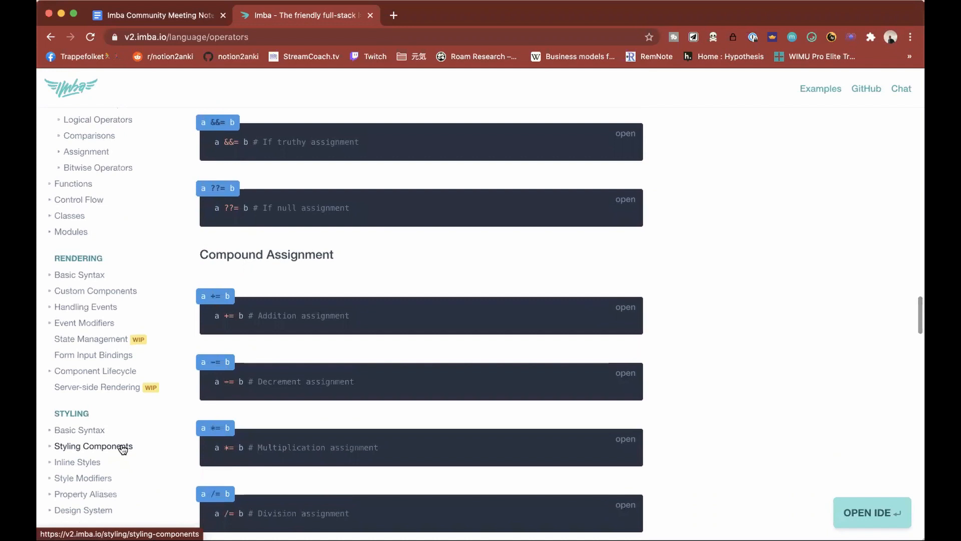
pyautogui.scroll(-3)
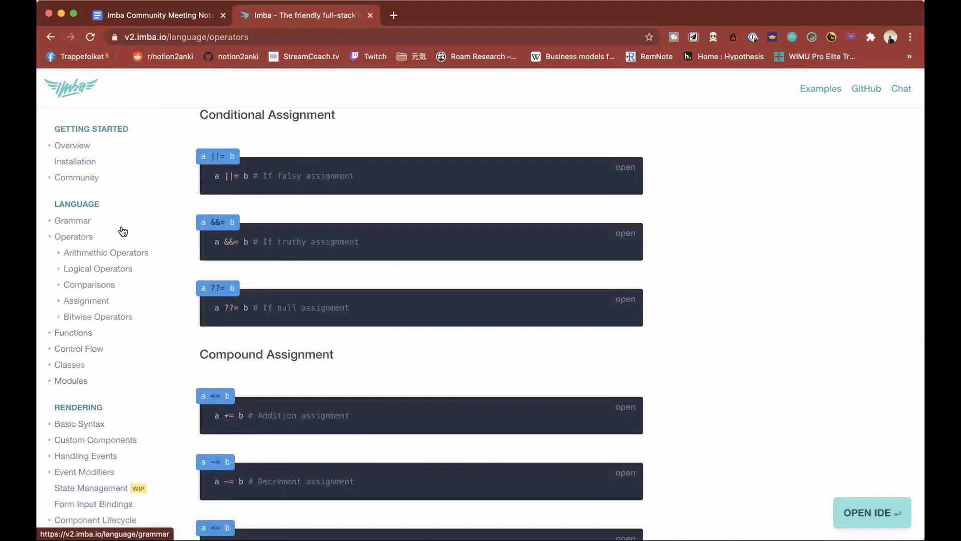
pyautogui.moveTo(72, 220)
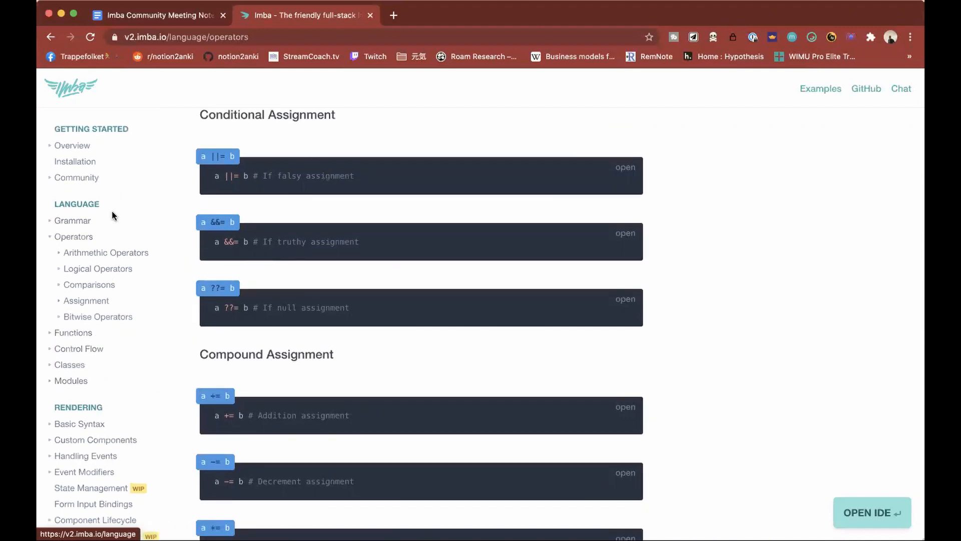
pyautogui.click(79, 423)
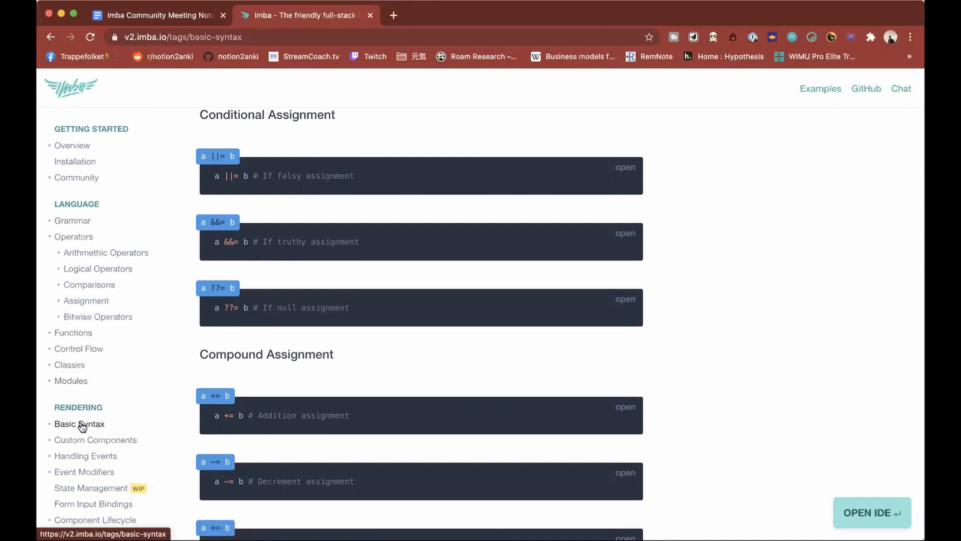
pyautogui.click(79, 424)
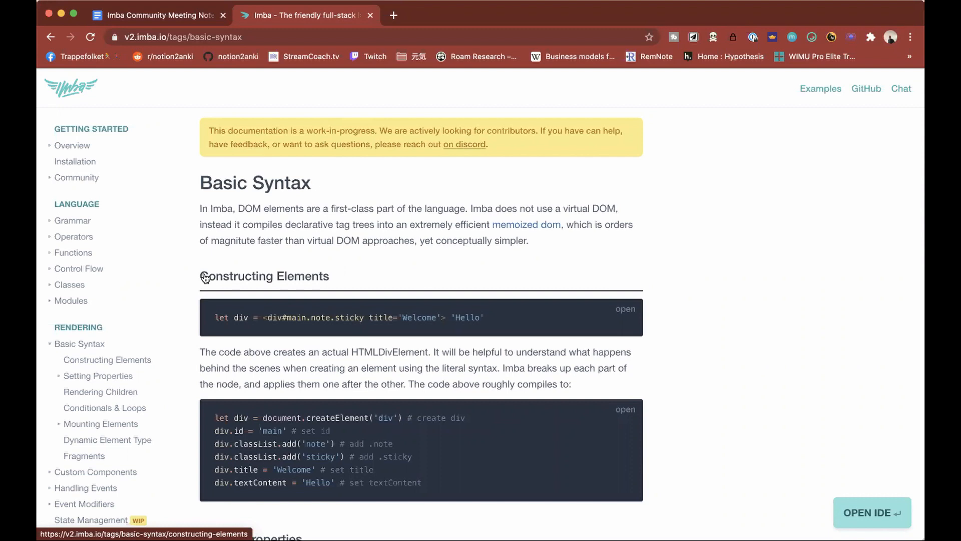
# Read down past Constructing Elements and Classes to the Properties and Styles sections
pyautogui.scroll(-3)
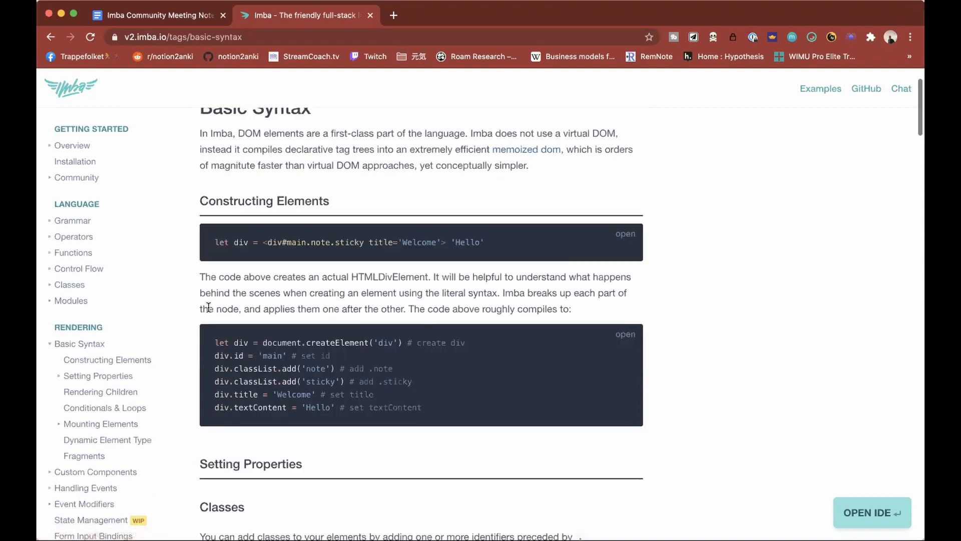
pyautogui.scroll(-3)
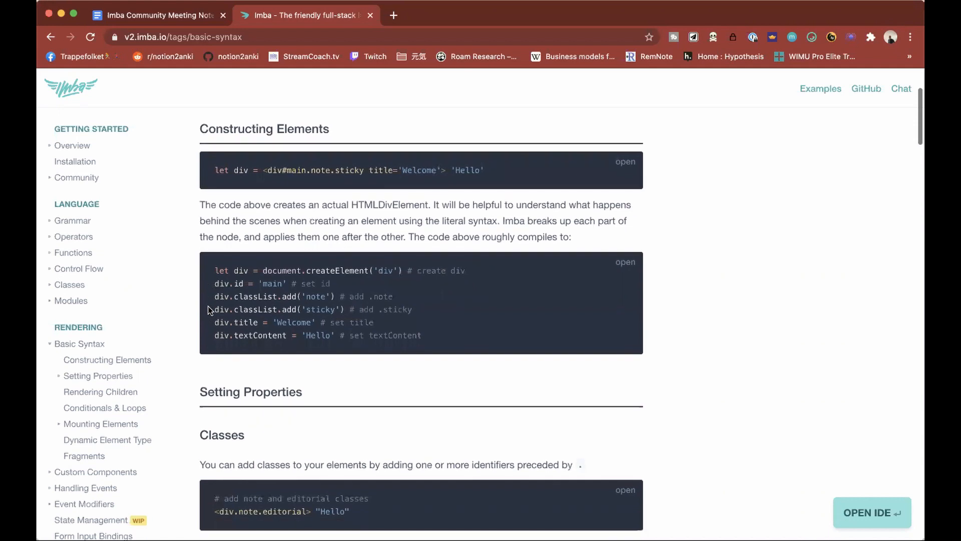
pyautogui.scroll(-3)
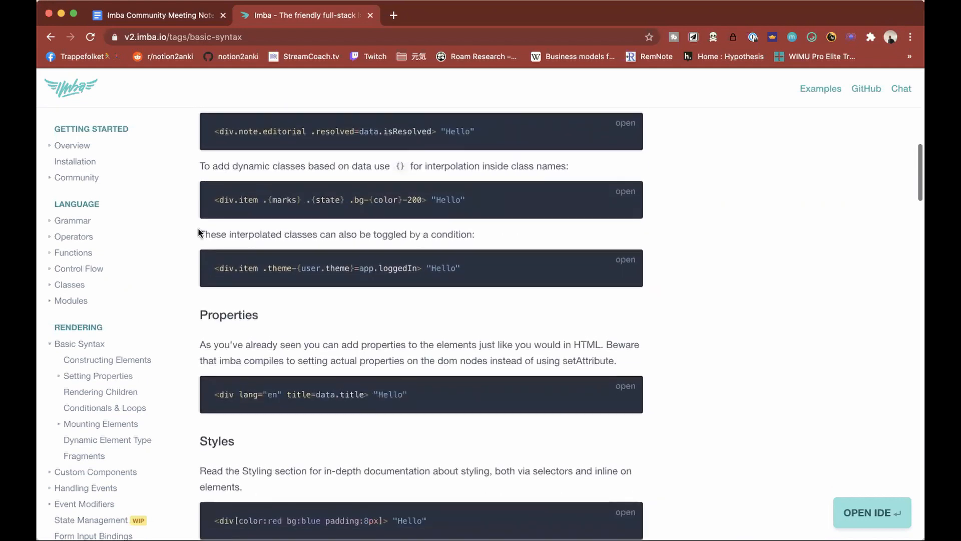
pyautogui.scroll(-3)
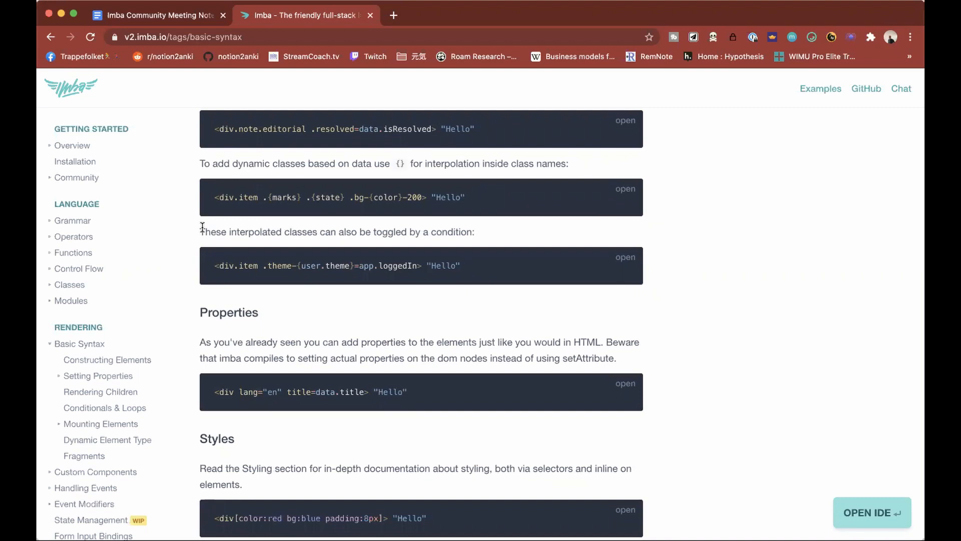
pyautogui.moveTo(236, 13)
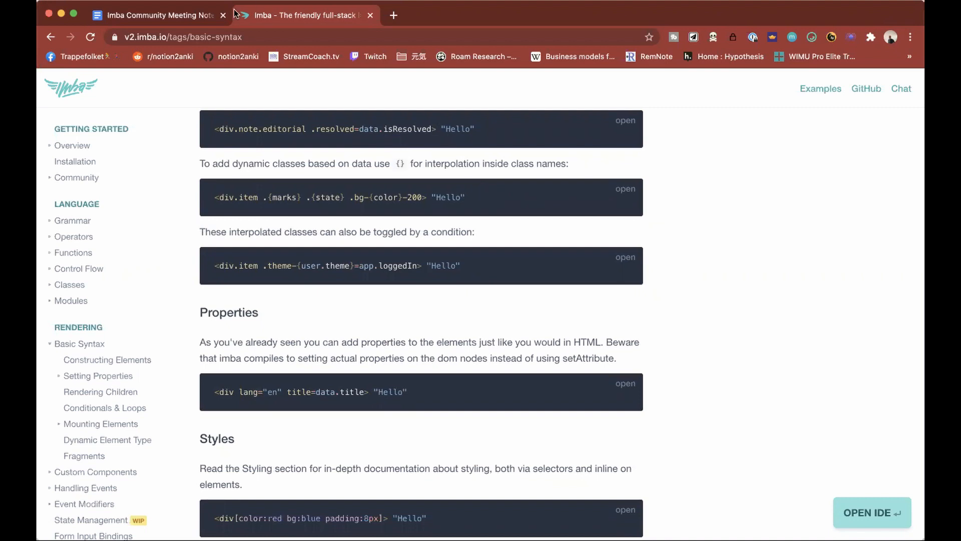
pyautogui.moveTo(157, 15)
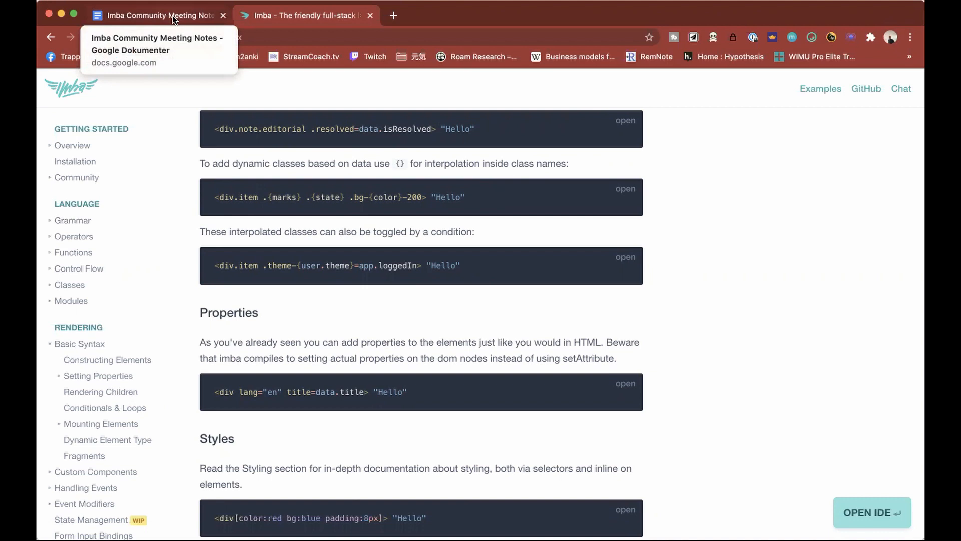
# Check the meeting notes briefly, then return to the Imba docs Overview page
pyautogui.click(156, 15)
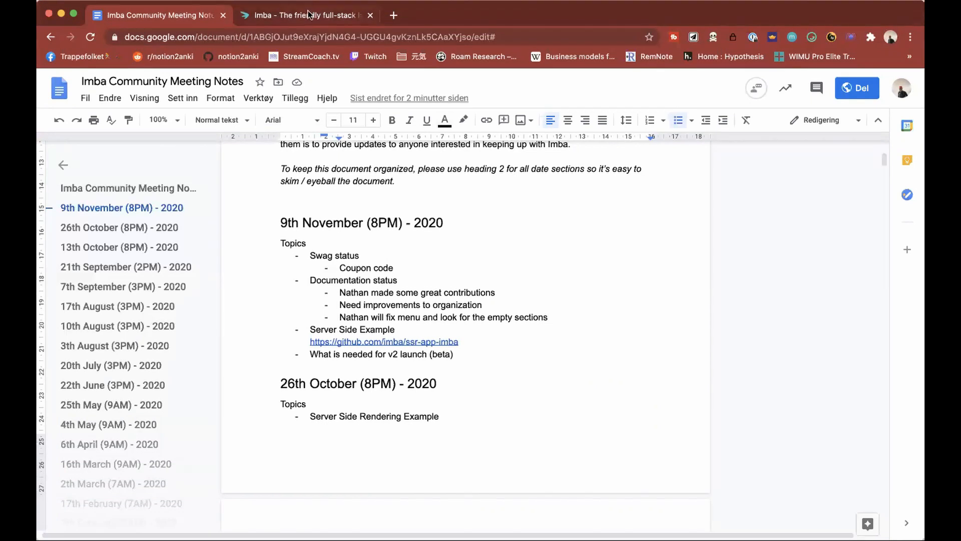
pyautogui.click(305, 15)
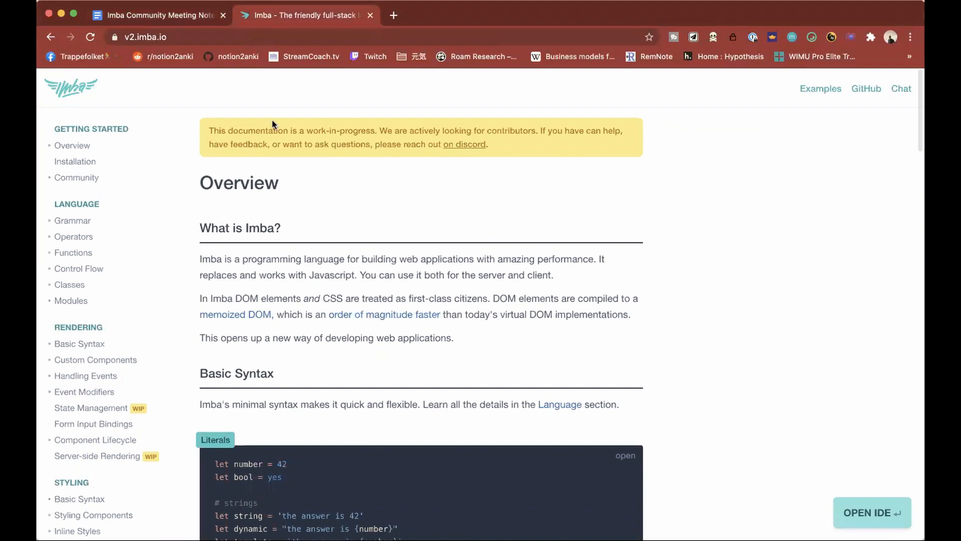
pyautogui.moveTo(439, 170)
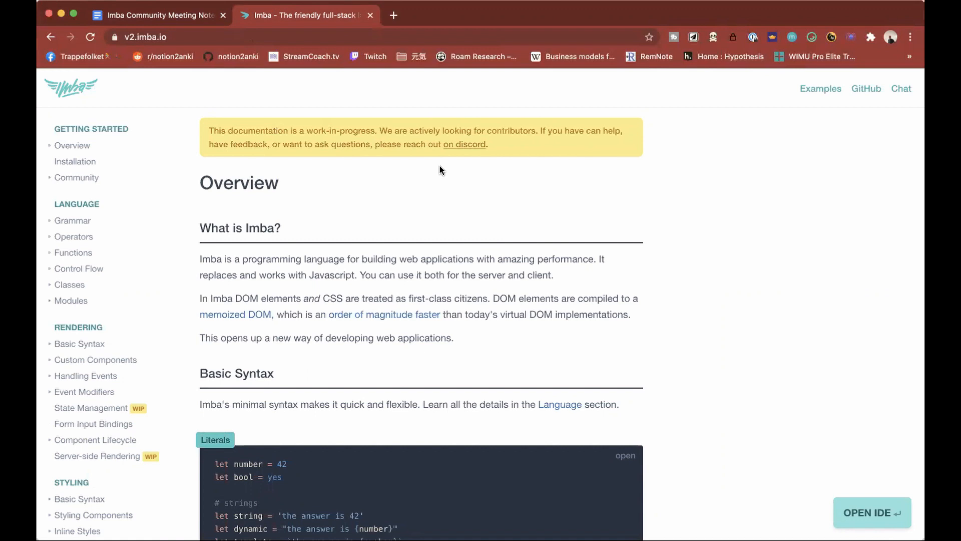
pyautogui.moveTo(443, 146)
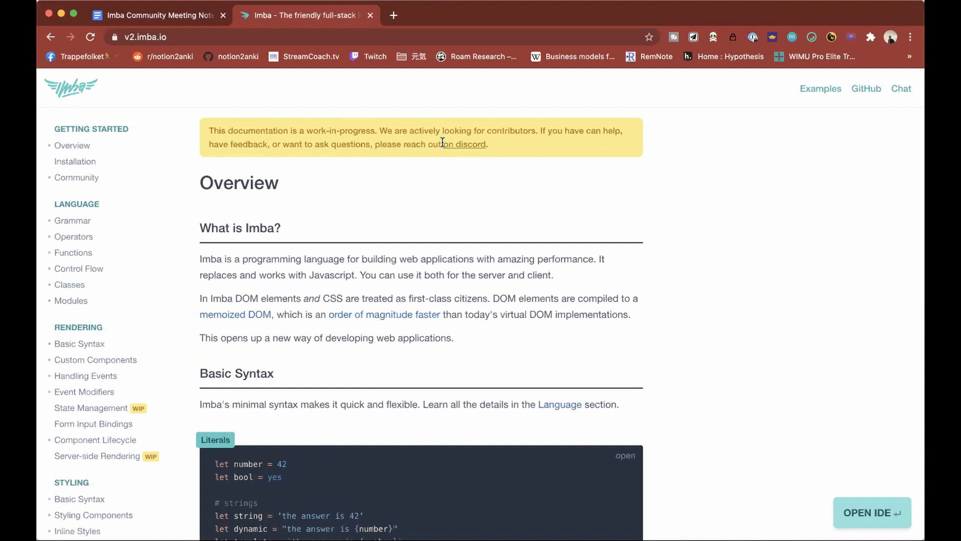
# Add the sub-bullet 'New landing page seperate from docs' under Documentation status
pyautogui.click(153, 15)
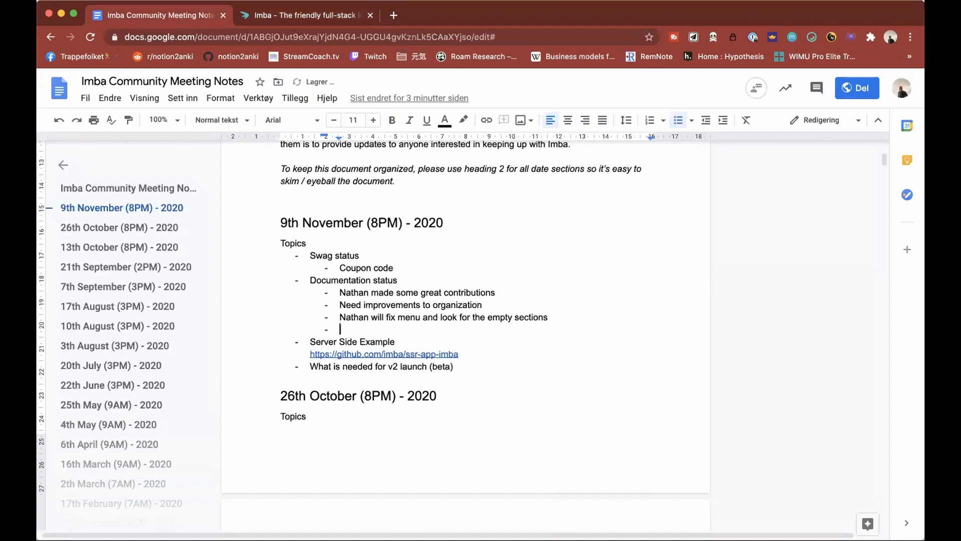
pyautogui.write('New landing page seper')
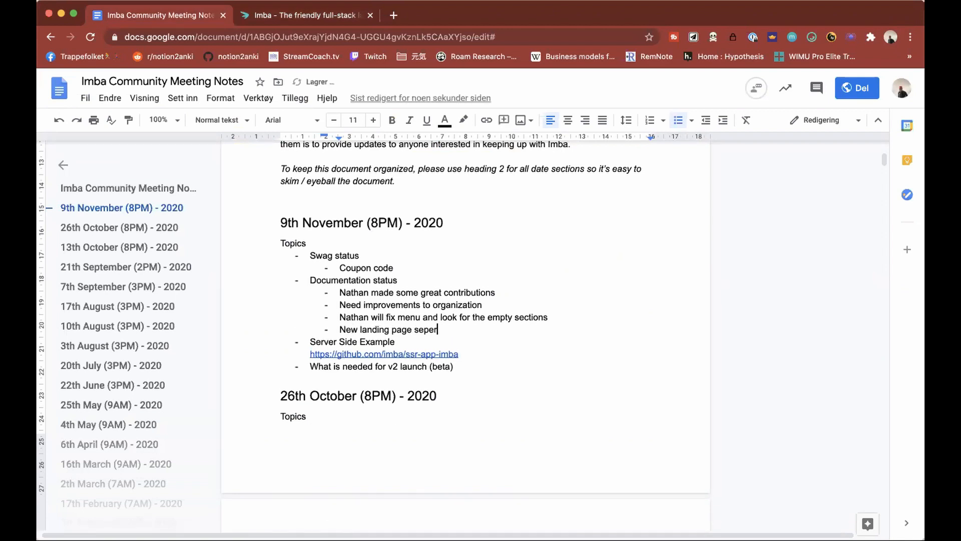
pyautogui.write('ate form do')
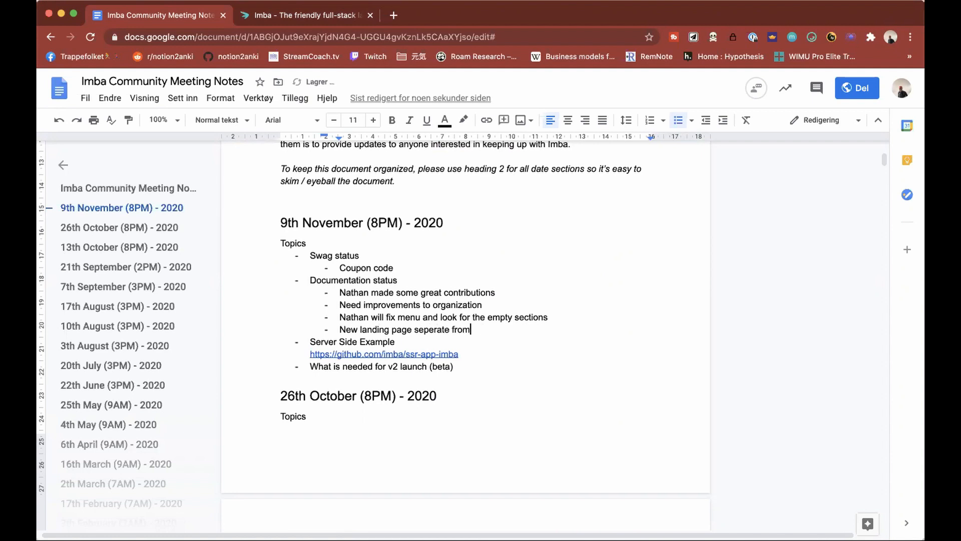
pyautogui.write('docs')
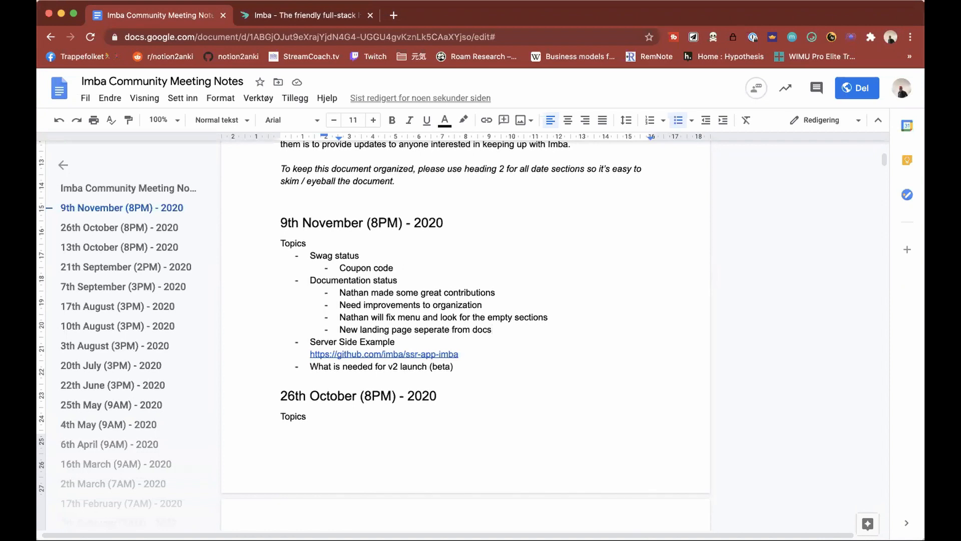
# Open the old v1.imba.io site from a new tab's address bar
pyautogui.click(491, 330)
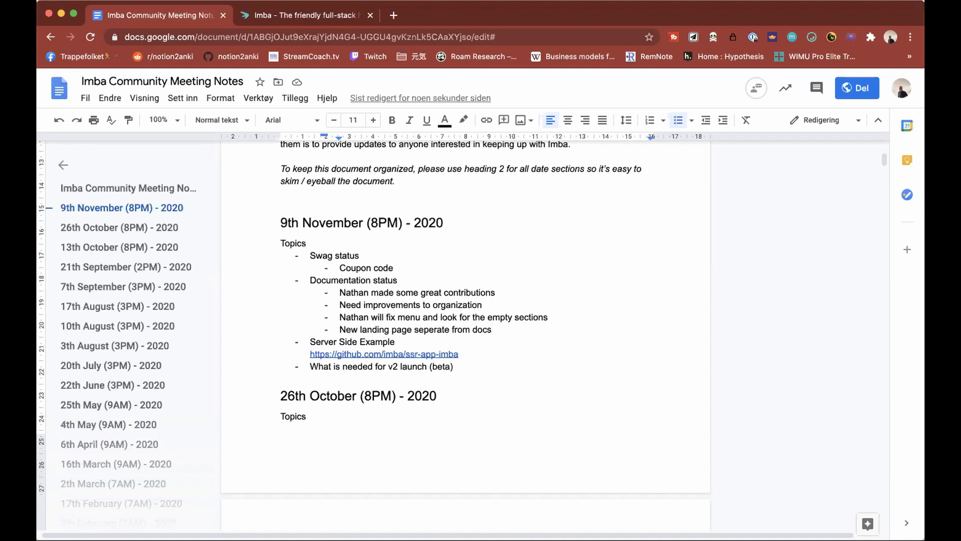
pyautogui.click(490, 330)
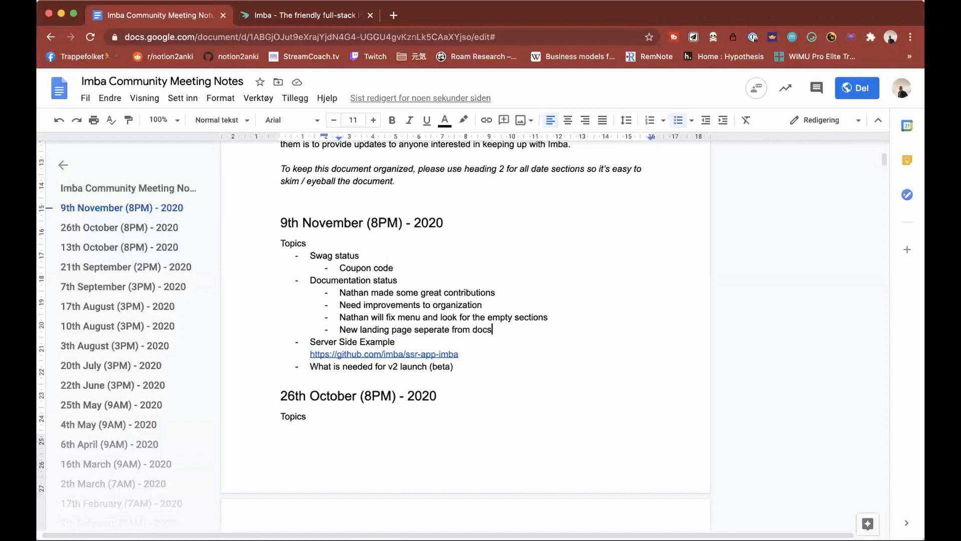
pyautogui.write('v1.i')
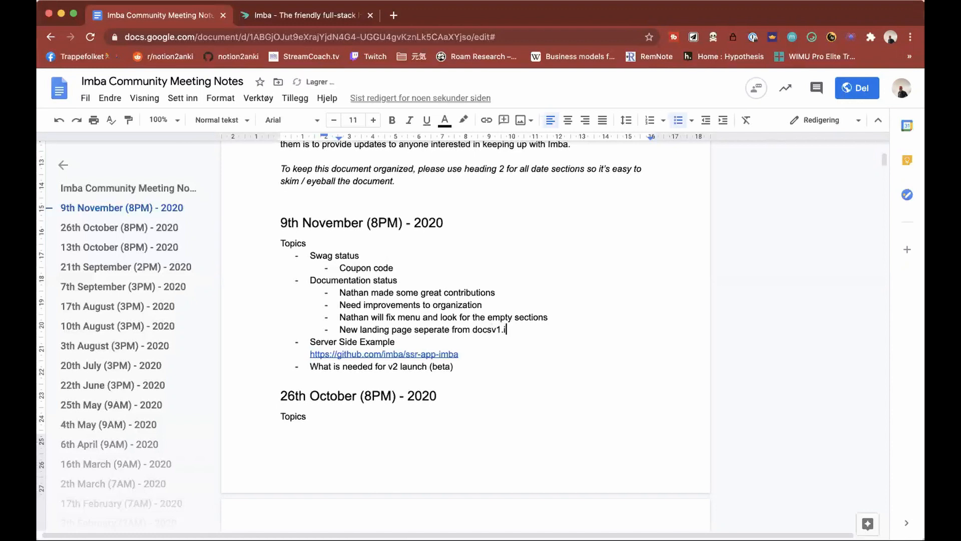
pyautogui.write('mba.io')
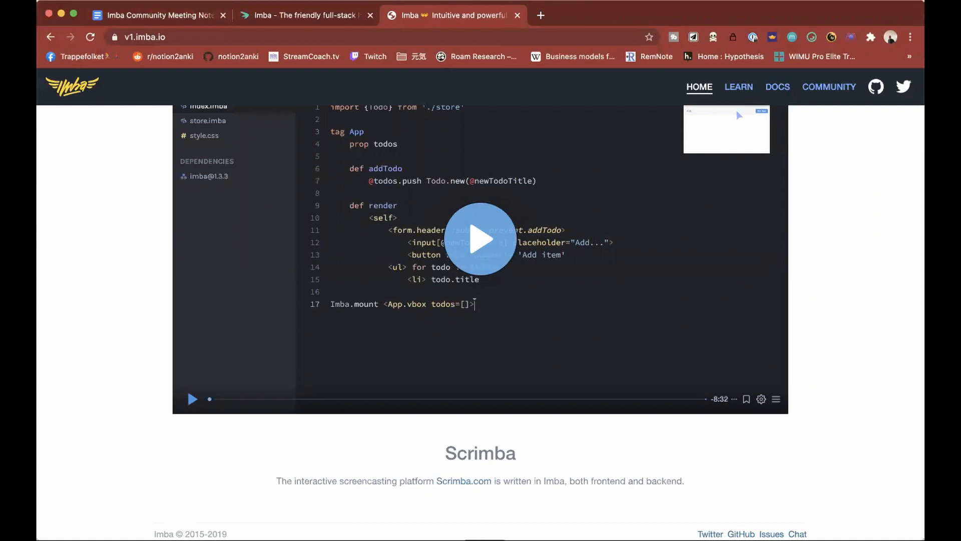
# Return to the meeting notes after viewing the v1.imba.io homepage
pyautogui.click(156, 15)
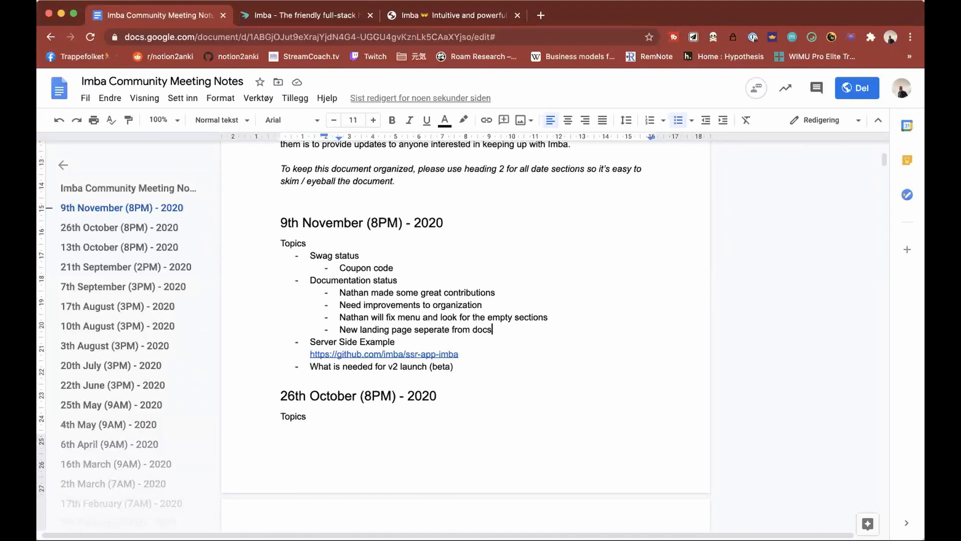
pyautogui.moveTo(520, 255)
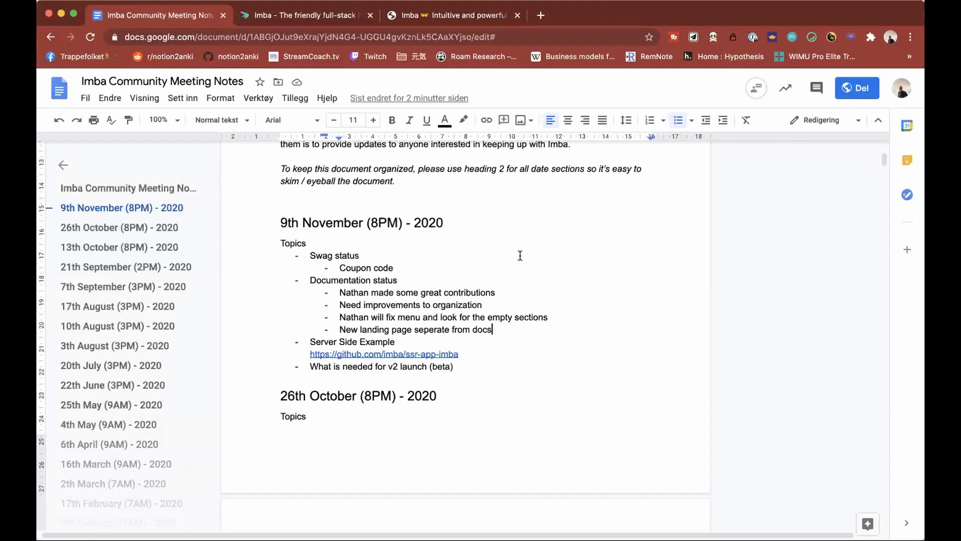
# Follow the github.com/imba/ssr-app-imba link under Server Side Example into a new tab
pyautogui.click(396, 341)
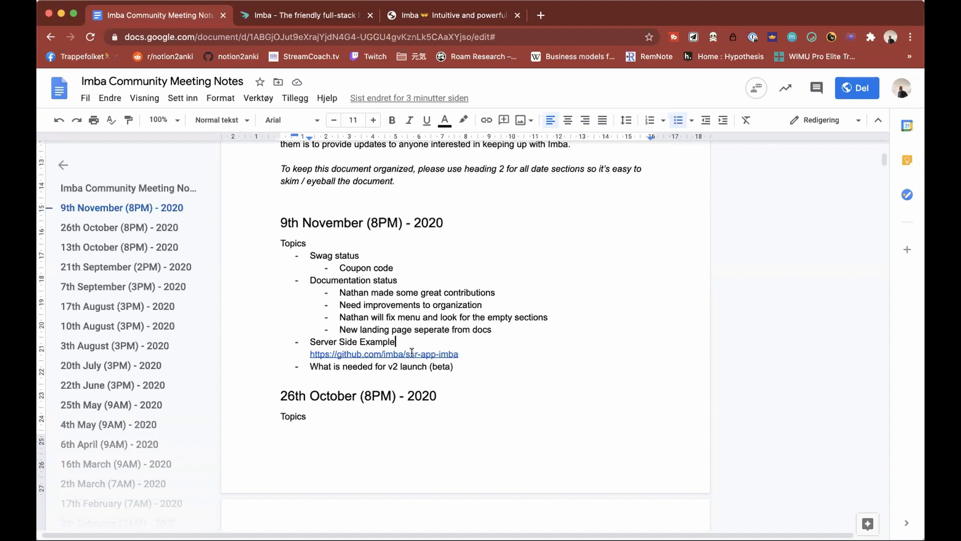
pyautogui.click(383, 354)
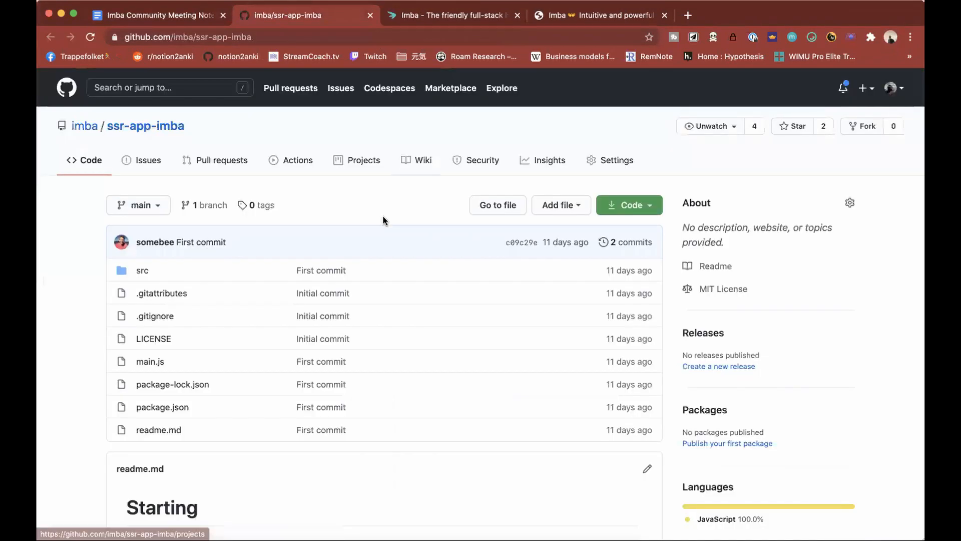
# Browse into the ssr-app-imba src folder and open its source files in separate tabs
pyautogui.scroll(-3)
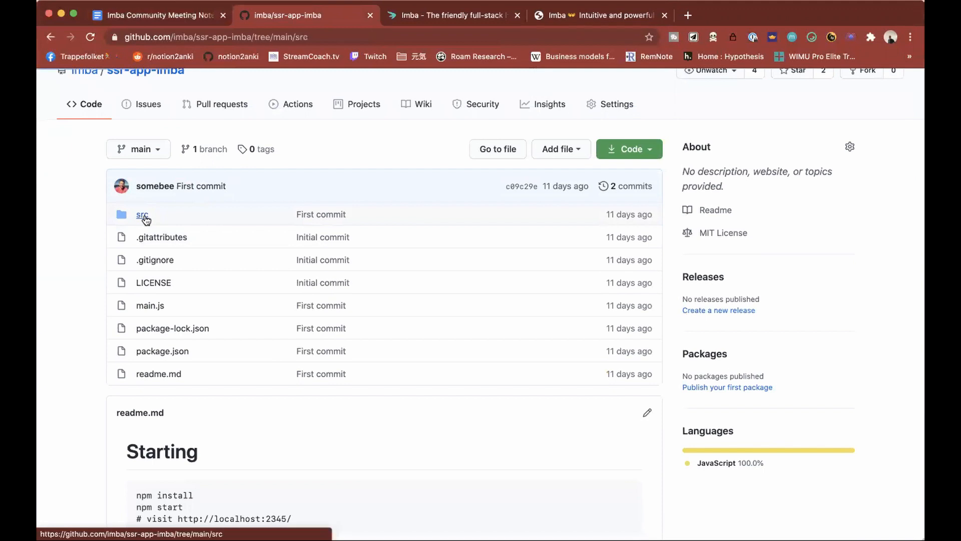
pyautogui.click(142, 215)
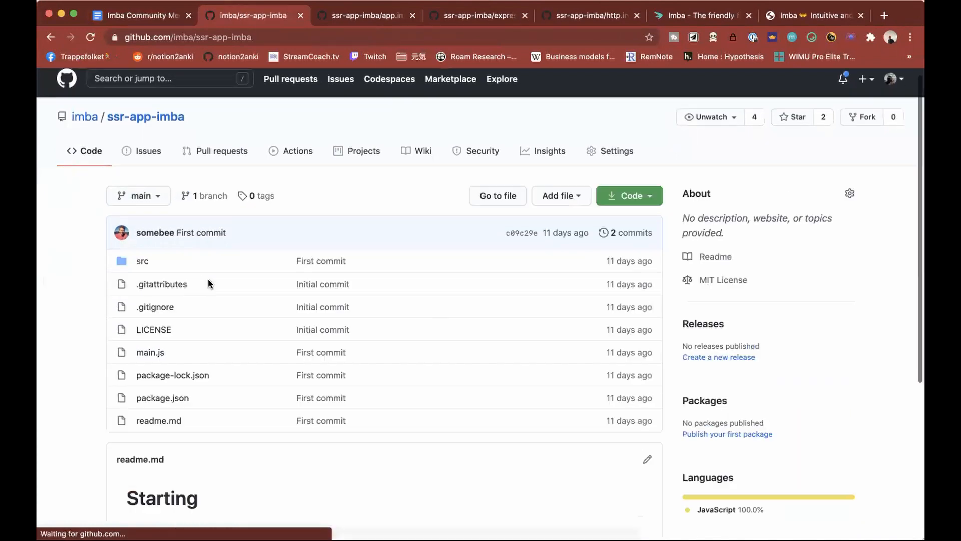
pyautogui.scroll(-3)
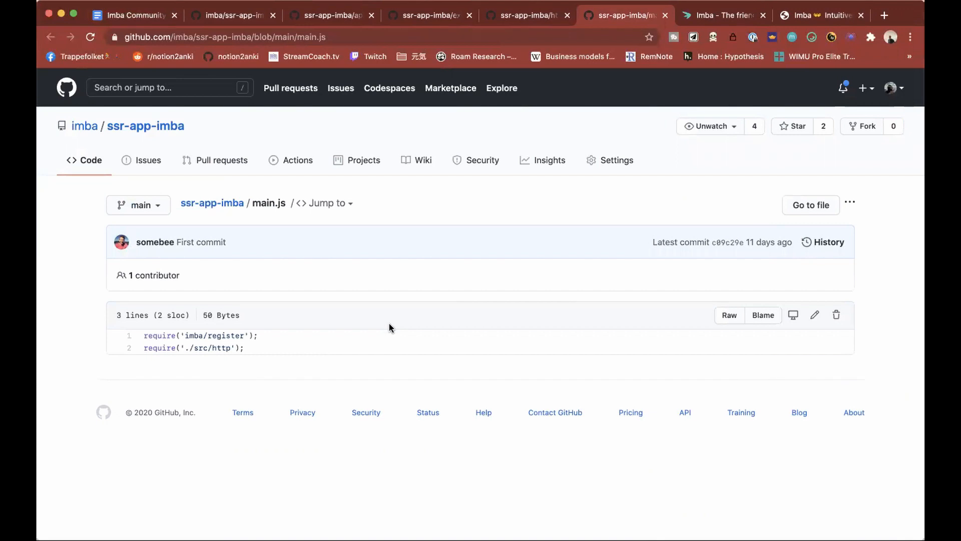
pyautogui.moveTo(366, 331)
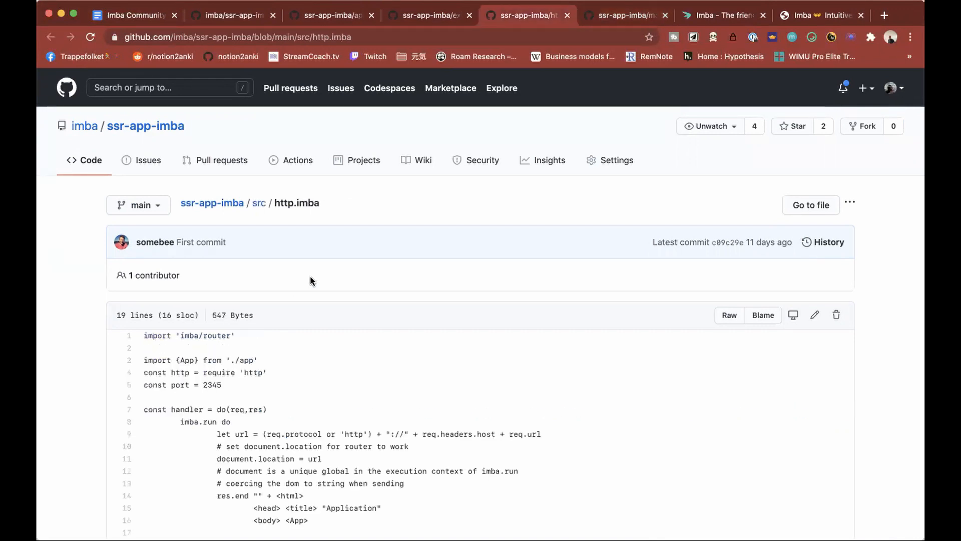
pyautogui.scroll(-3)
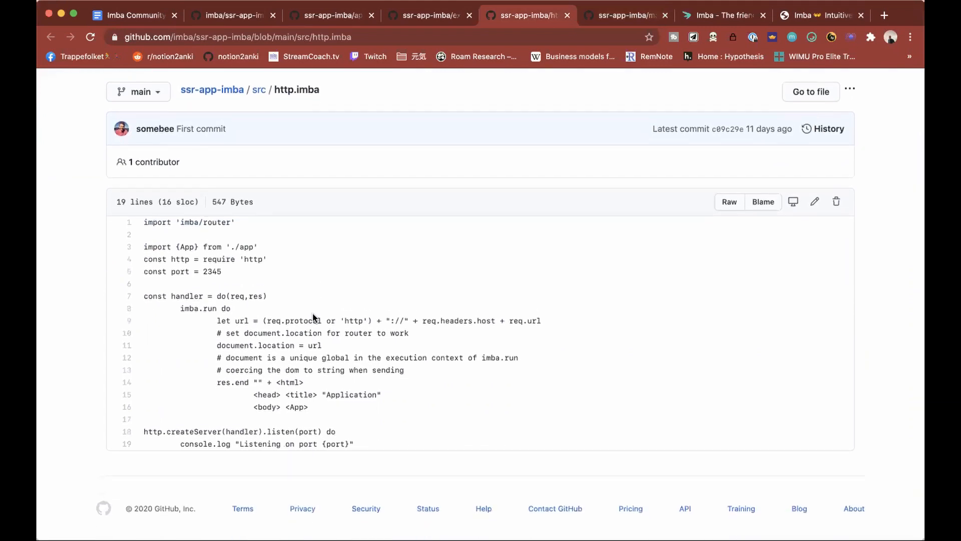
pyautogui.moveTo(378, 274)
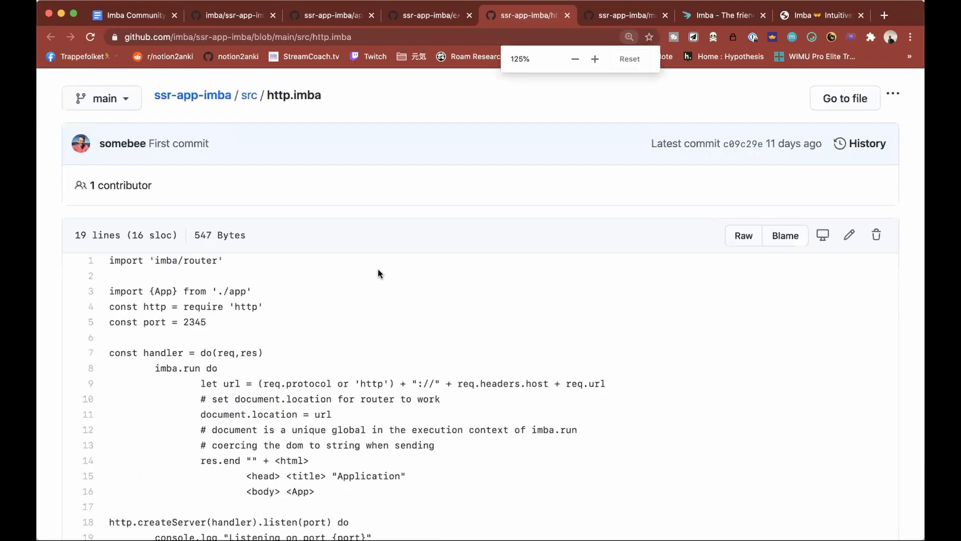
pyautogui.scroll(-3)
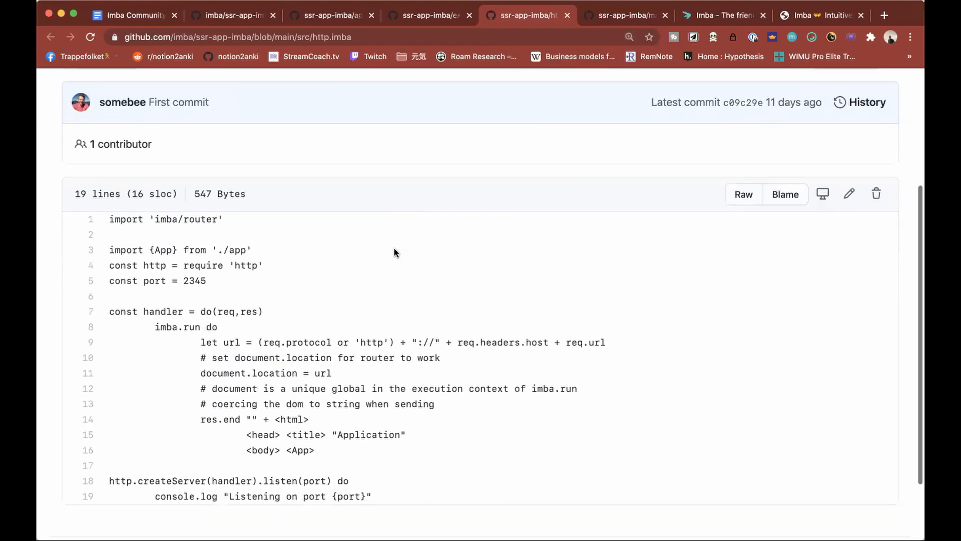
pyautogui.scroll(-3)
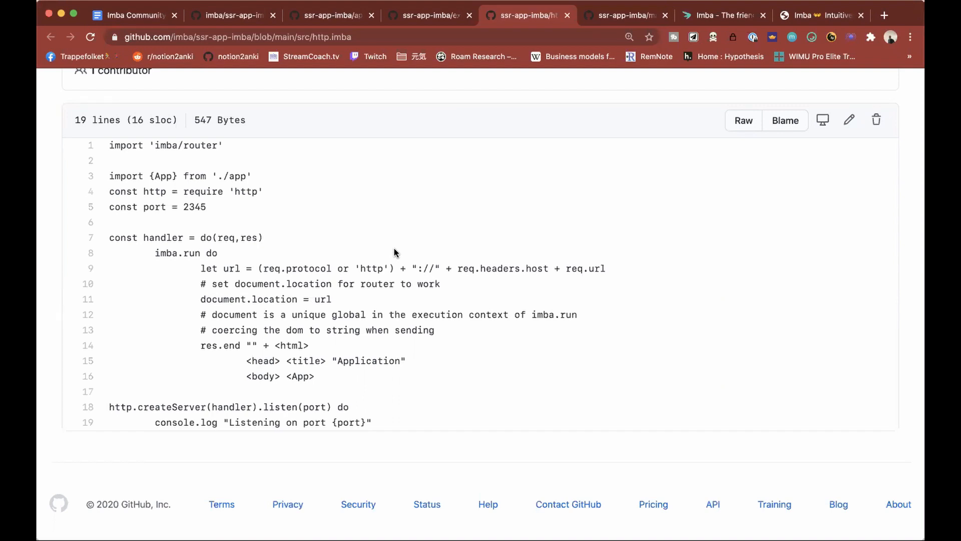
pyautogui.moveTo(396, 251)
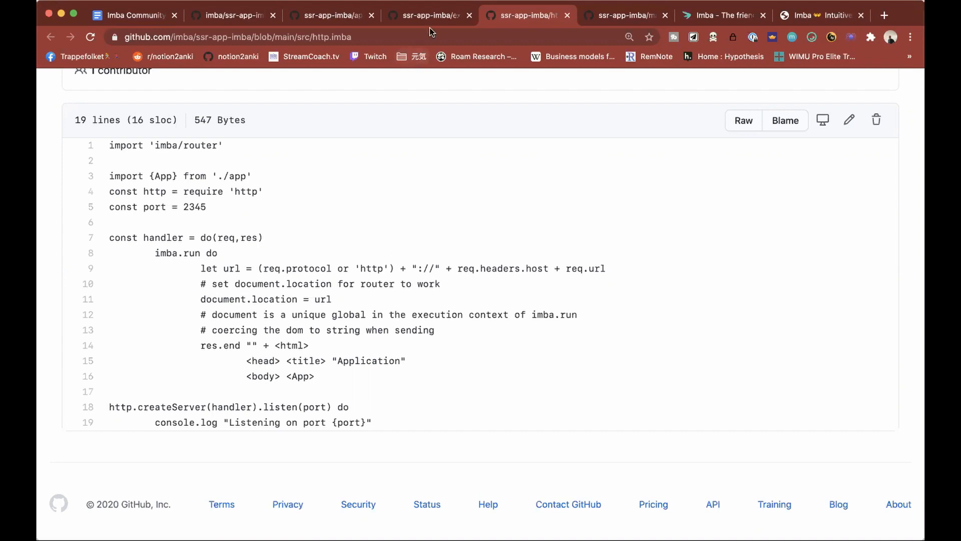
# Read through express.imba's imports, middleware, route and listen code
pyautogui.click(430, 15)
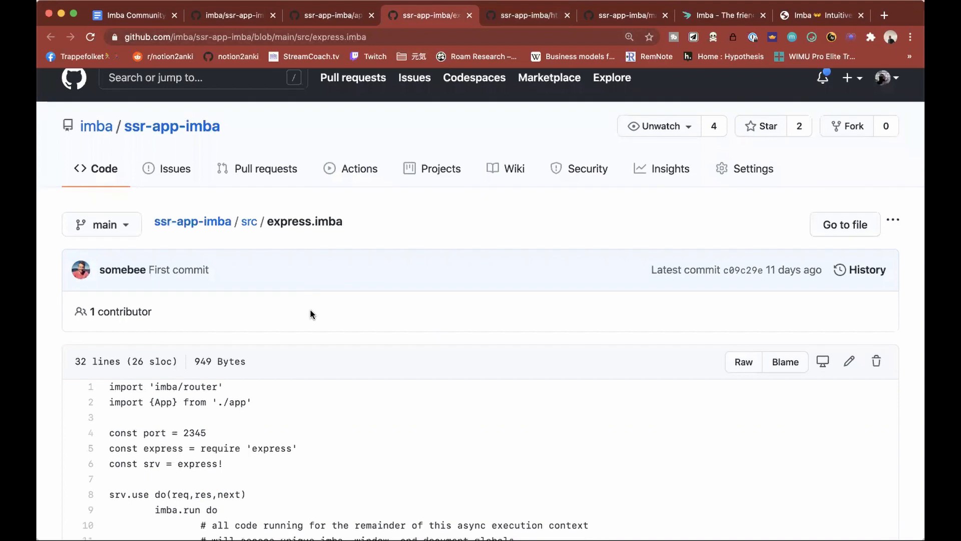
pyautogui.scroll(-3)
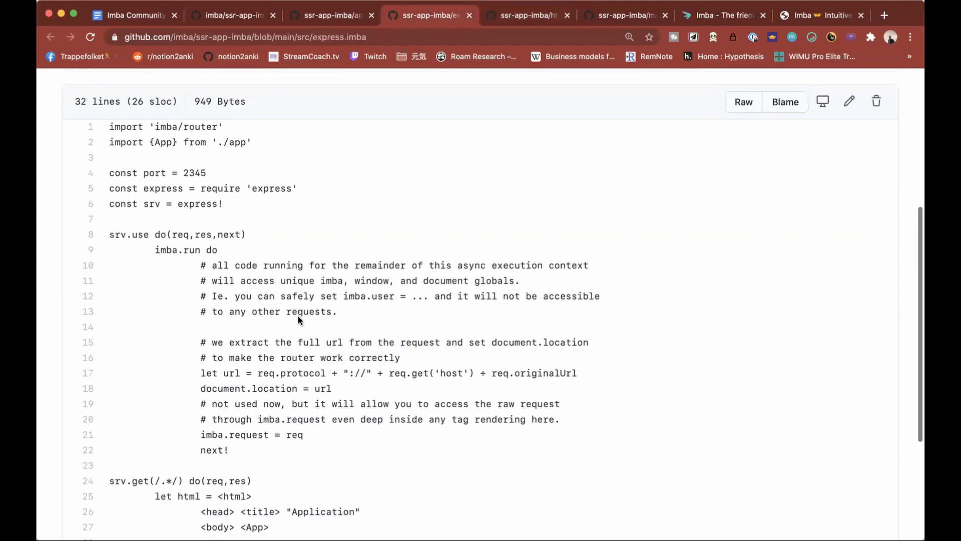
pyautogui.scroll(-3)
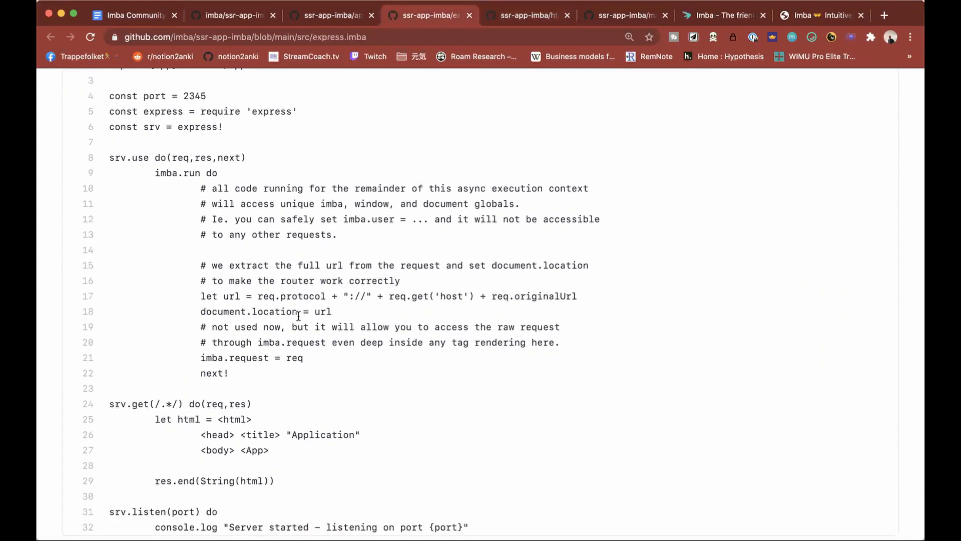
pyautogui.scroll(-3)
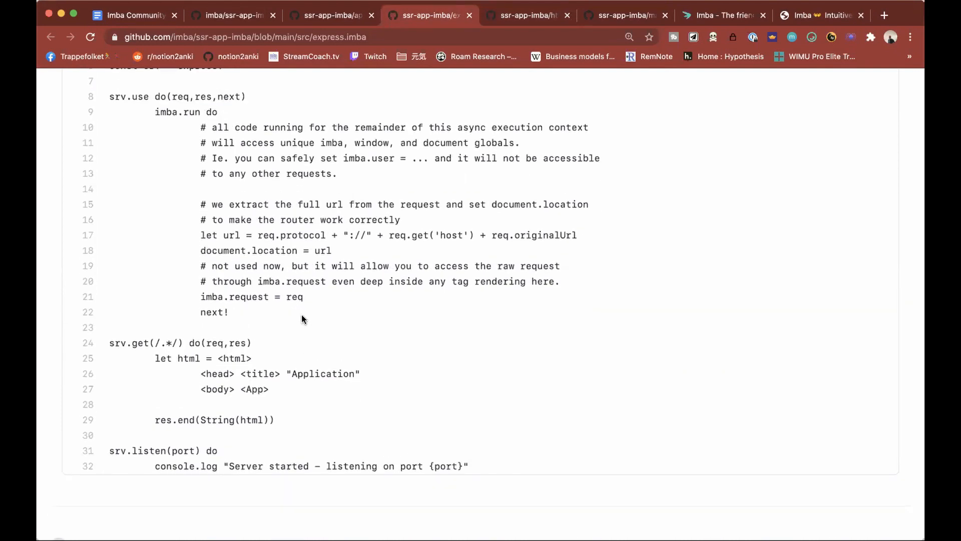
pyautogui.moveTo(306, 317)
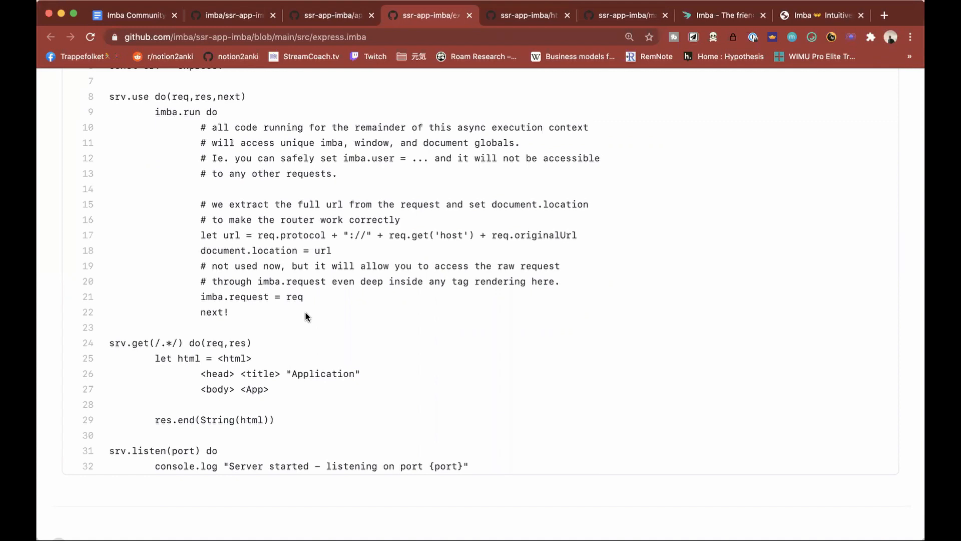
pyautogui.moveTo(312, 302)
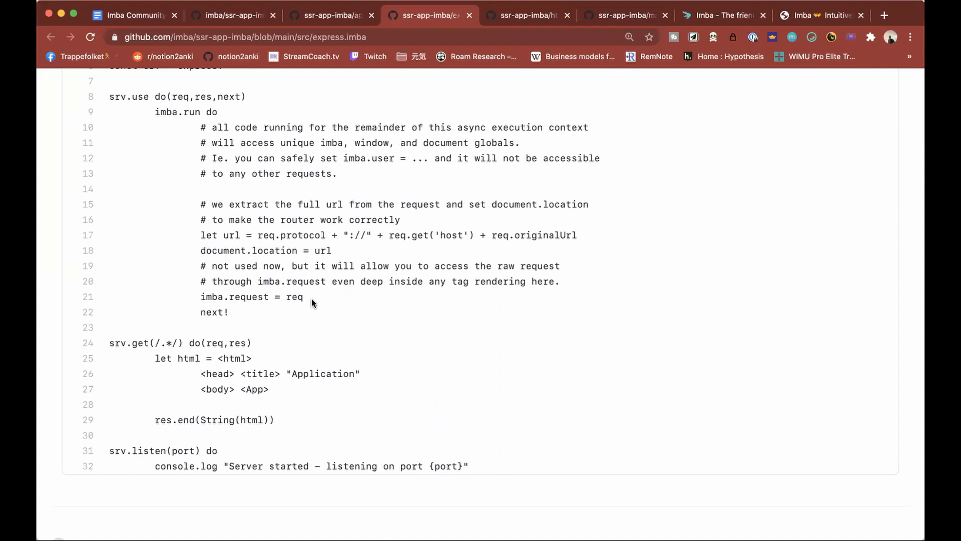
pyautogui.moveTo(324, 277)
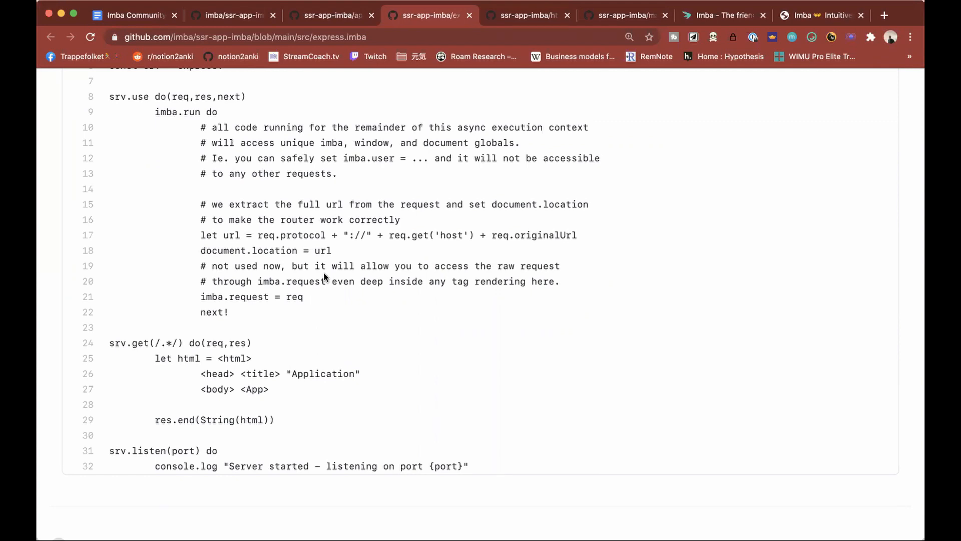
pyautogui.moveTo(330, 246)
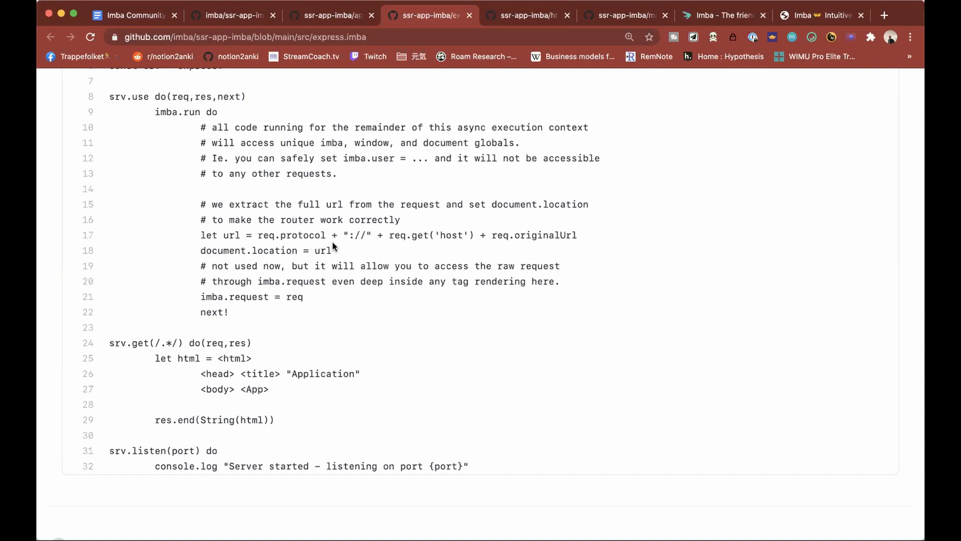
pyautogui.moveTo(332, 246)
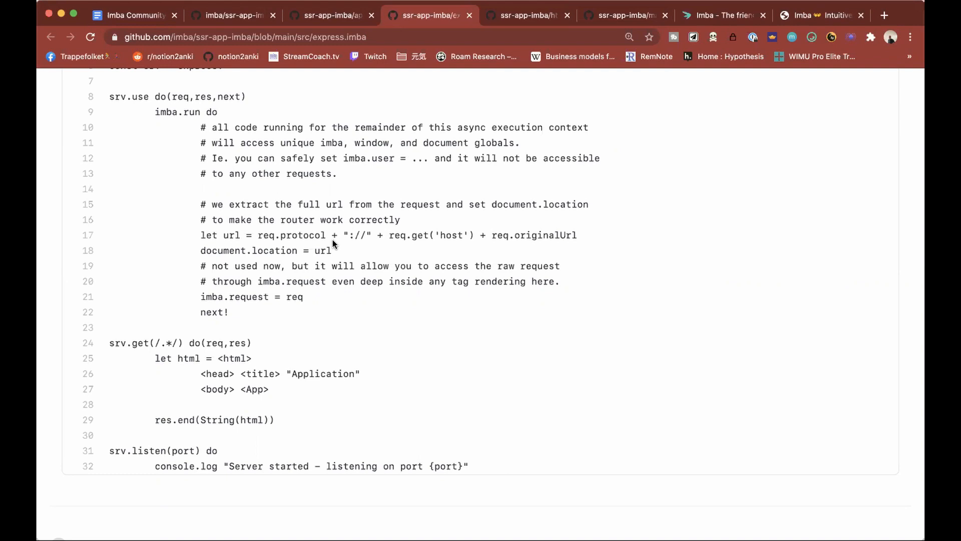
pyautogui.moveTo(341, 238)
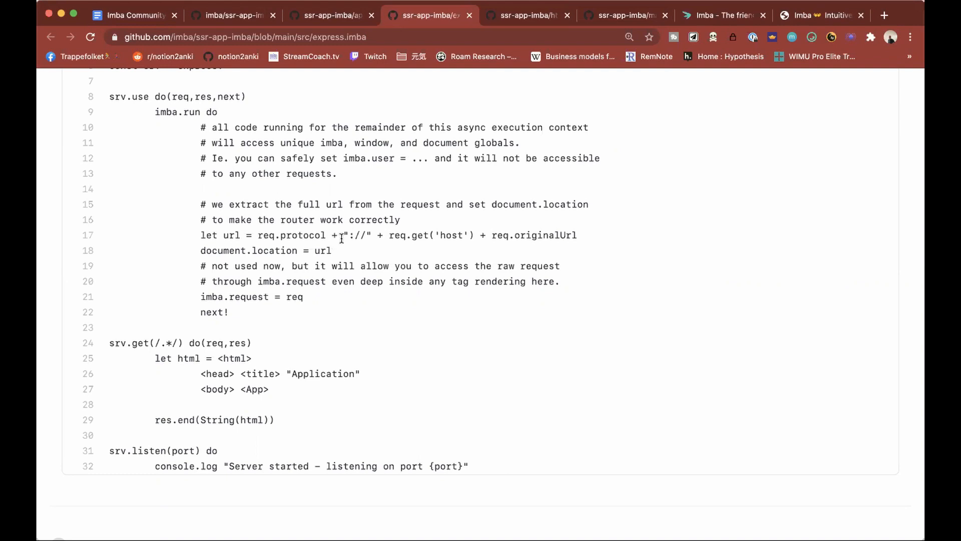
pyautogui.moveTo(342, 243)
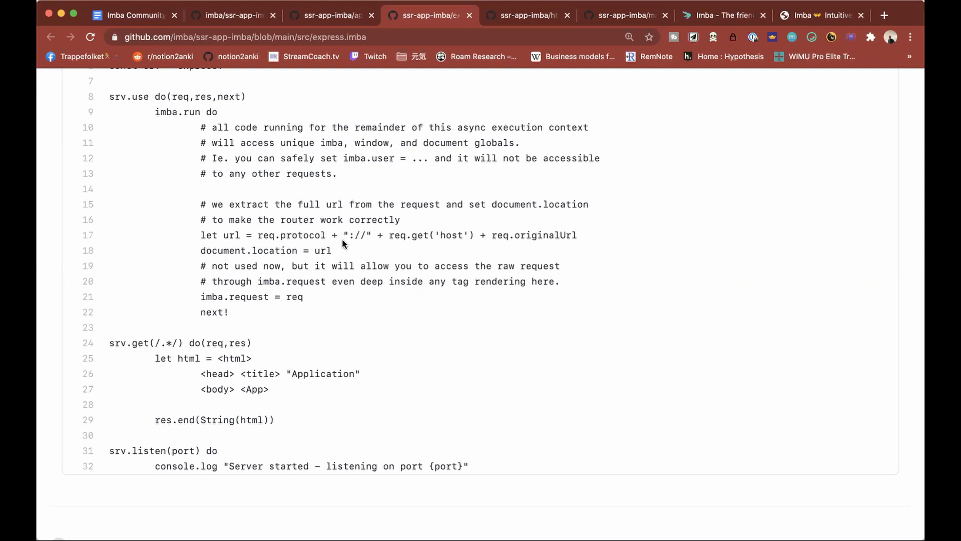
pyautogui.scroll(-3)
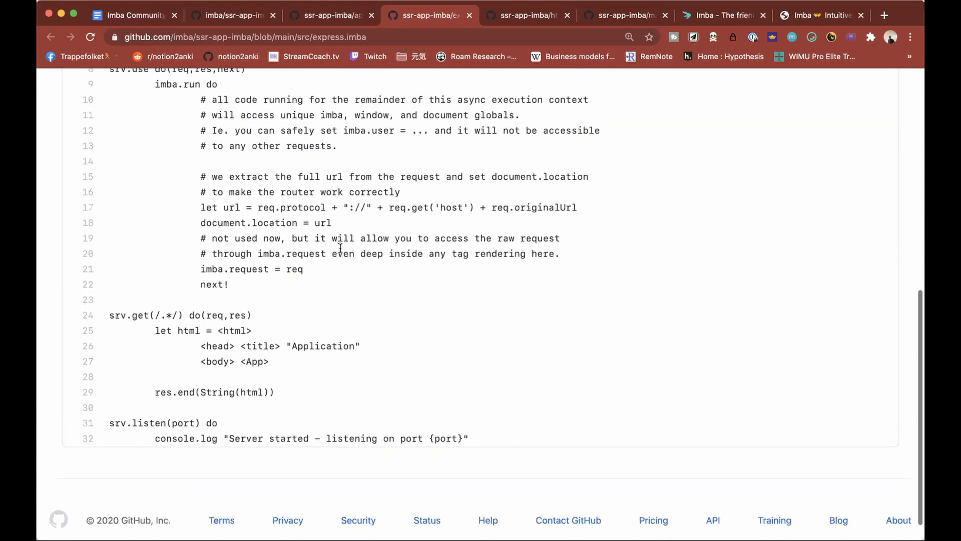
pyautogui.moveTo(331, 15)
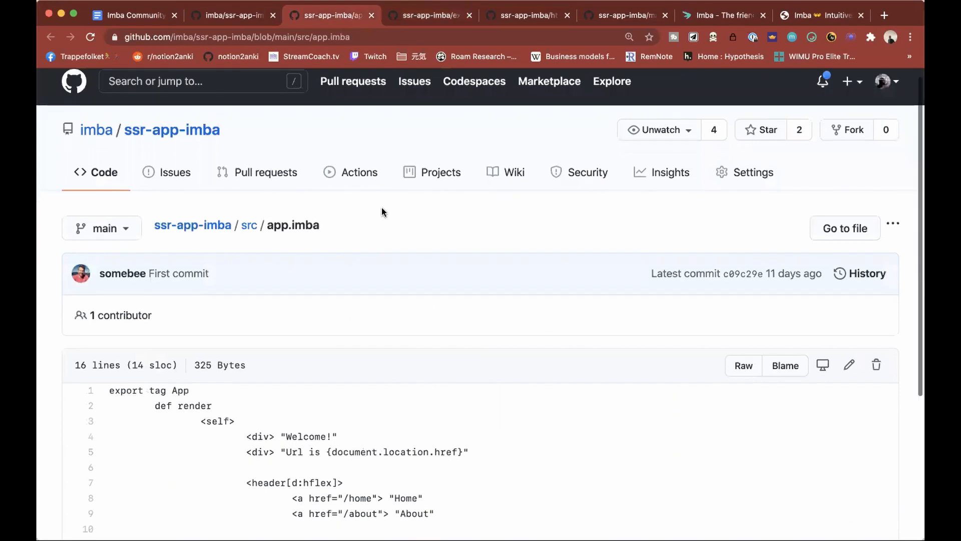
pyautogui.scroll(-3)
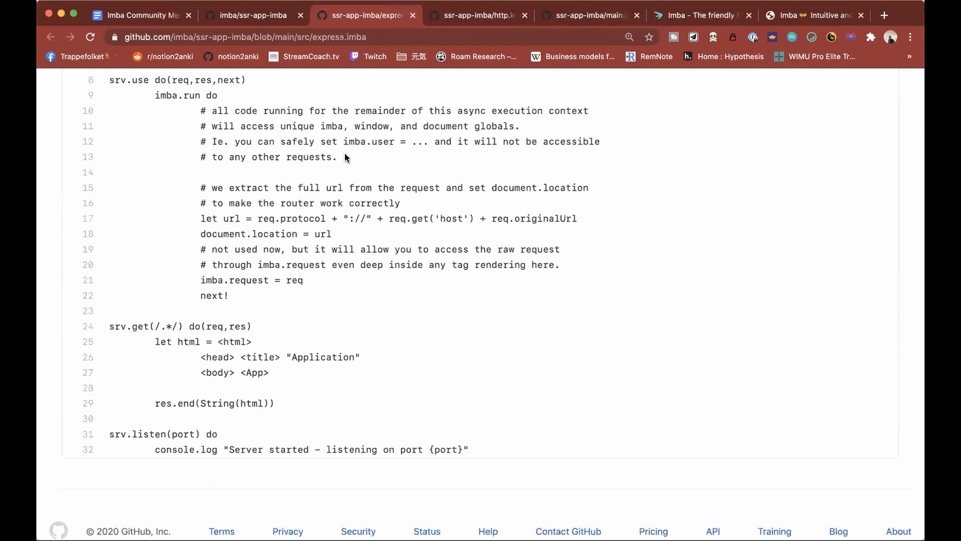
pyautogui.scroll(3)
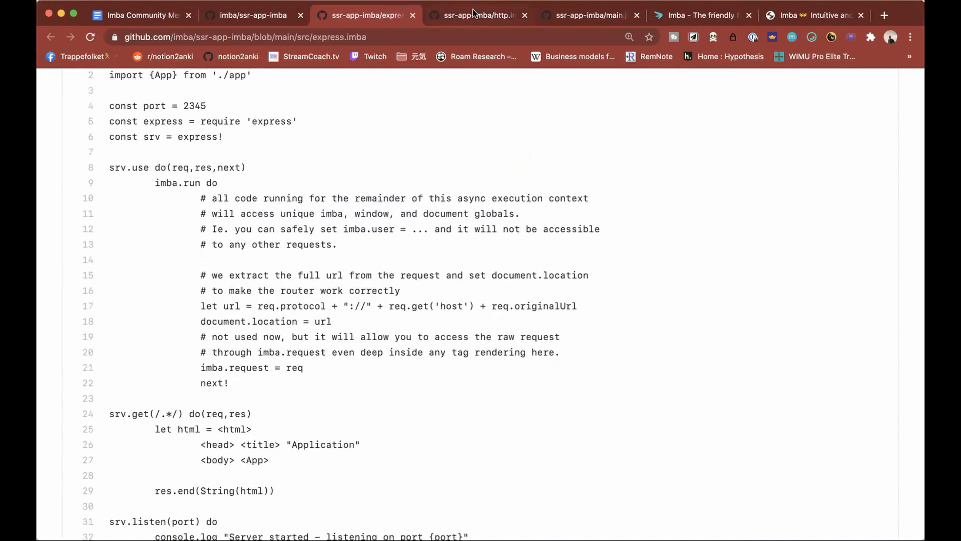
# Look over http.imba again, then return to express.imba and read further down
pyautogui.click(478, 15)
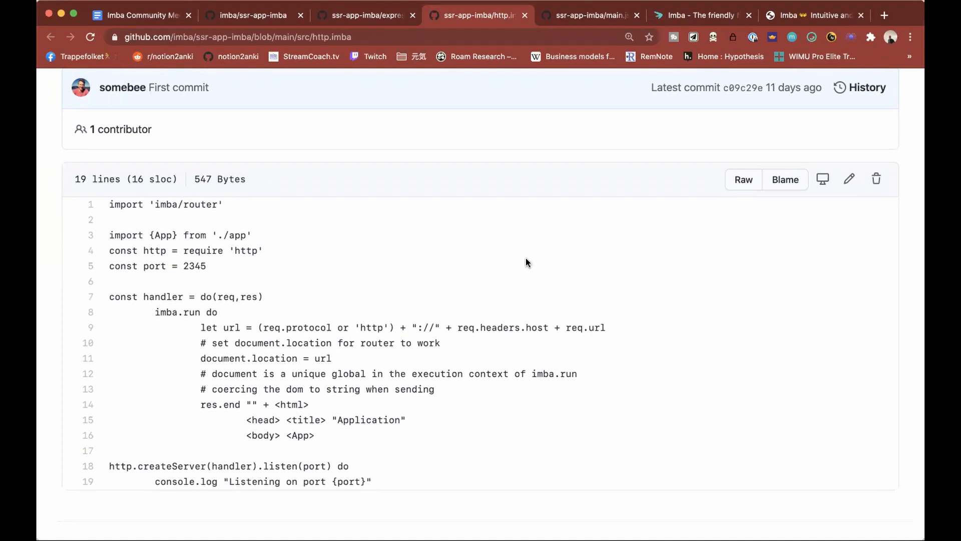
pyautogui.scroll(-3)
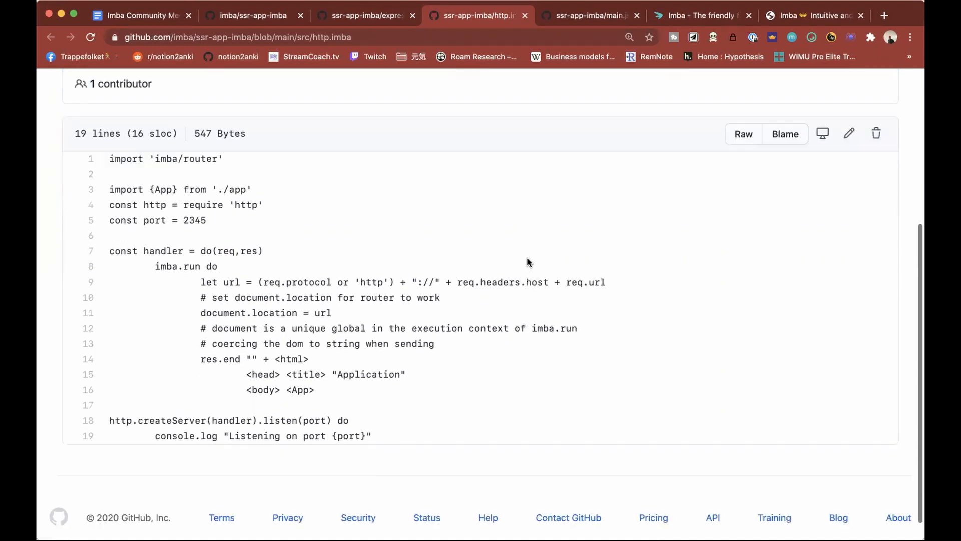
pyautogui.scroll(-3)
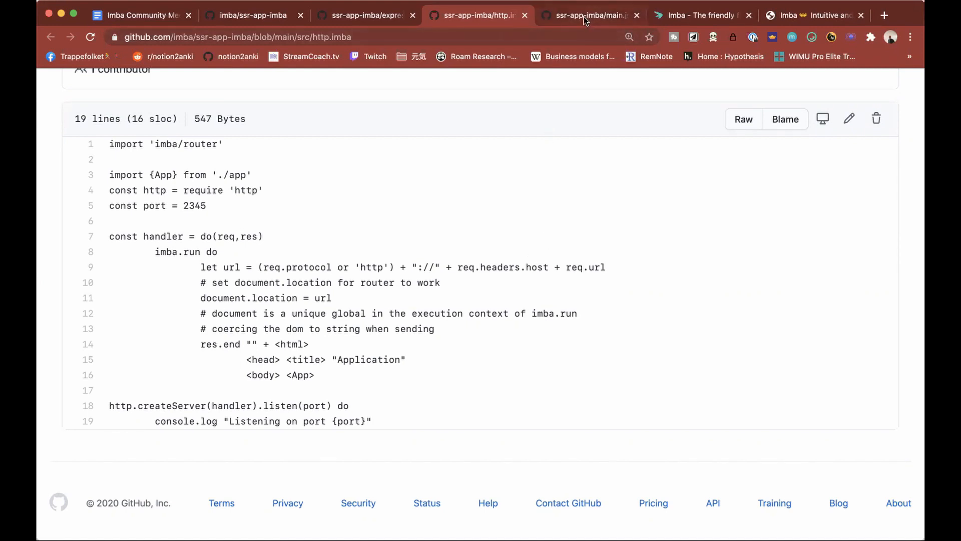
pyautogui.moveTo(591, 15)
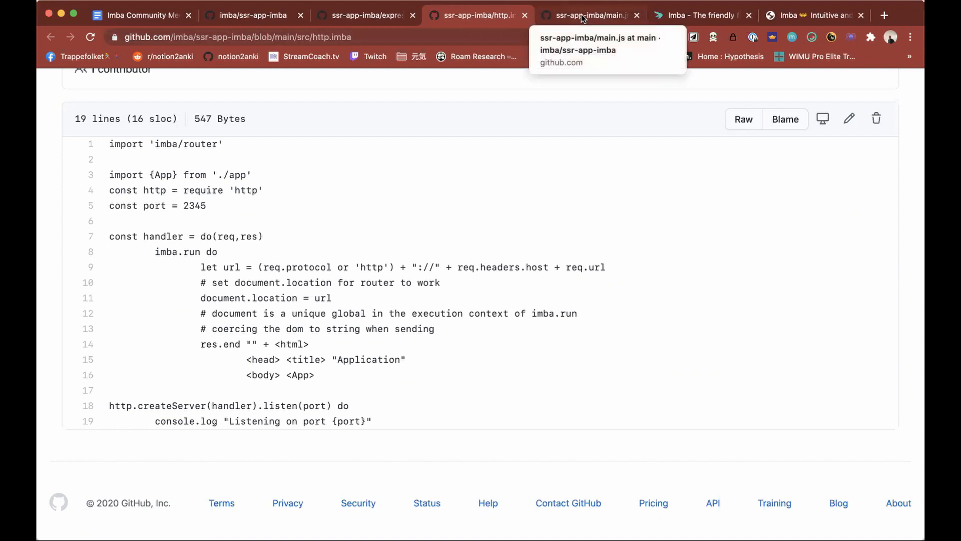
pyautogui.moveTo(573, 48)
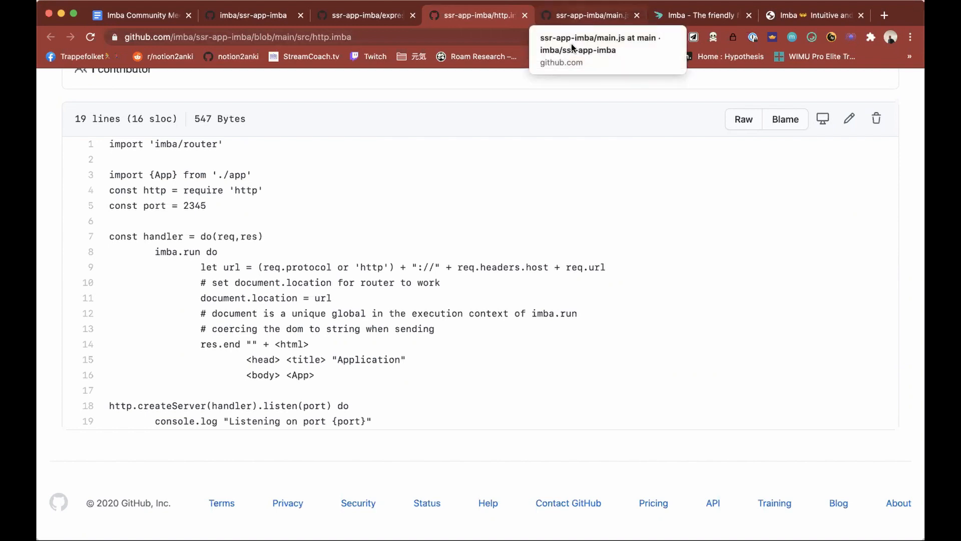
pyautogui.moveTo(367, 15)
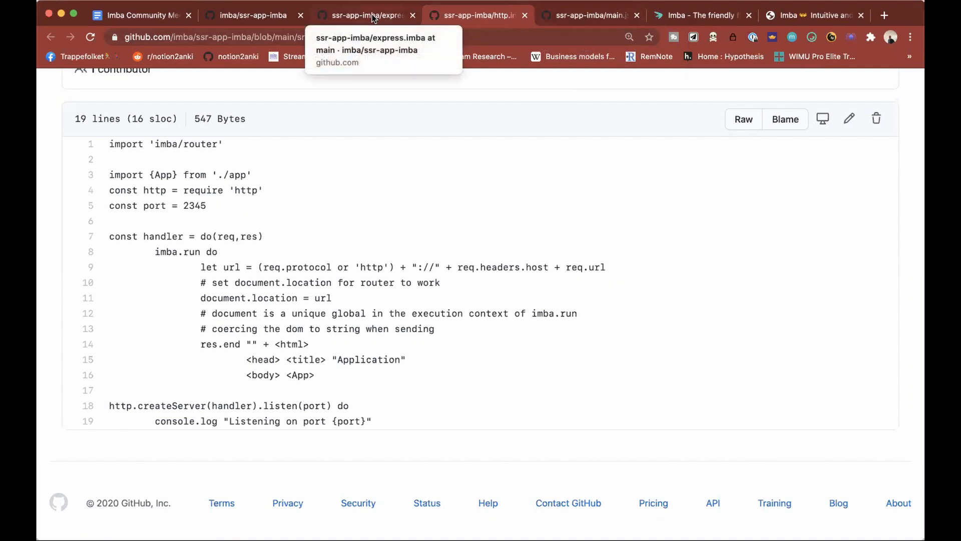
pyautogui.moveTo(338, 118)
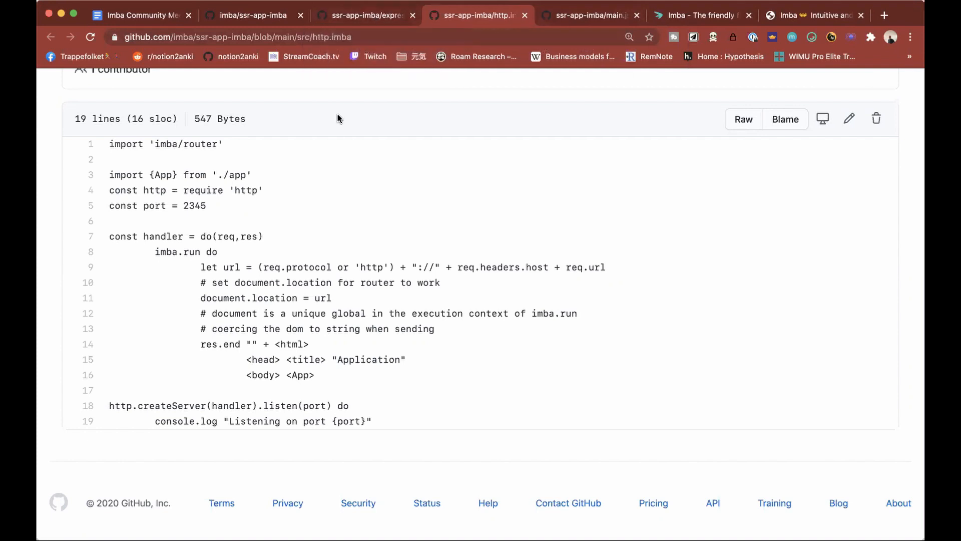
pyautogui.moveTo(340, 114)
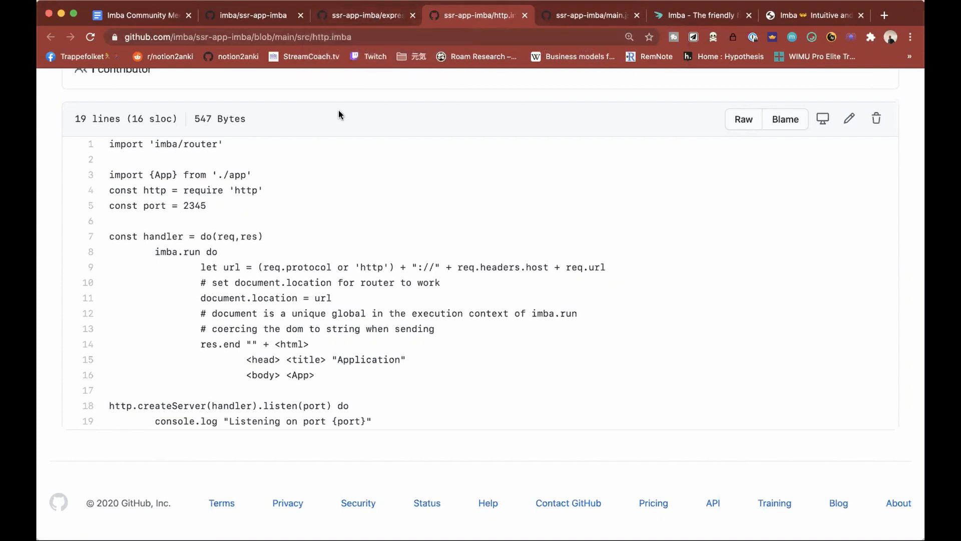
pyautogui.moveTo(438, 107)
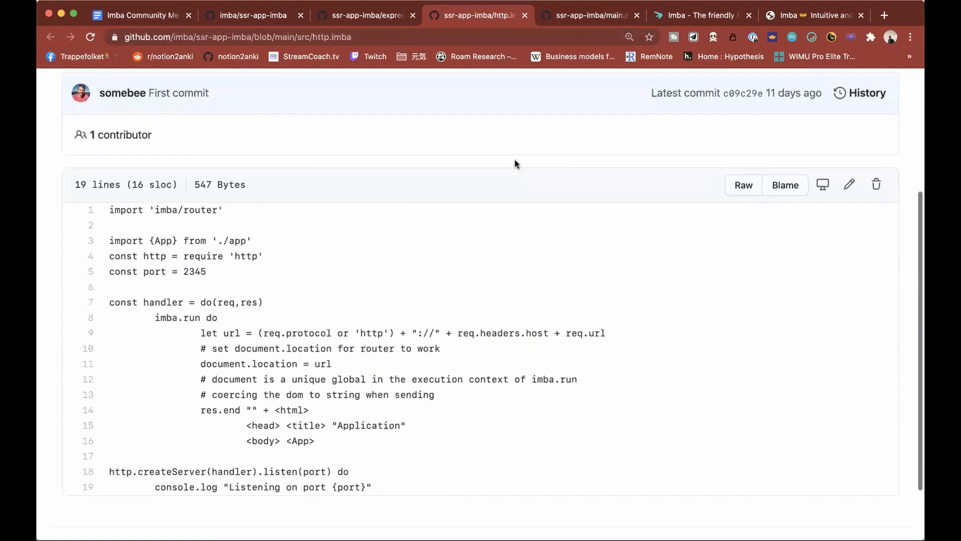
pyautogui.scroll(-3)
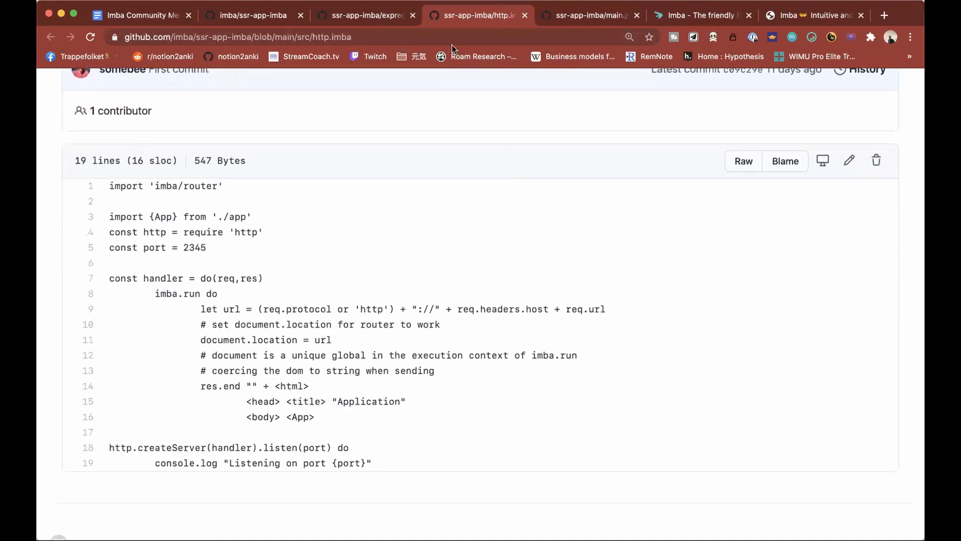
pyautogui.click(364, 15)
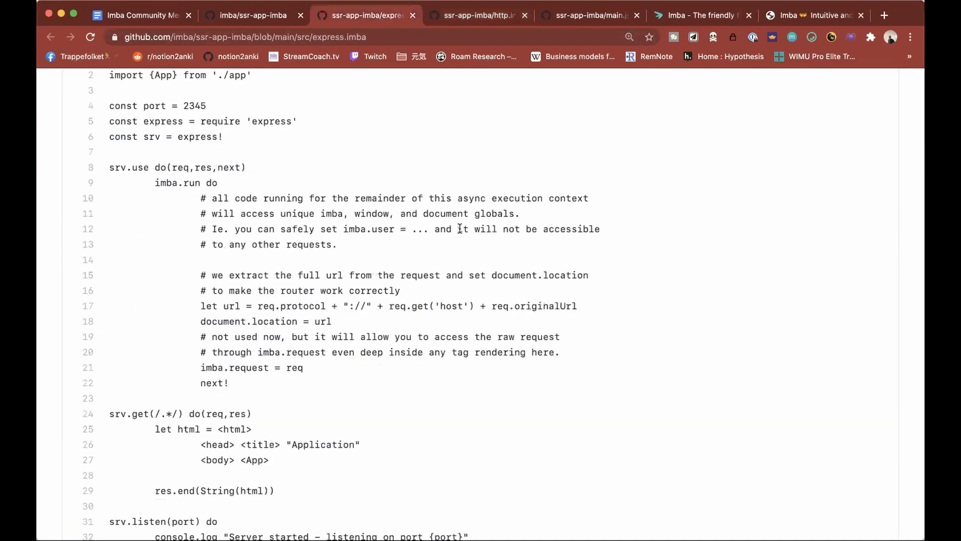
pyautogui.scroll(-3)
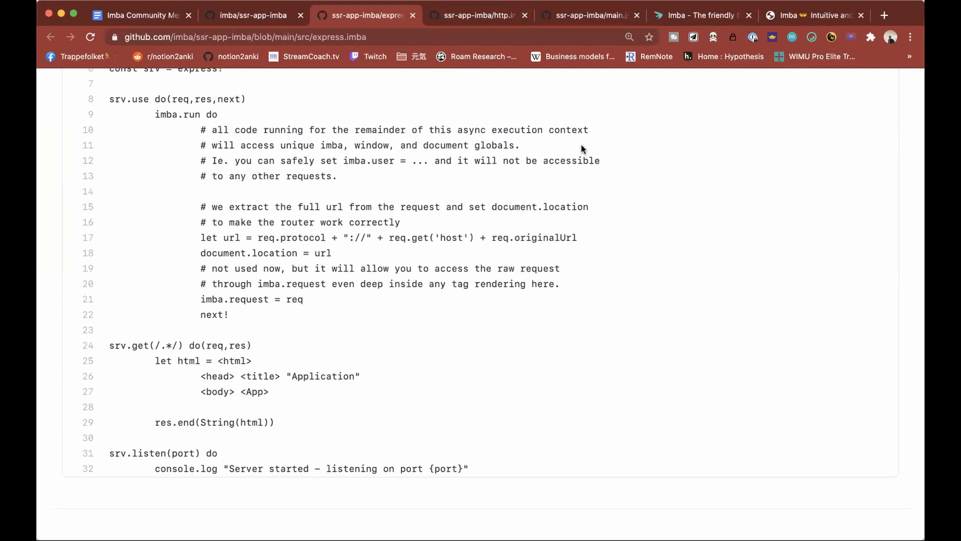
pyautogui.moveTo(497, 159)
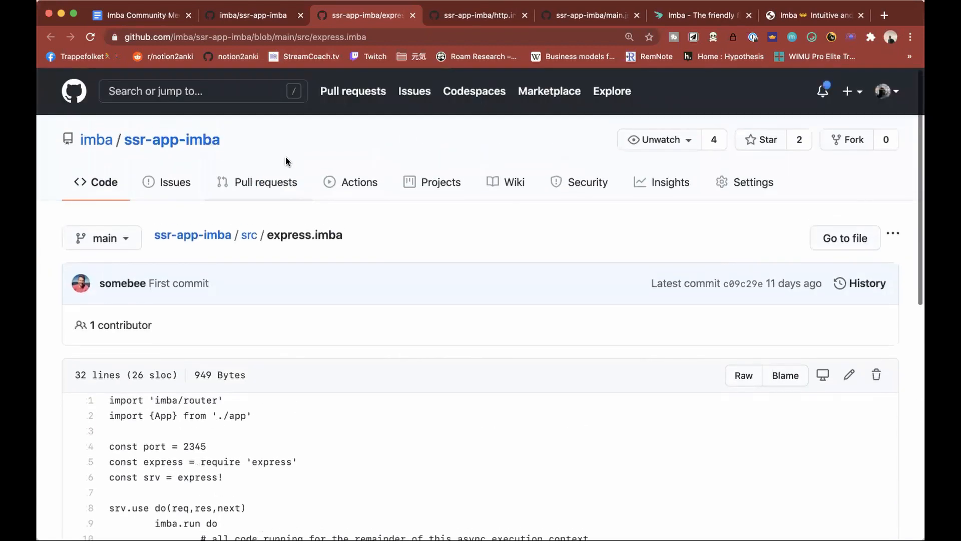
pyautogui.moveTo(192, 234)
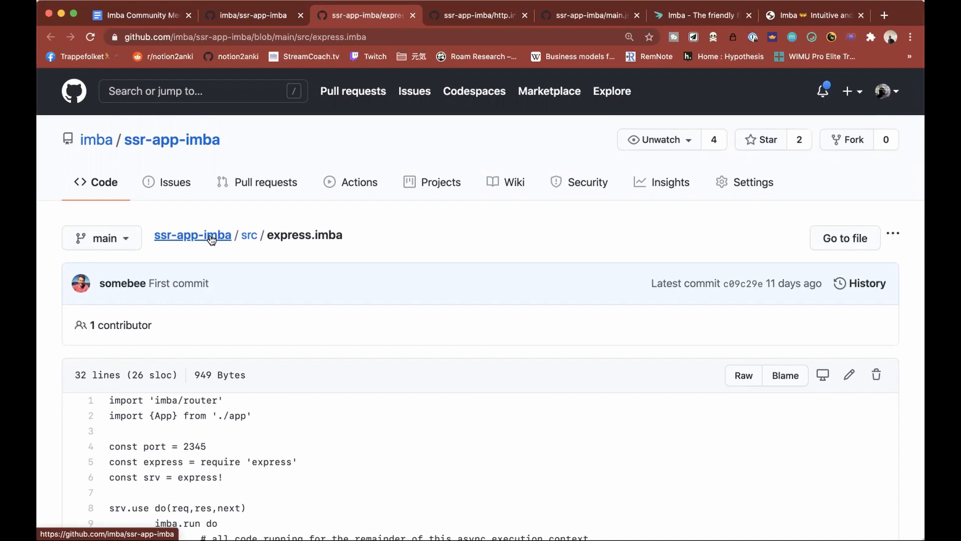
# Go to the ssr-app-imba repository root and scroll through its readme
pyautogui.click(192, 234)
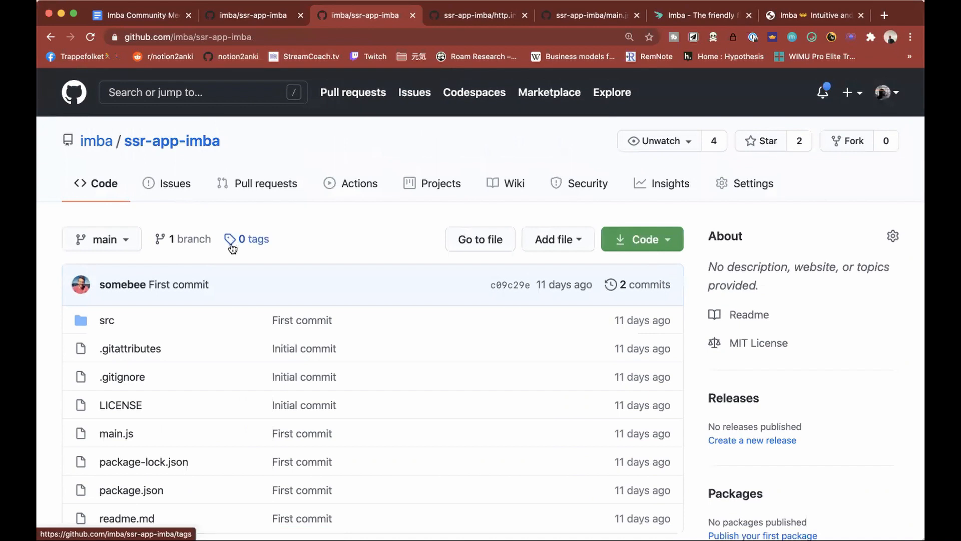
pyautogui.scroll(-3)
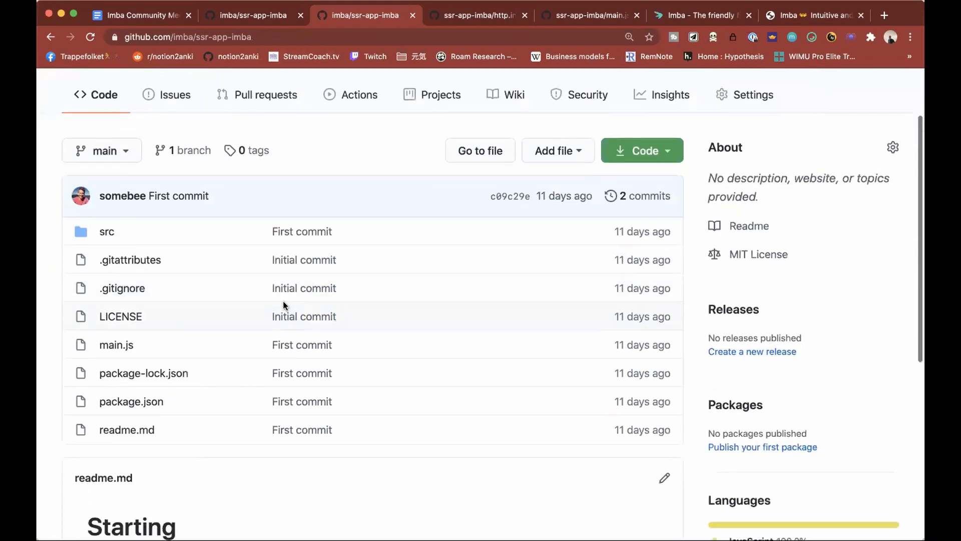
pyautogui.scroll(-3)
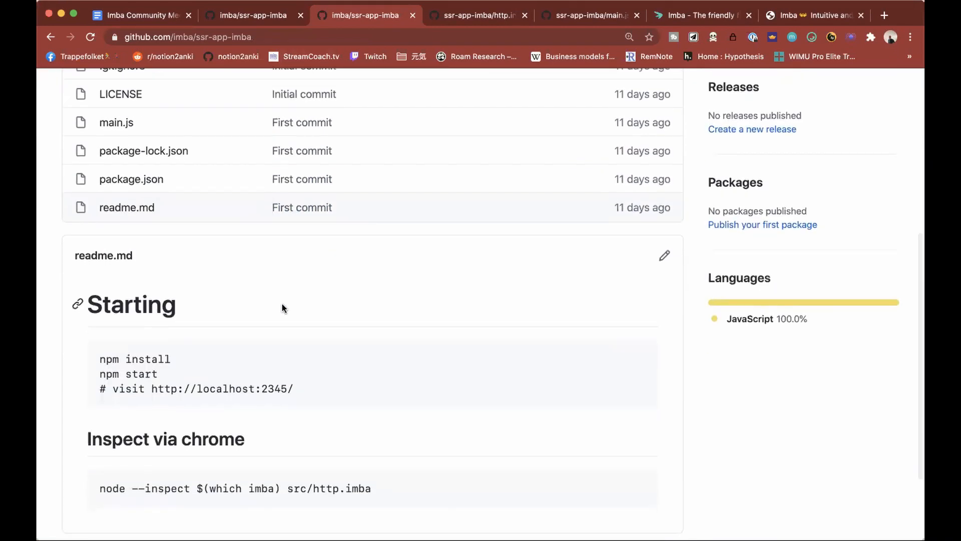
pyautogui.scroll(-3)
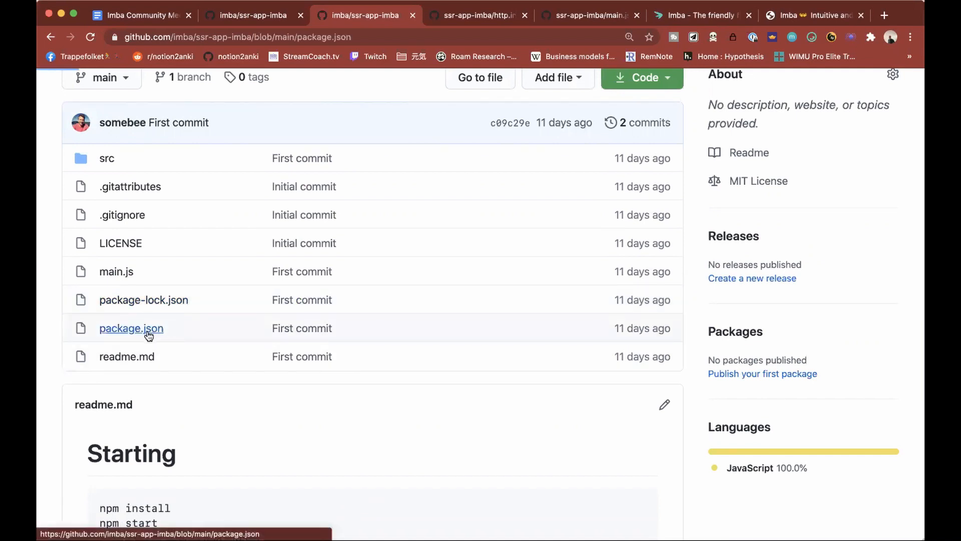
# Review package.json's express and imba dependencies and start scripts, then return to the root listing
pyautogui.click(131, 328)
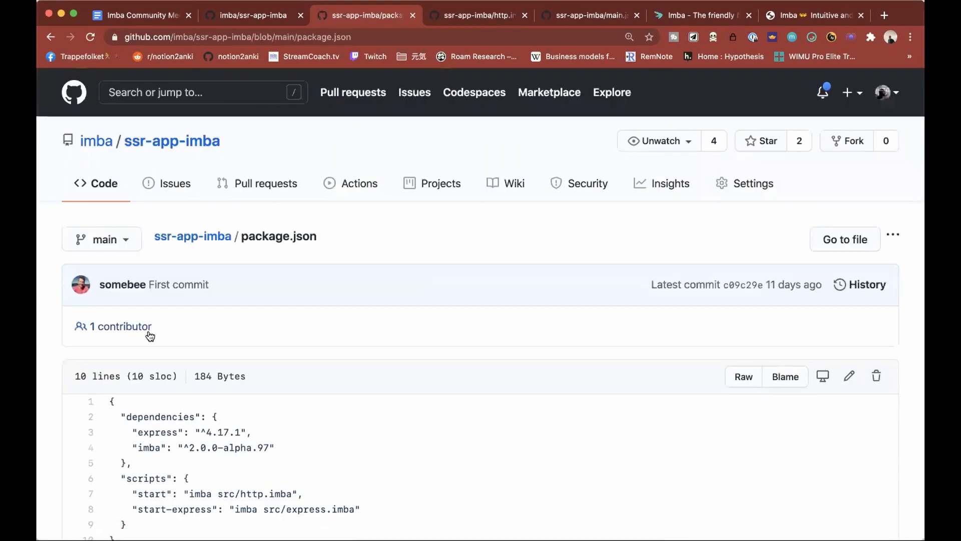
pyautogui.scroll(-3)
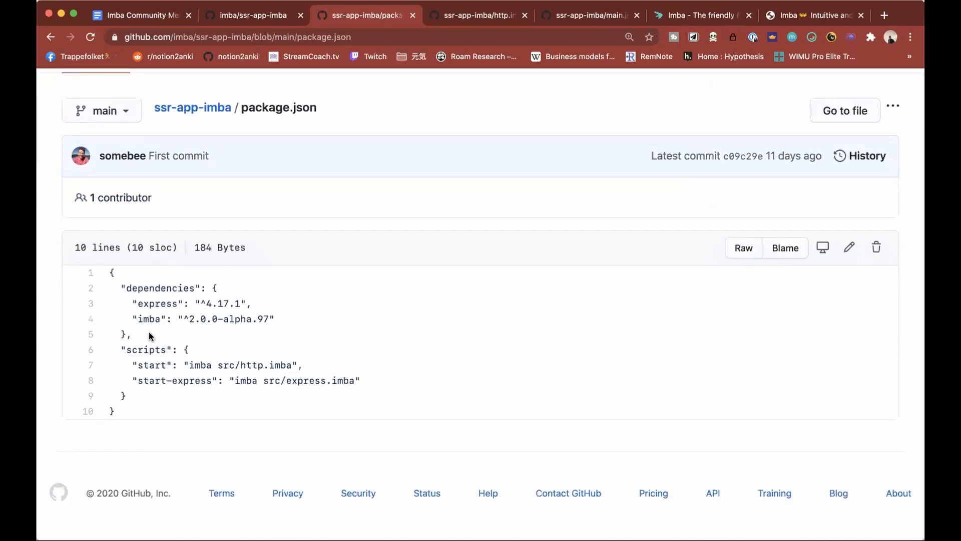
pyautogui.click(192, 107)
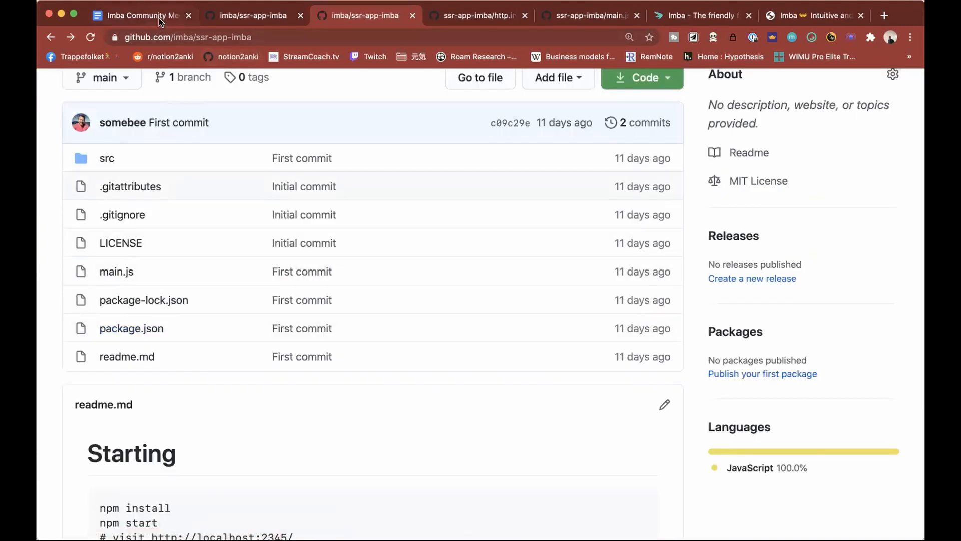
# Add 'Still aim for pre Christmas beta' as a sub-bullet under the v2 launch topic
pyautogui.click(141, 15)
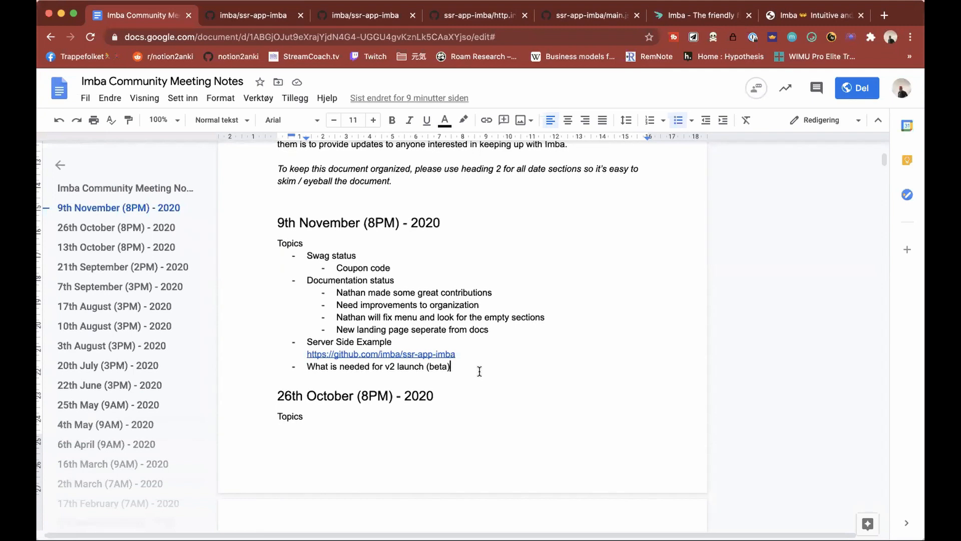
pyautogui.press('Enter')
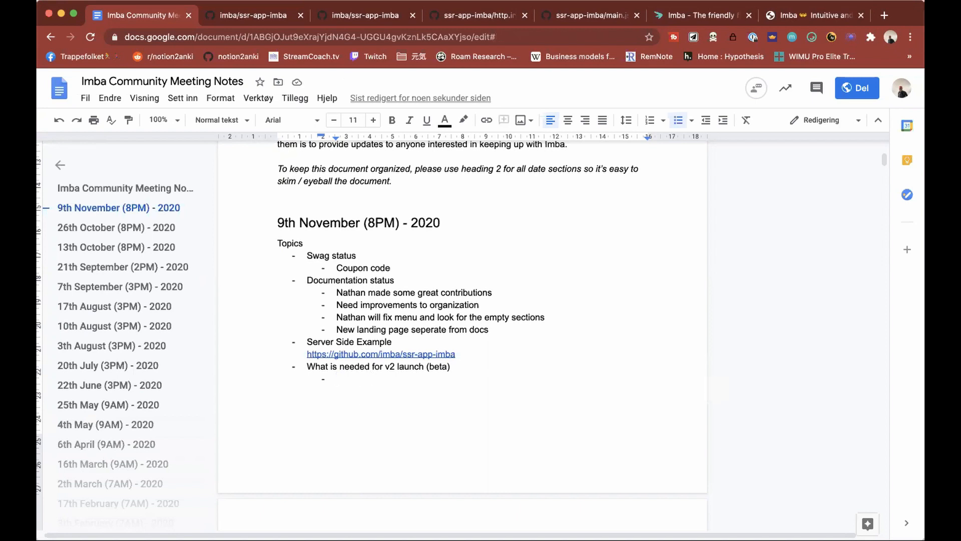
pyautogui.write('Still aim for pre C')
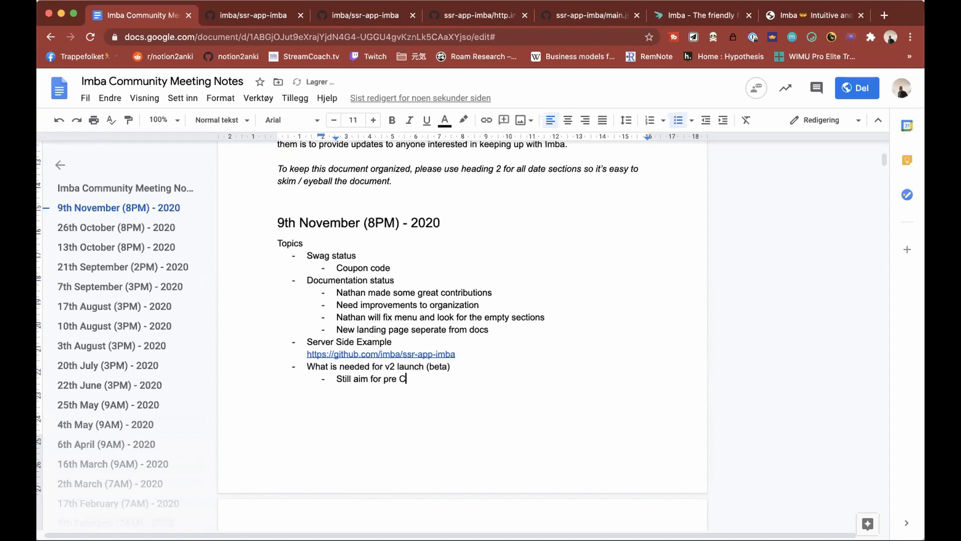
pyautogui.write('hristmas beta')
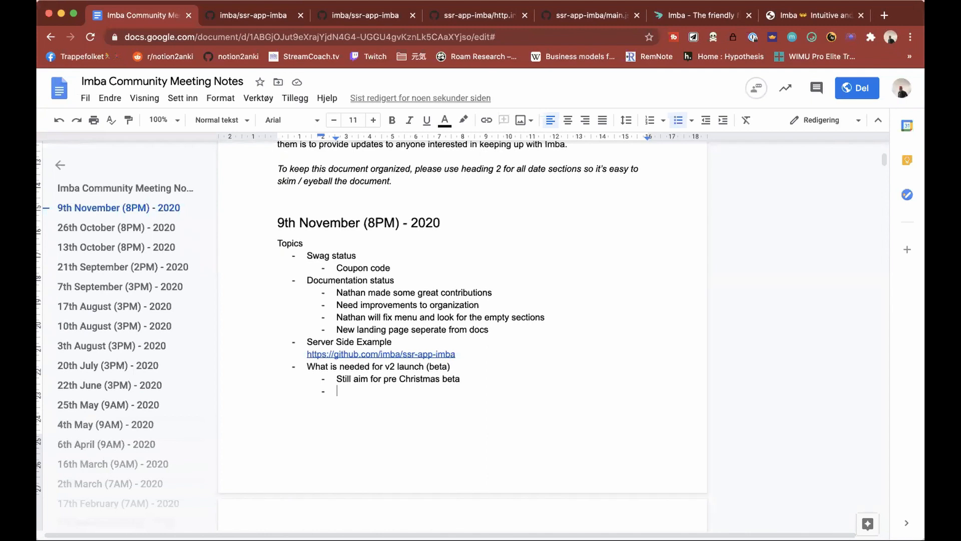
# Add 'Landing page and documentation updates' as a second sub-bullet
pyautogui.write('Landing page')
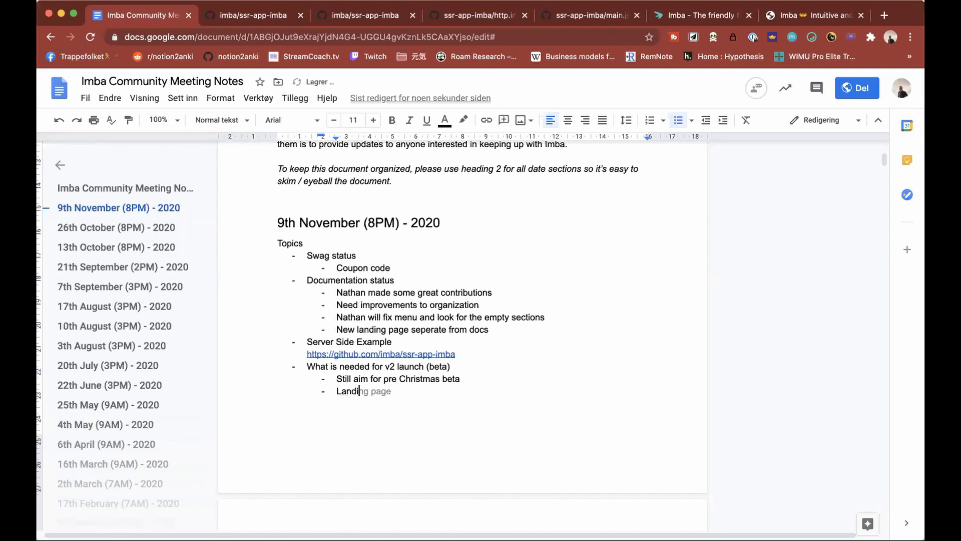
pyautogui.write('and docu')
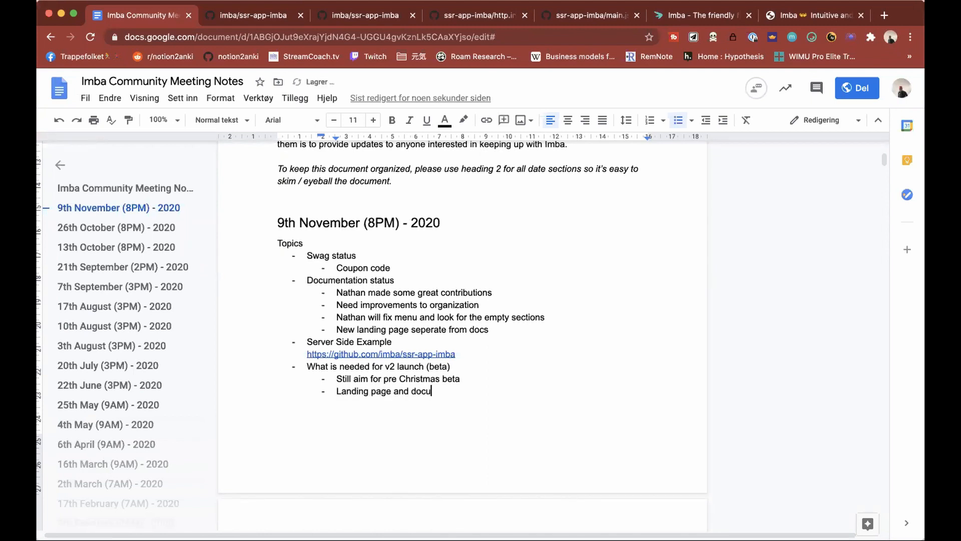
pyautogui.write('mentati')
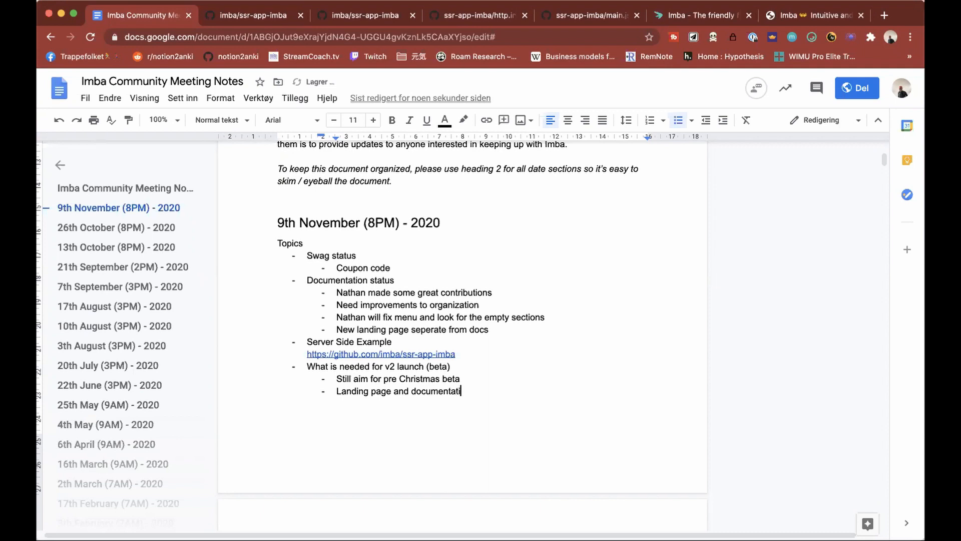
pyautogui.write('on update')
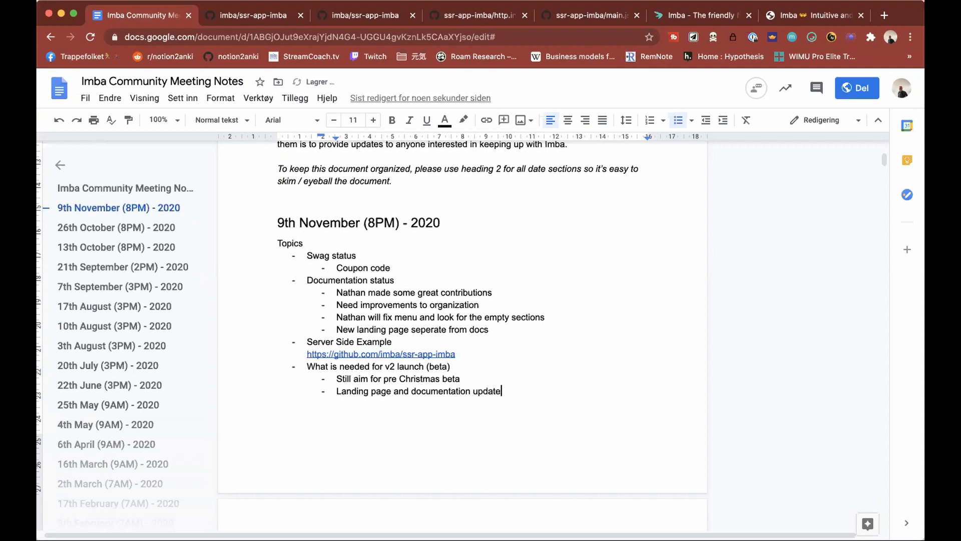
pyautogui.write('s')
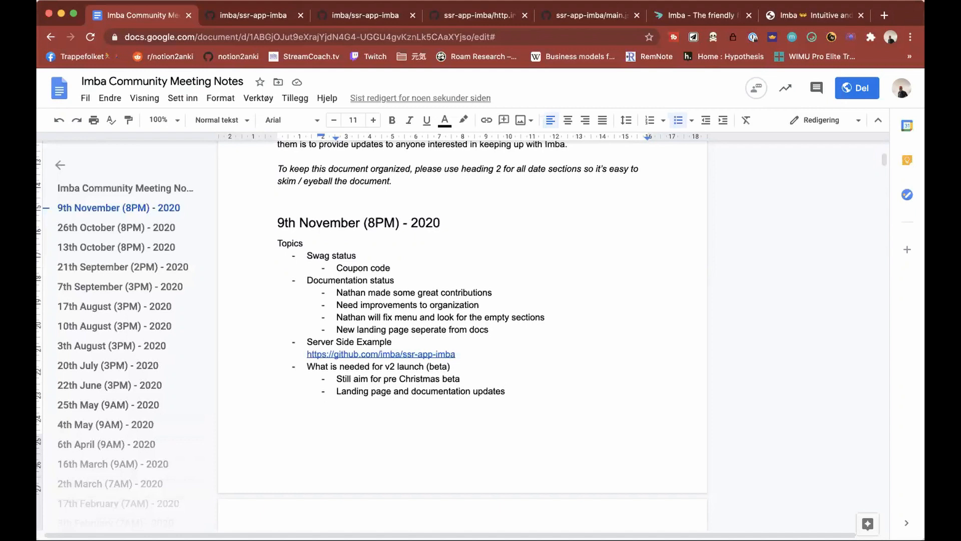
# Add 'Marketing for v2' as a third sub-bullet under the v2 launch topic
pyautogui.click(505, 392)
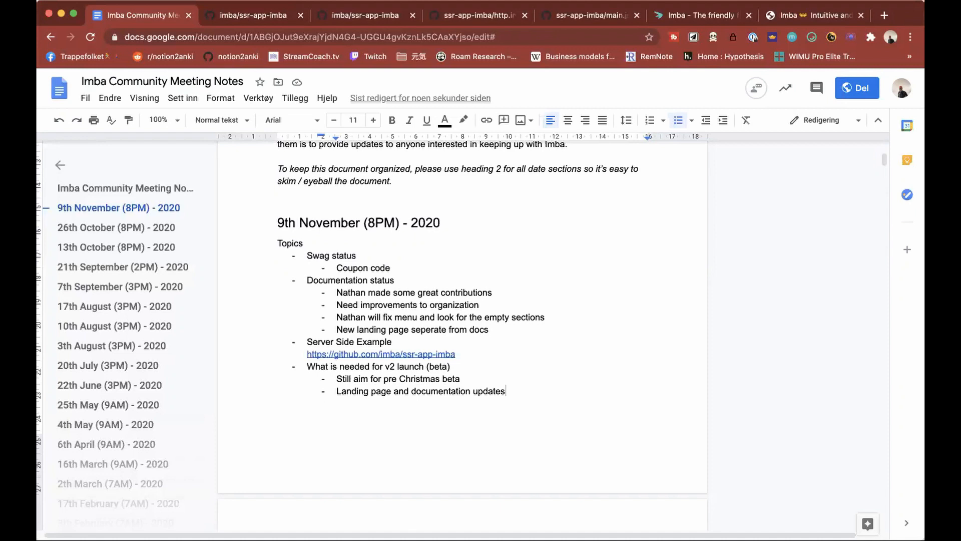
pyautogui.write('Ma')
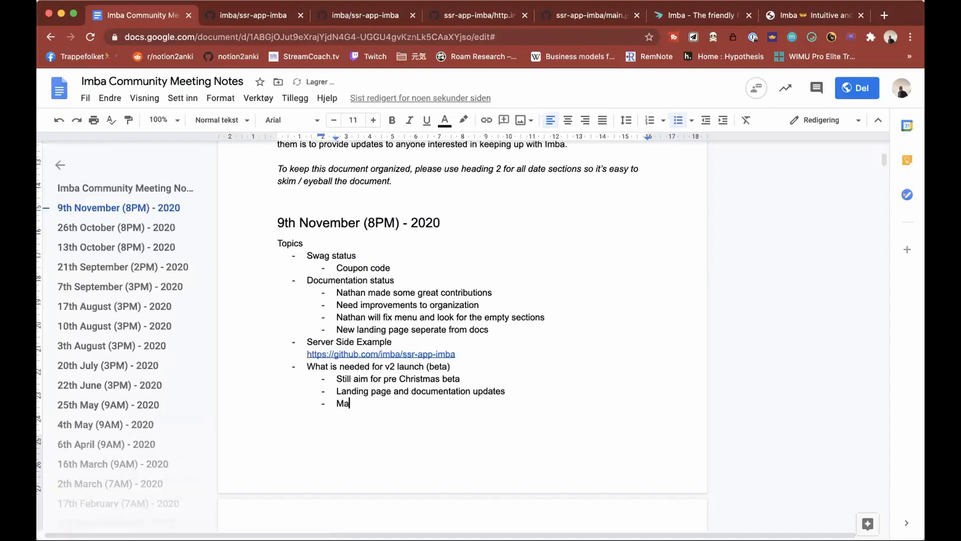
pyautogui.write('rketing')
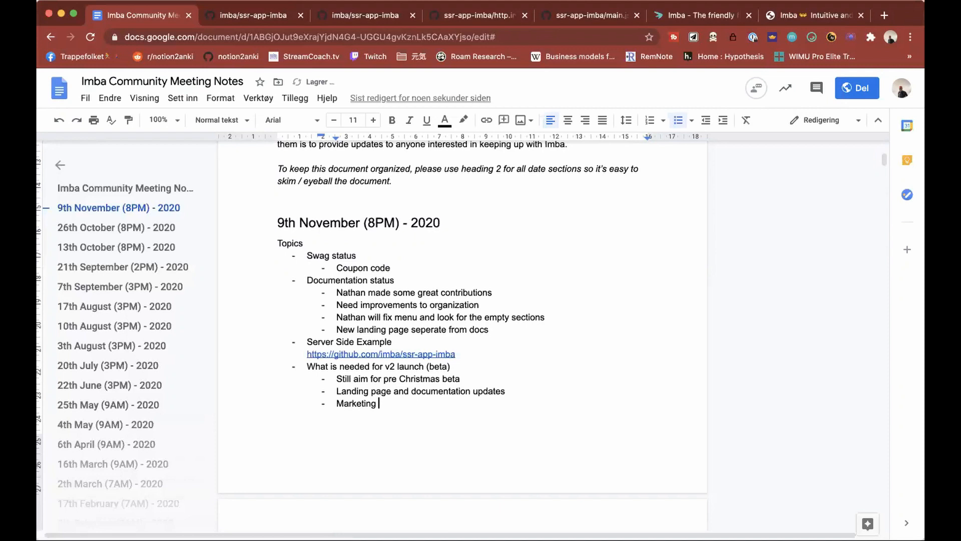
pyautogui.write('for v2')
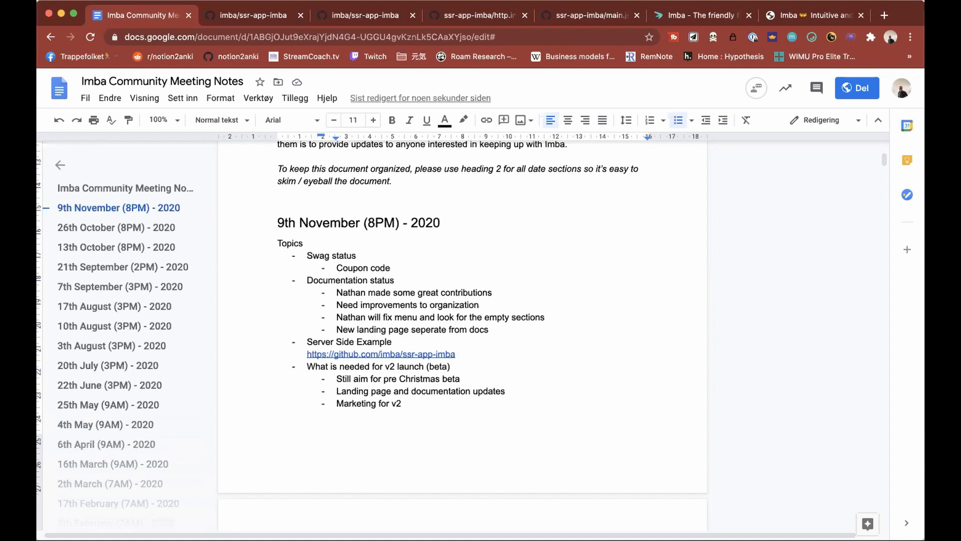
# Add a new topic 'Compiler cleanup and focus integrating with esbuild'
pyautogui.write('Com')
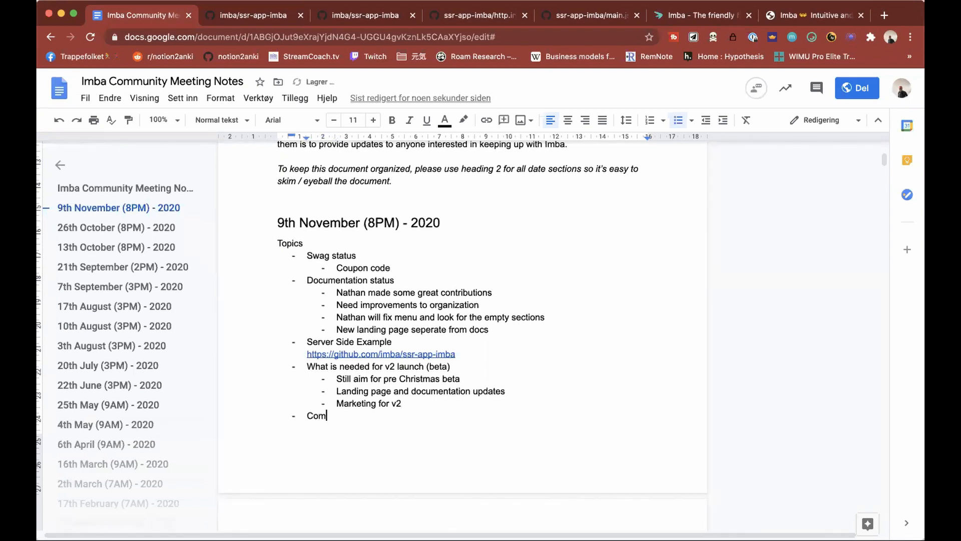
pyautogui.write('piler cleanu')
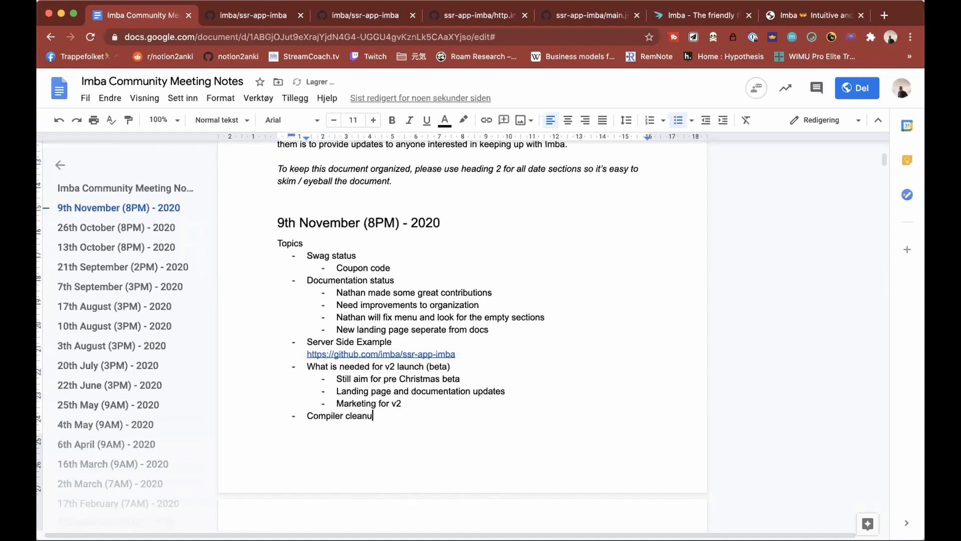
pyautogui.write('p')
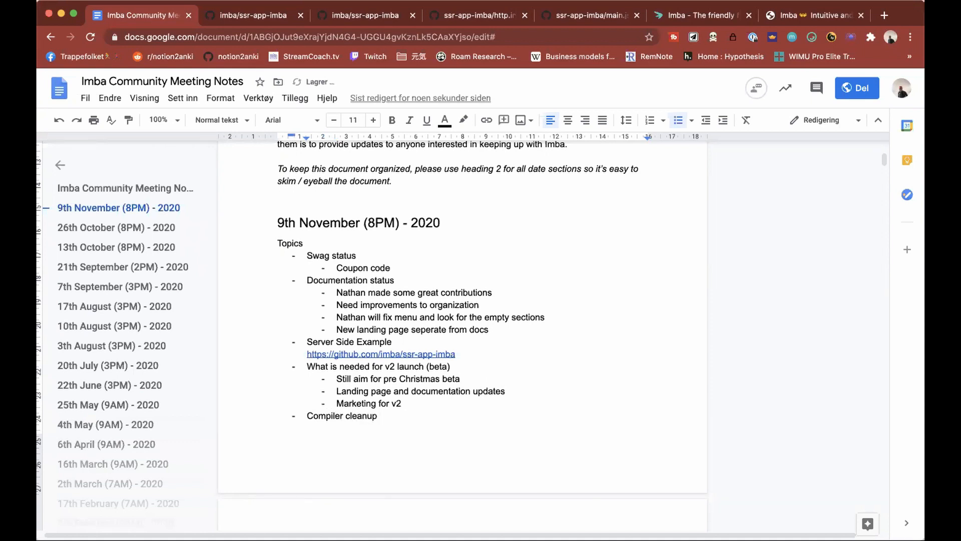
pyautogui.write('and foo')
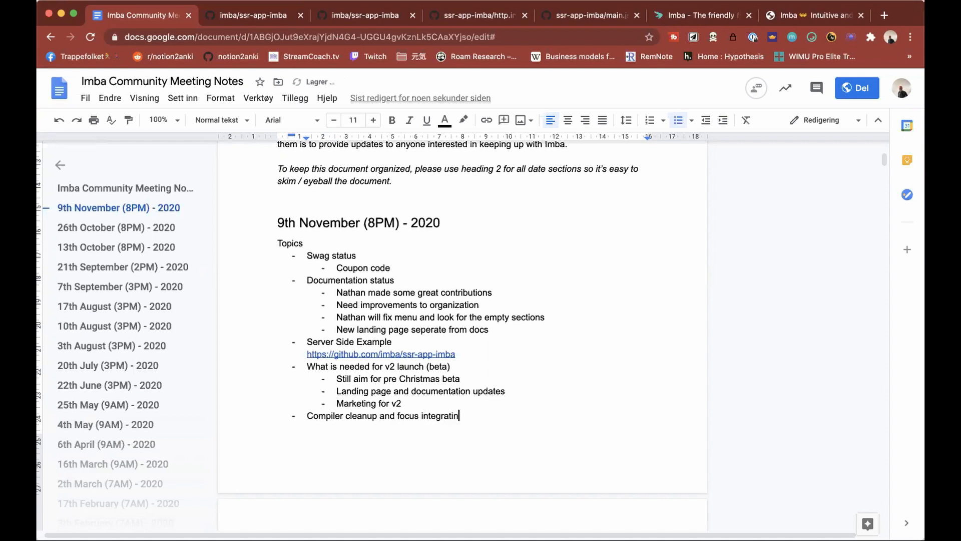
pyautogui.write('g with esbuild')
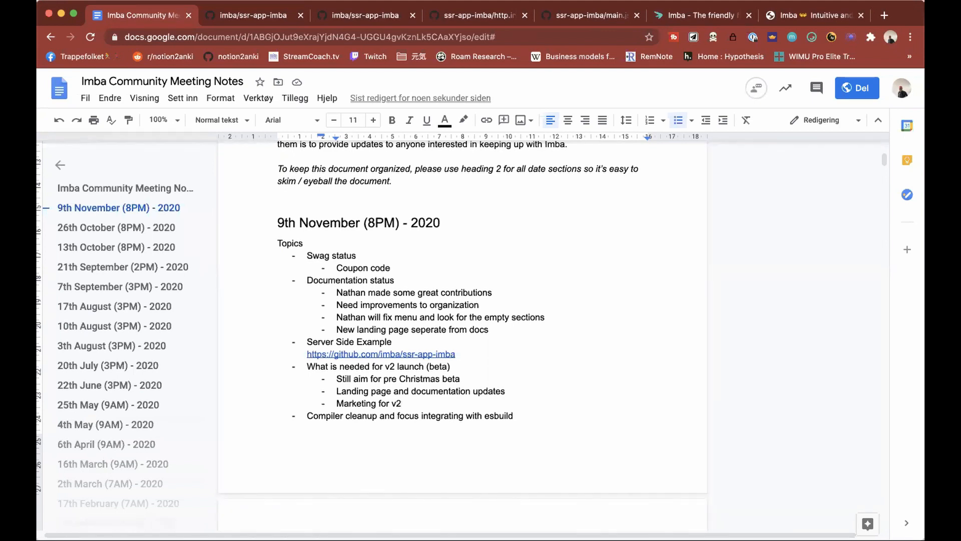
pyautogui.moveTo(400, 402)
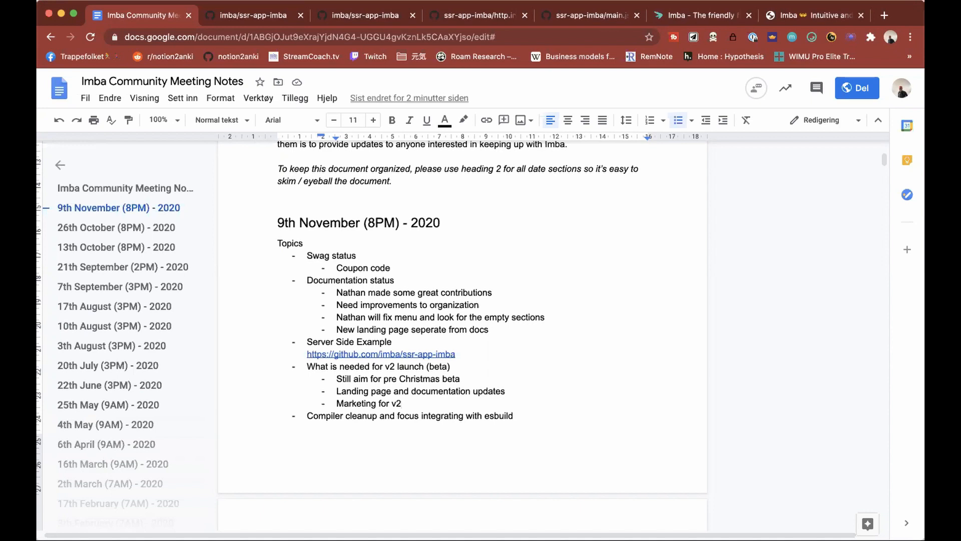
pyautogui.click(402, 402)
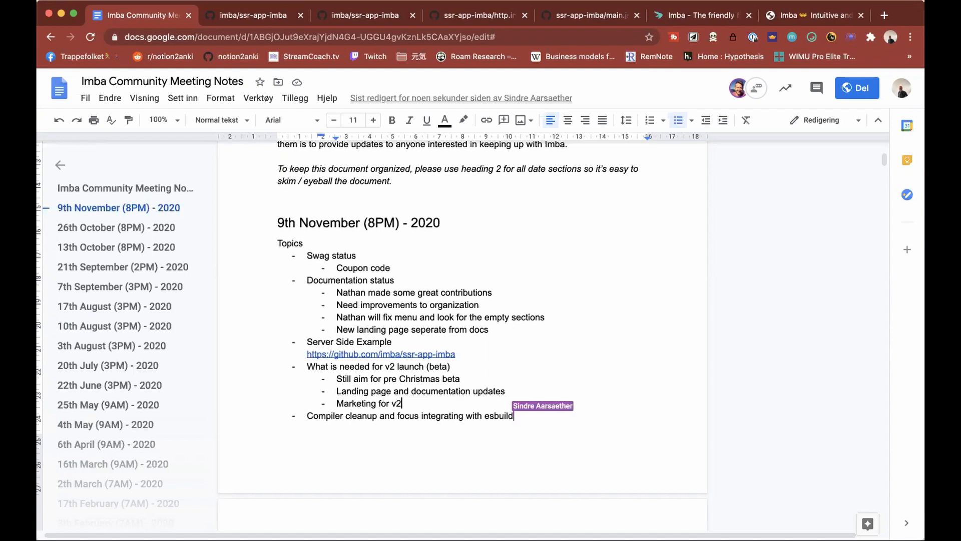
pyautogui.write('(https://esbuild.github.io/')
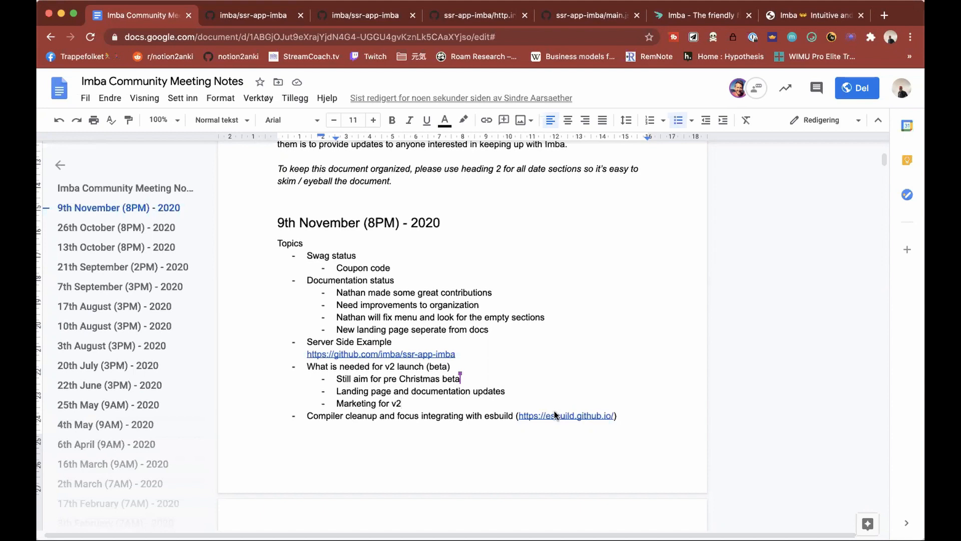
pyautogui.click(566, 415)
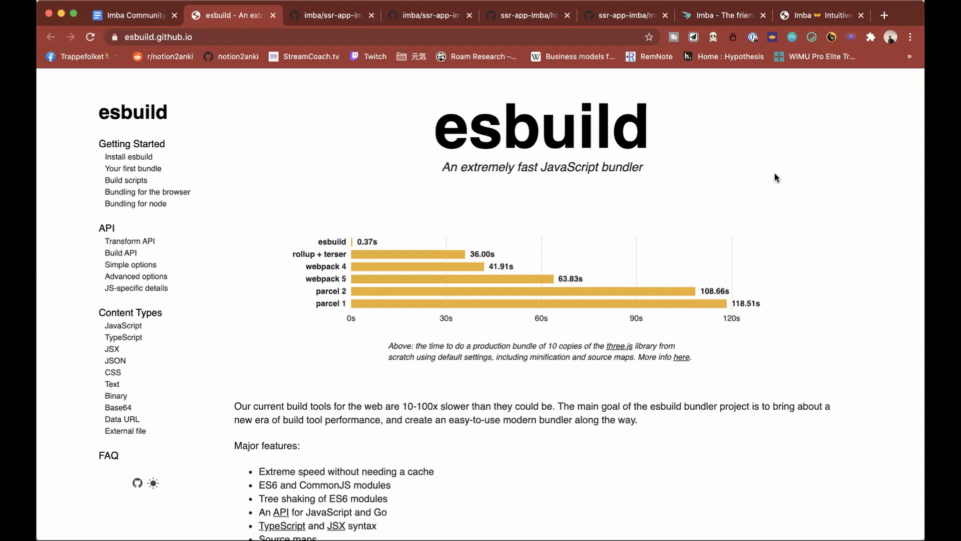
pyautogui.scroll(-3)
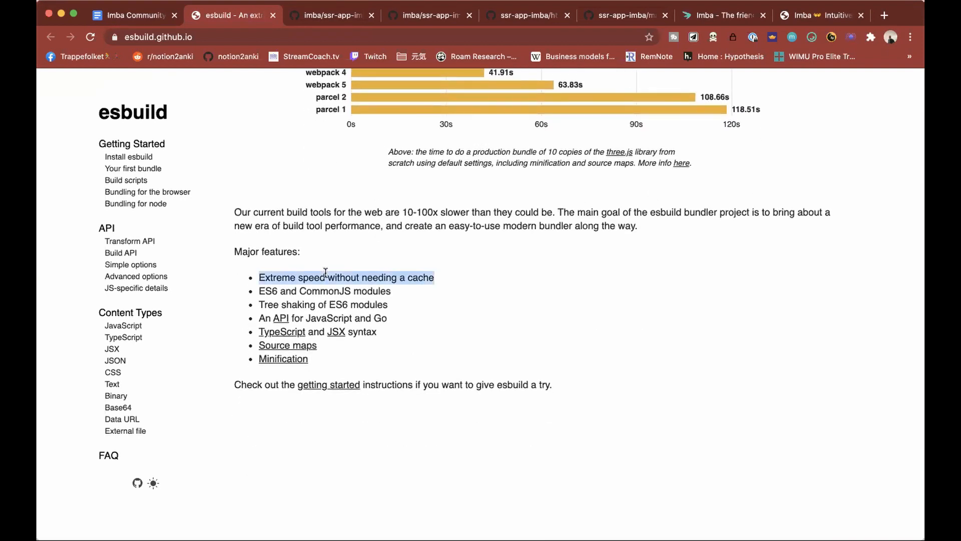
pyautogui.scroll(-3)
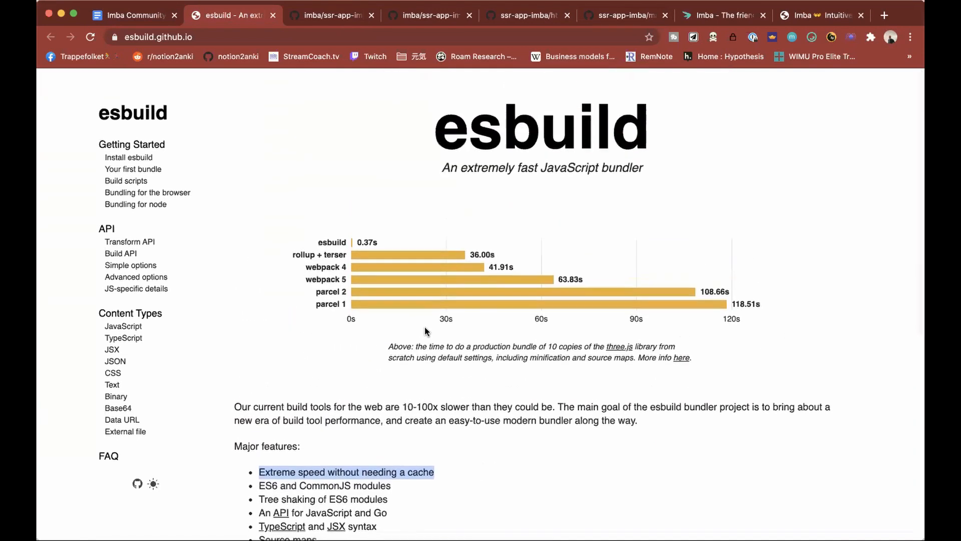
pyautogui.moveTo(331, 301)
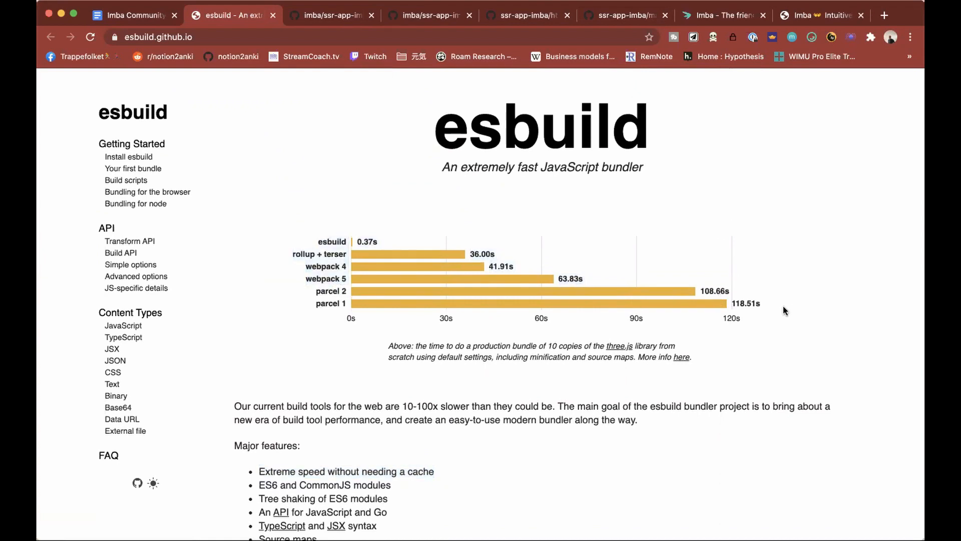
pyautogui.moveTo(273, 288)
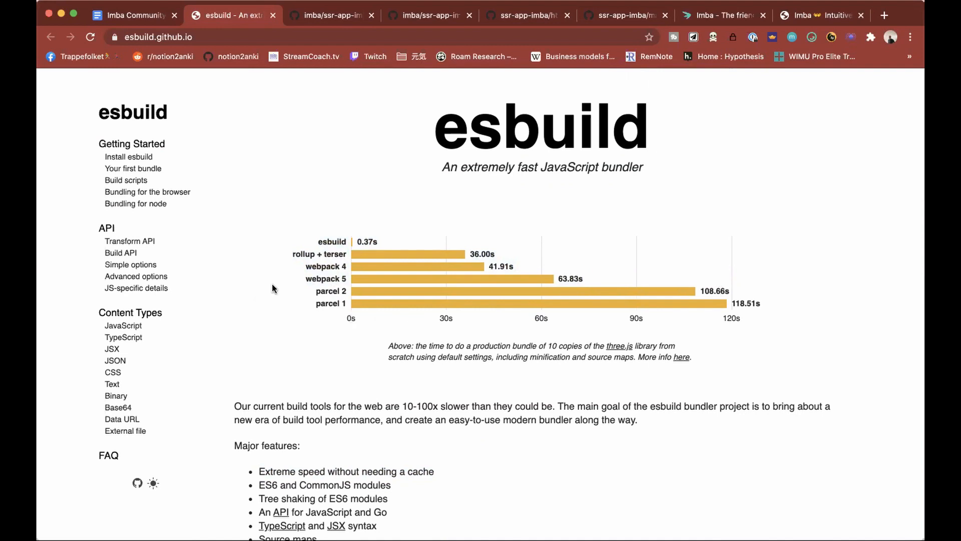
pyautogui.moveTo(318, 292)
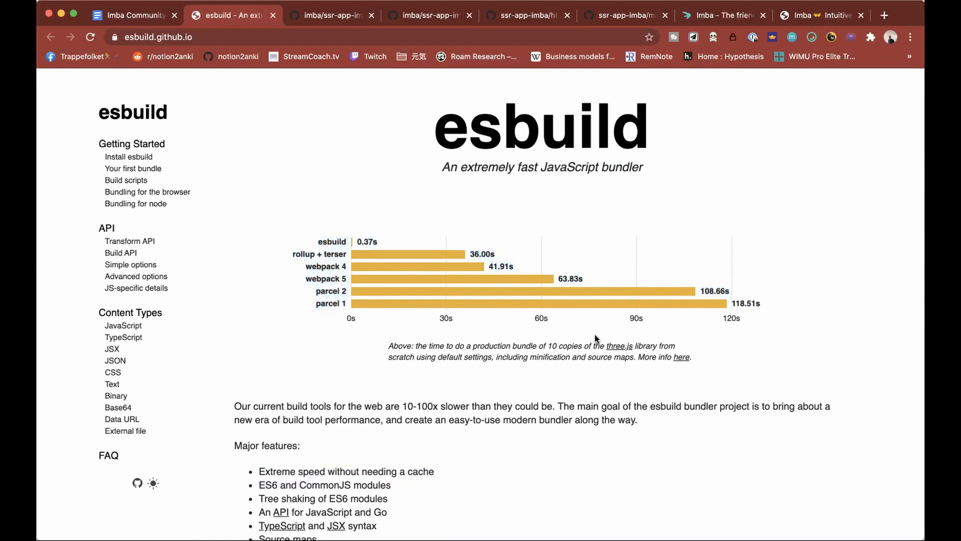
pyautogui.moveTo(613, 350)
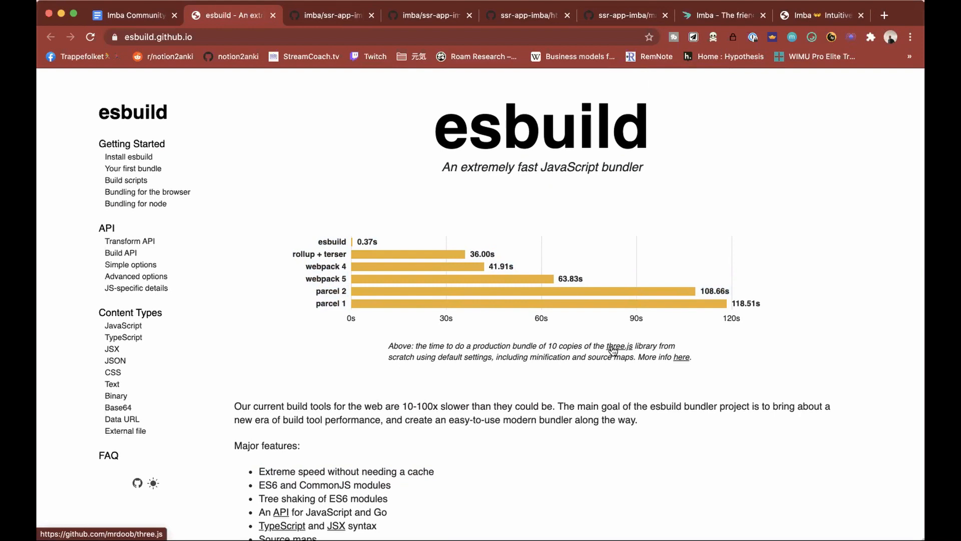
# Follow the three.js link in the benchmark caption to its GitHub repository
pyautogui.click(89, 37)
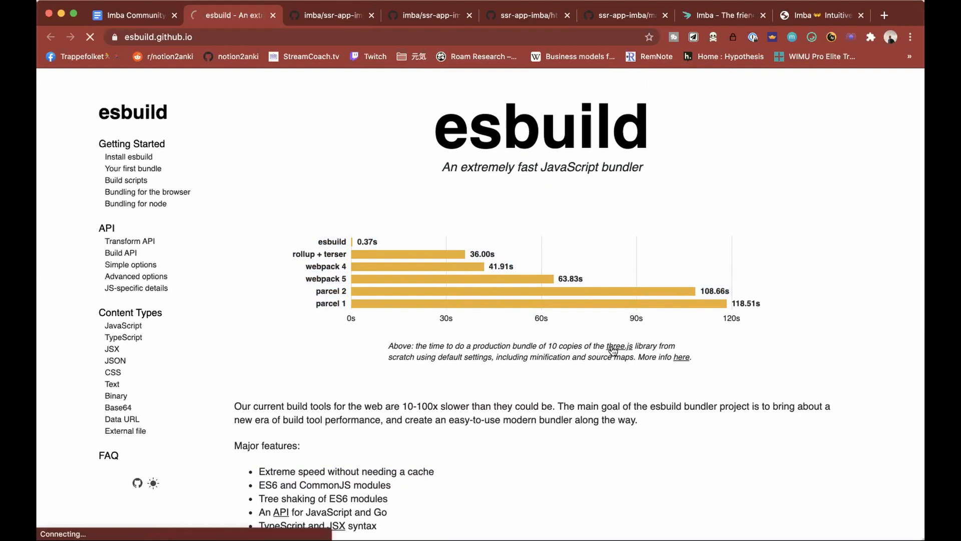
pyautogui.click(619, 346)
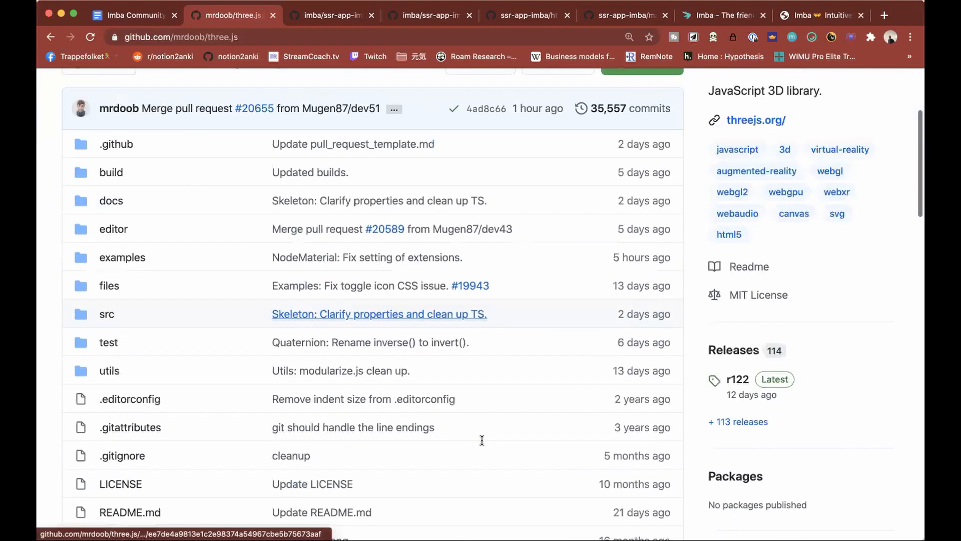
# Scroll through the mrdoob/three.js repository page and README
pyautogui.scroll(-3)
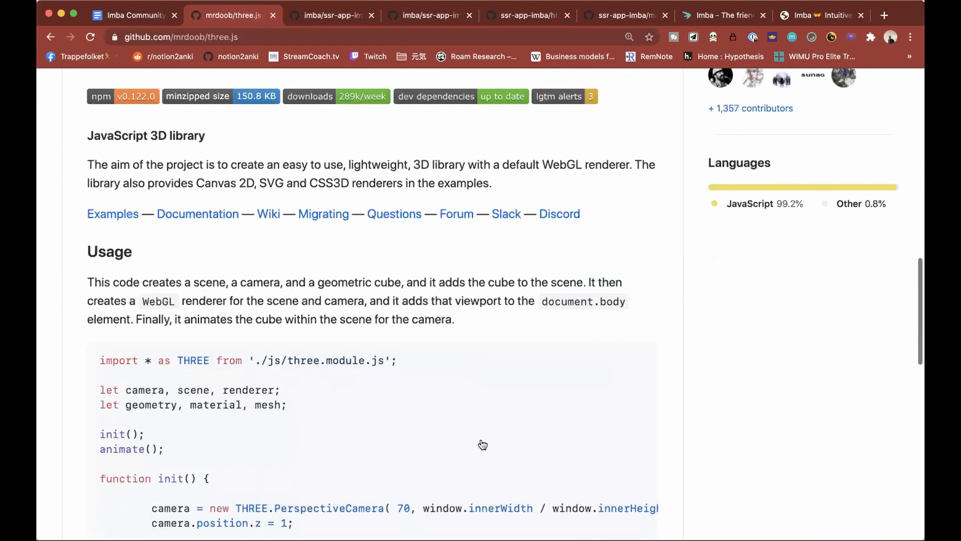
pyautogui.scroll(3)
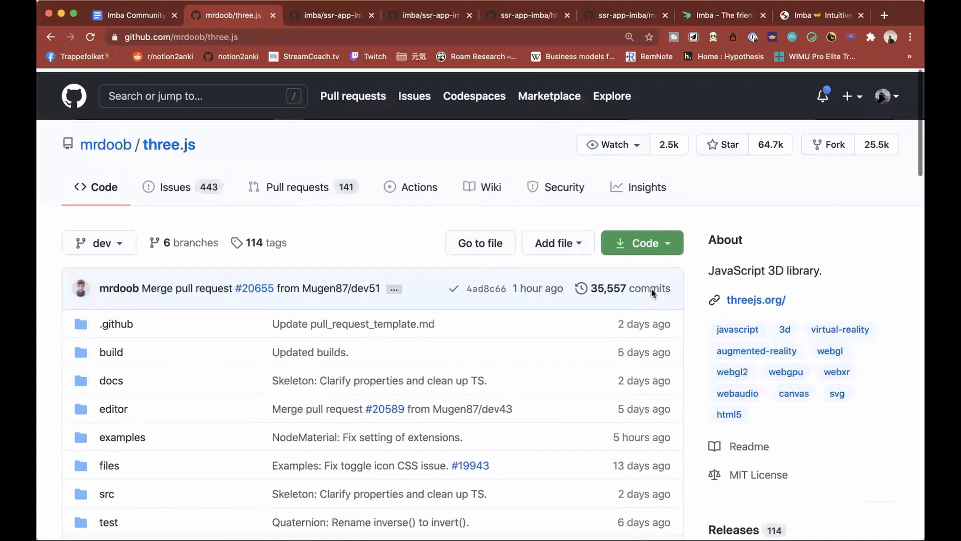
pyautogui.scroll(-3)
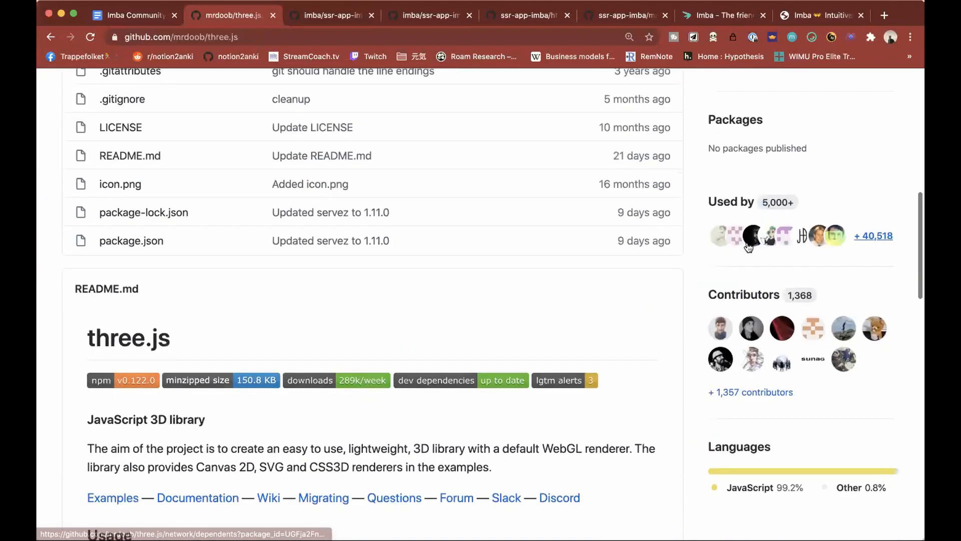
pyautogui.scroll(-3)
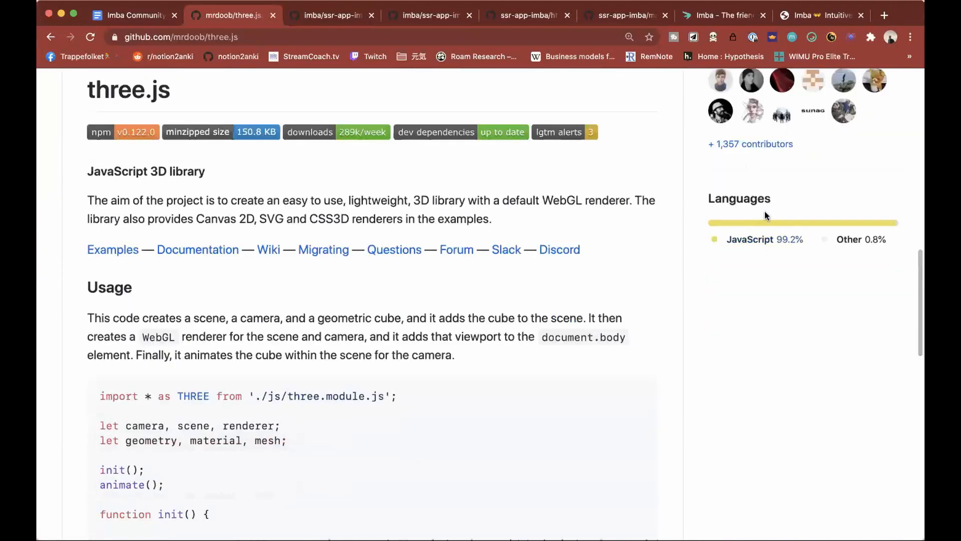
pyautogui.scroll(-3)
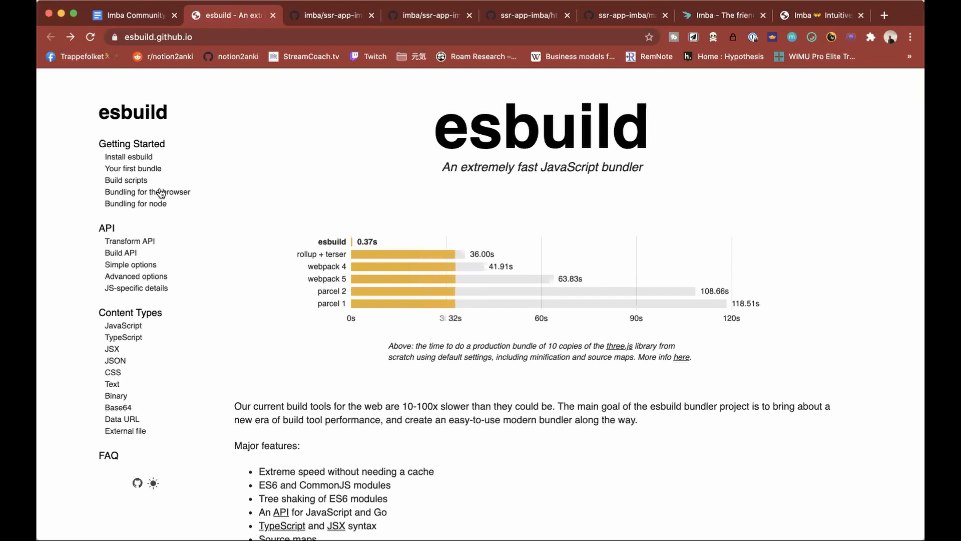
# Skim the esbuild installation instructions and the JavaScript content type docs
pyautogui.click(129, 156)
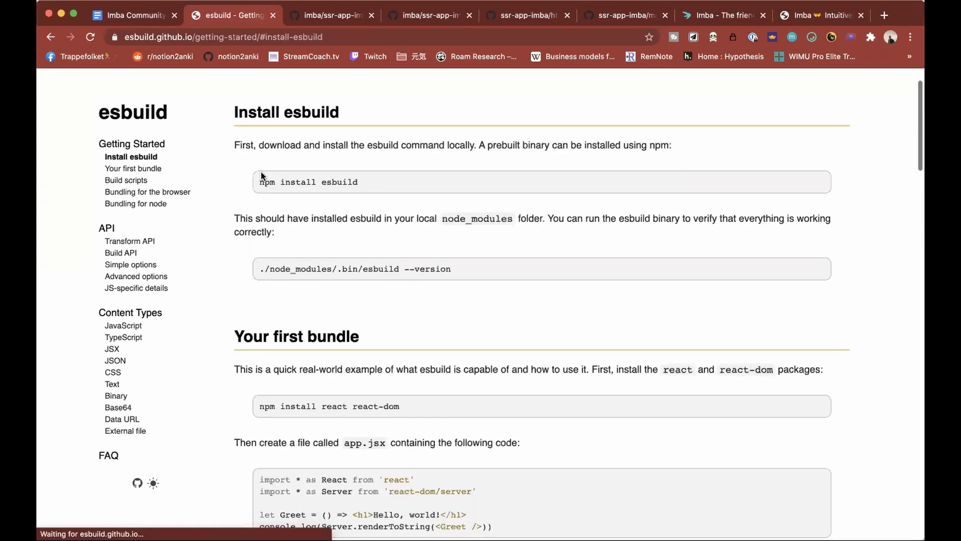
pyautogui.scroll(-3)
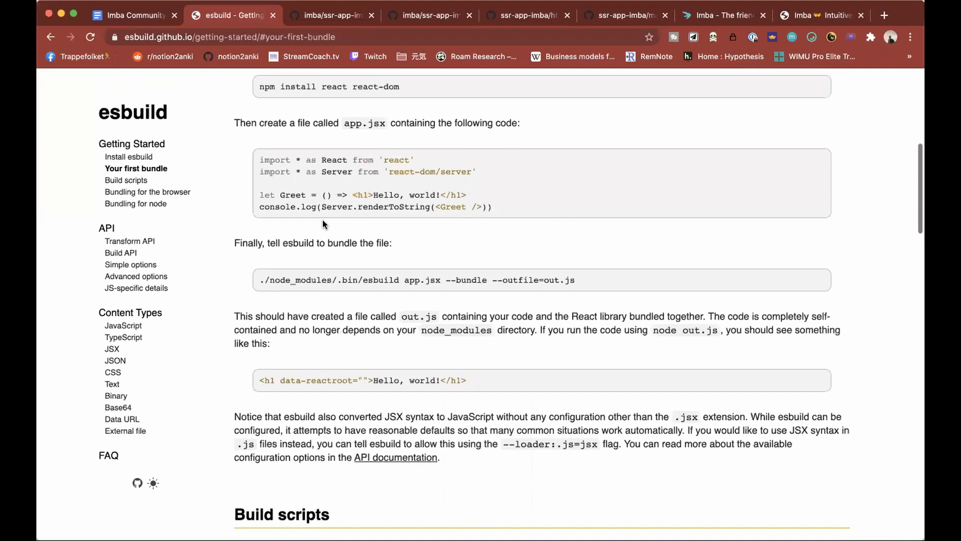
pyautogui.scroll(-3)
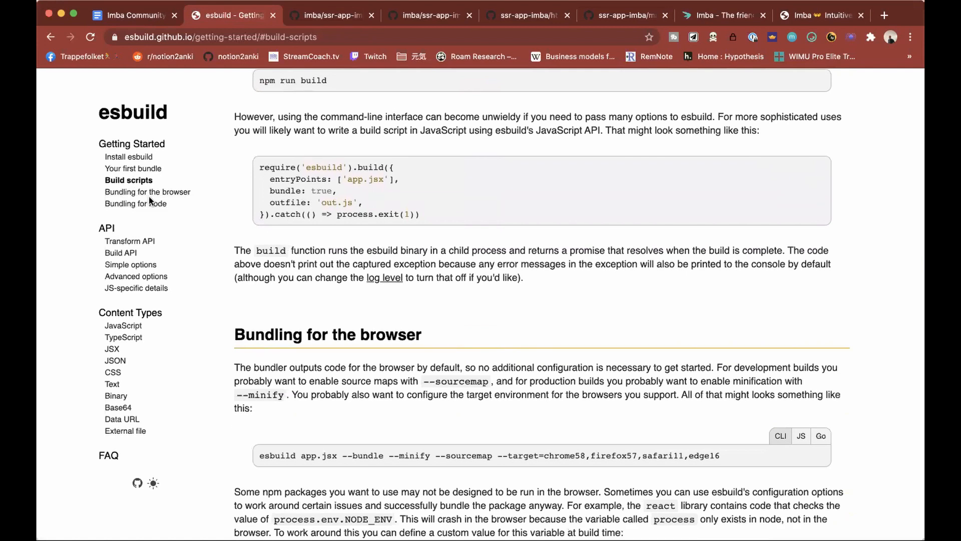
pyautogui.moveTo(122, 326)
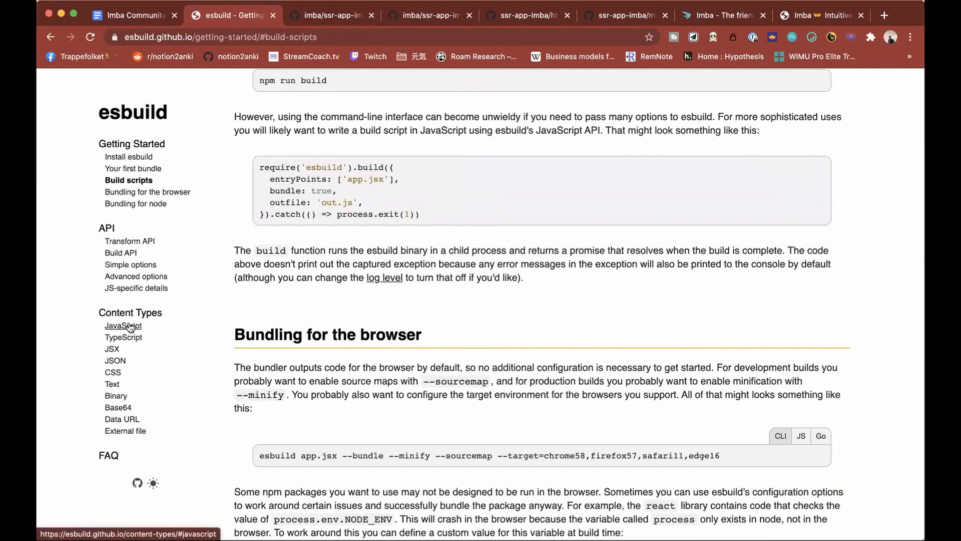
pyautogui.click(122, 325)
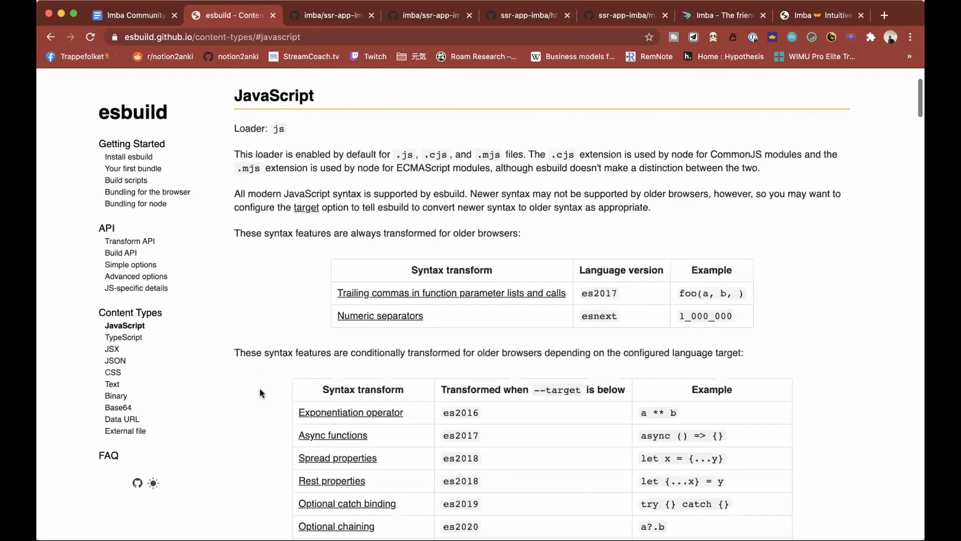
pyautogui.scroll(-3)
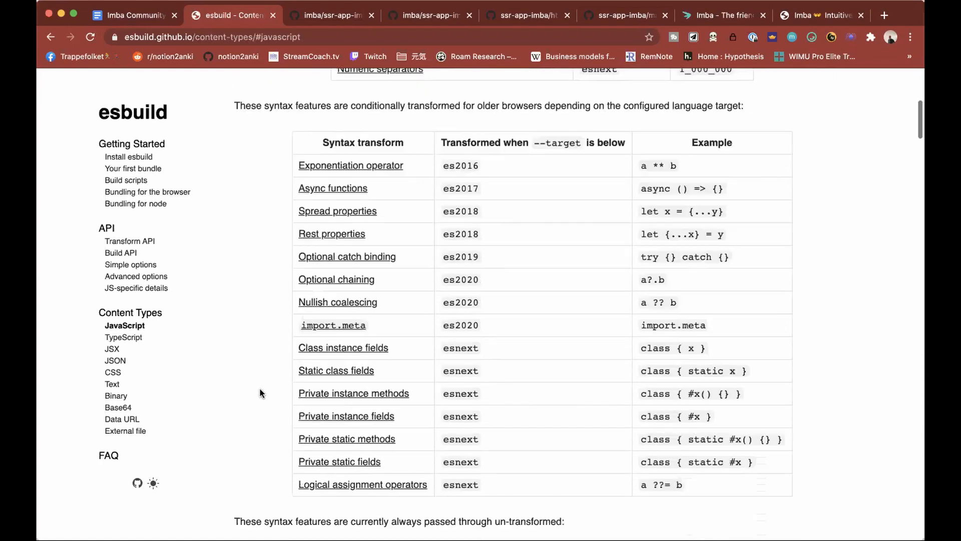
pyautogui.scroll(-3)
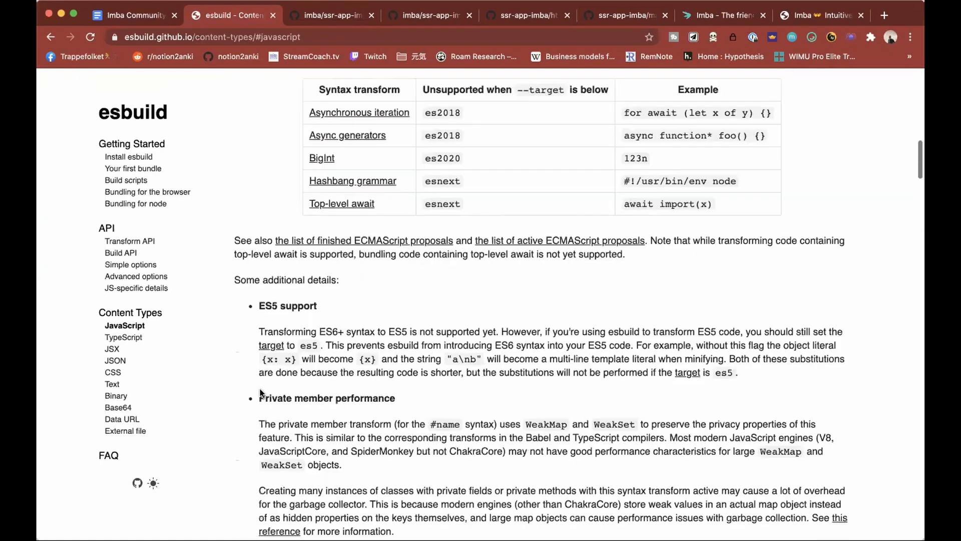
# Skim the JSX content type docs and jump to the External file loader section
pyautogui.click(125, 336)
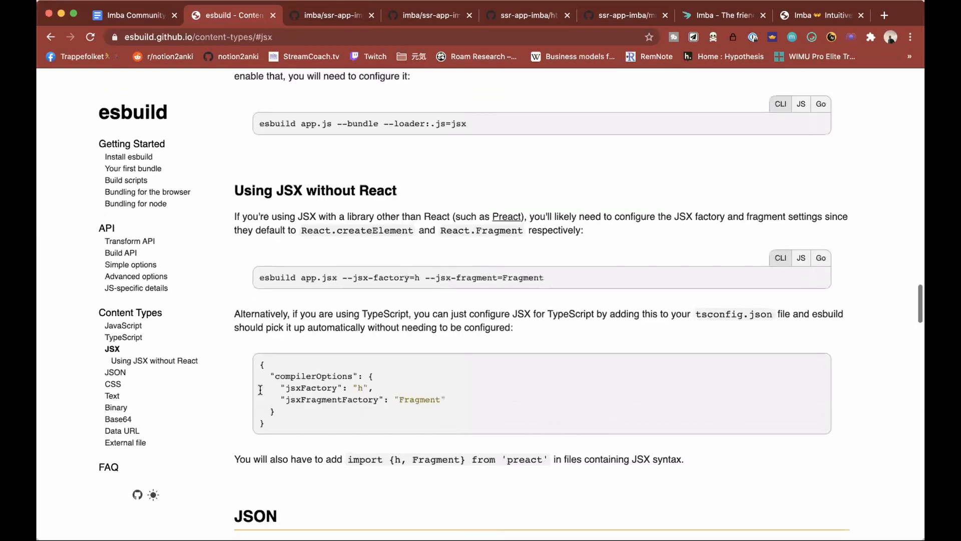
pyautogui.scroll(-3)
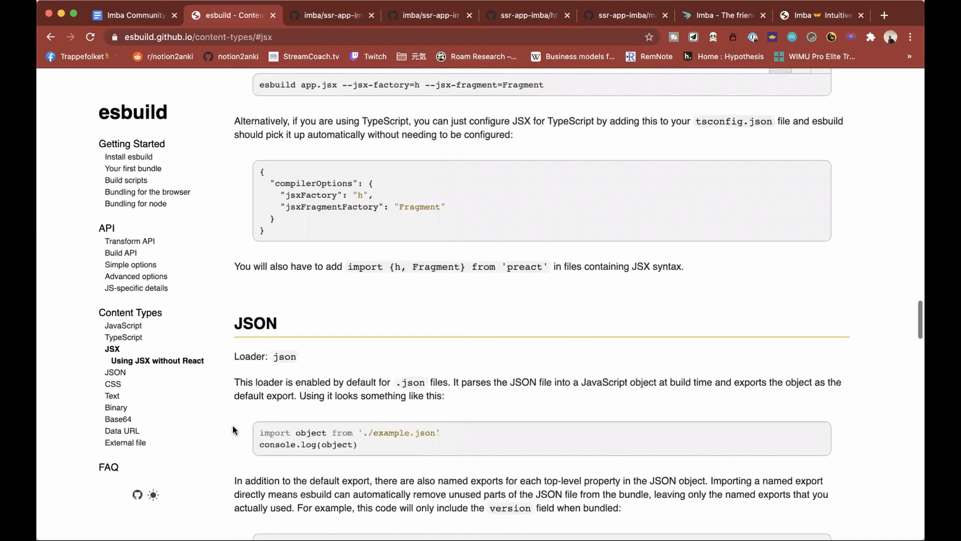
pyautogui.scroll(-3)
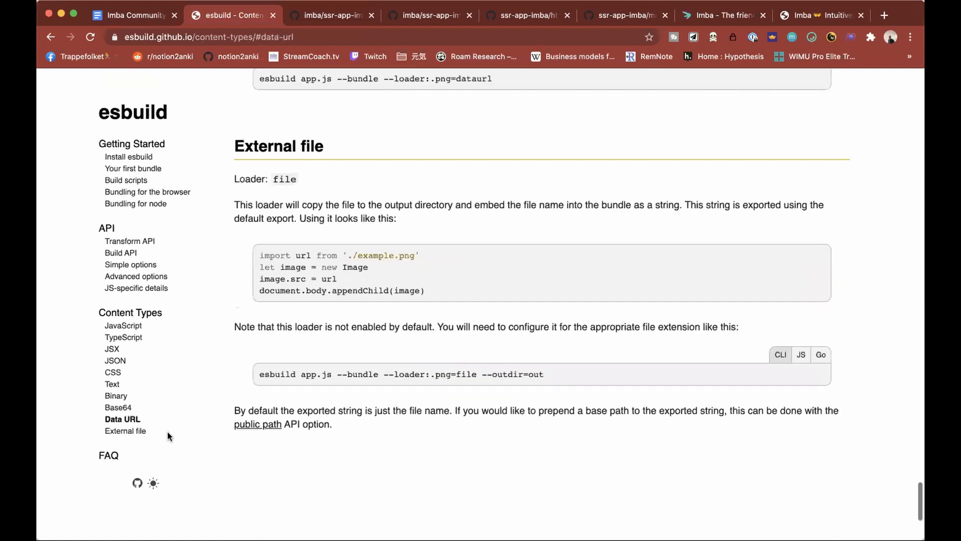
pyautogui.click(125, 431)
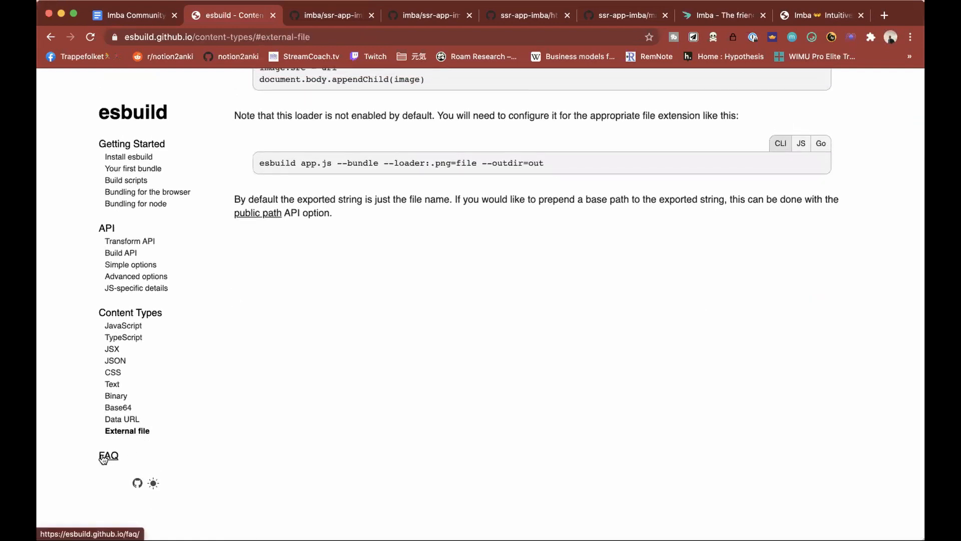
# Read the esbuild FAQ through the benchmark details tables, then return to the meeting notes
pyautogui.click(108, 456)
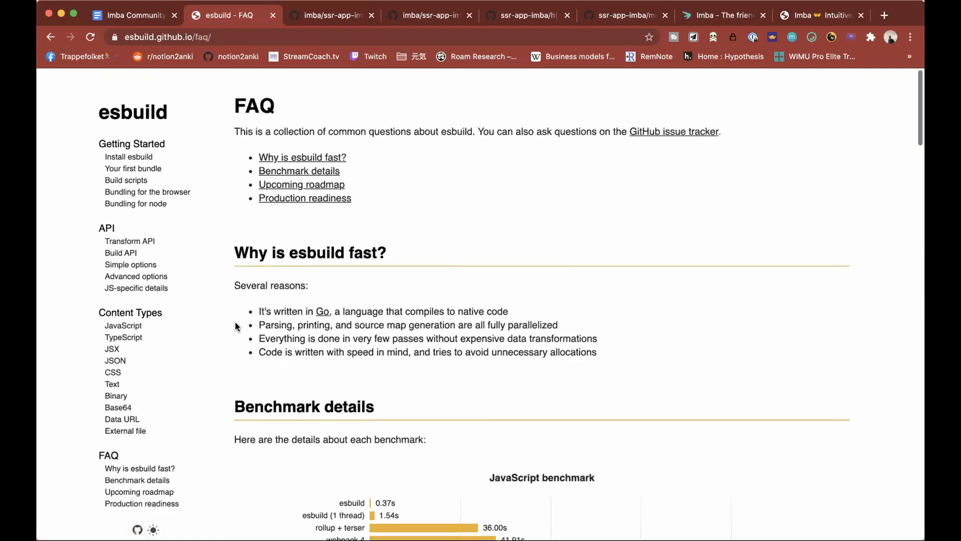
pyautogui.scroll(-3)
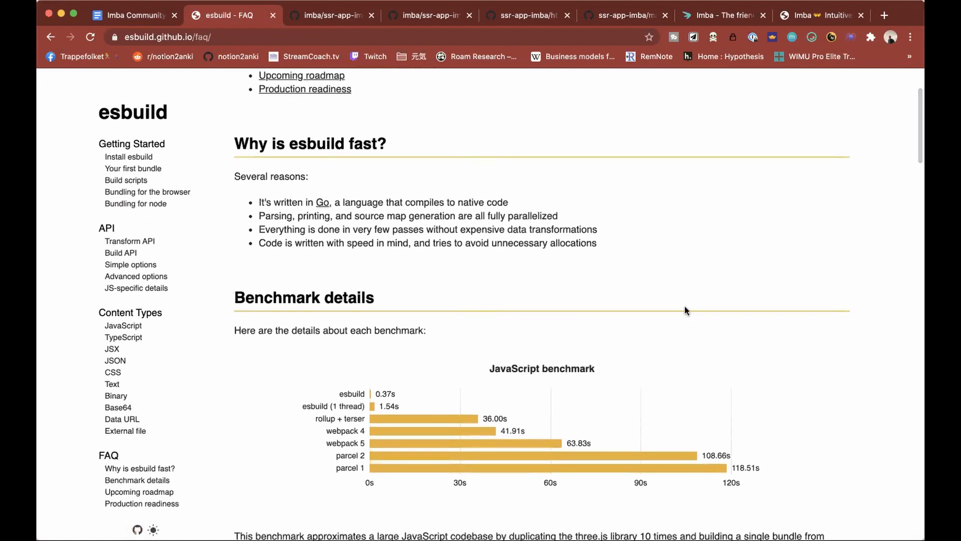
pyautogui.moveTo(815, 252)
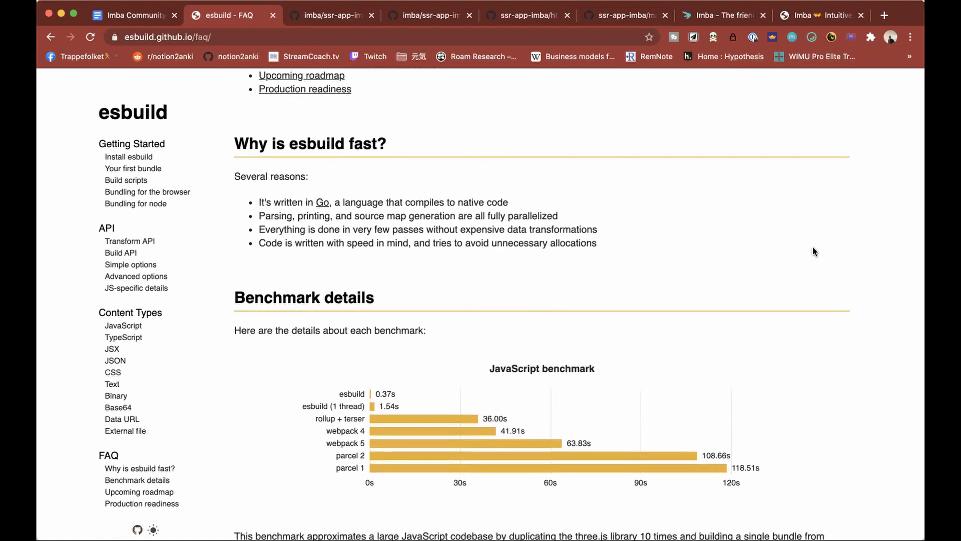
pyautogui.scroll(-3)
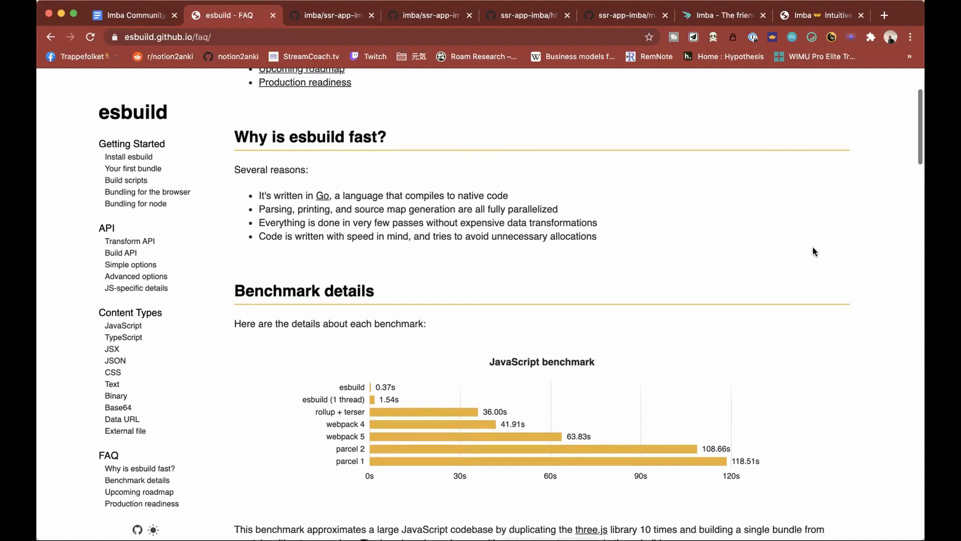
pyautogui.click(137, 480)
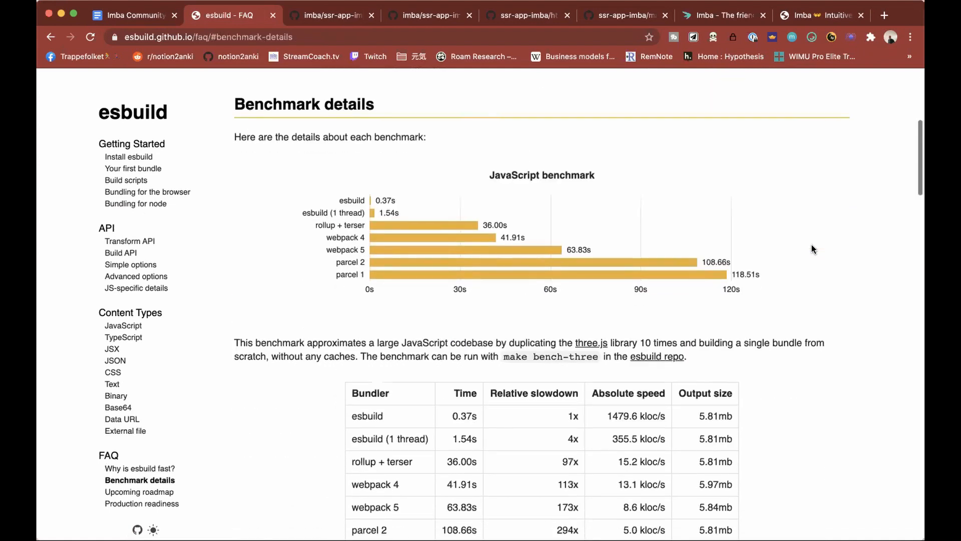
pyautogui.scroll(-3)
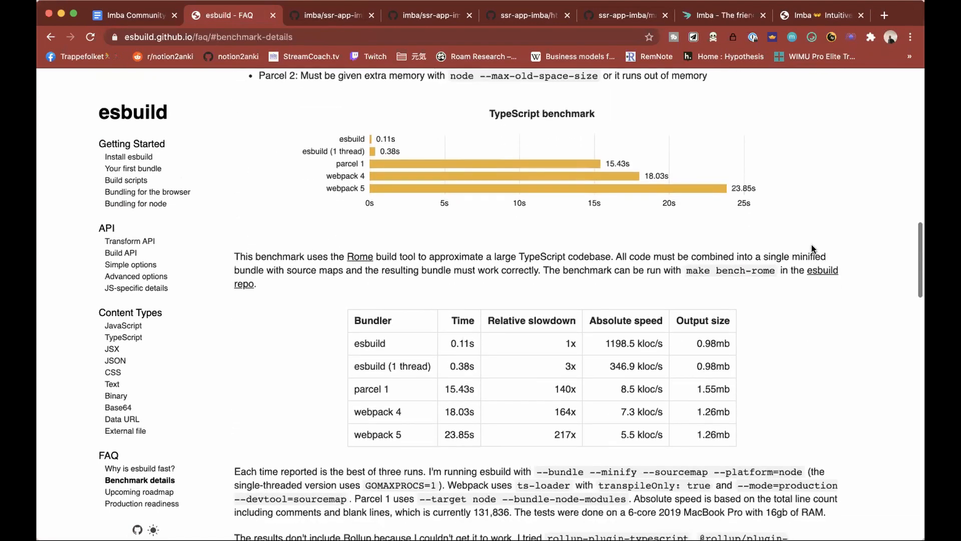
pyautogui.scroll(-3)
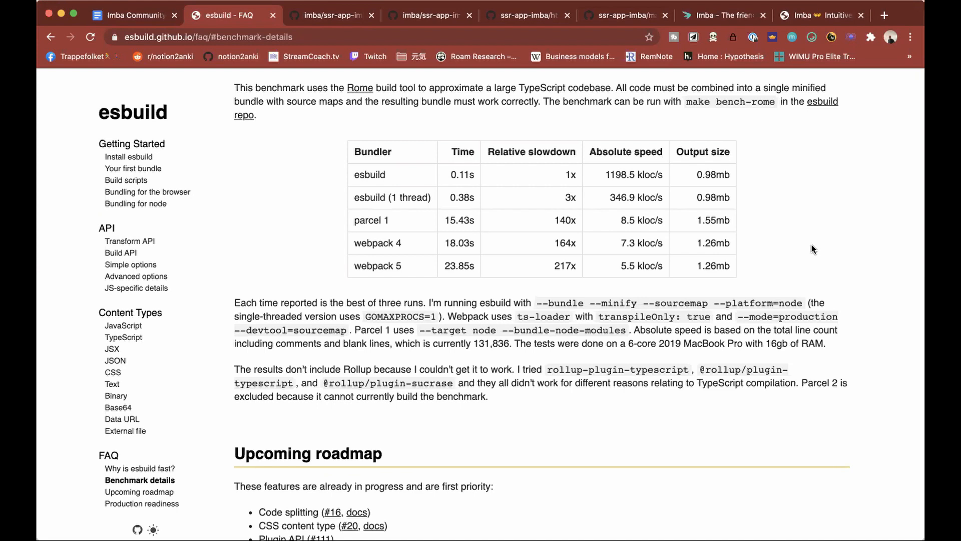
pyautogui.click(132, 15)
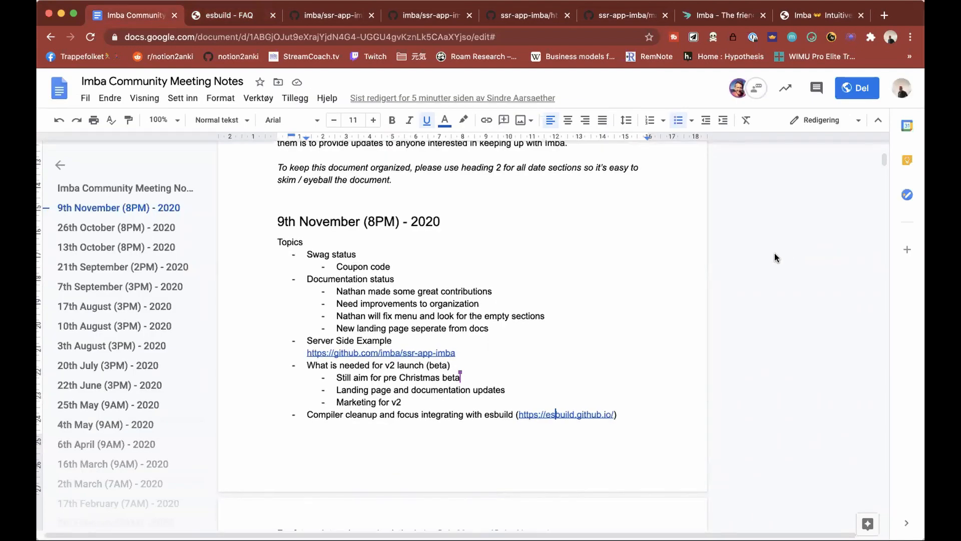
pyautogui.scroll(-3)
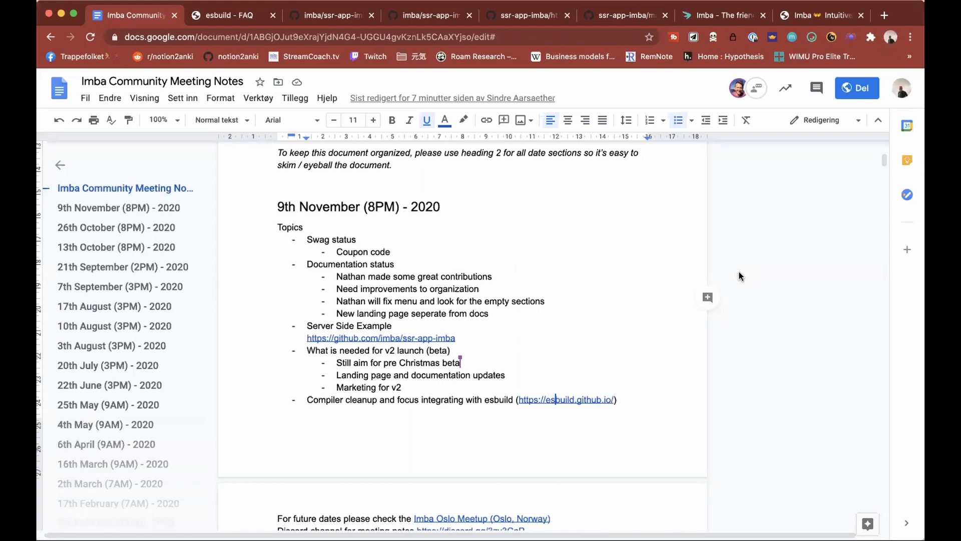
pyautogui.moveTo(636, 425)
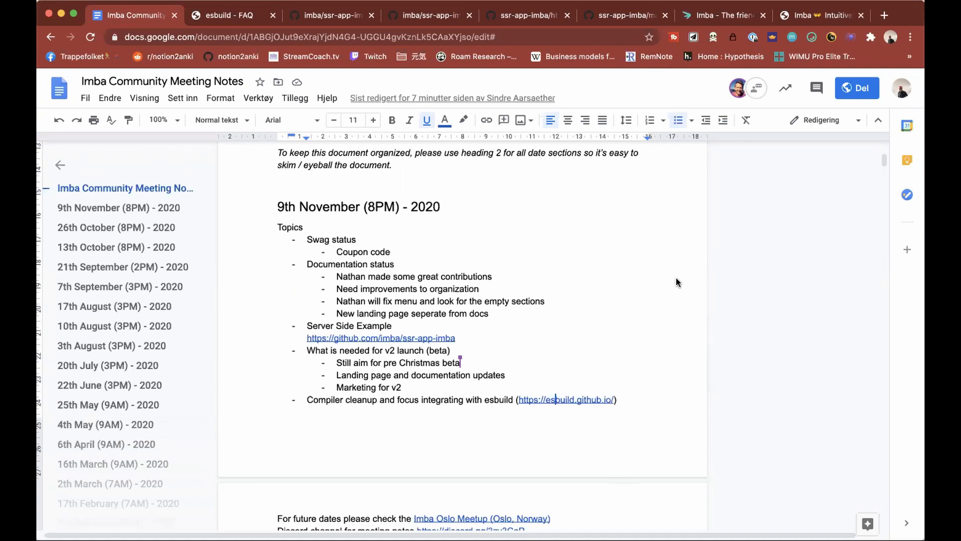
pyautogui.moveTo(358, 107)
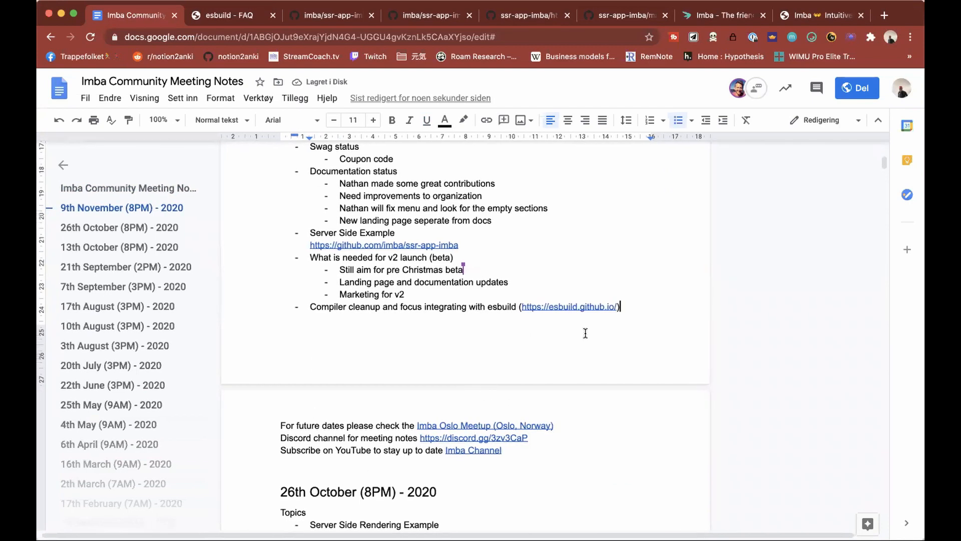
pyautogui.write('esimb')
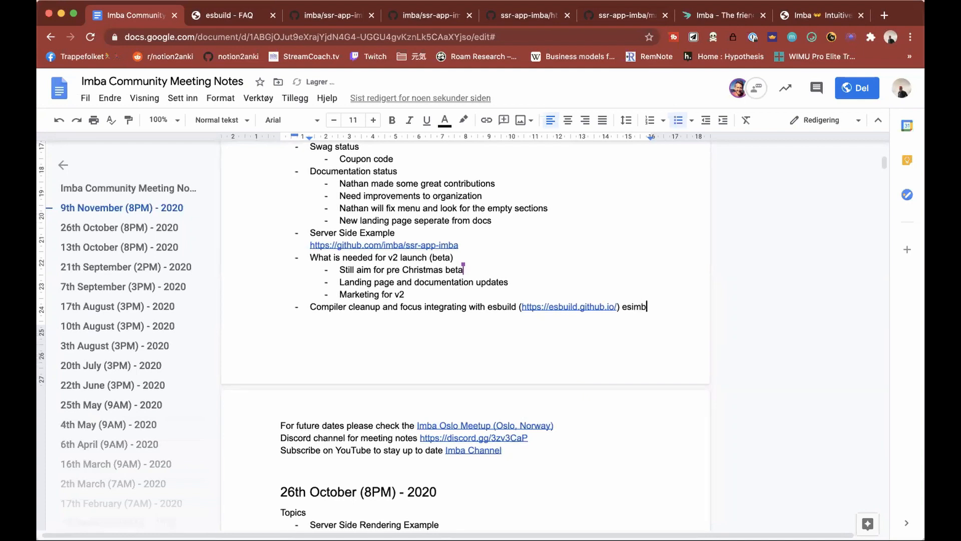
pyautogui.write('a')
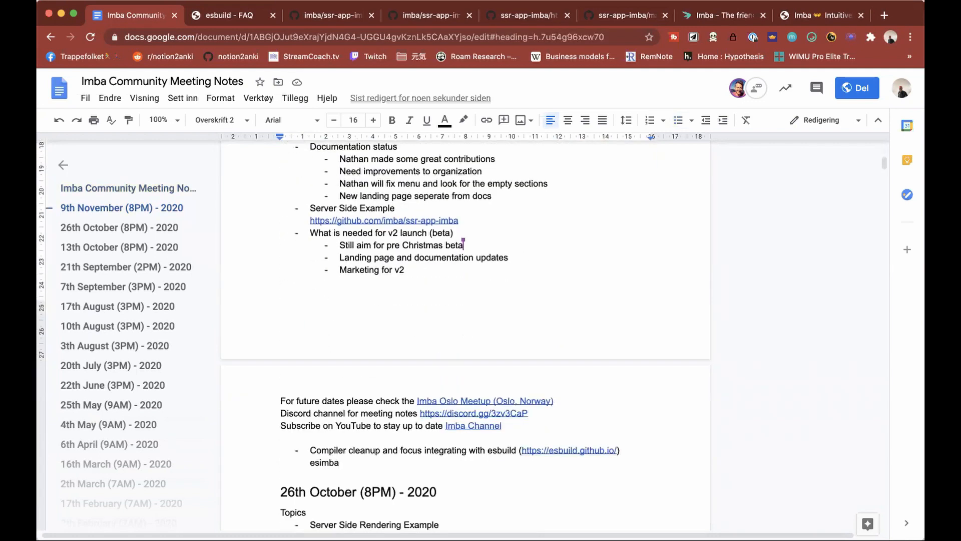
pyautogui.write('https://github.com/eulores/esimba')
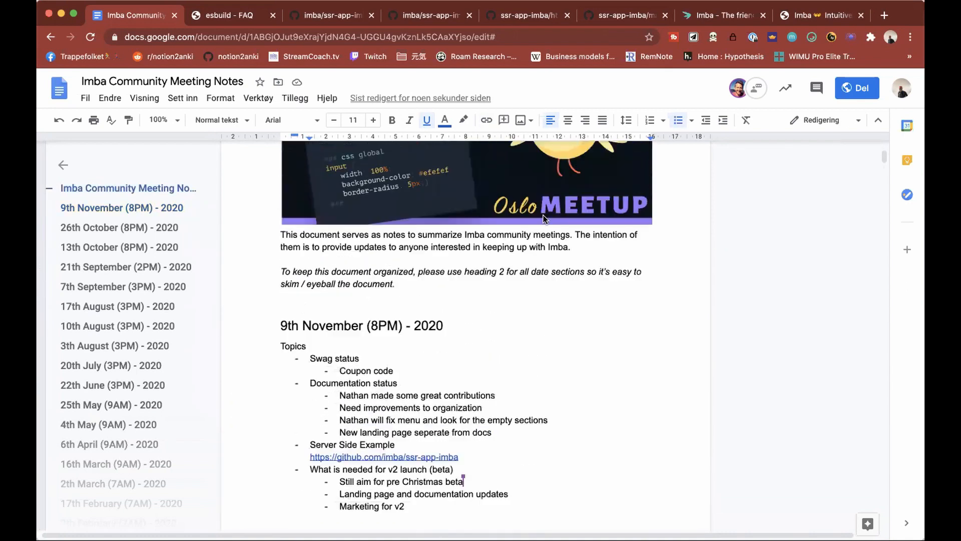
pyautogui.scroll(-3)
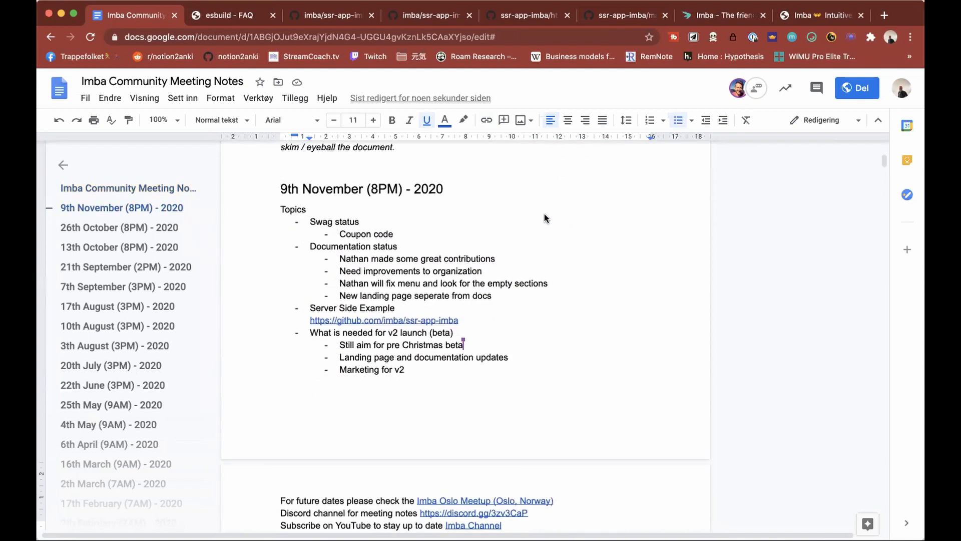
pyautogui.scroll(-3)
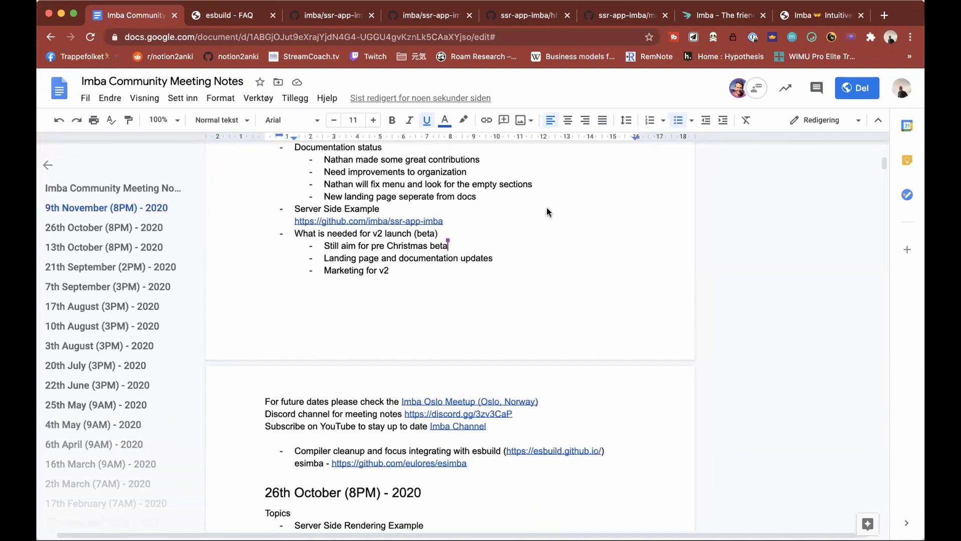
pyautogui.moveTo(539, 225)
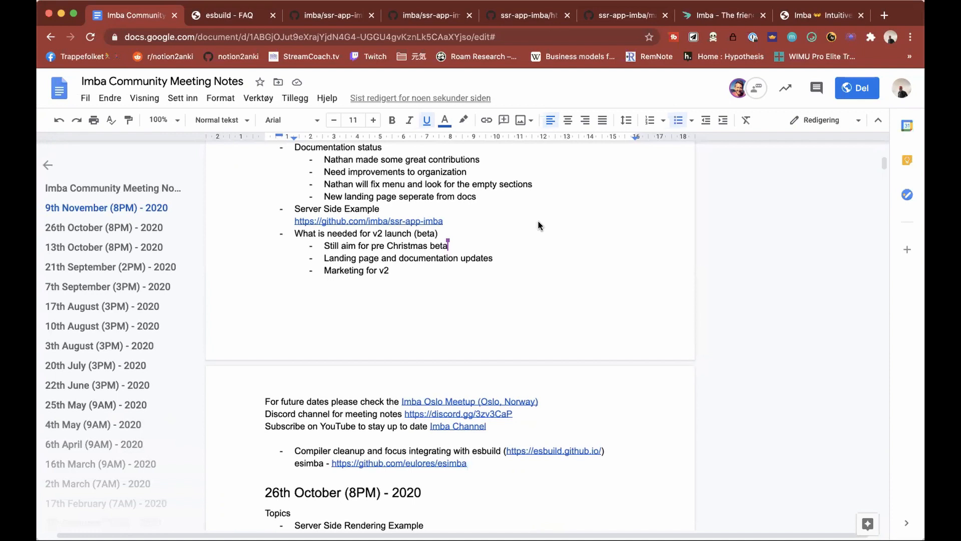
pyautogui.moveTo(507, 225)
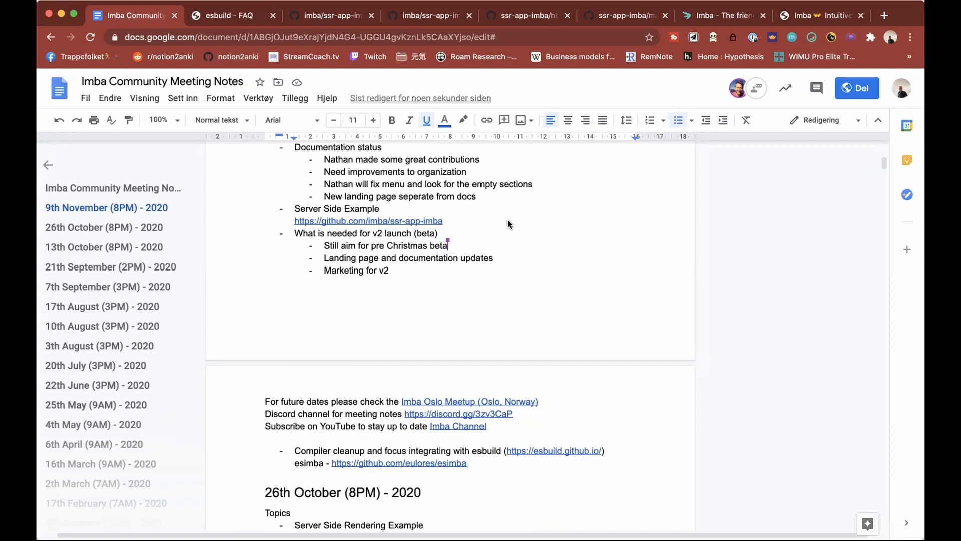
pyautogui.moveTo(508, 228)
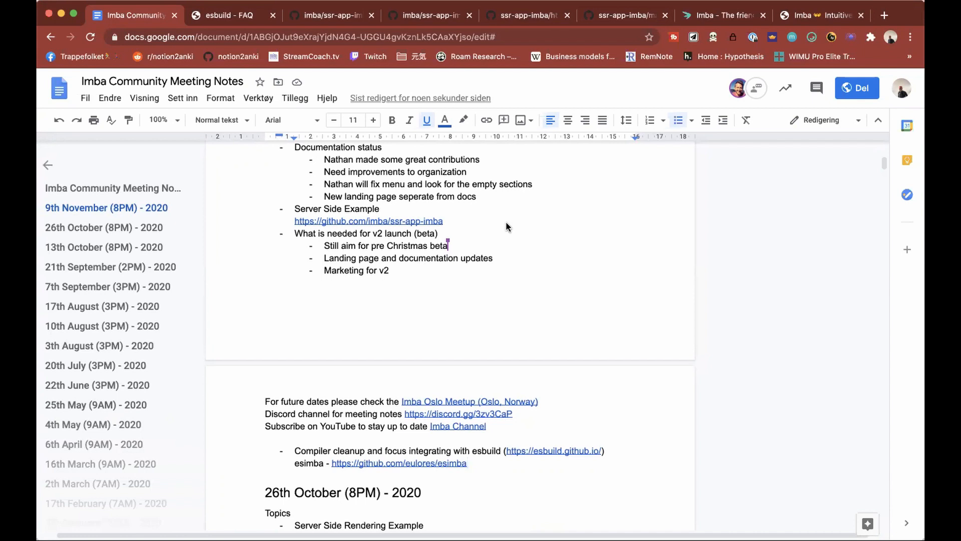
pyautogui.click(468, 462)
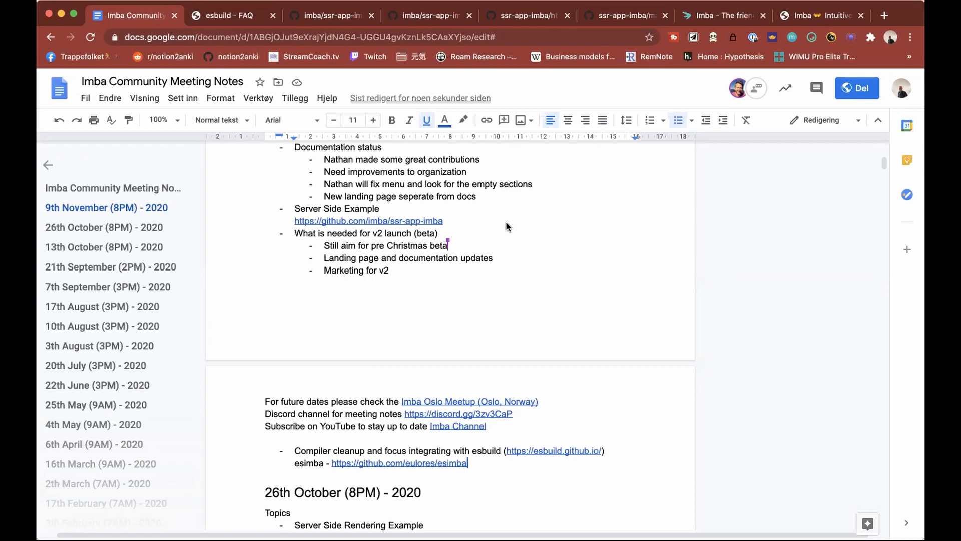
pyautogui.moveTo(621, 447)
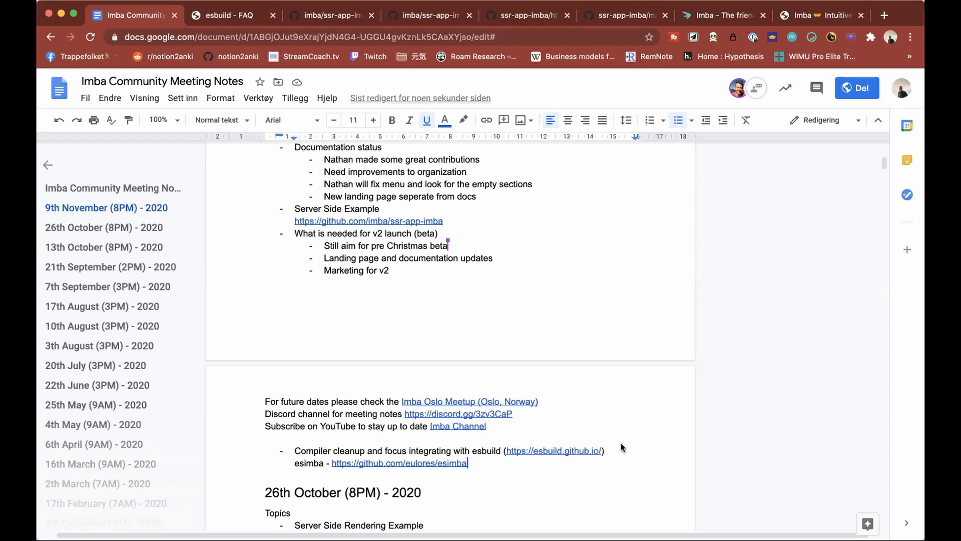
pyautogui.moveTo(504, 188)
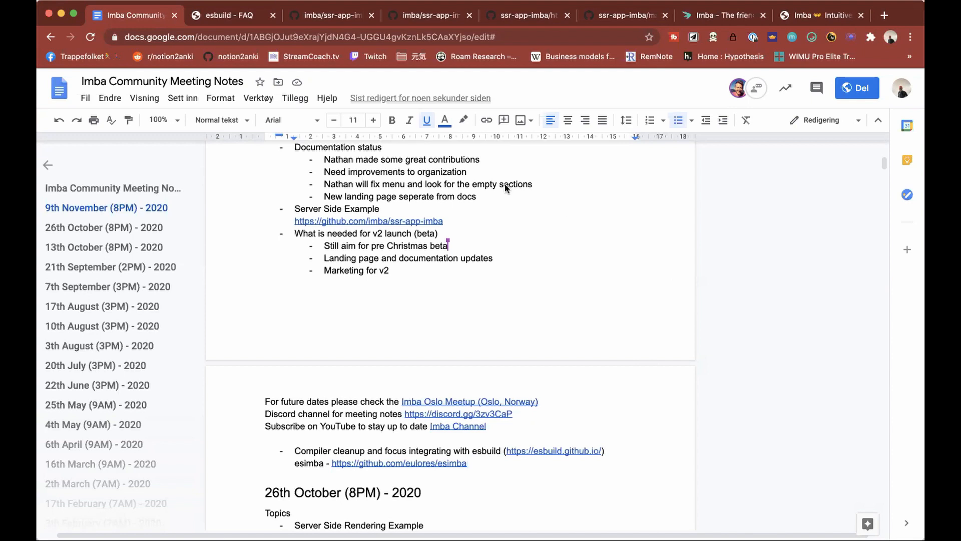
pyautogui.moveTo(378, 83)
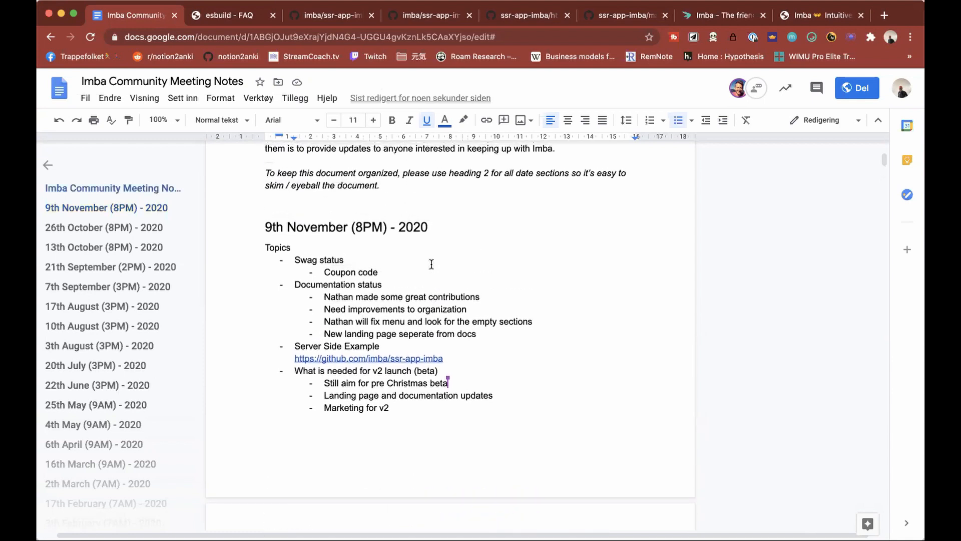
pyautogui.scroll(-3)
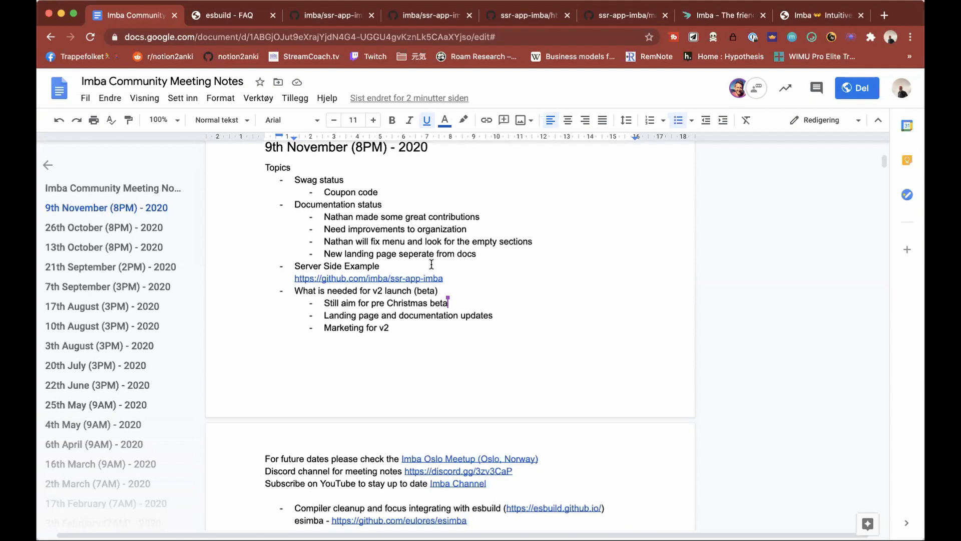
pyautogui.moveTo(444, 273)
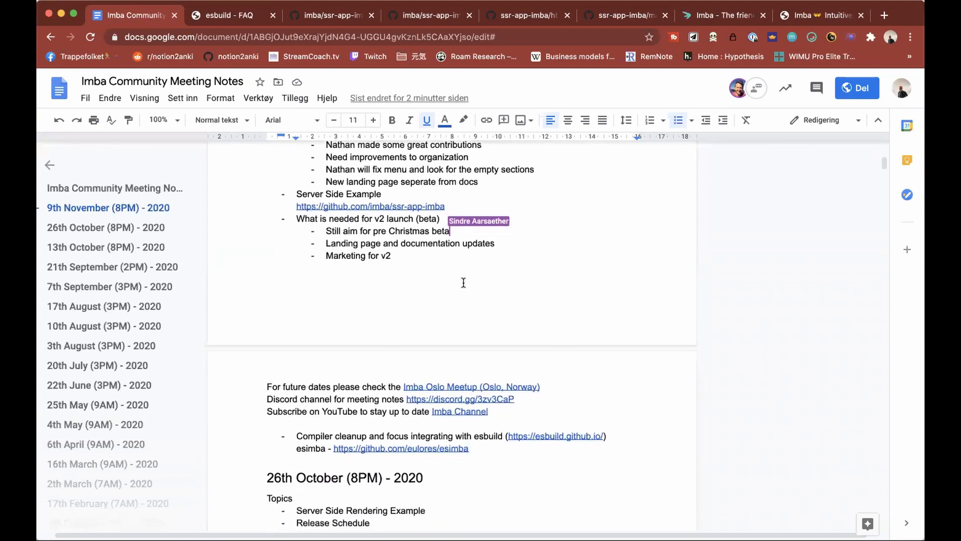
pyautogui.scroll(-3)
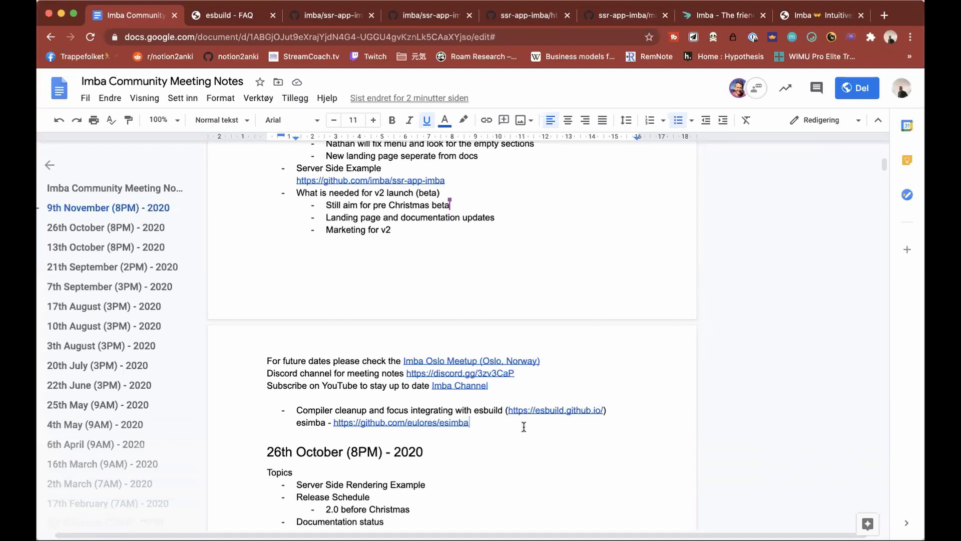
# Start a new bullet 'Announce meetup on Discord' below the esimba line
pyautogui.press('enter')
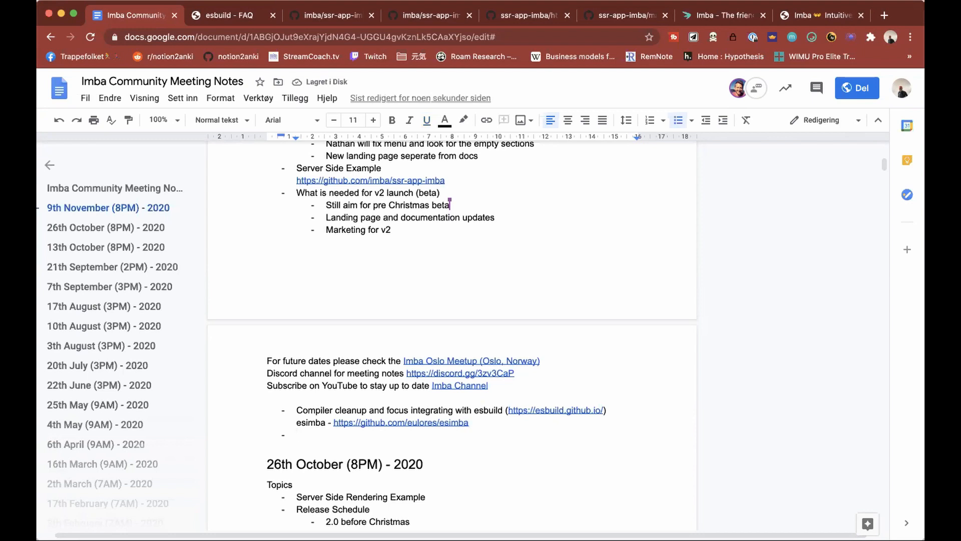
pyautogui.write('An')
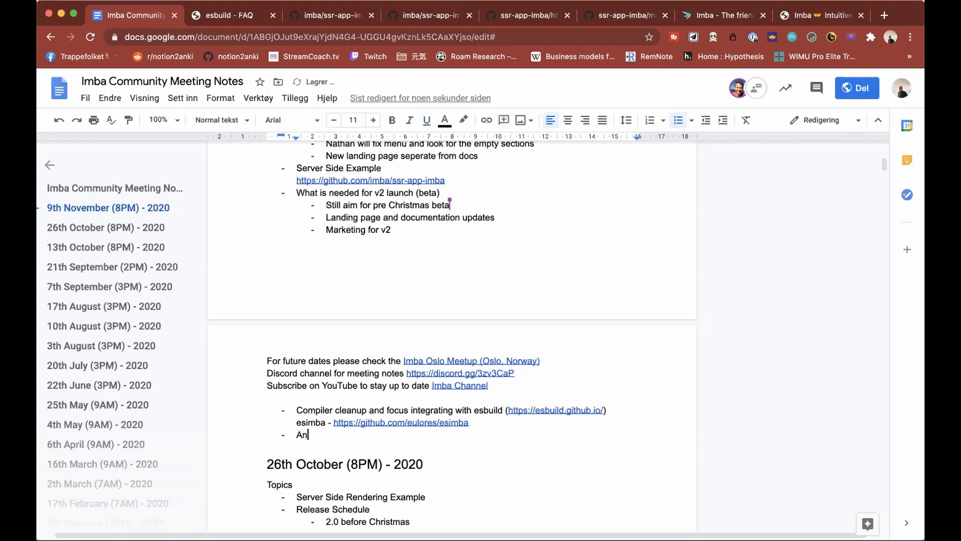
pyautogui.write('nounce')
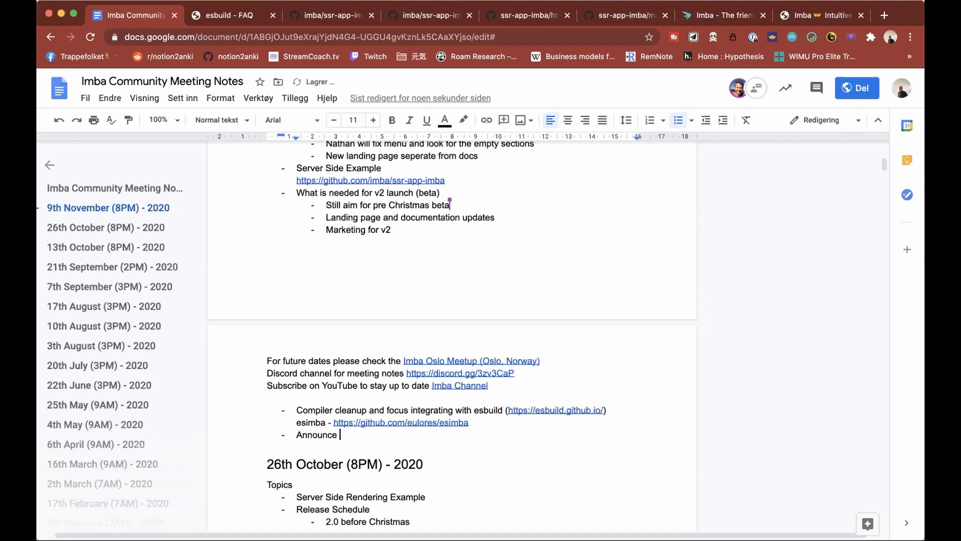
pyautogui.write('meetup on Dis')
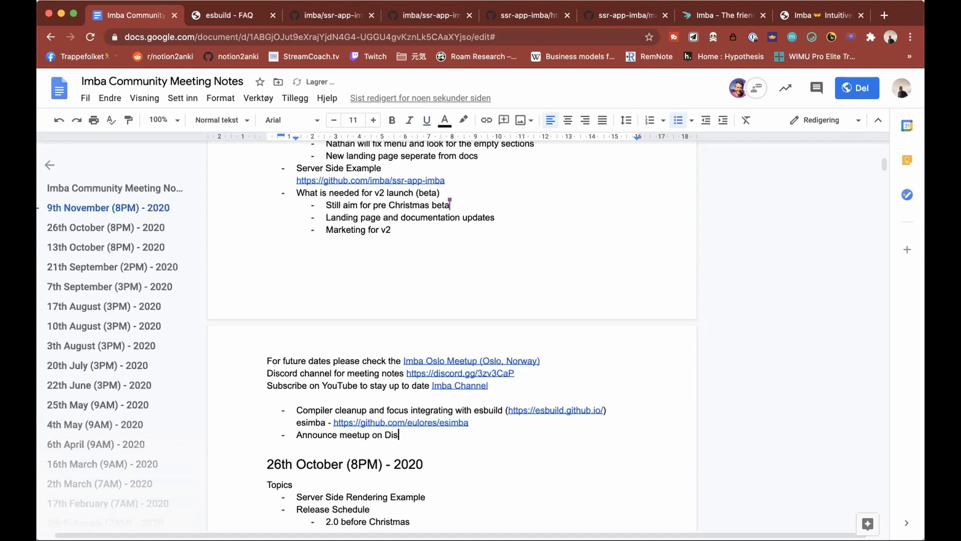
pyautogui.write('cord')
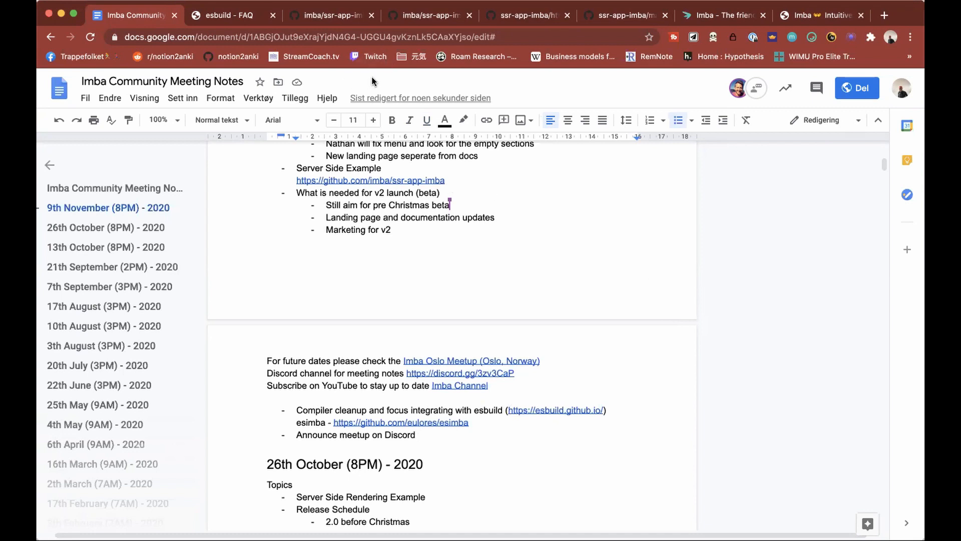
pyautogui.moveTo(528, 429)
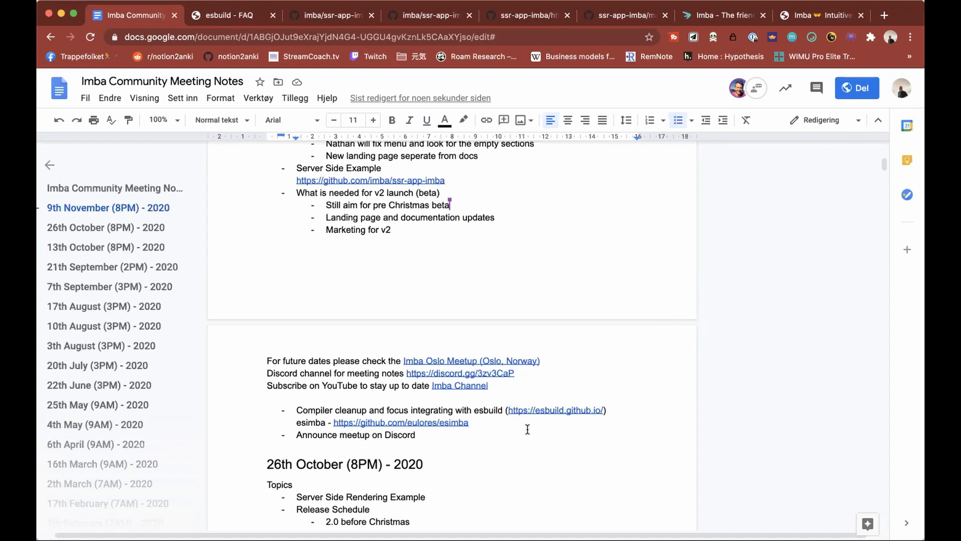
# Extend the bullet with 'to get new people or beginners into the project'
pyautogui.click(416, 434)
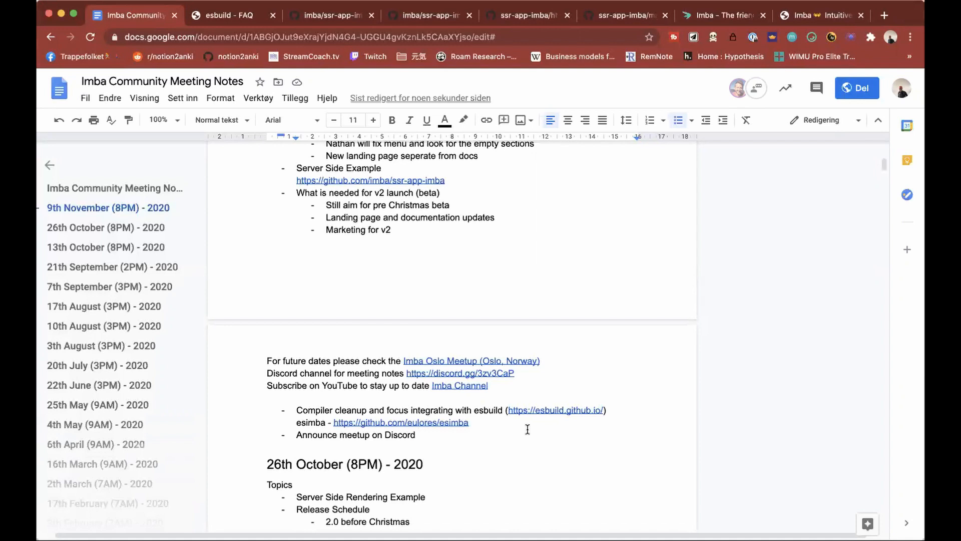
pyautogui.click(418, 434)
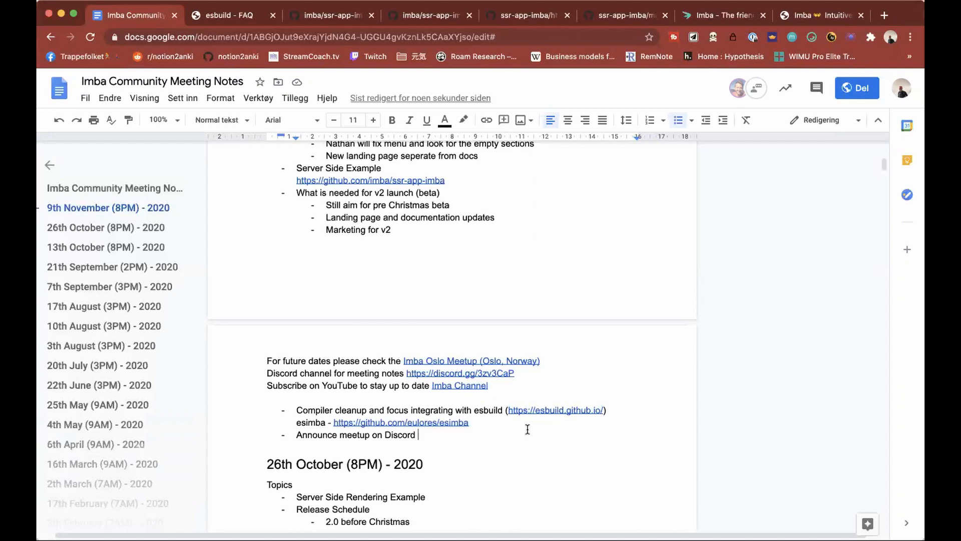
pyautogui.write('to')
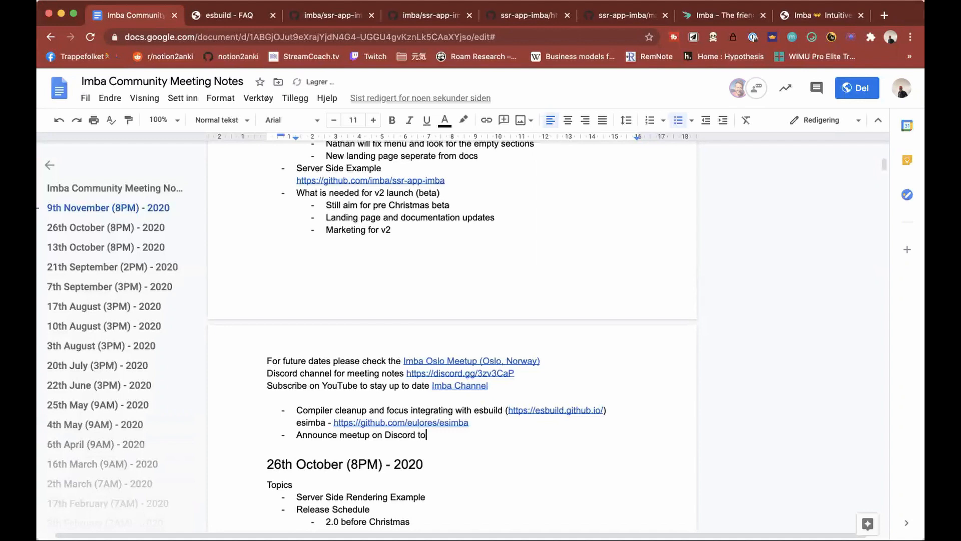
pyautogui.write('get fre')
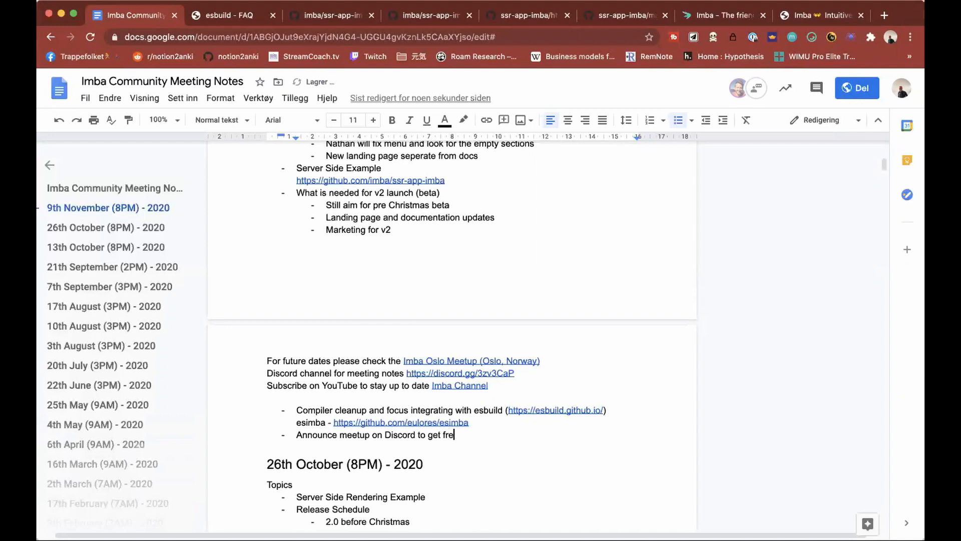
pyautogui.write('sh')
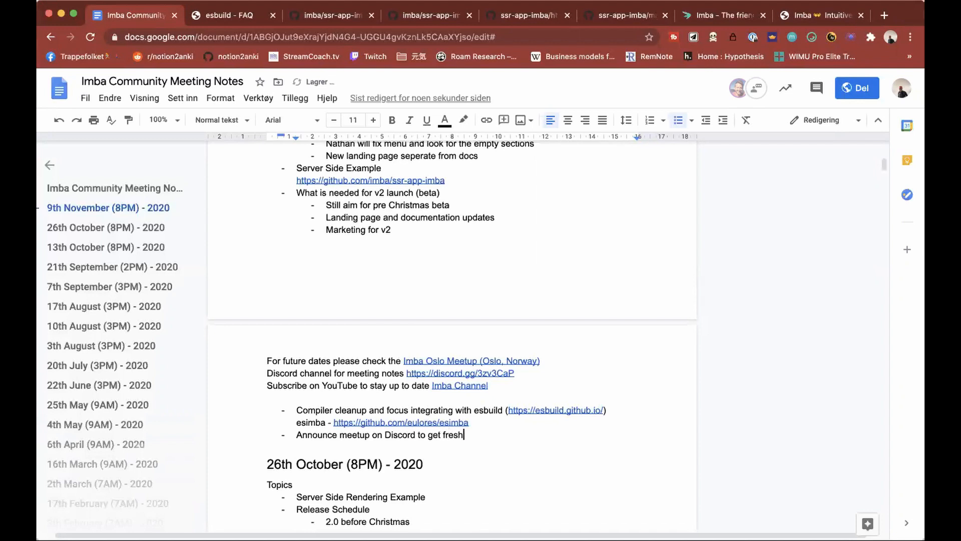
pyautogui.write('new p')
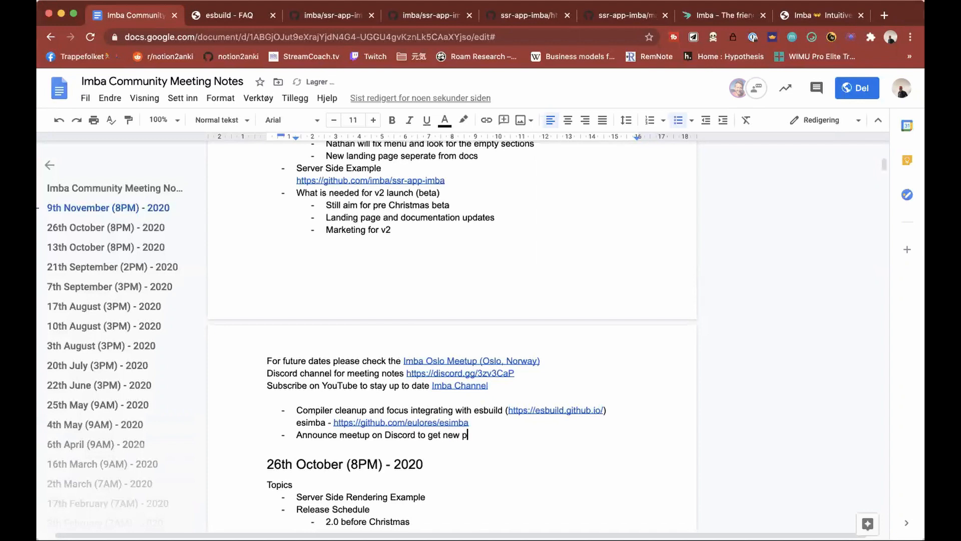
pyautogui.write('eople or beginners into the projec')
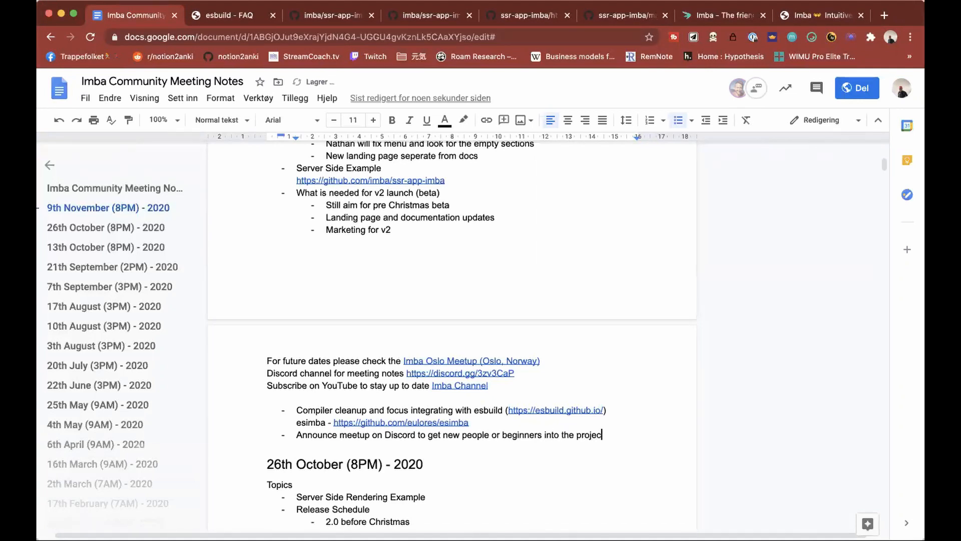
pyautogui.moveTo(468, 336)
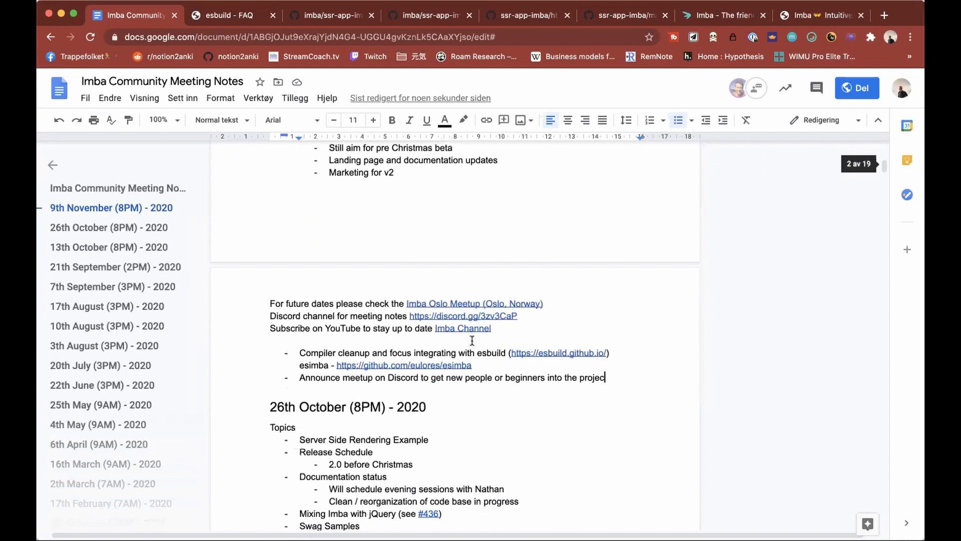
# Scroll the meeting notes toward the 9th November section
pyautogui.scroll(-3)
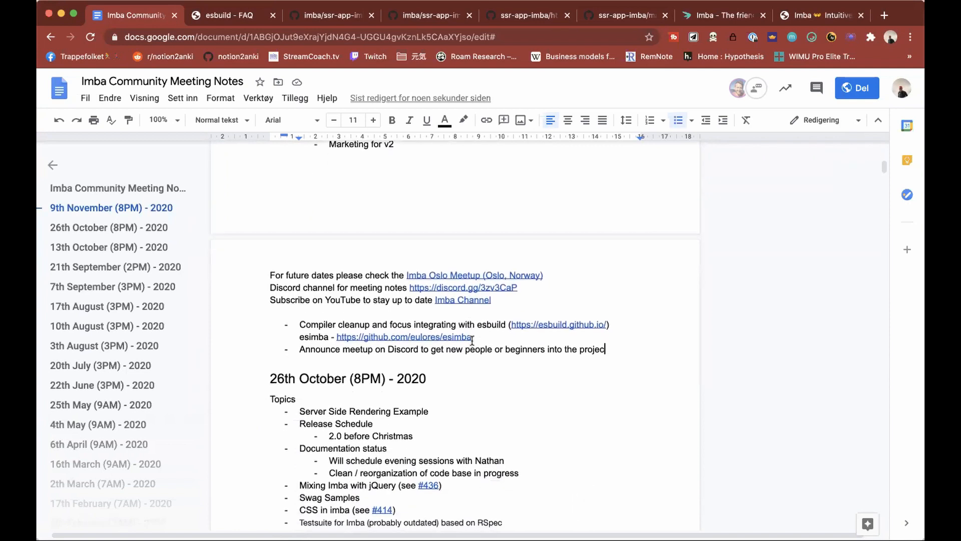
pyautogui.scroll(-3)
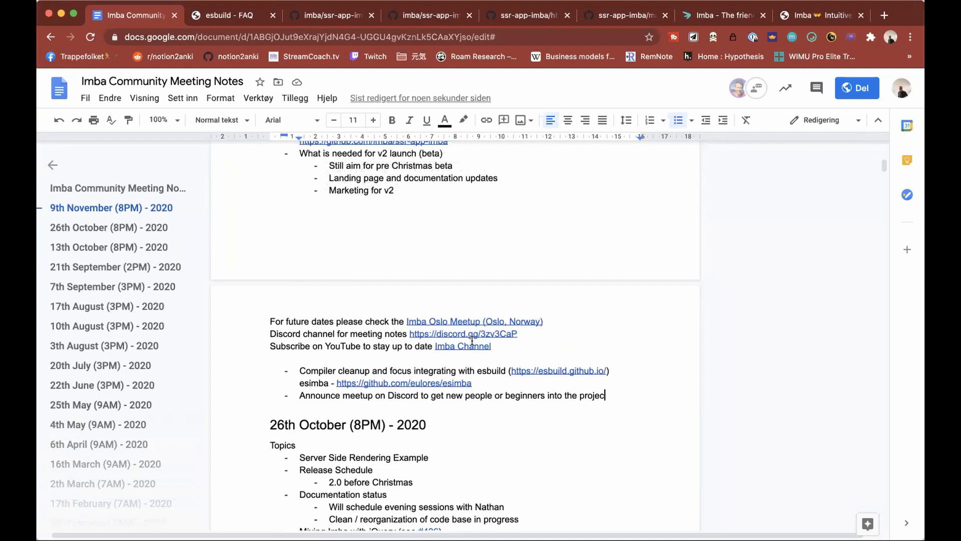
pyautogui.scroll(-3)
pyautogui.write('23th November (8PM) - 2020')
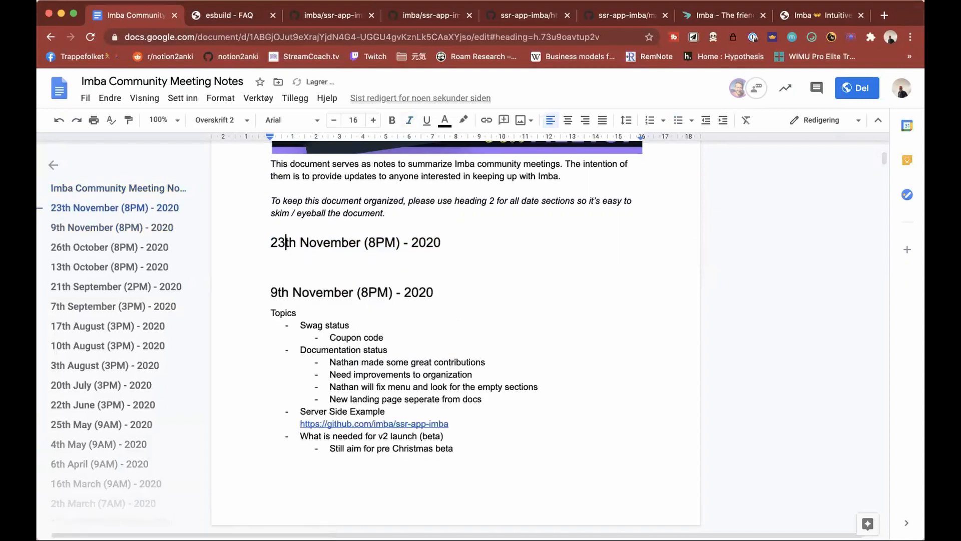
# Add a non-italic 'Topics' line beneath the 23th November (8PM) - 2020 heading
pyautogui.write('Topics')
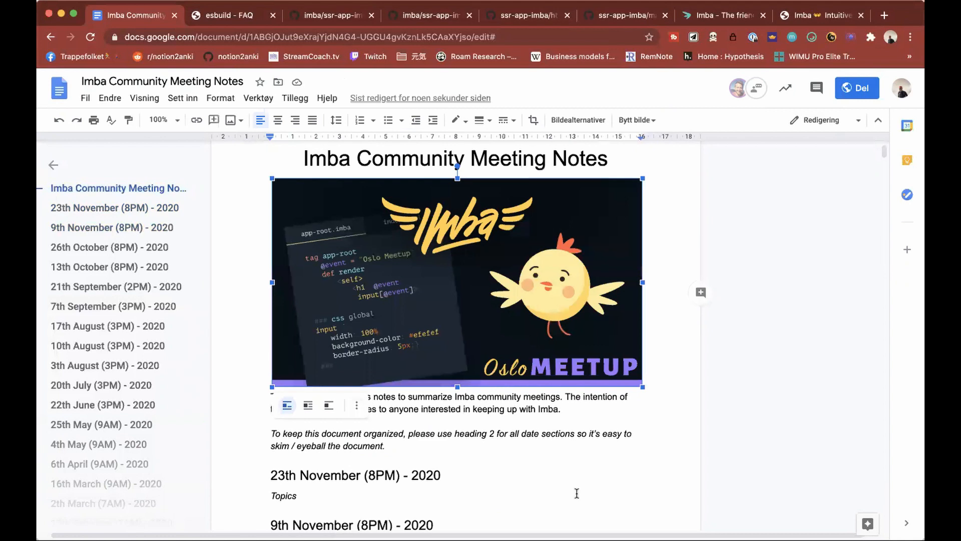
pyautogui.click(291, 401)
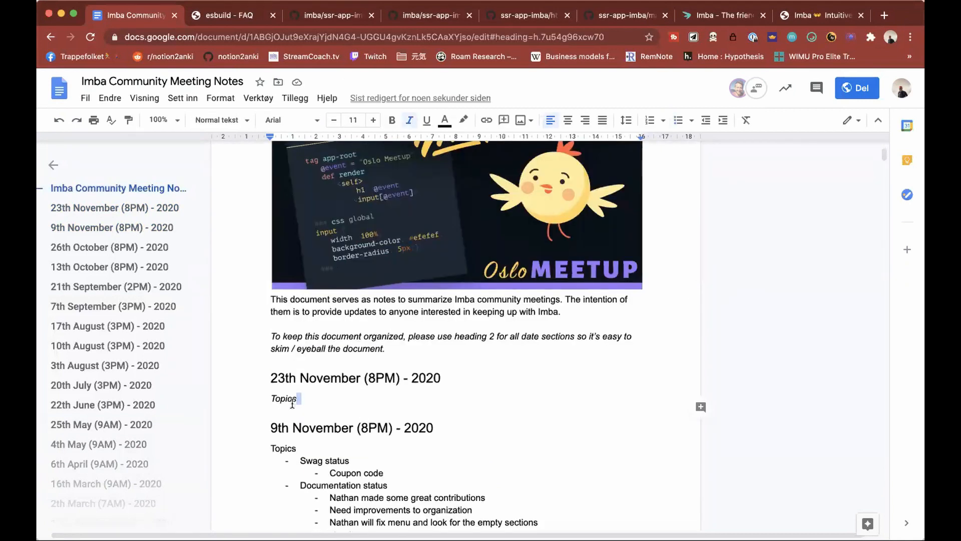
pyautogui.doubleClick(283, 398)
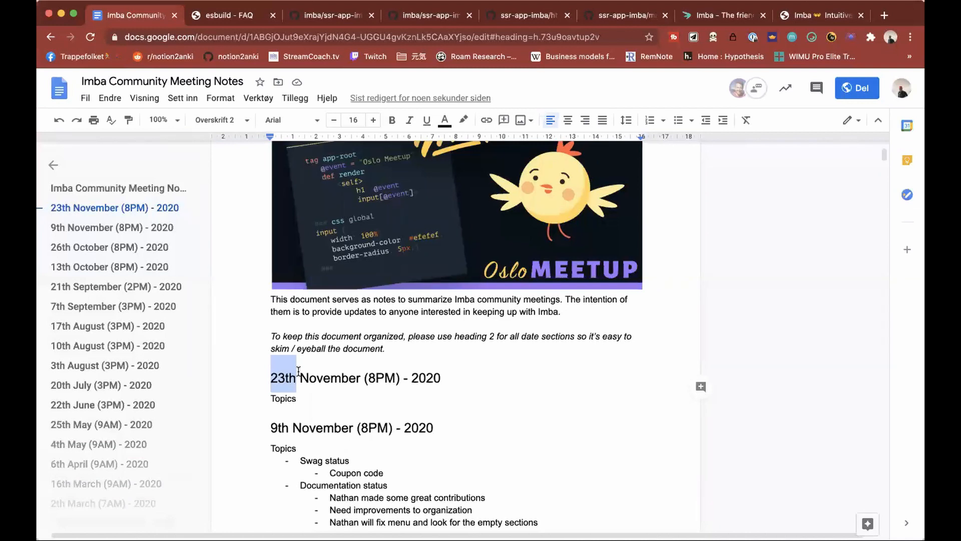
# Reach the main imba/imba repository via the ssr-app-imba page and the imba organisation
pyautogui.click(230, 15)
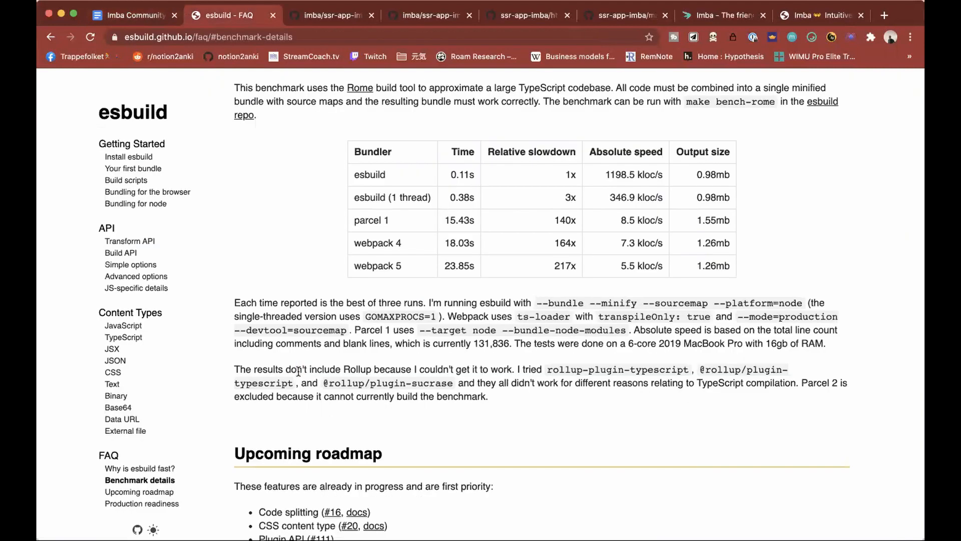
pyautogui.click(328, 15)
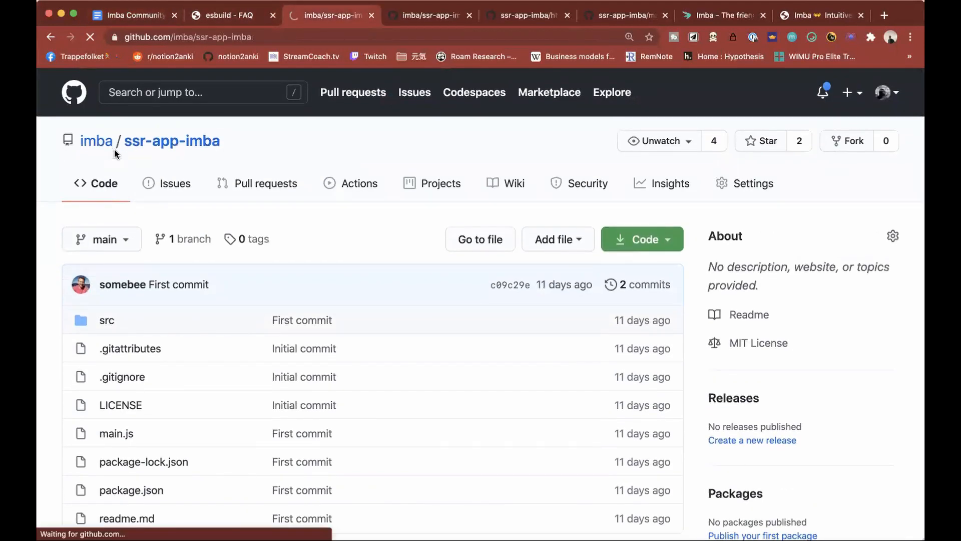
pyautogui.click(96, 140)
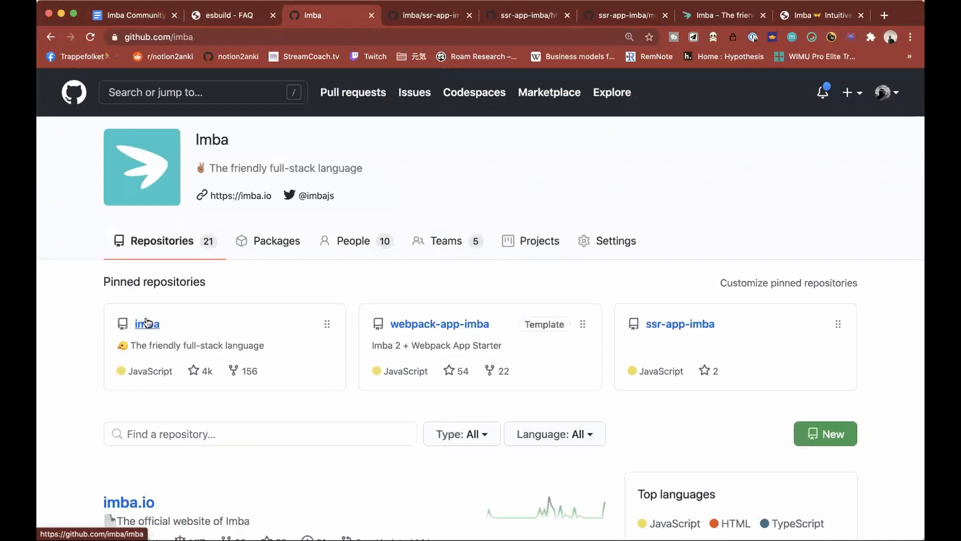
pyautogui.click(147, 324)
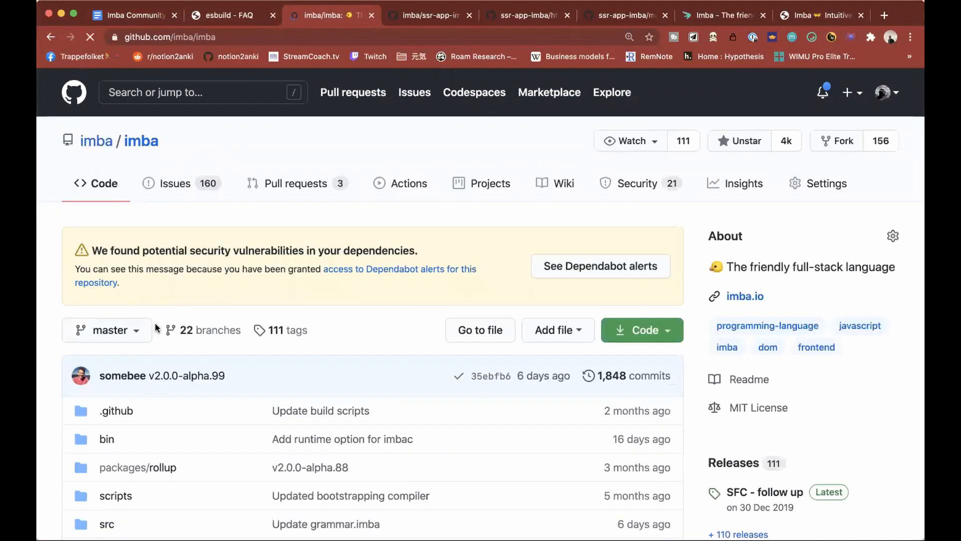
# Read the README down to the Bi-Weekly Community Meeting section, then return to the notes doc
pyautogui.scroll(-3)
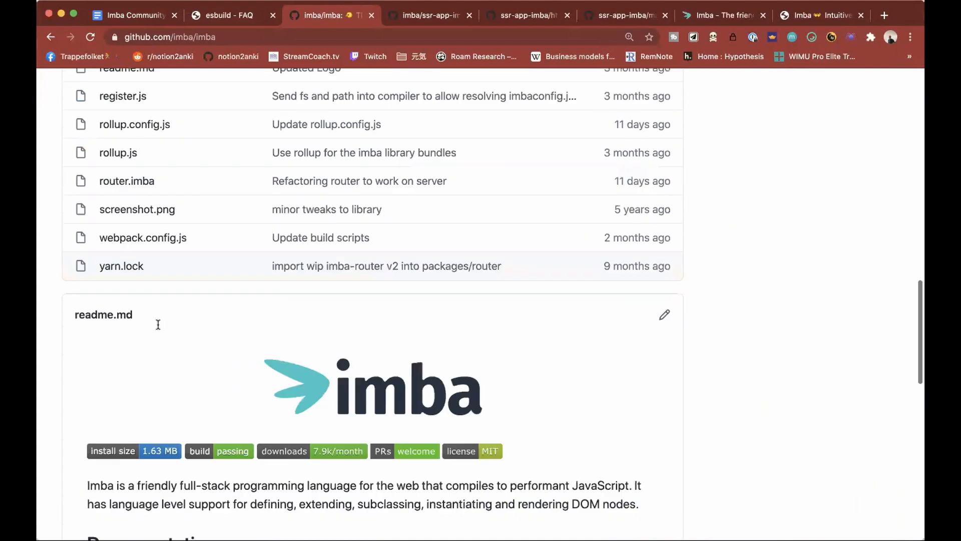
pyautogui.scroll(-3)
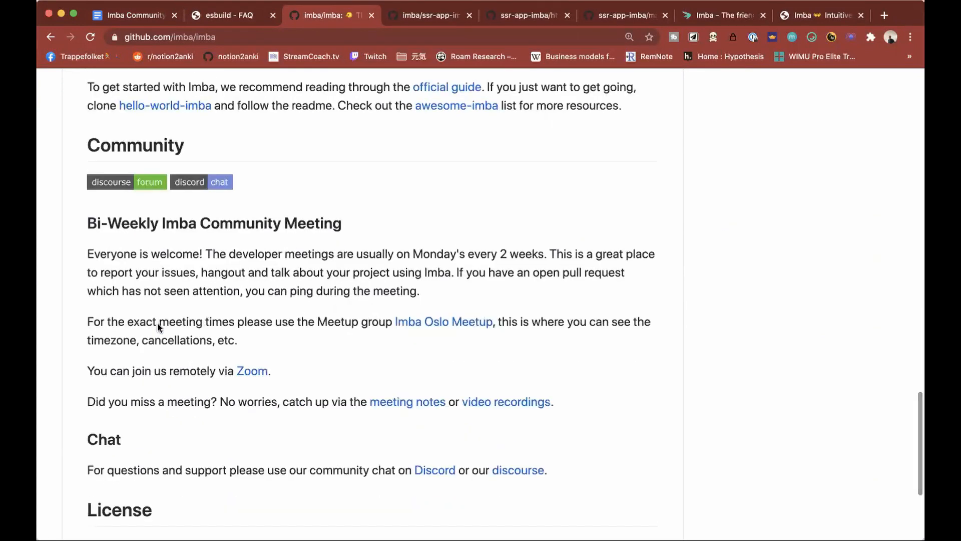
pyautogui.moveTo(196, 260)
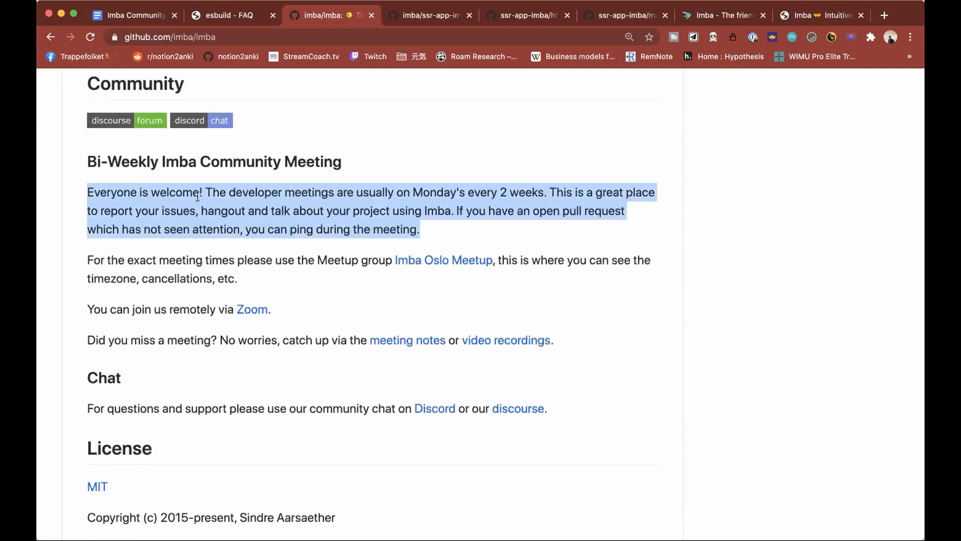
pyautogui.moveTo(353, 220)
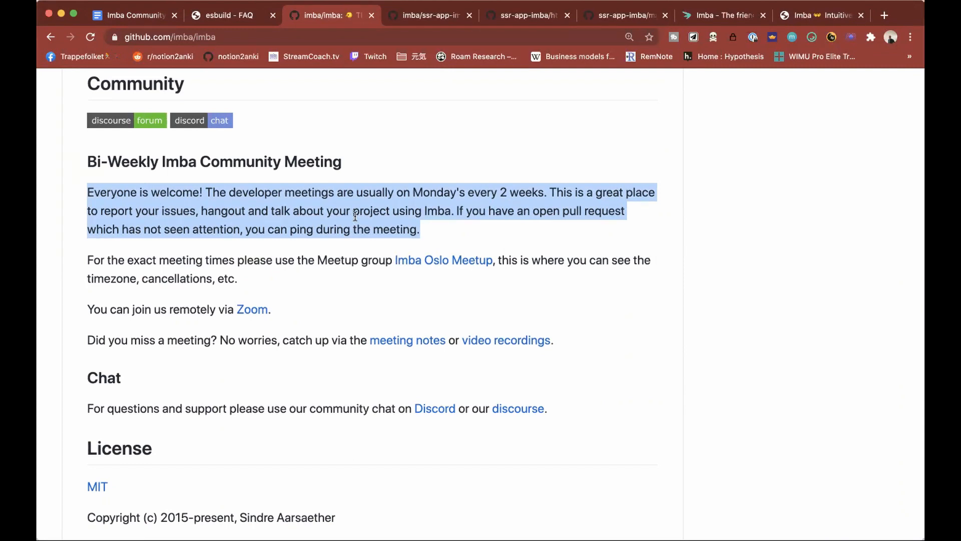
pyautogui.moveTo(387, 209)
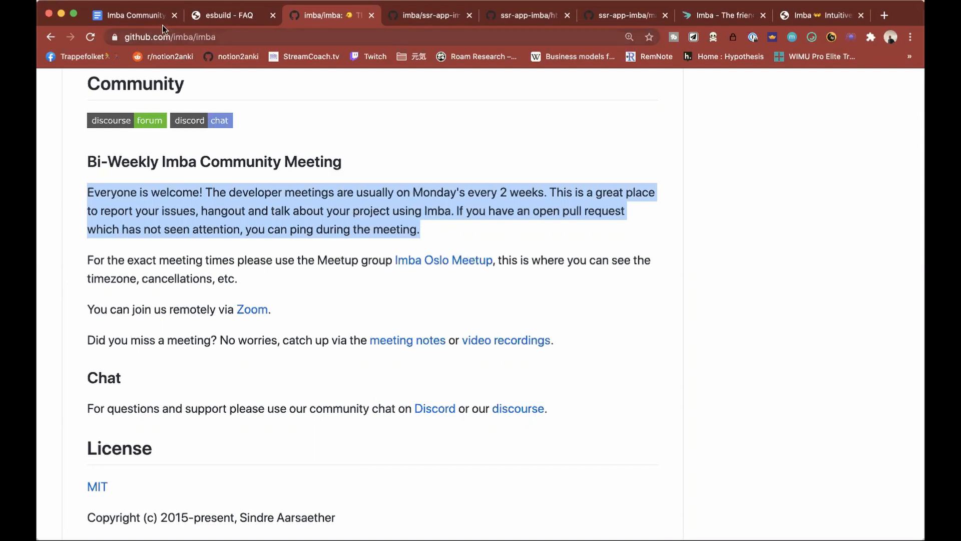
pyautogui.click(129, 15)
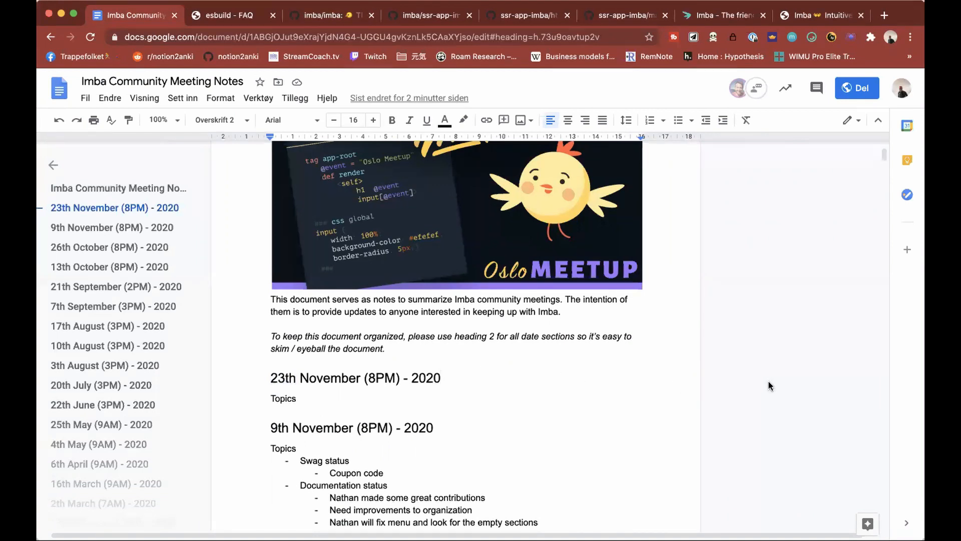
pyautogui.moveTo(772, 387)
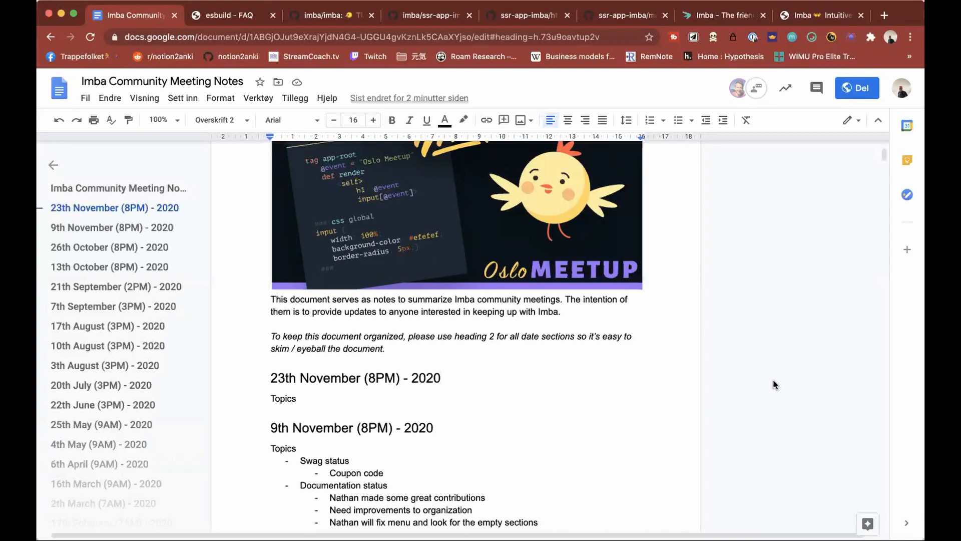
pyautogui.moveTo(775, 381)
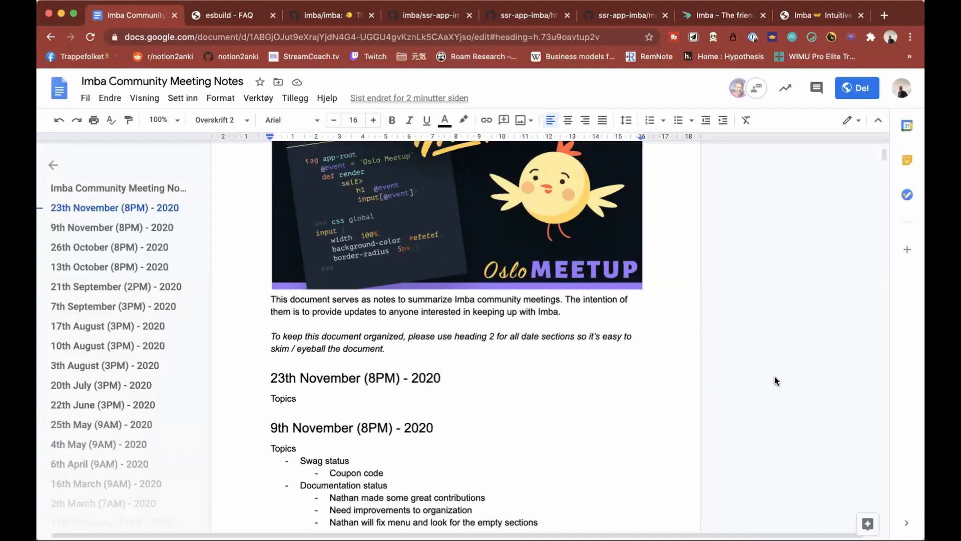
pyautogui.moveTo(776, 381)
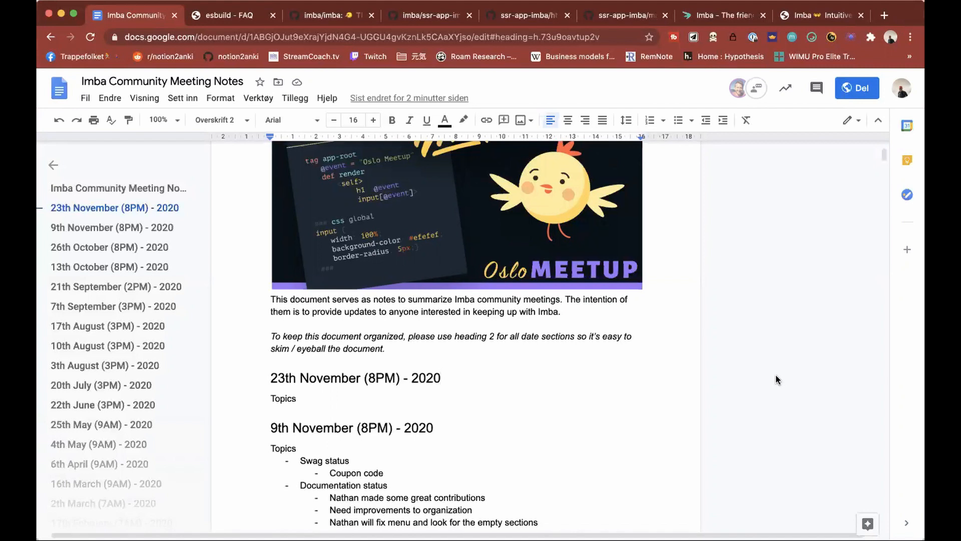
pyautogui.moveTo(775, 380)
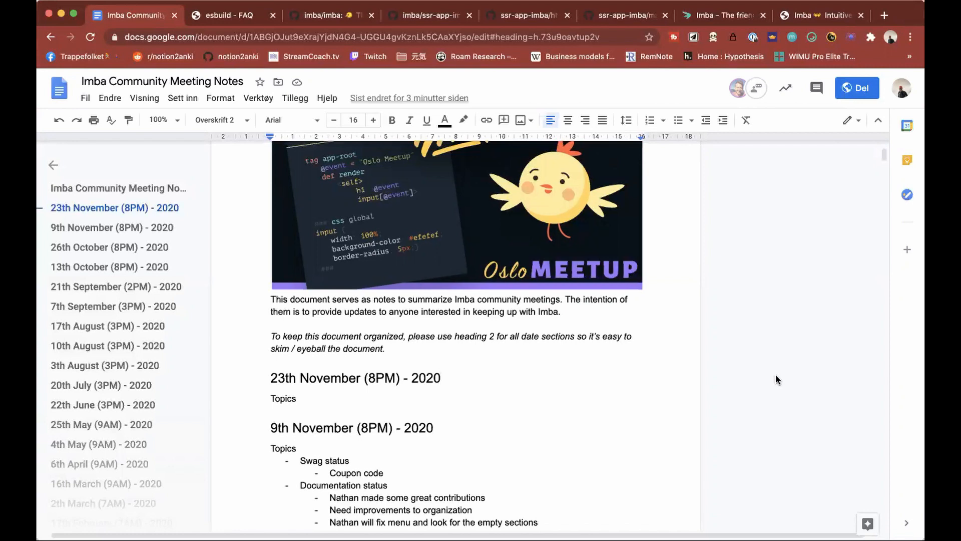
pyautogui.moveTo(675, 380)
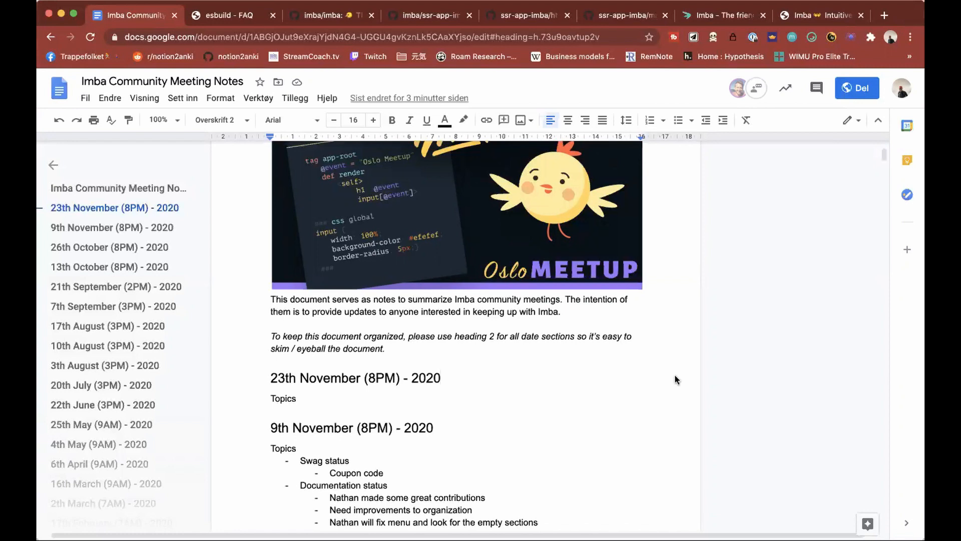
pyautogui.scroll(-3)
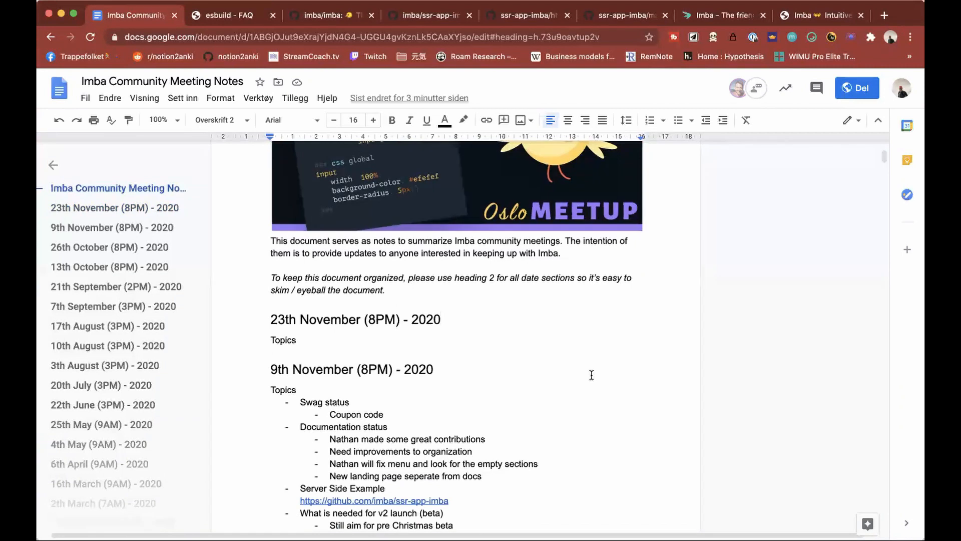
pyautogui.scroll(-3)
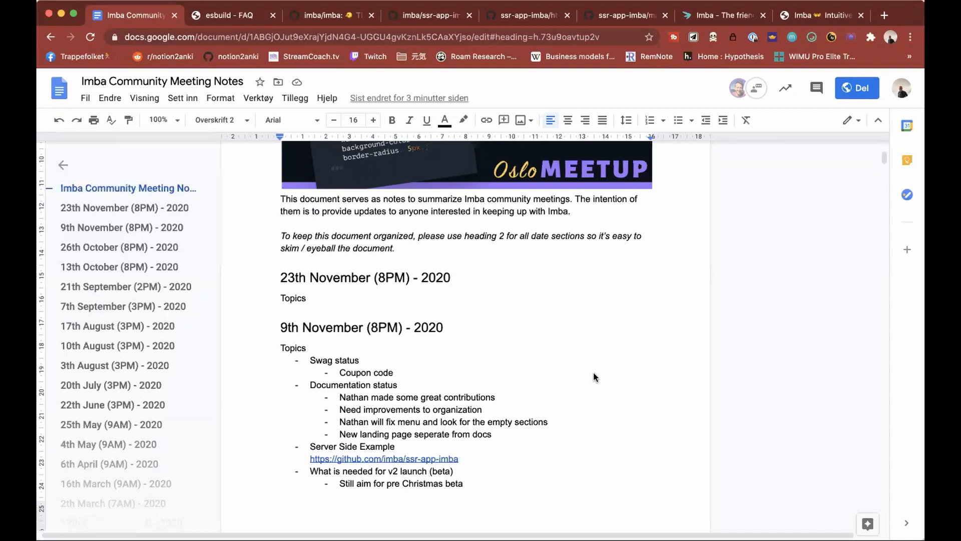
pyautogui.moveTo(544, 31)
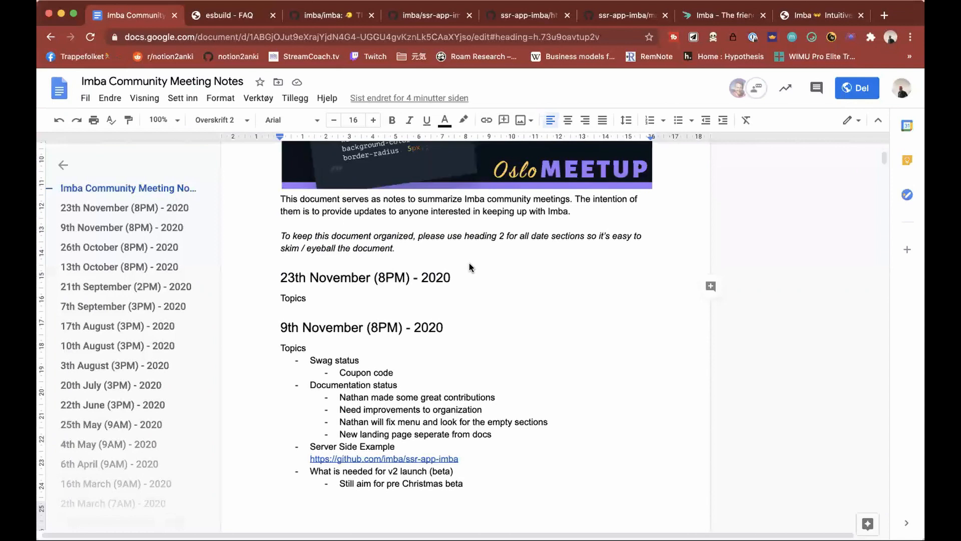
pyautogui.moveTo(451, 230)
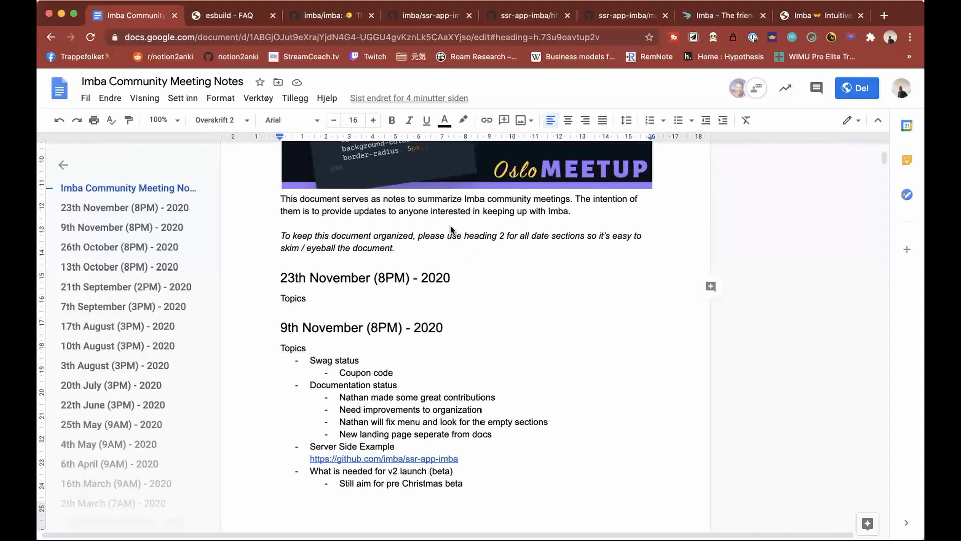
pyautogui.moveTo(375, 84)
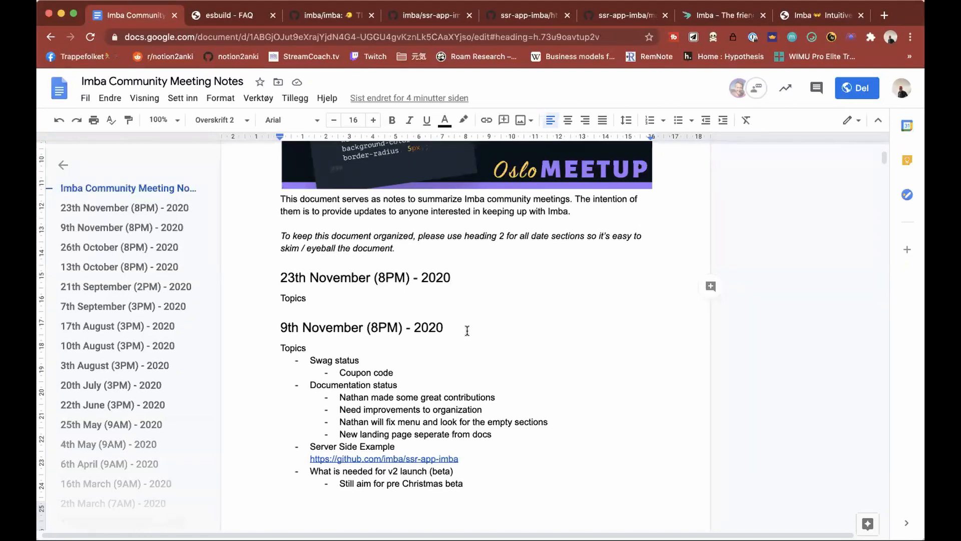
pyautogui.moveTo(331, 15)
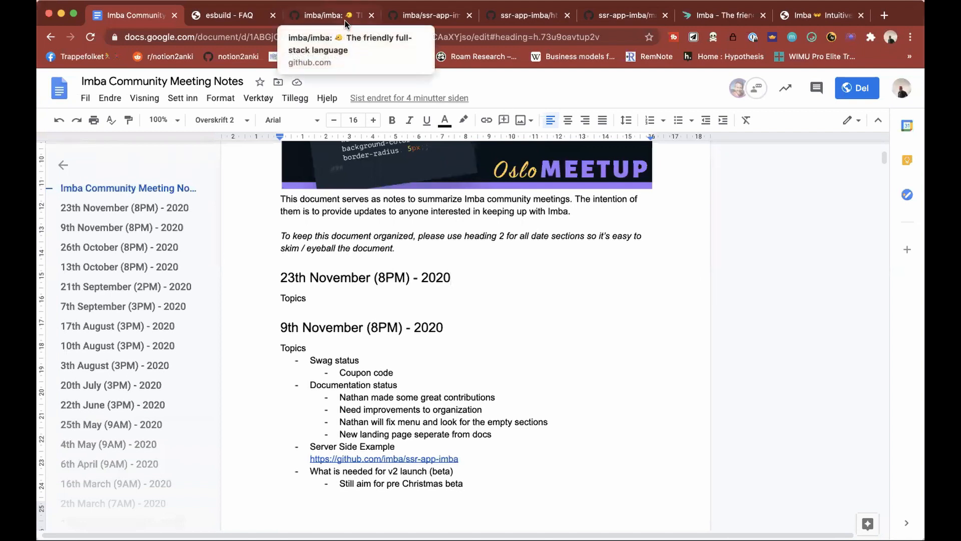
# Search the imba/imba repository code for 'coffee'
pyautogui.click(331, 15)
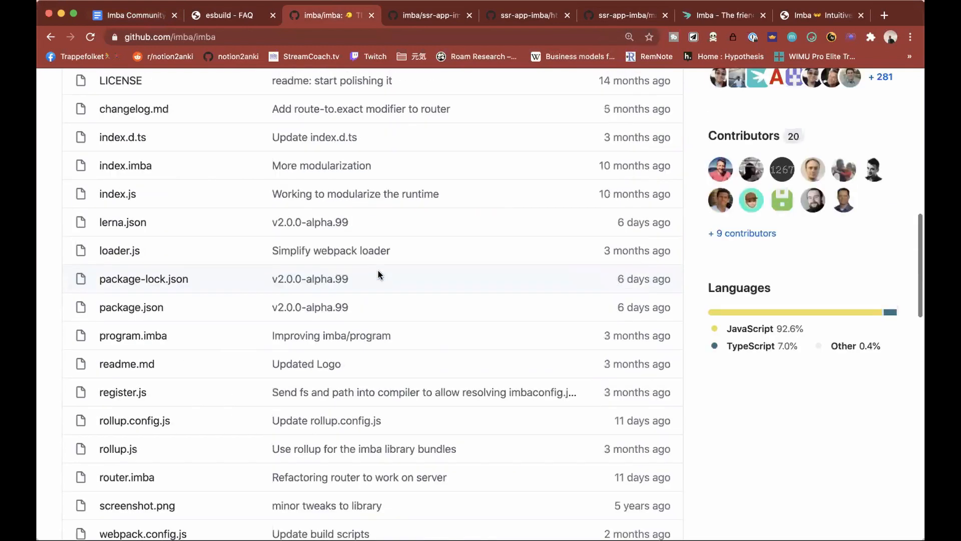
pyautogui.scroll(3)
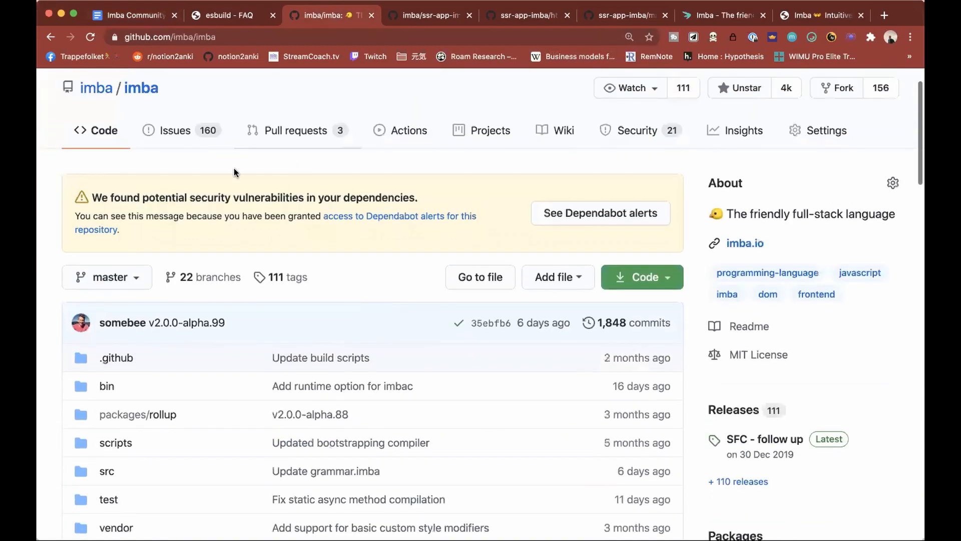
pyautogui.write('co')
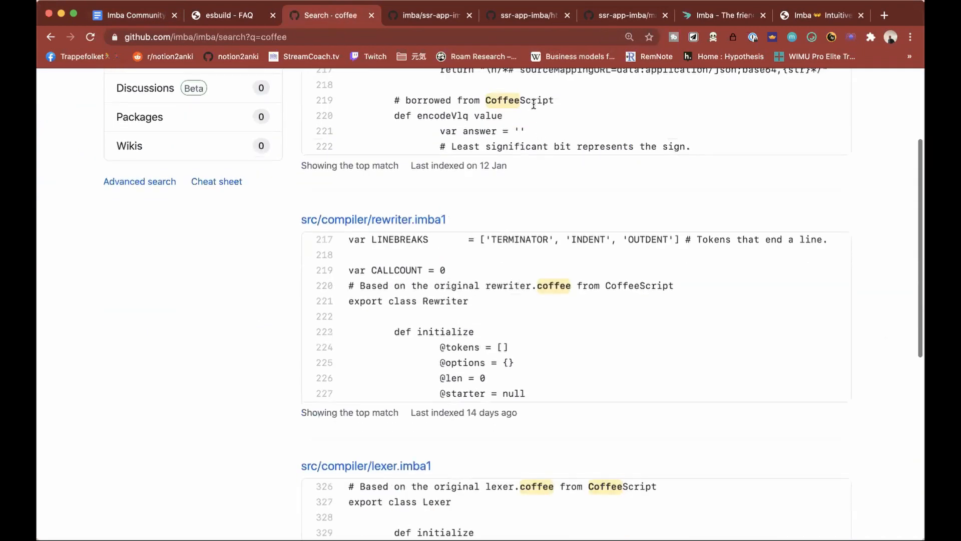
# Review the CoffeeScript-derived compiler file hits and return to the meeting notes doc
pyautogui.scroll(-3)
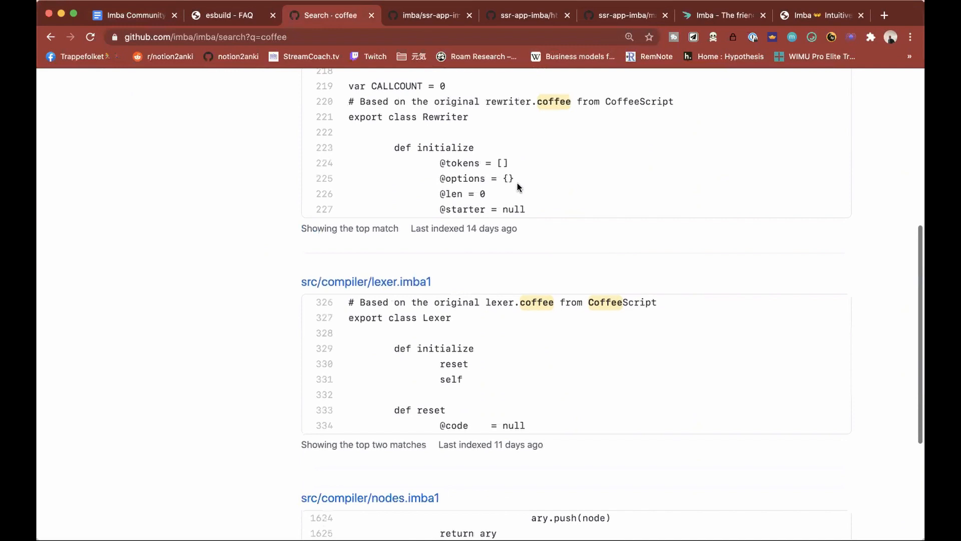
pyautogui.scroll(-3)
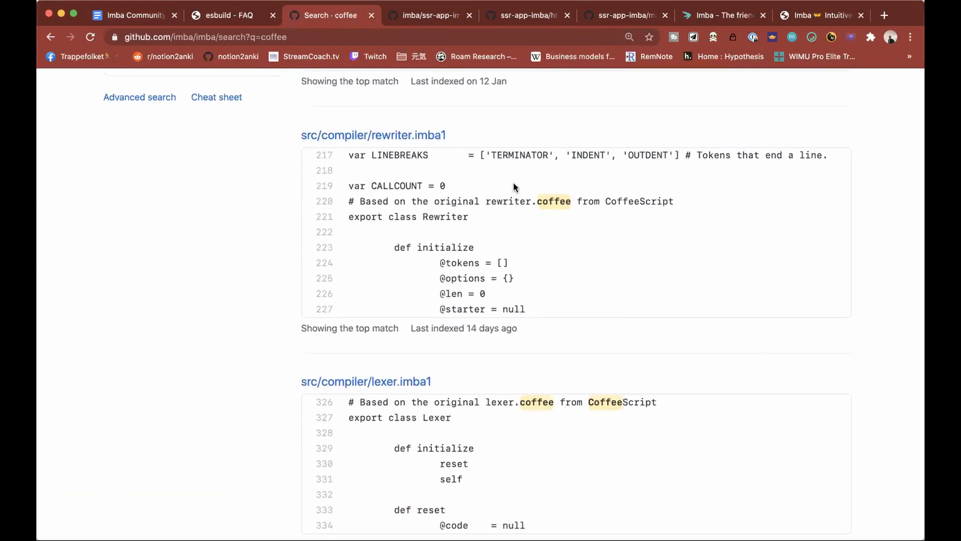
pyautogui.click(133, 15)
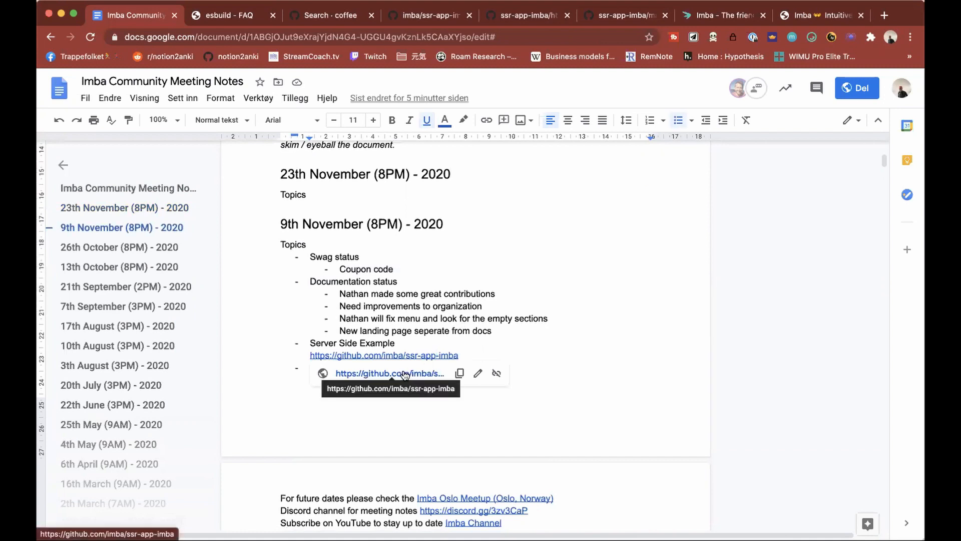
# Follow the notes link to the ssr-app-imba repository and look over its page
pyautogui.click(389, 372)
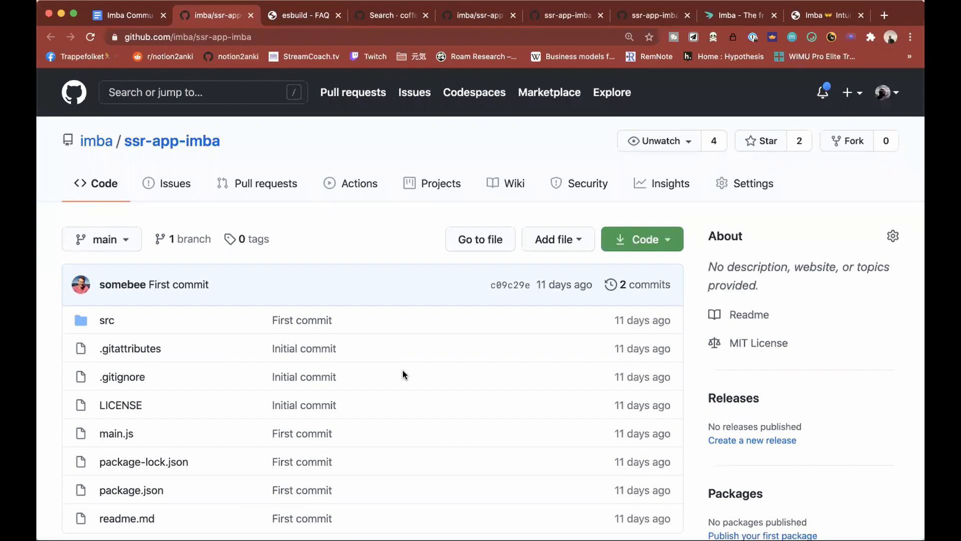
pyautogui.scroll(-3)
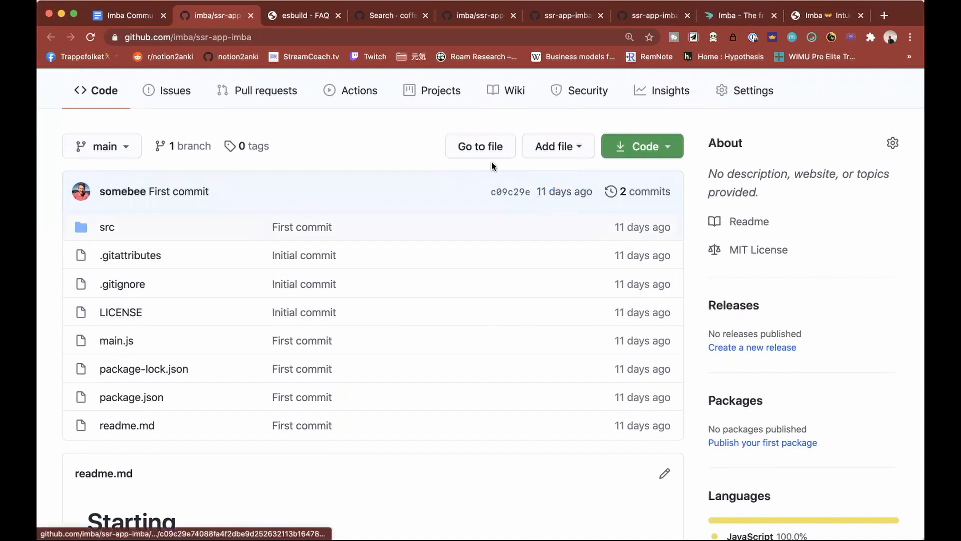
pyautogui.scroll(-3)
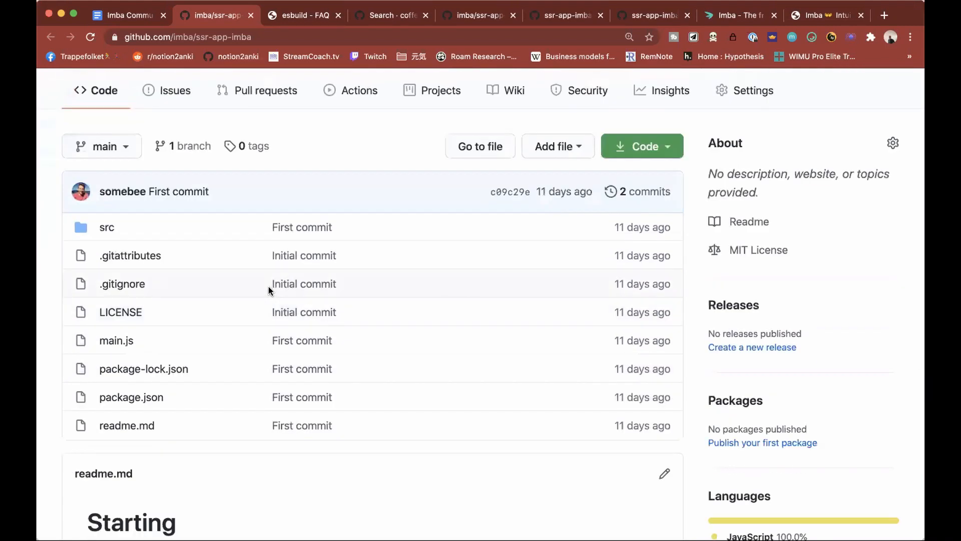
pyautogui.moveTo(304, 283)
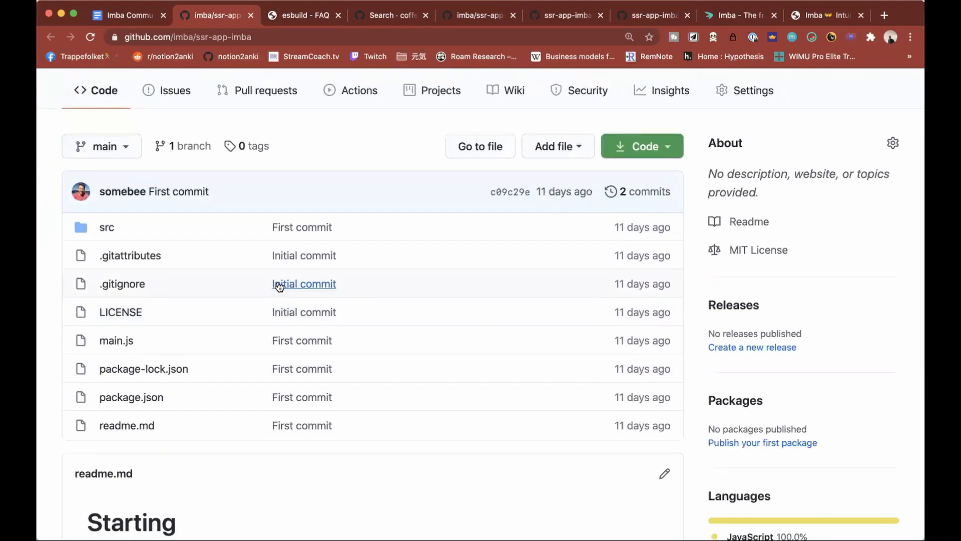
pyautogui.moveTo(305, 284)
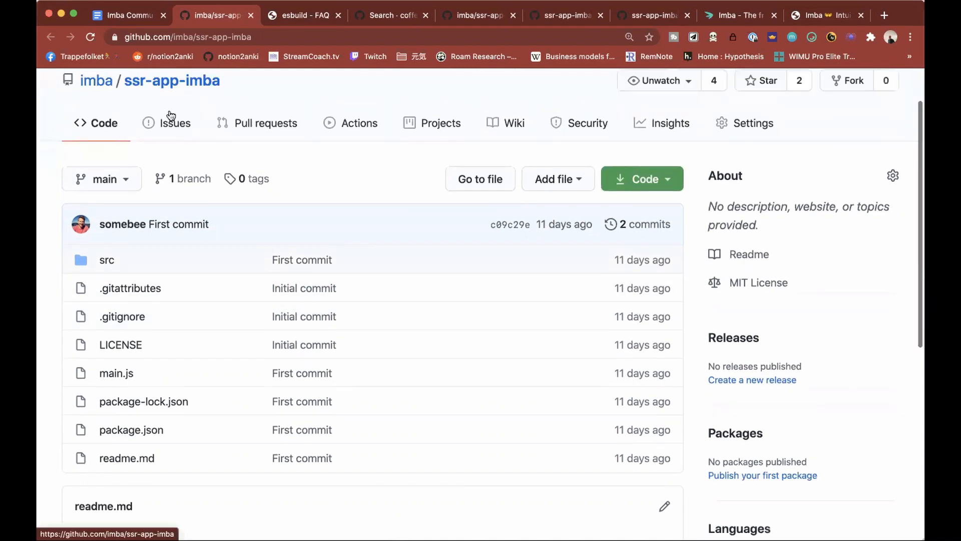
# Confirm the Issues tab is empty and return to the repository's code listing
pyautogui.click(174, 123)
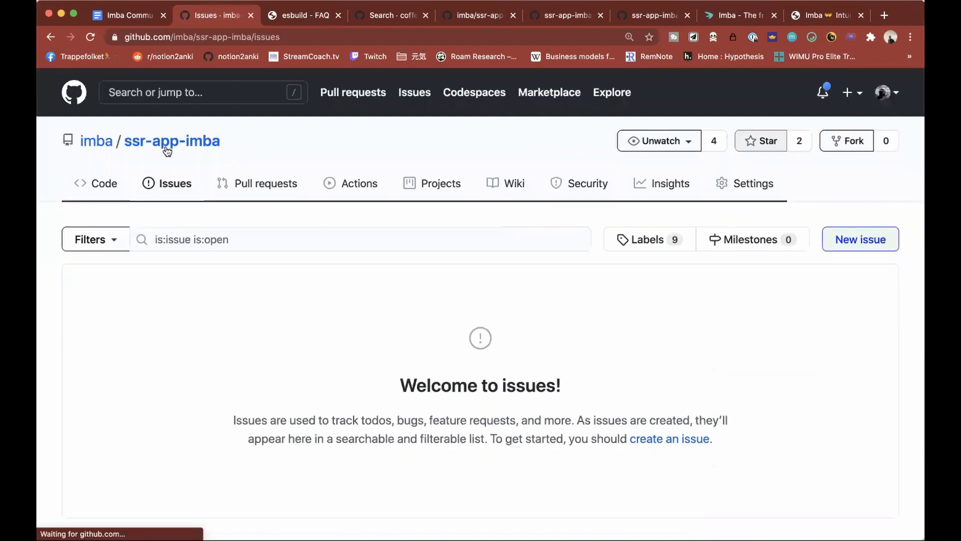
pyautogui.scroll(-3)
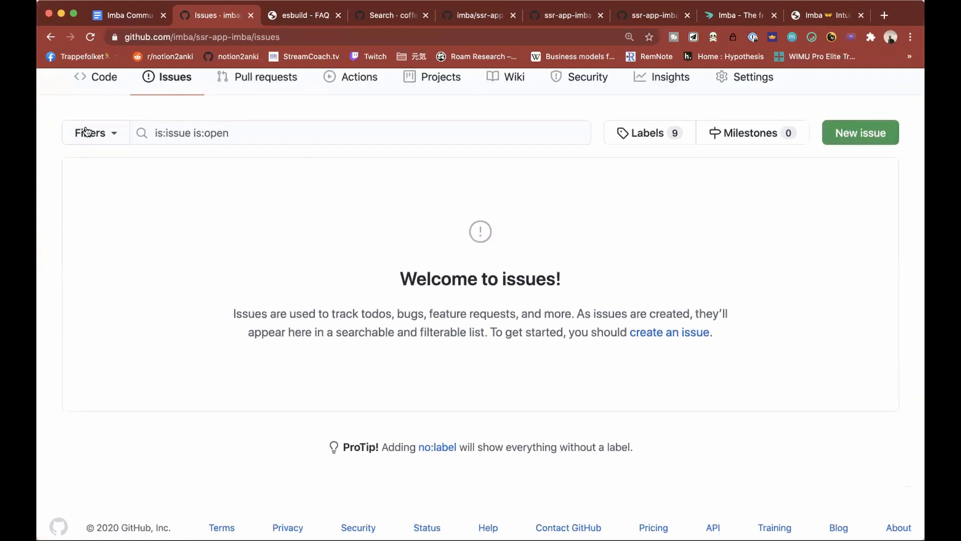
pyautogui.click(103, 77)
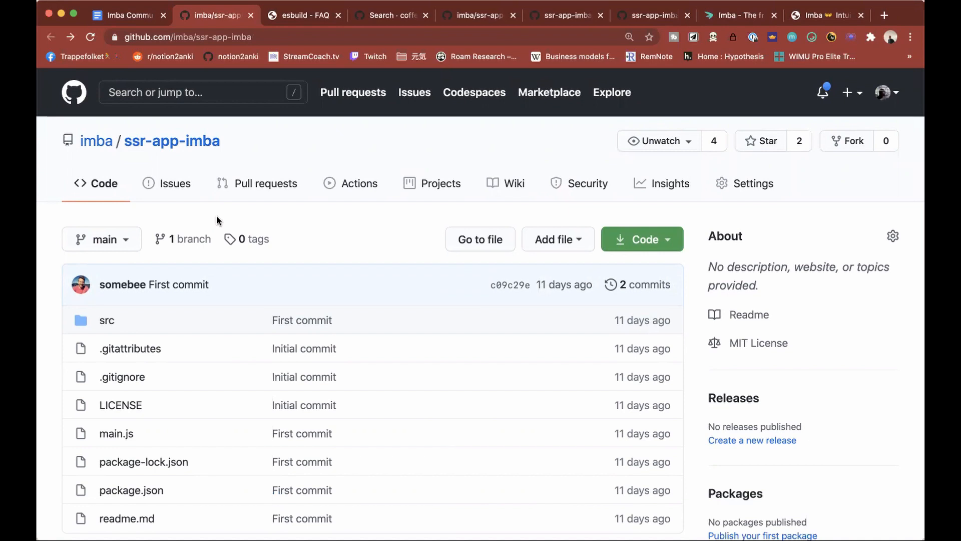
pyautogui.moveTo(429, 373)
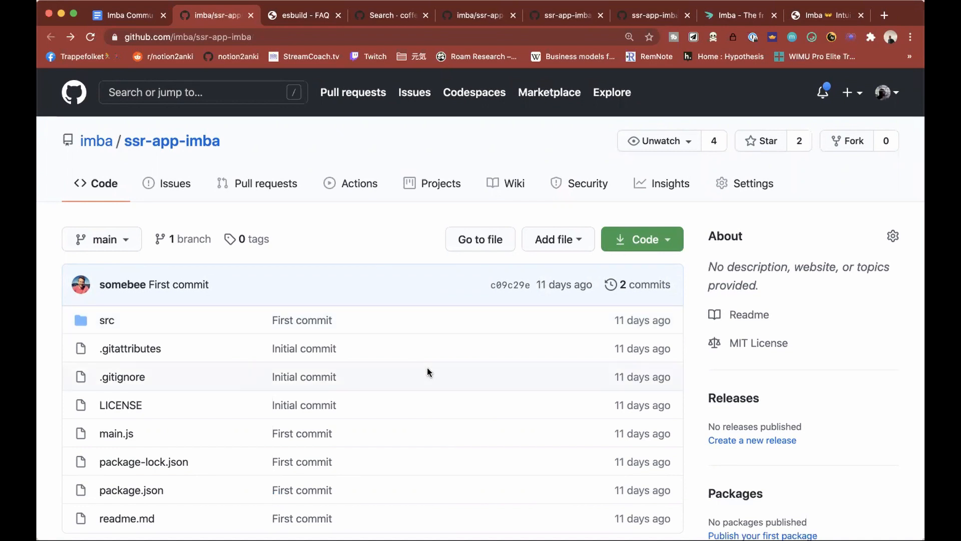
pyautogui.moveTo(500, 370)
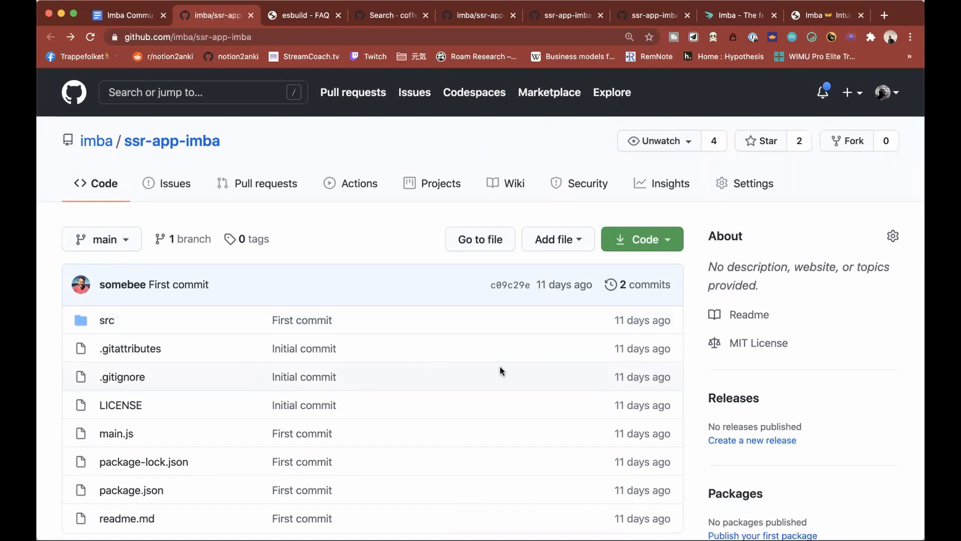
pyautogui.moveTo(512, 438)
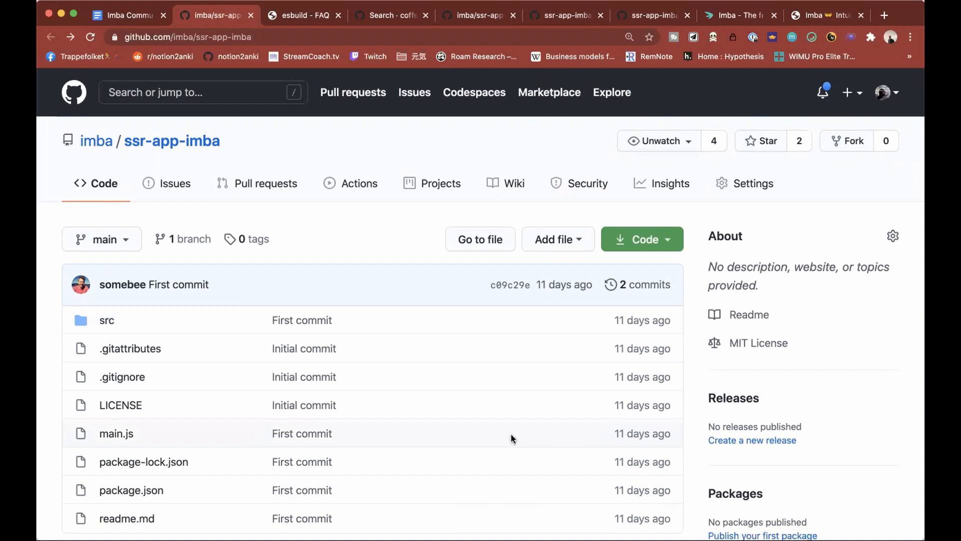
pyautogui.moveTo(513, 438)
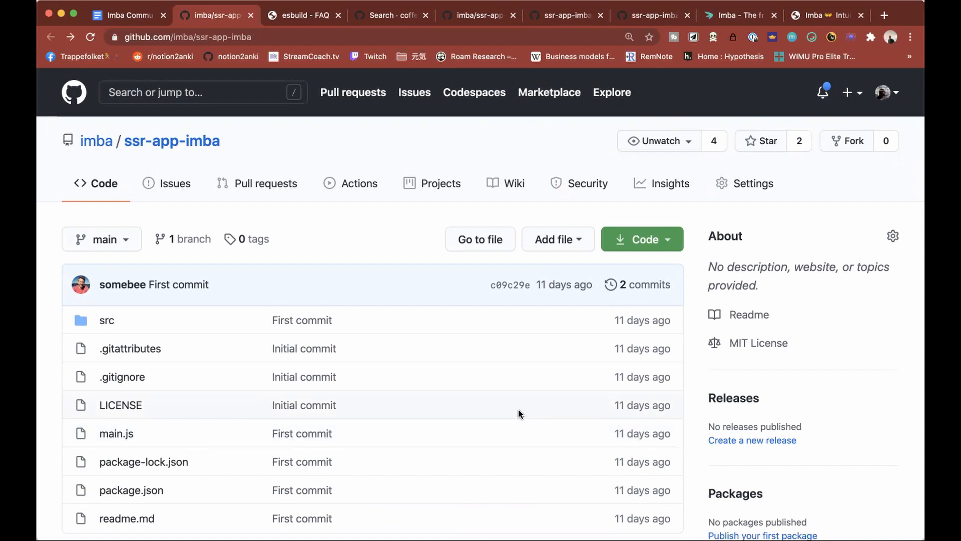
pyautogui.moveTo(531, 418)
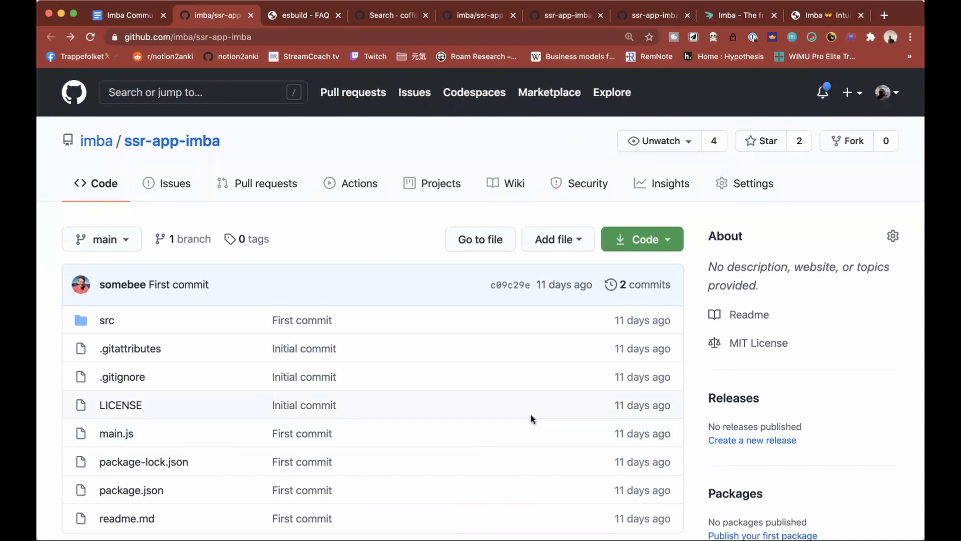
pyautogui.moveTo(531, 413)
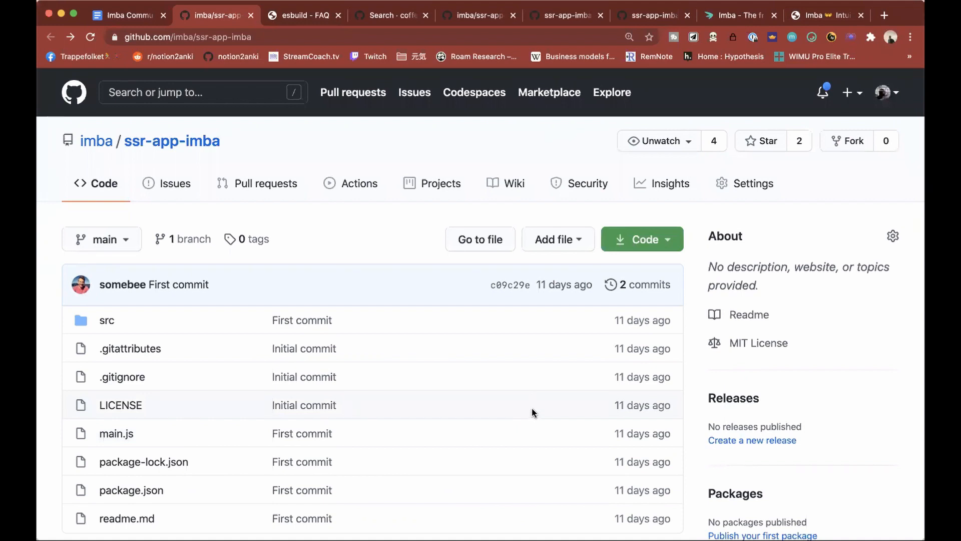
pyautogui.moveTo(534, 414)
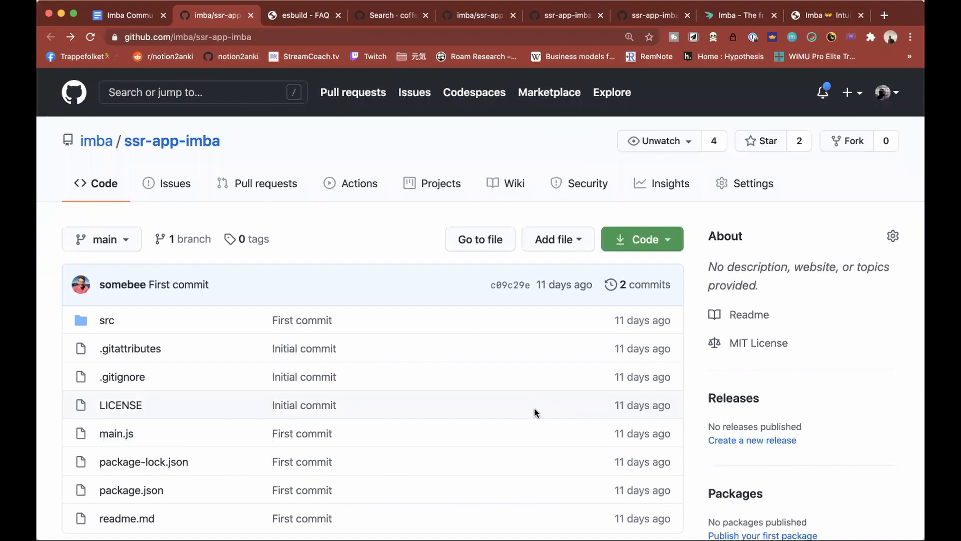
pyautogui.moveTo(504, 435)
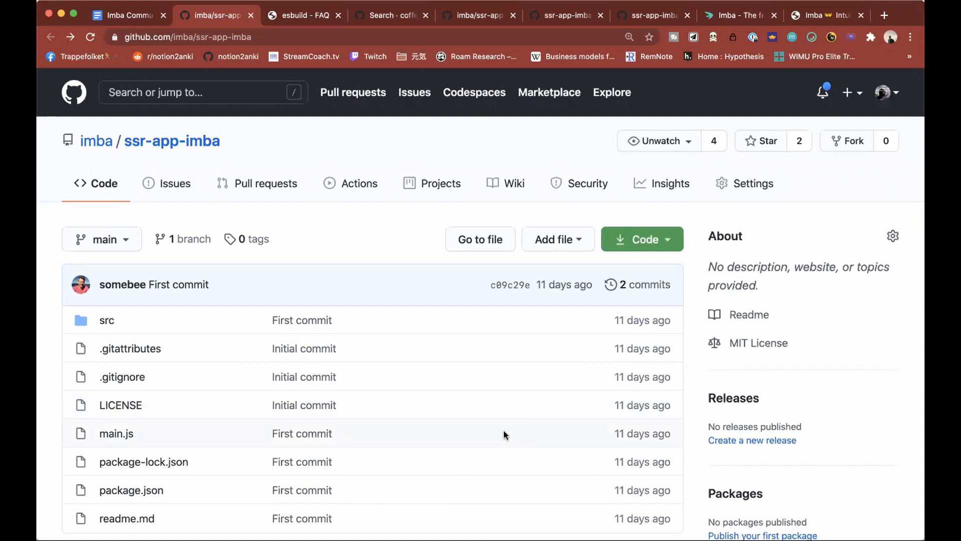
pyautogui.moveTo(488, 479)
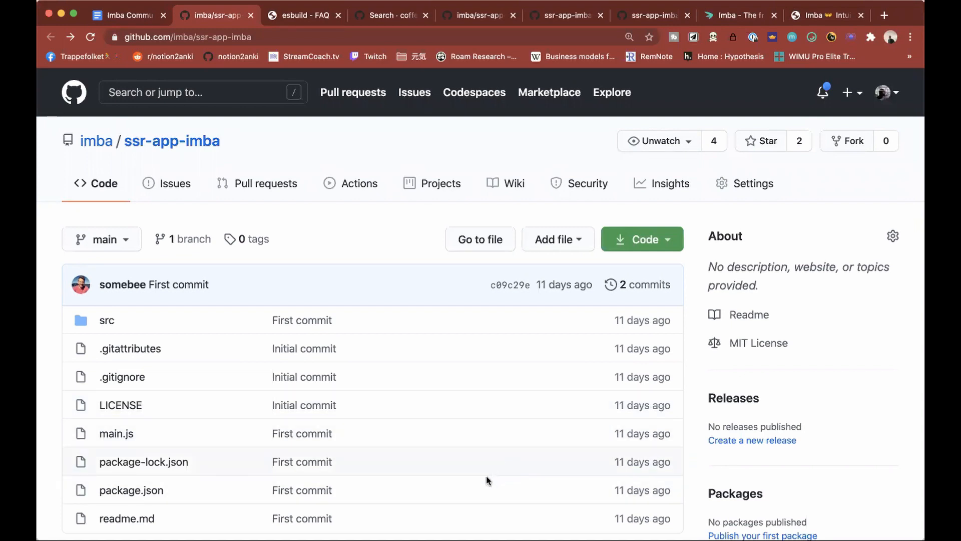
pyautogui.moveTo(490, 477)
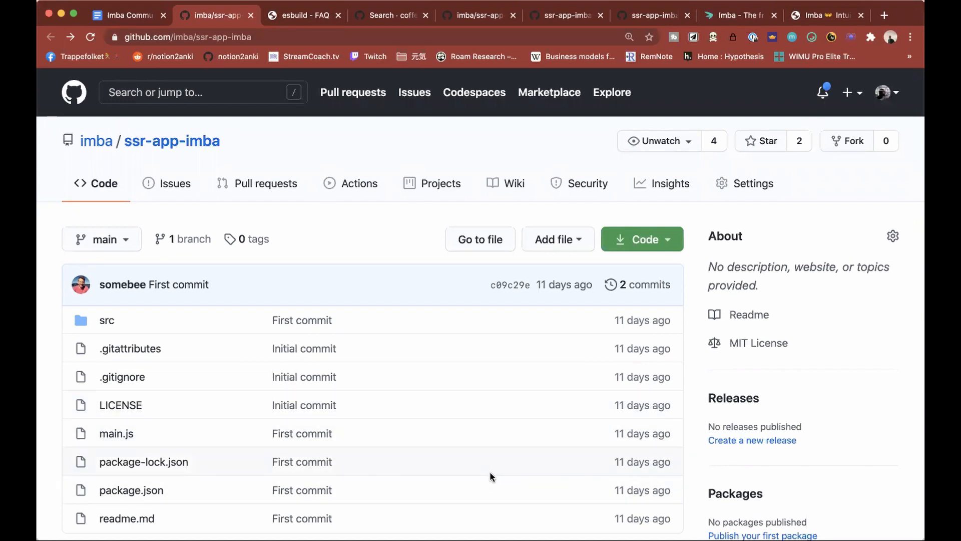
pyautogui.moveTo(496, 474)
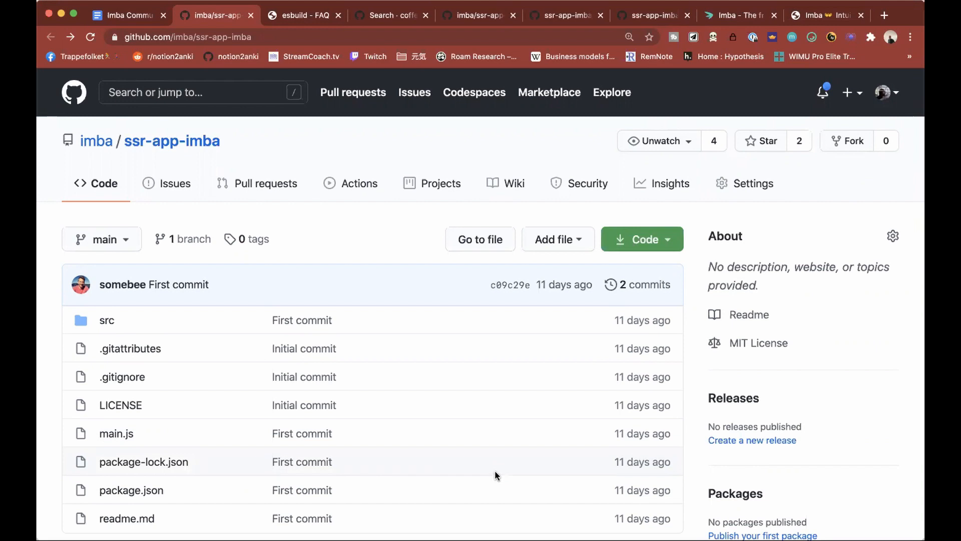
pyautogui.moveTo(518, 482)
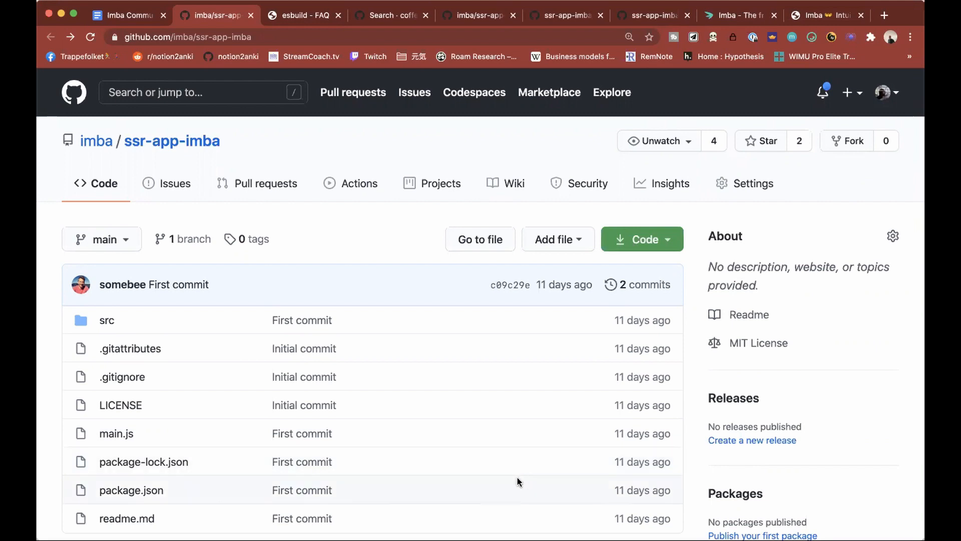
pyautogui.moveTo(472, 476)
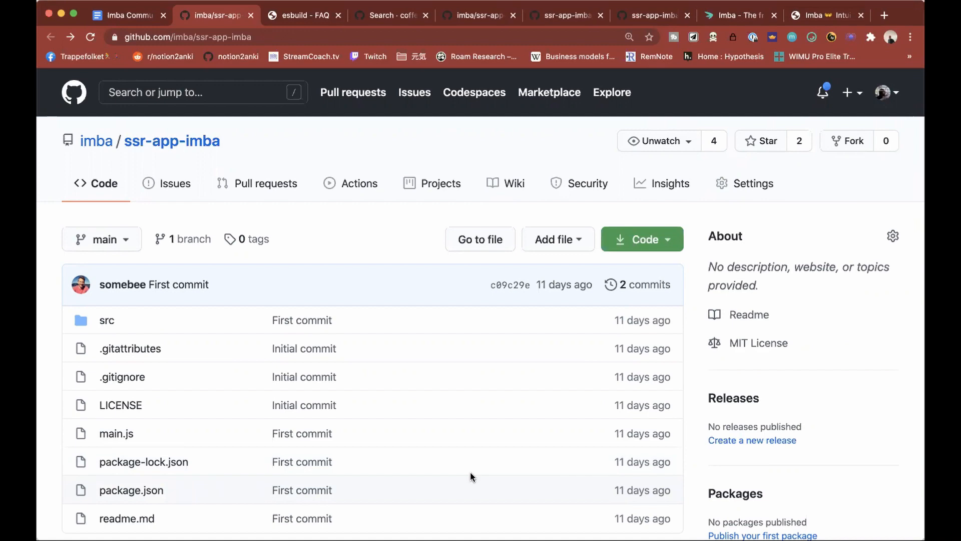